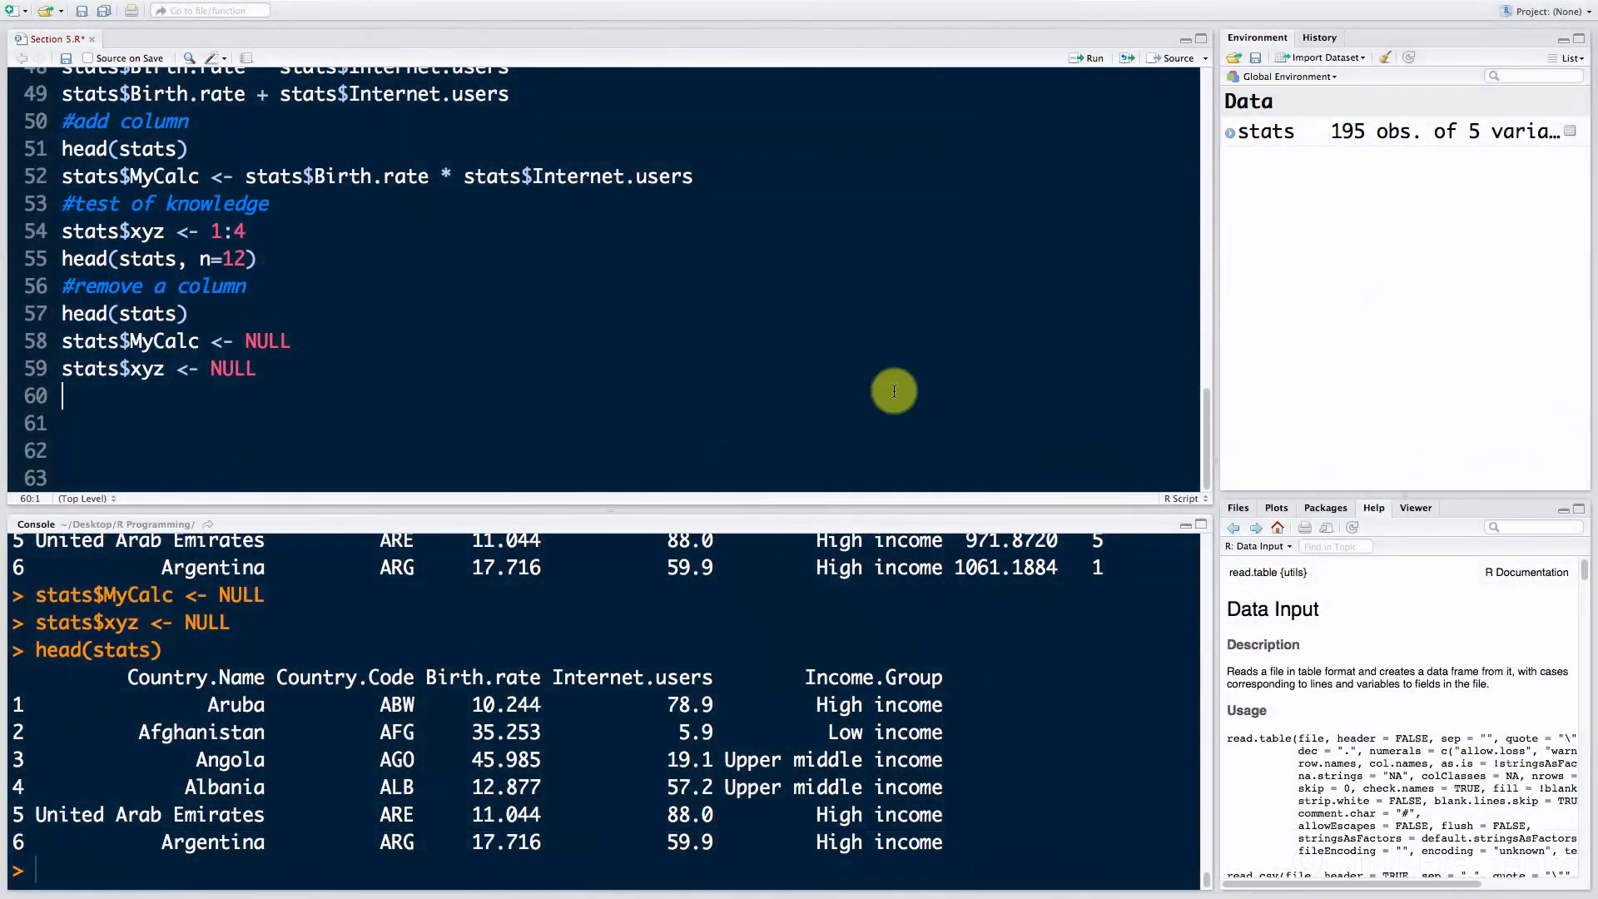
Step: Add a dashed 'Filtering Data Frames' section comment below the column-removal code
{"action": "scroll", "scroll_direction": "up", "scroll_amount": 3}
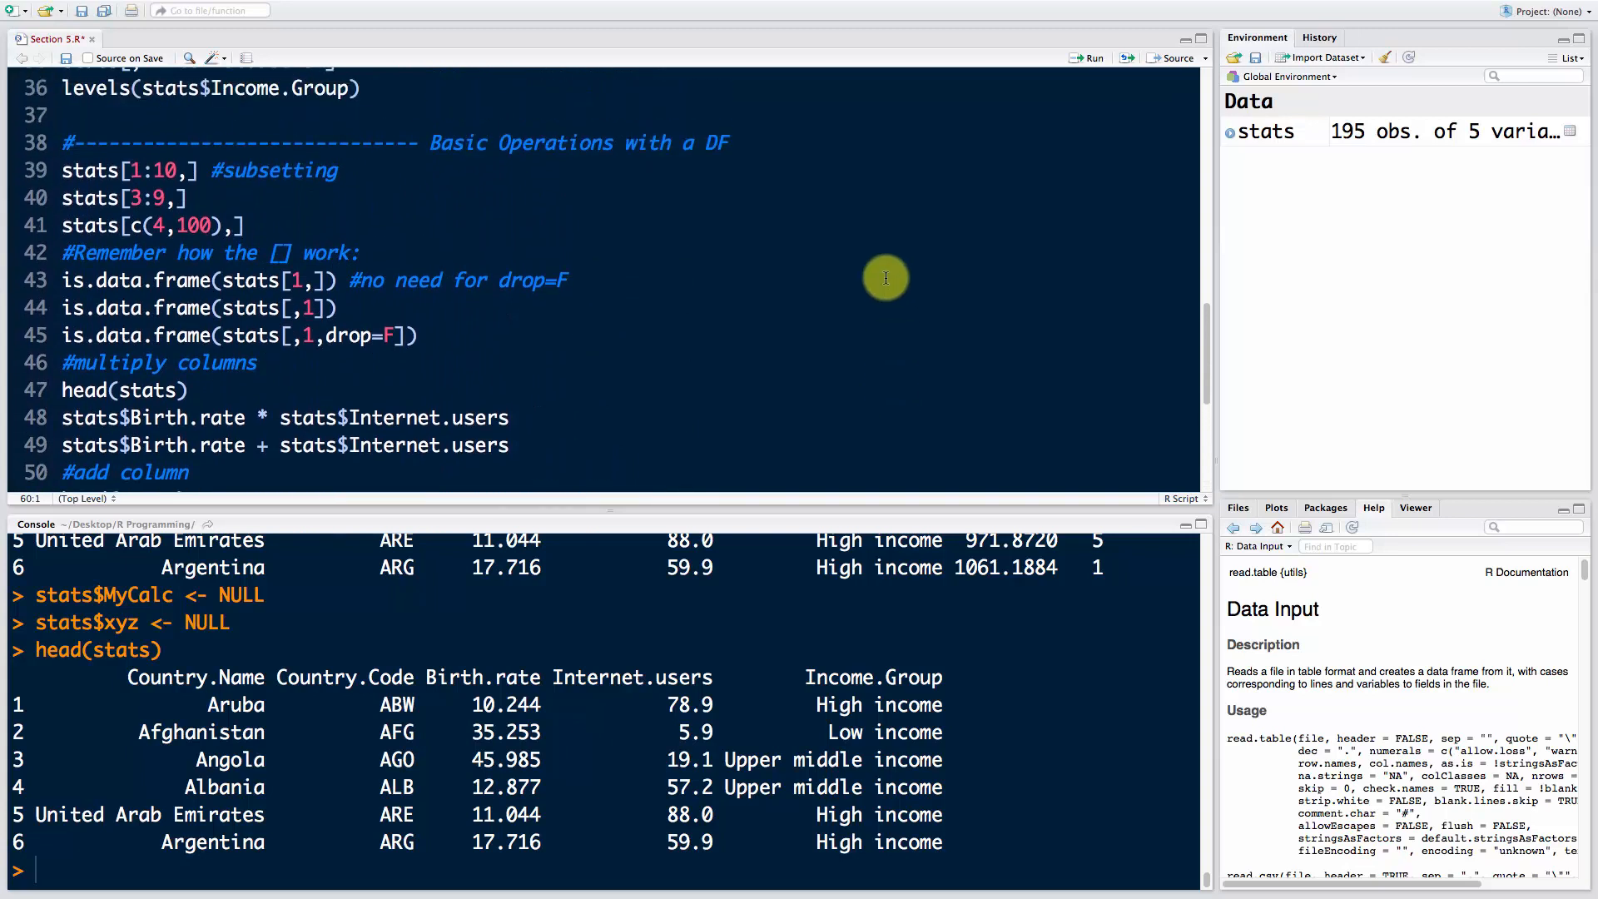
{"action": "mouse_move", "coordinate": [757, 240]}
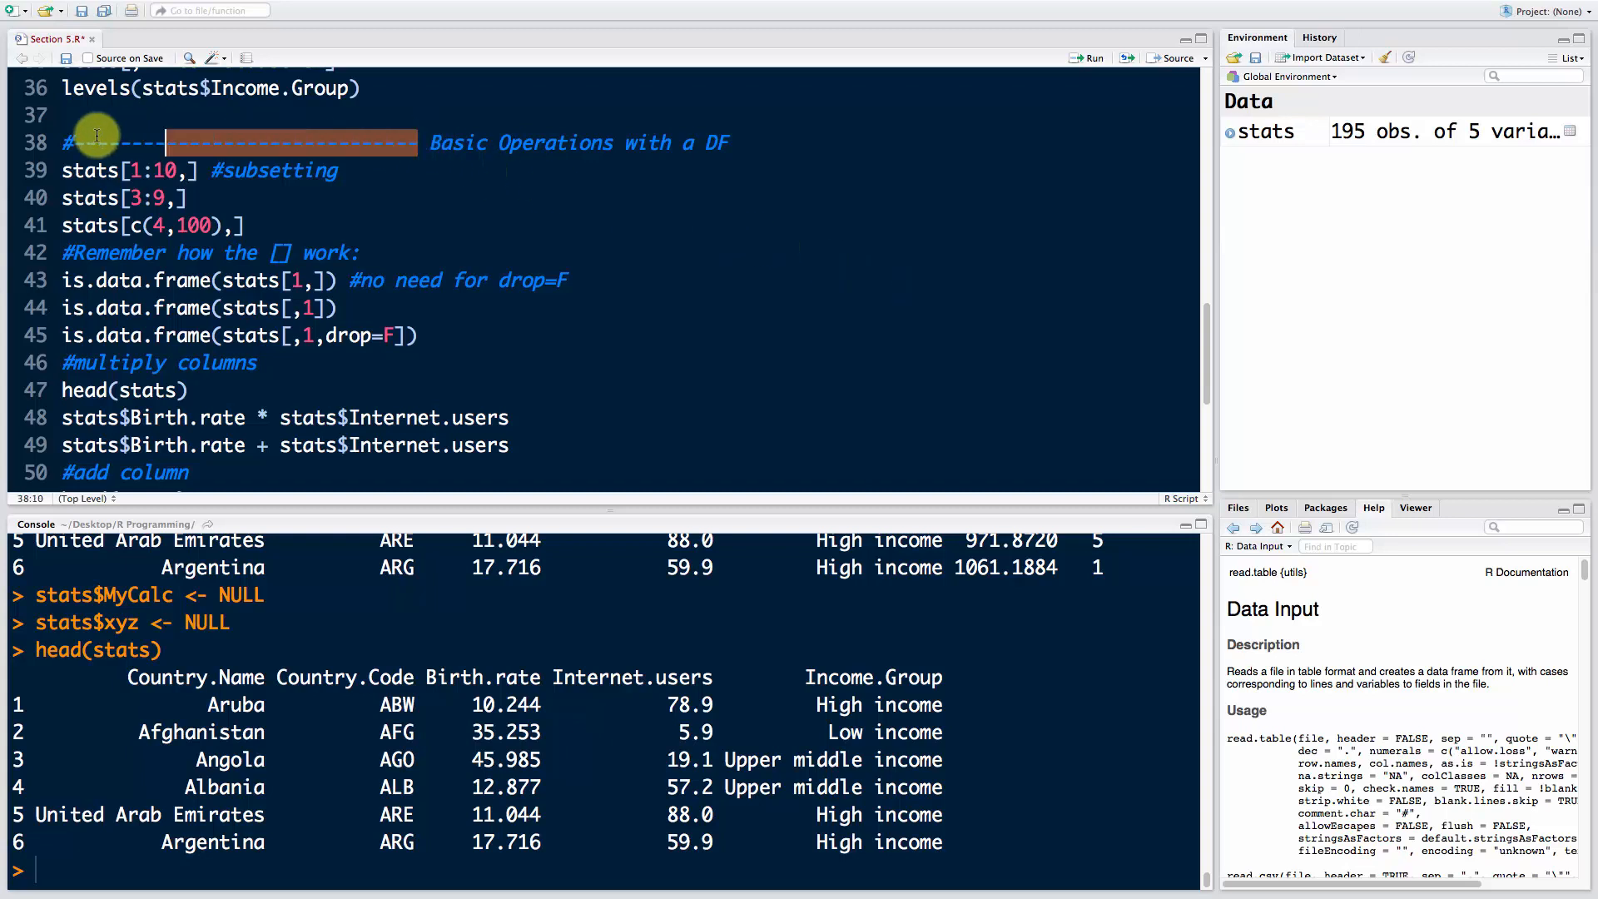
{"action": "scroll", "scroll_direction": "down", "scroll_amount": 3}
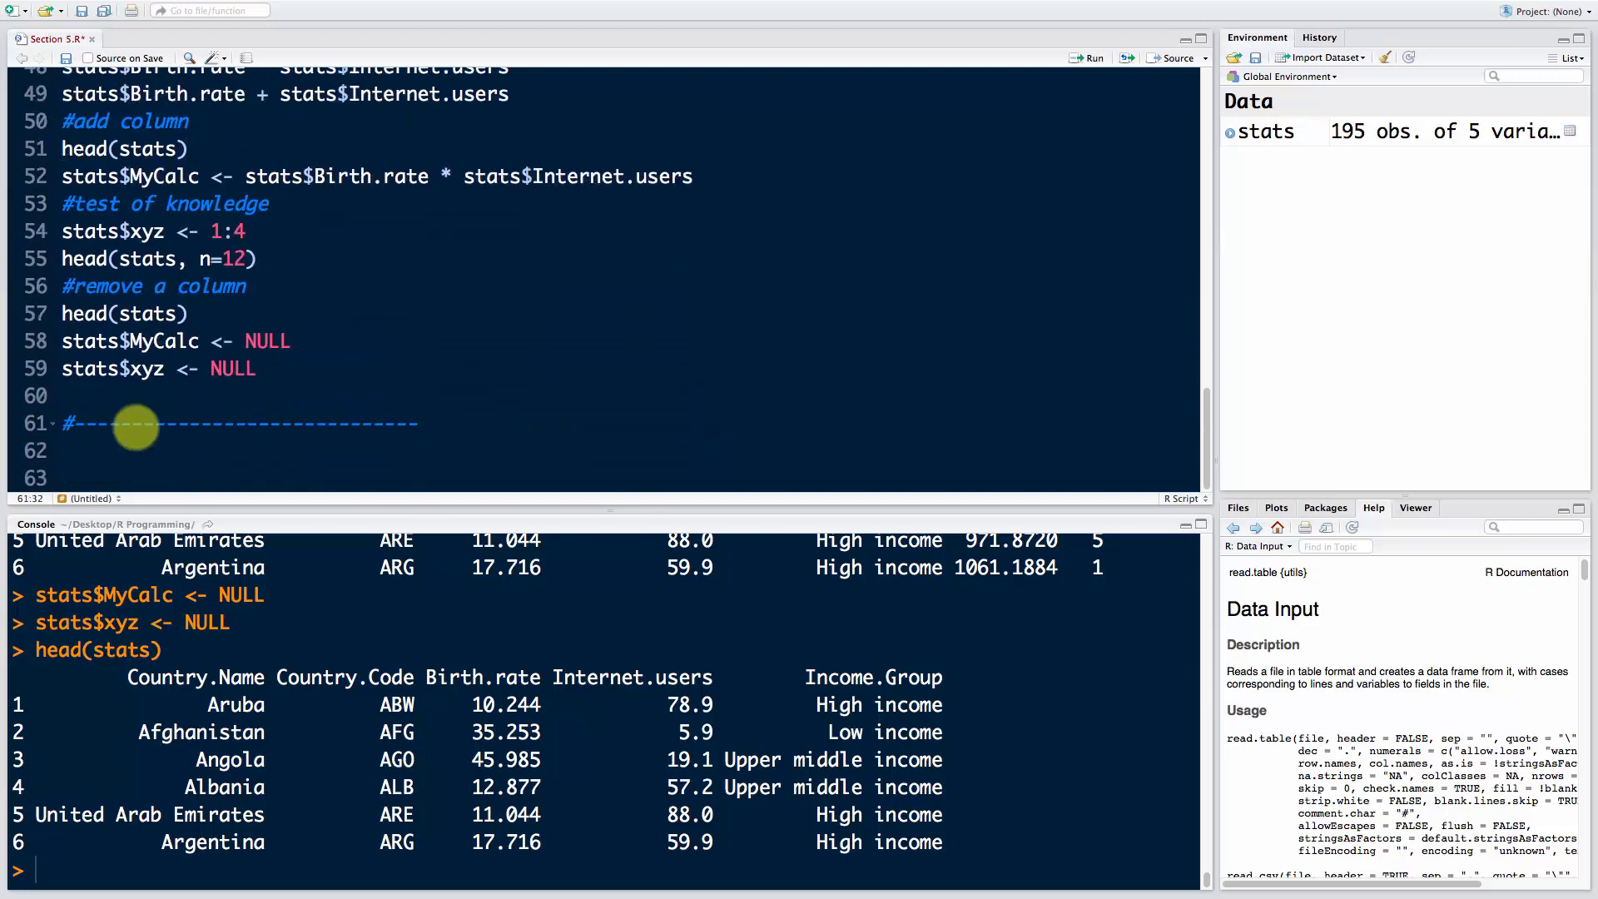
{"action": "type", "text": "Fil"}
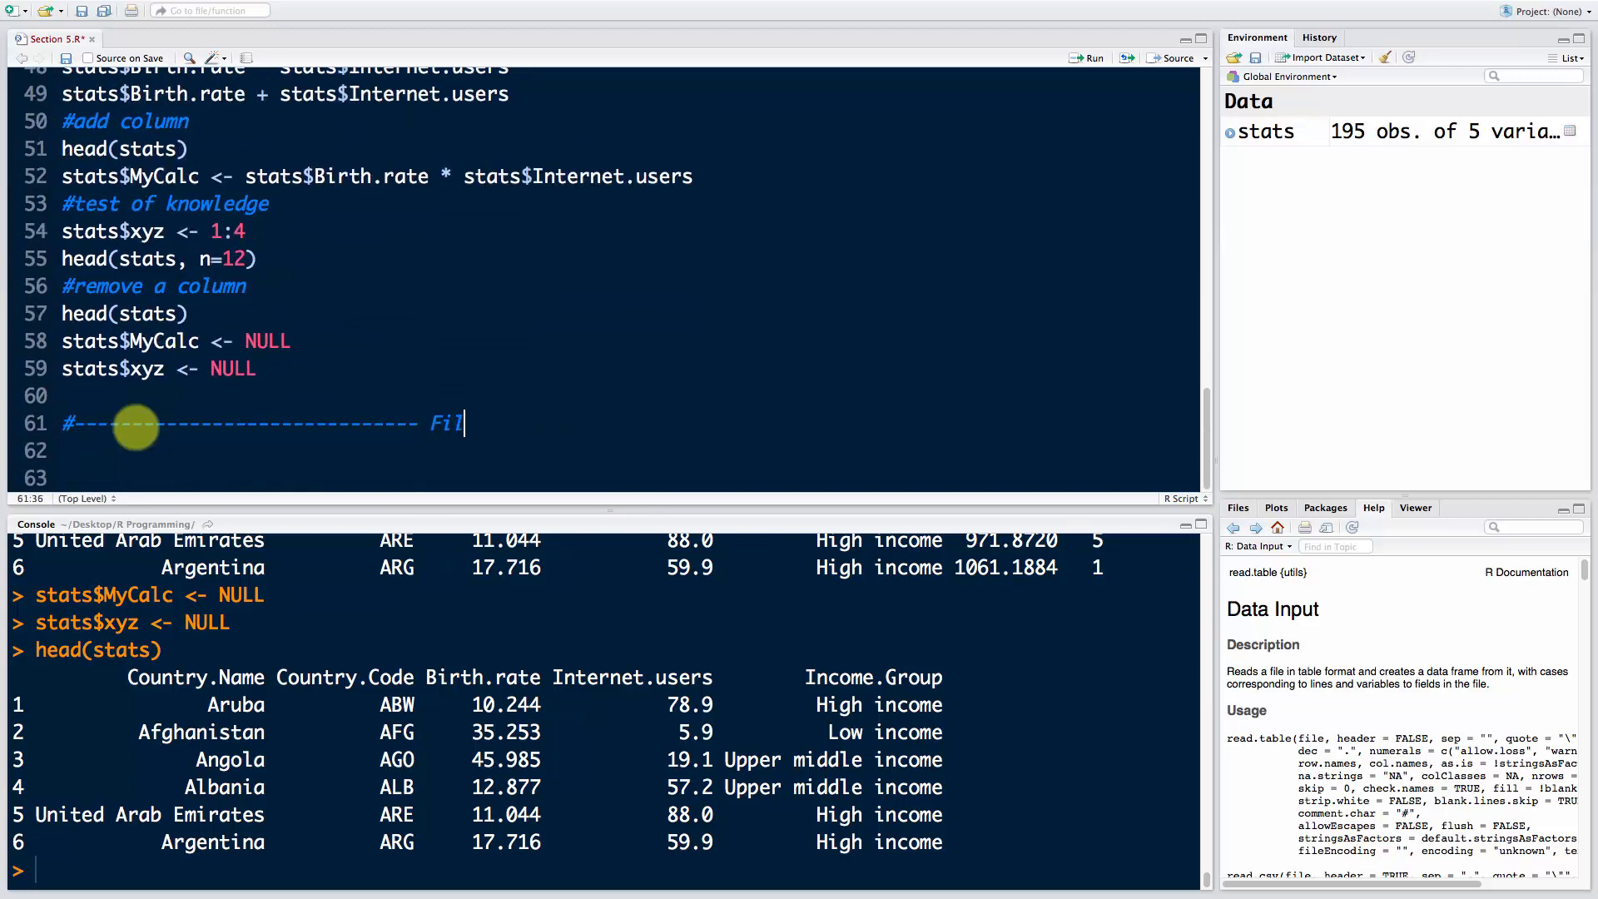
{"action": "type", "text": "tering Data"}
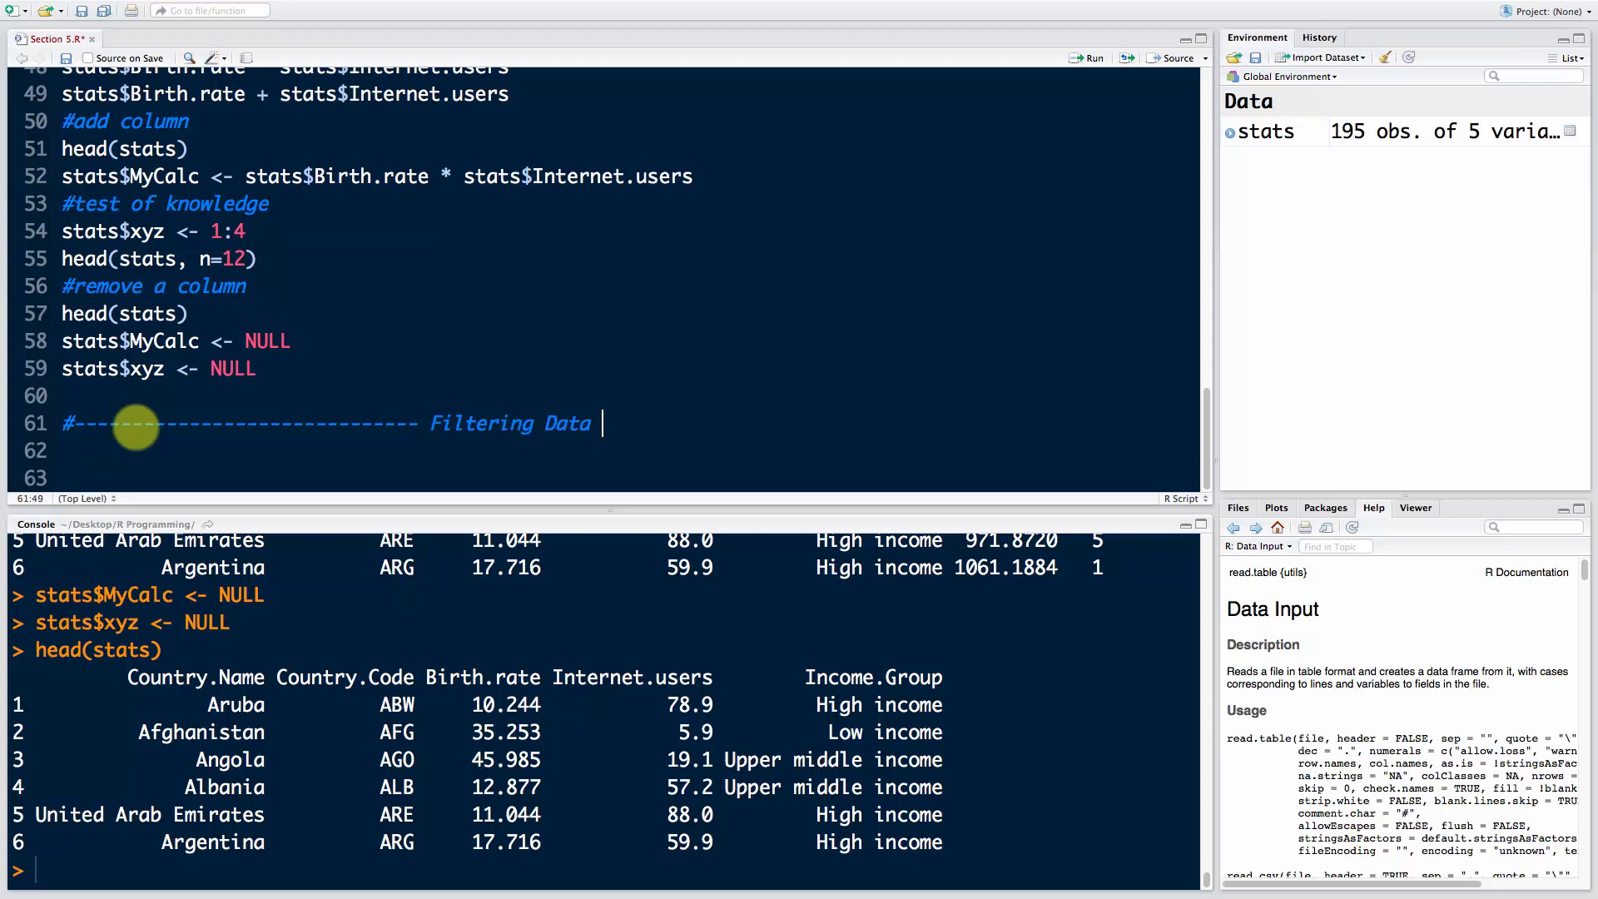
{"action": "type", "text": "Frames"}
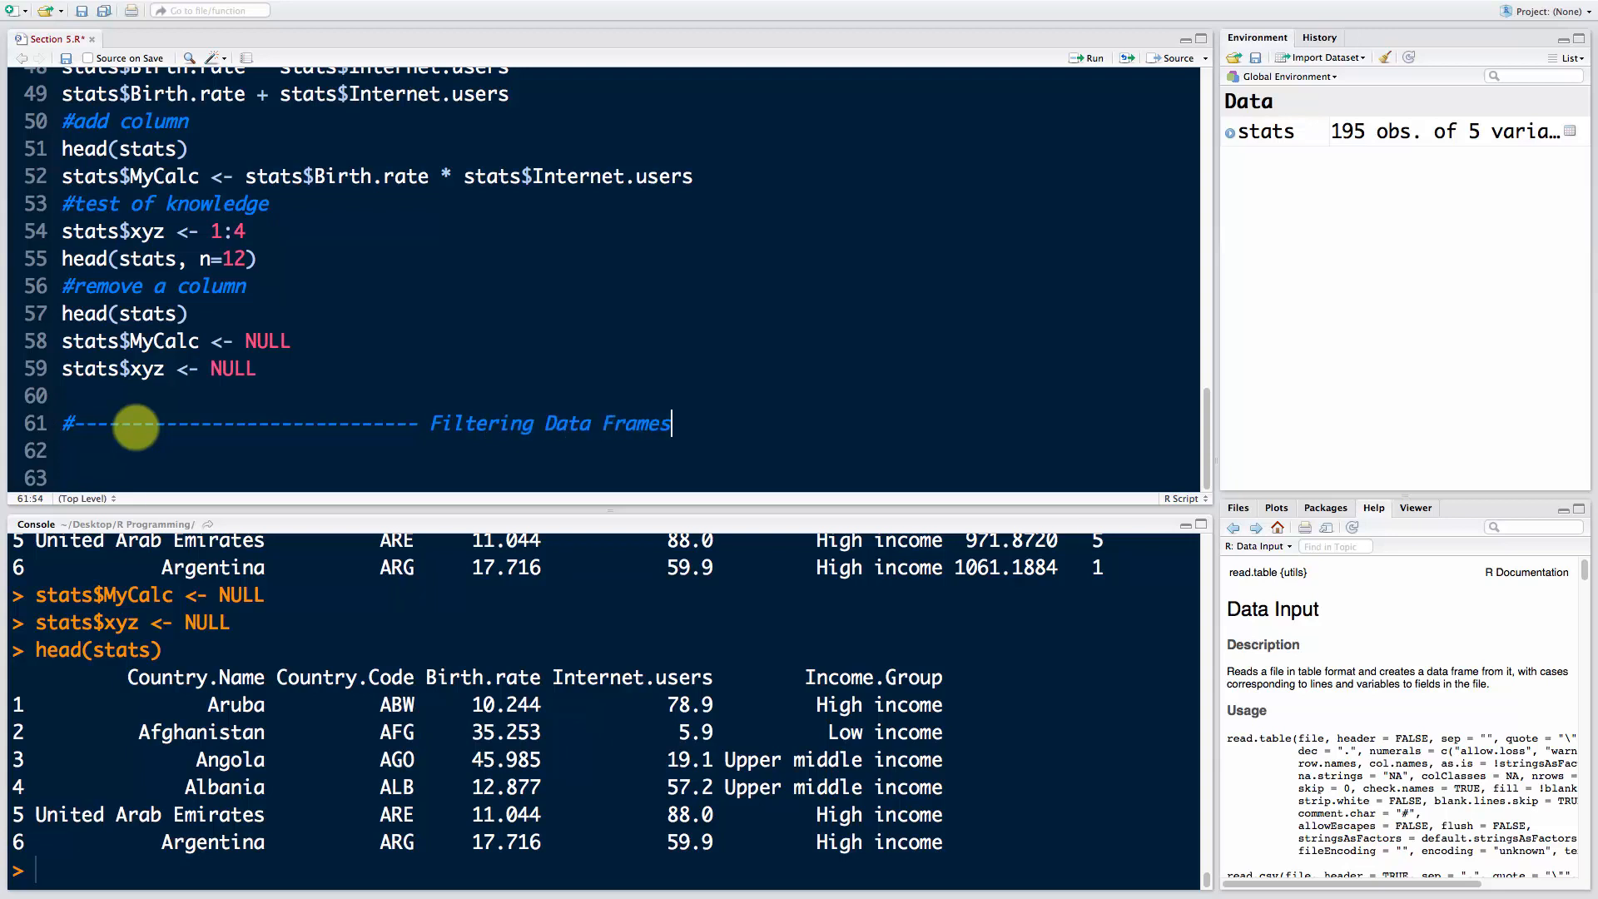
{"action": "key", "text": "Return"}
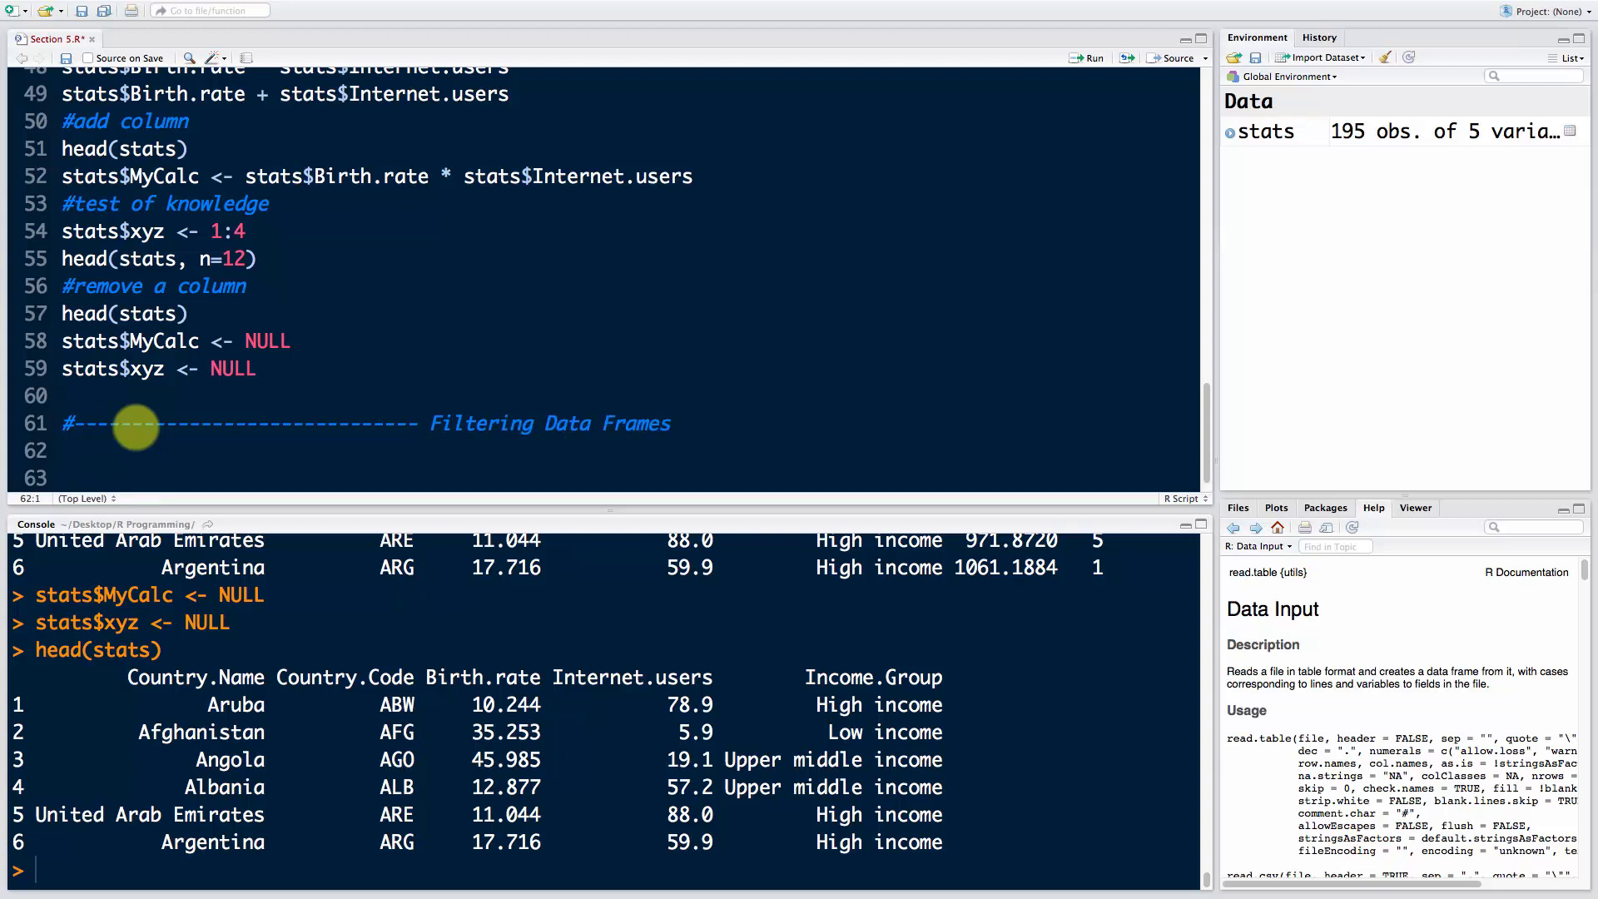
{"action": "scroll", "scroll_direction": "up", "scroll_amount": 3}
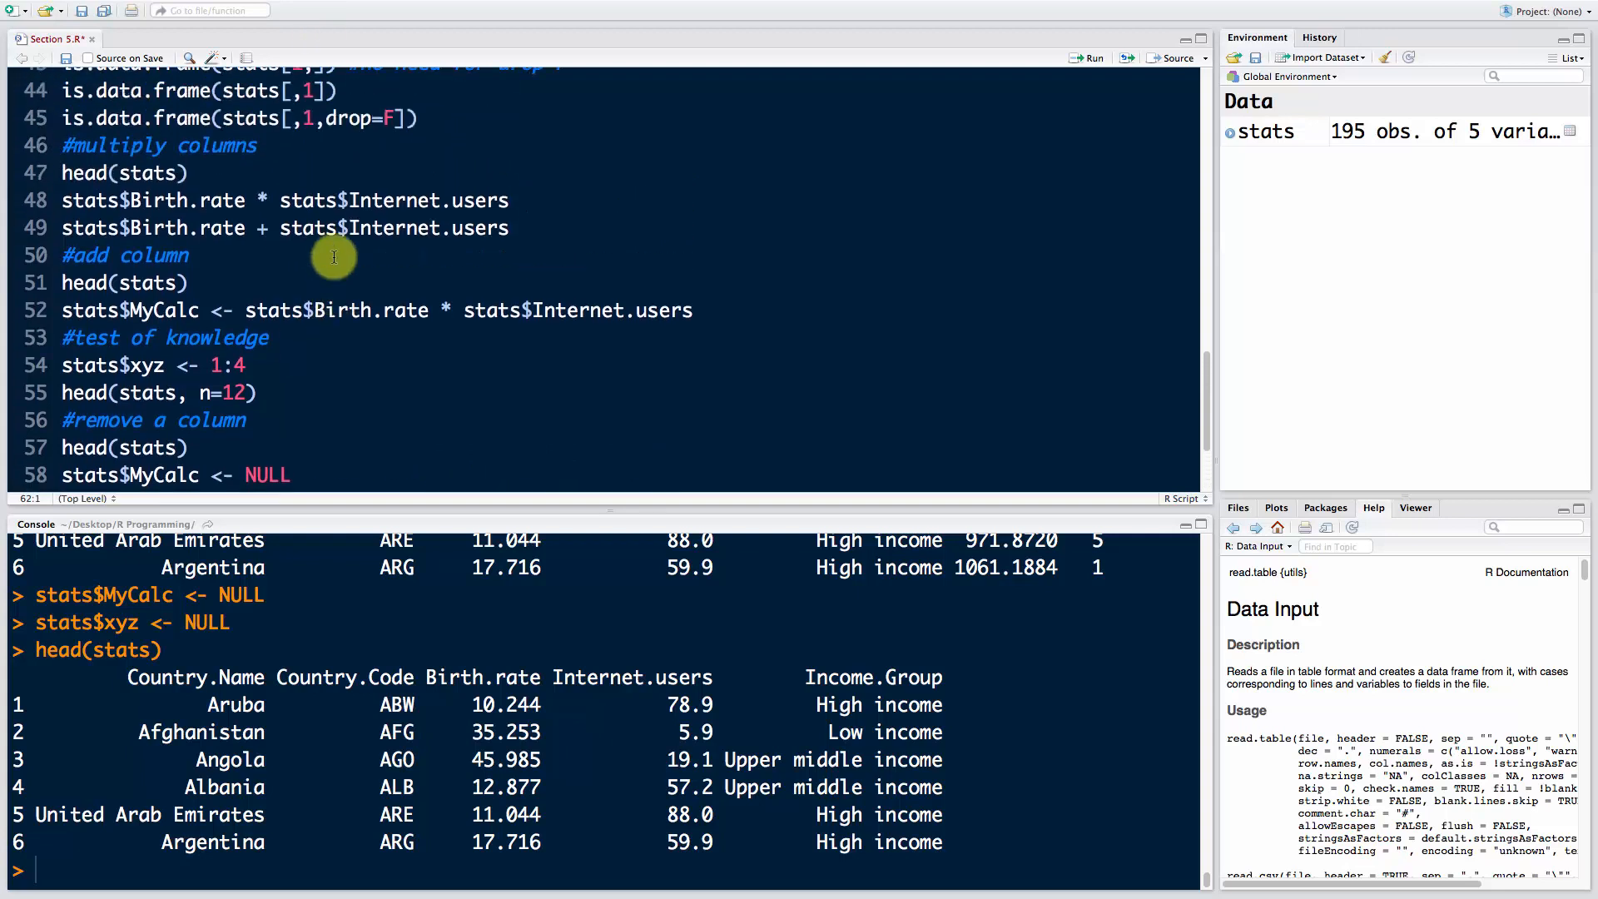
{"action": "scroll", "scroll_direction": "up", "scroll_amount": 3}
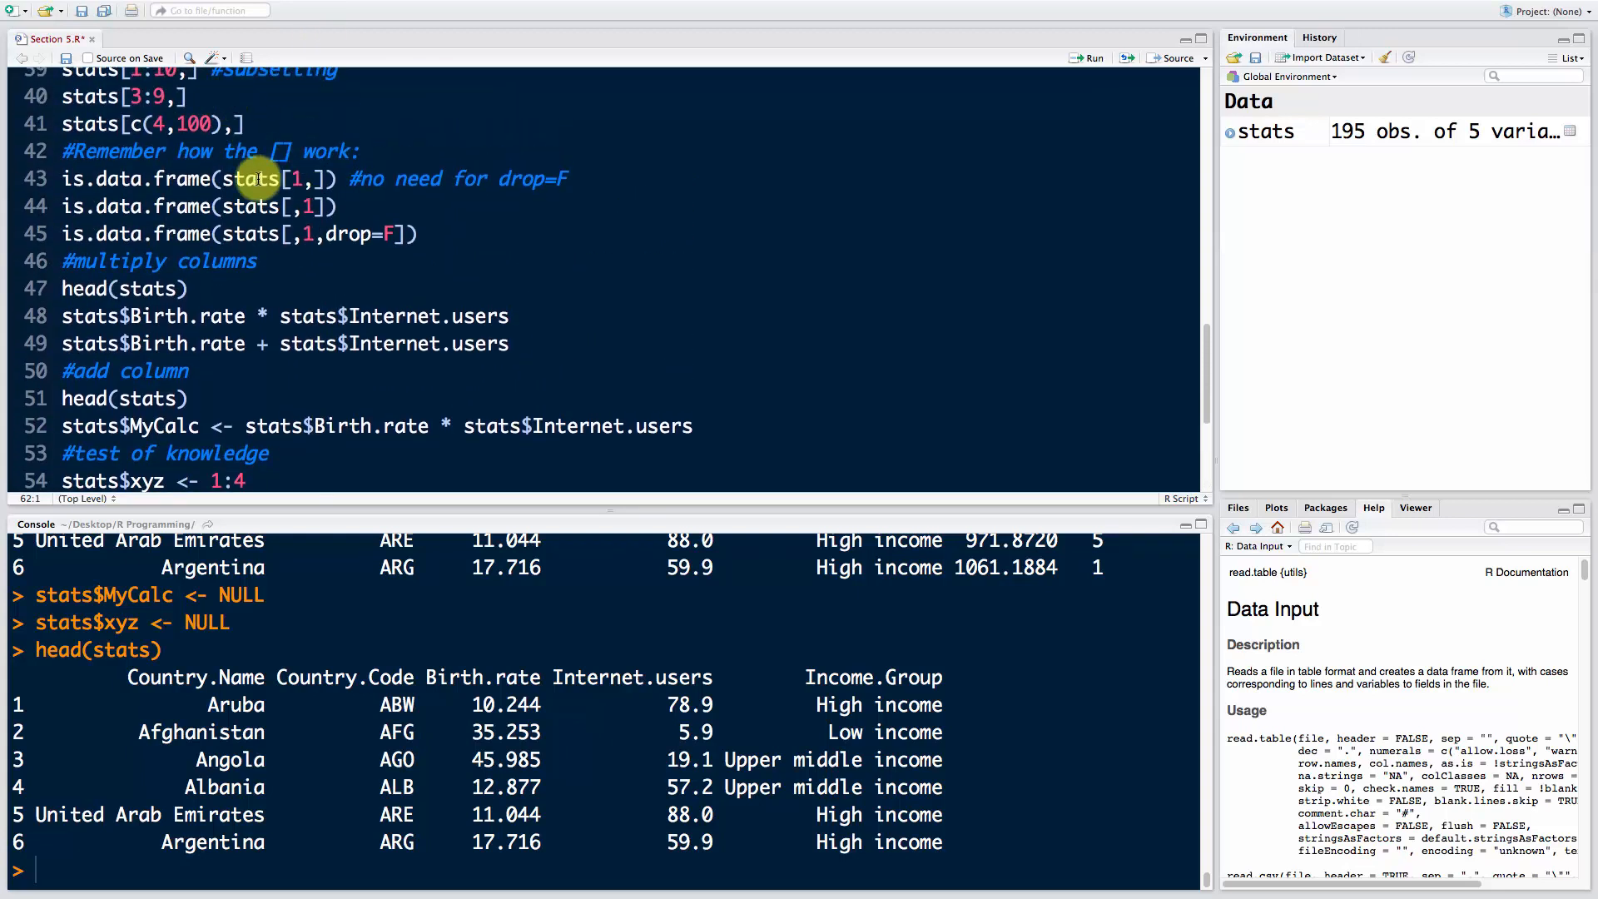
{"action": "scroll", "scroll_direction": "down", "scroll_amount": 3}
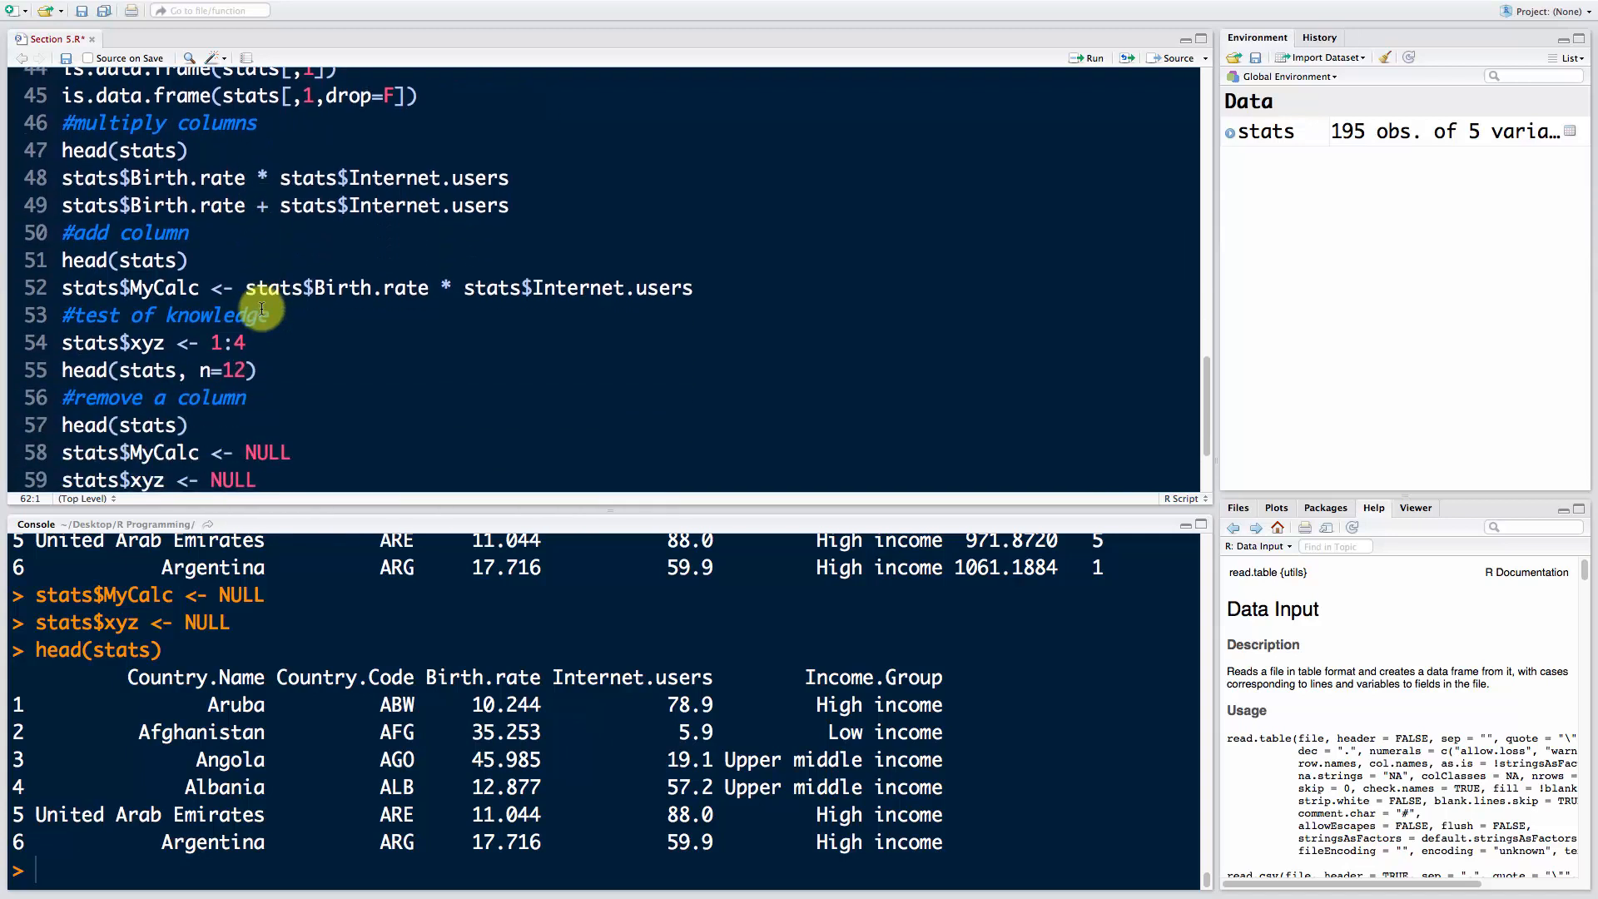
{"action": "mouse_move", "coordinate": [131, 177]}
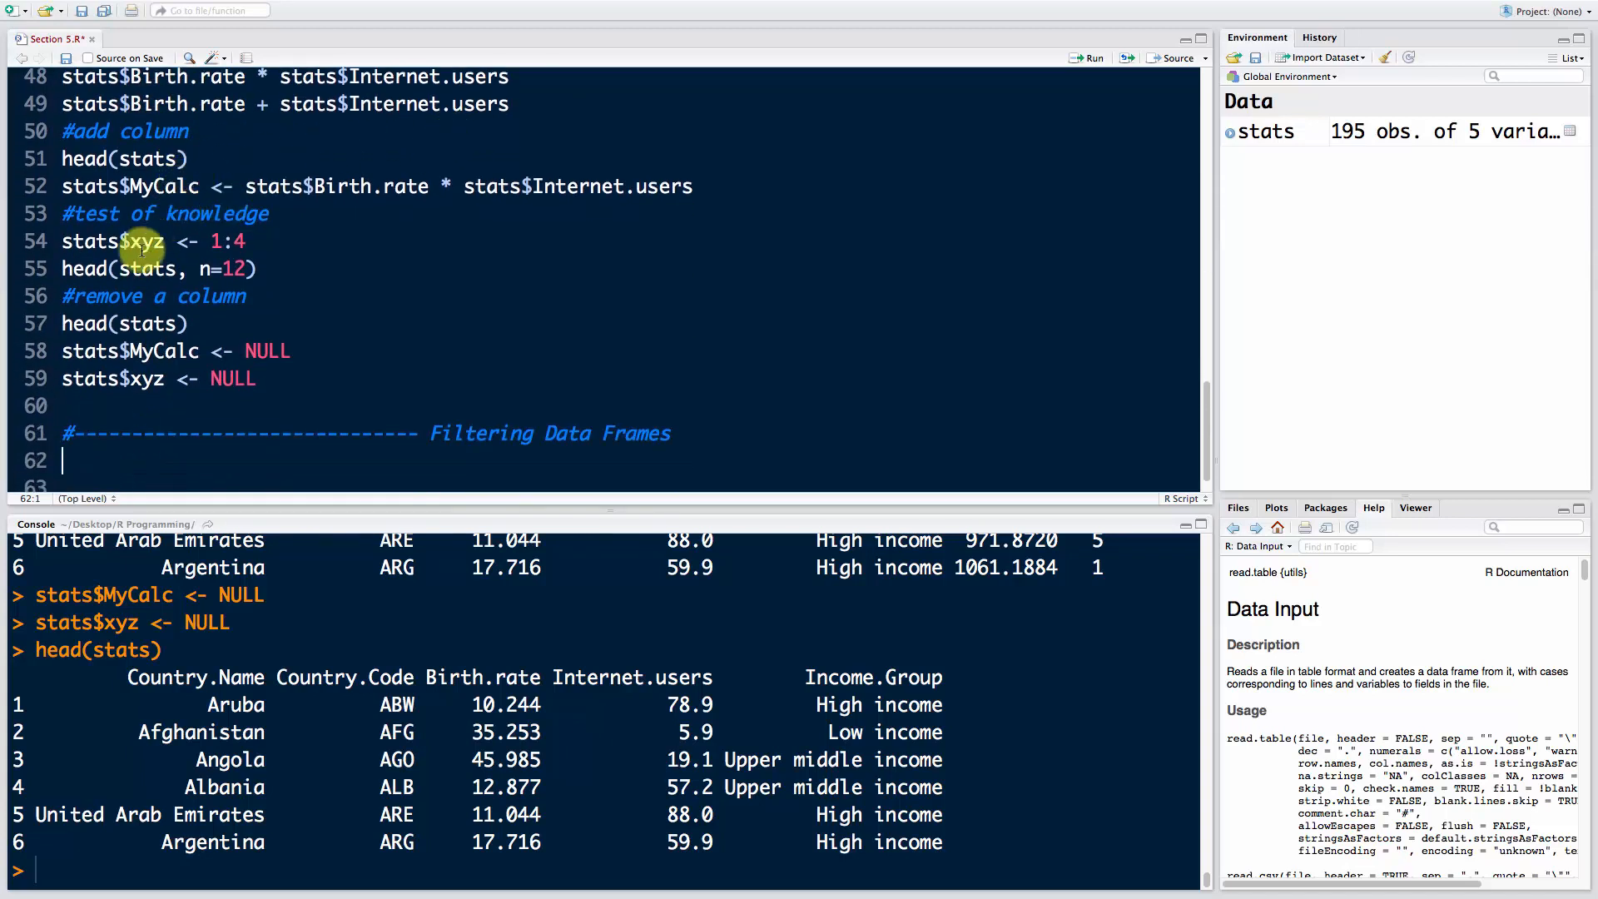
{"action": "mouse_move", "coordinate": [220, 351]}
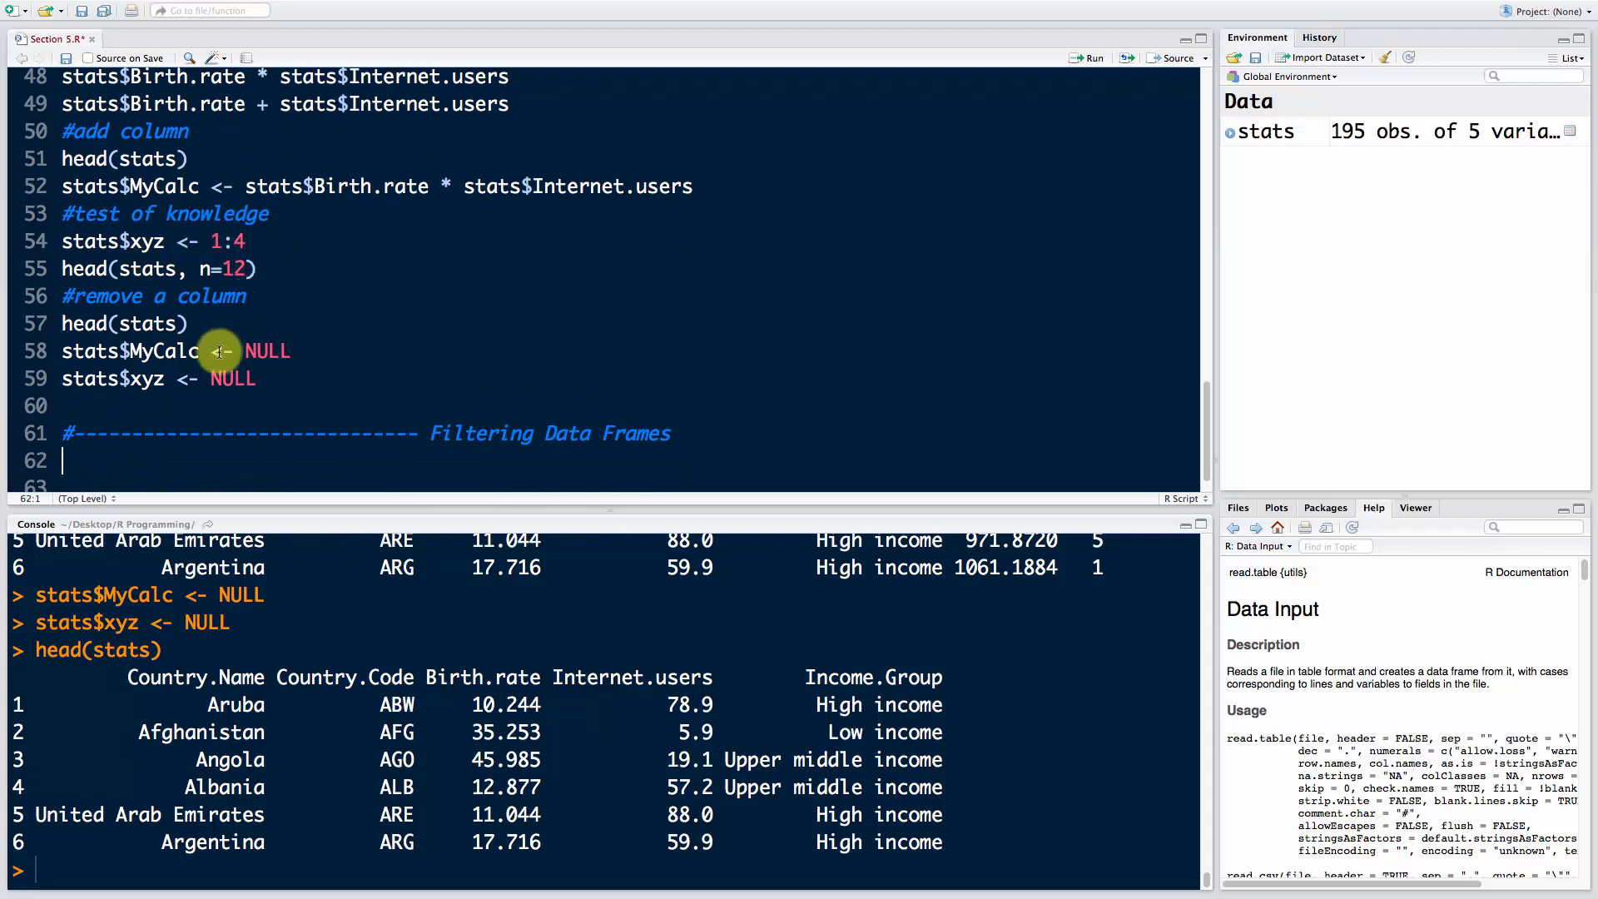
{"action": "mouse_move", "coordinate": [189, 306]}
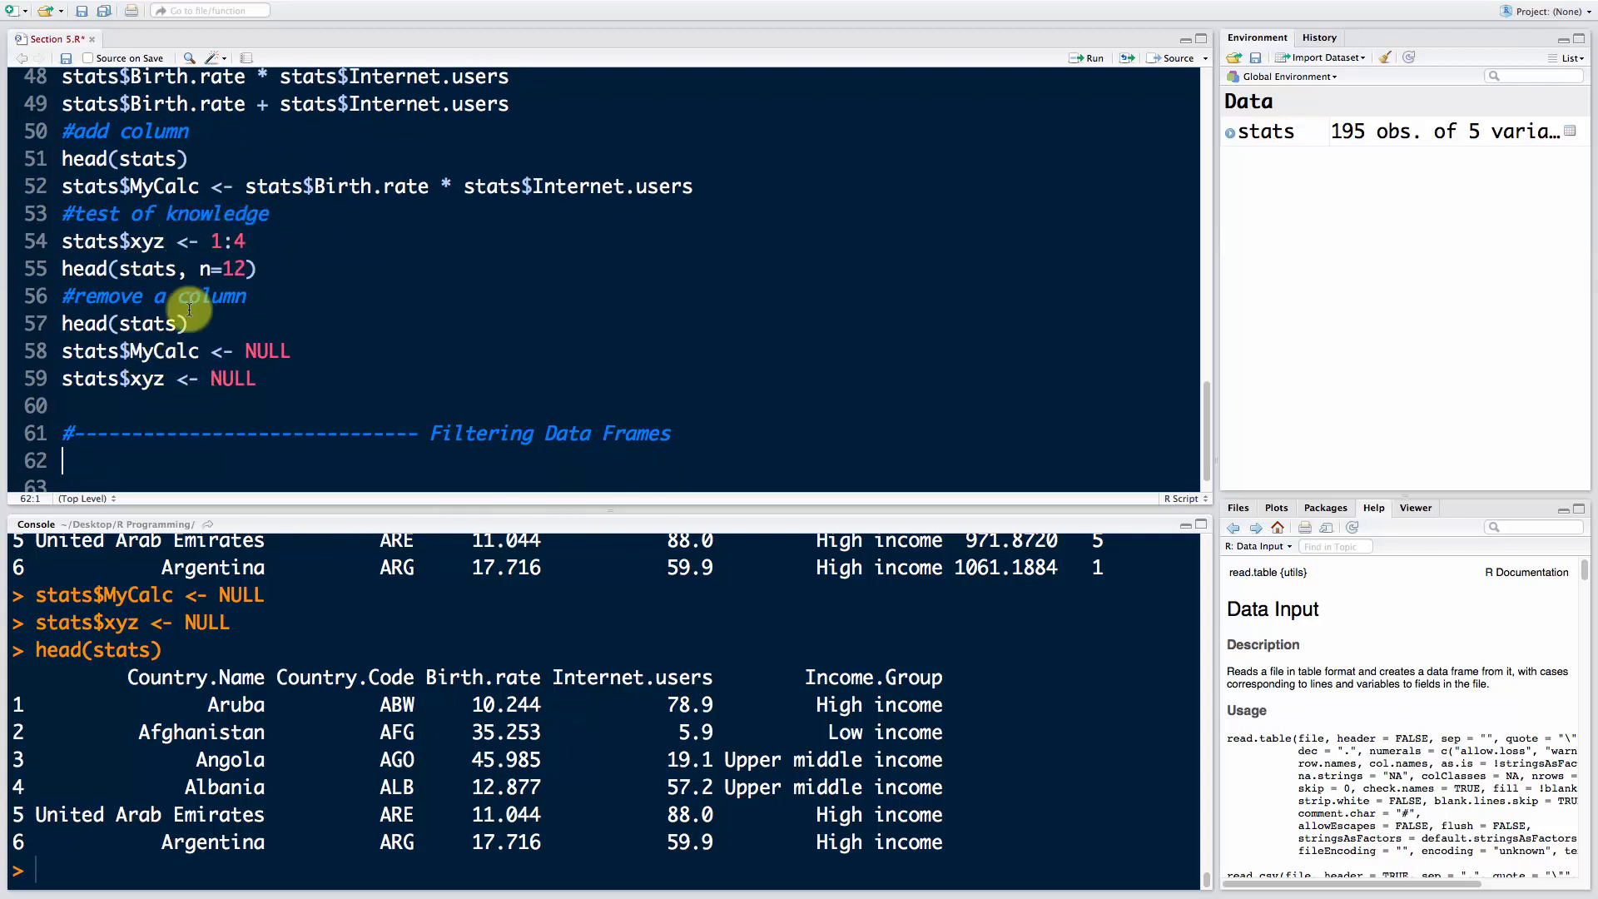
{"action": "mouse_move", "coordinate": [242, 340]}
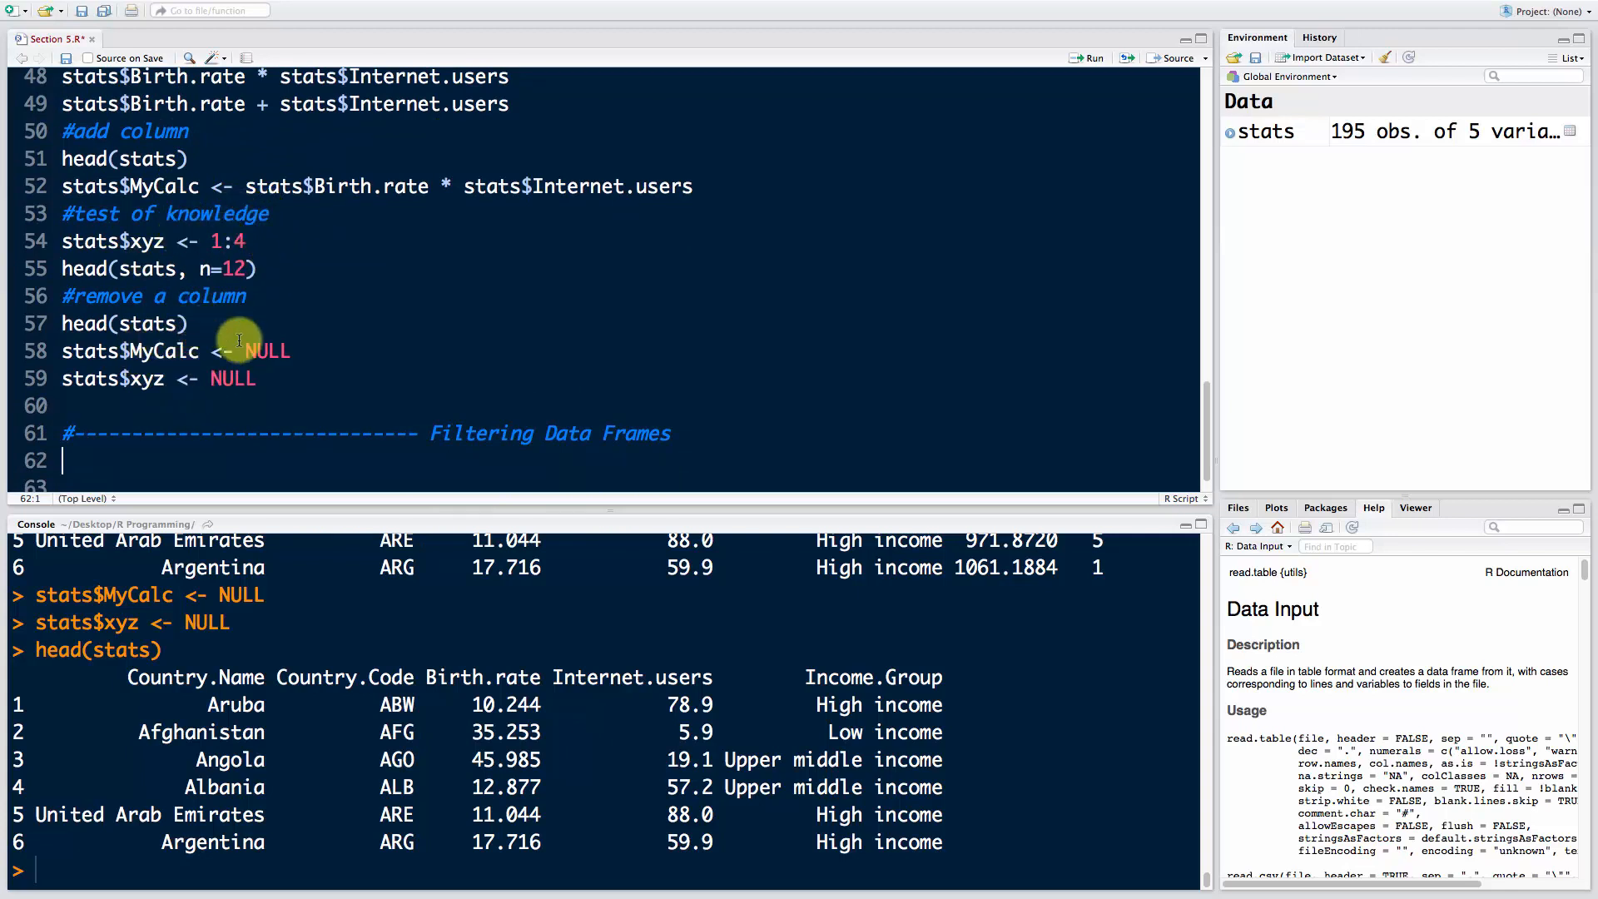
{"action": "scroll", "scroll_direction": "up", "scroll_amount": 3}
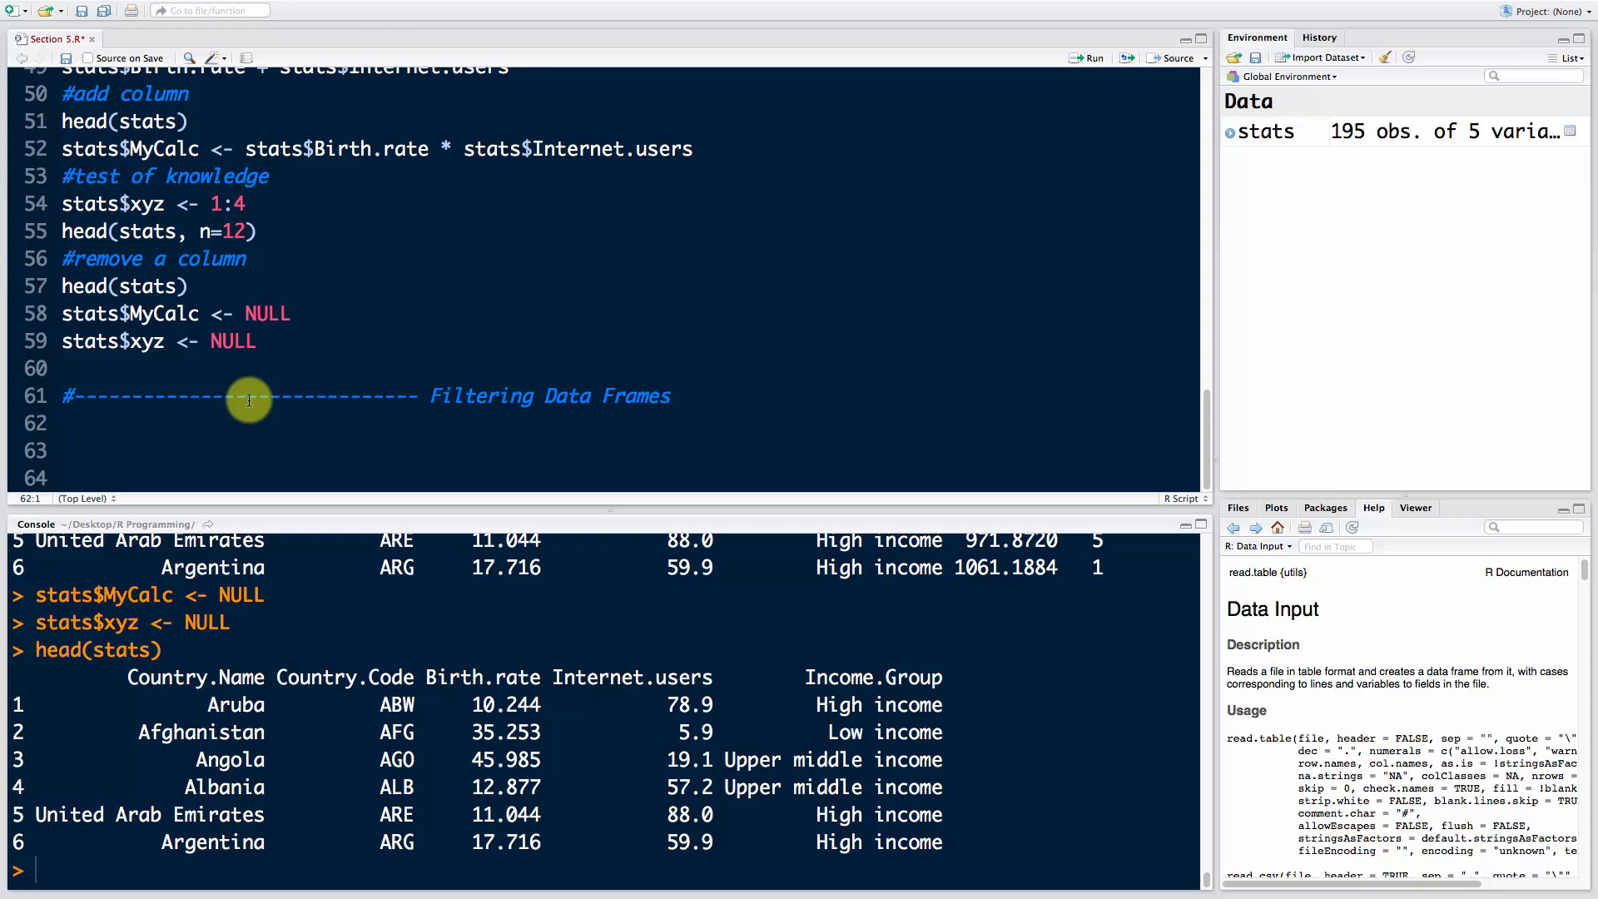
{"action": "left_click", "coordinate": [63, 422]}
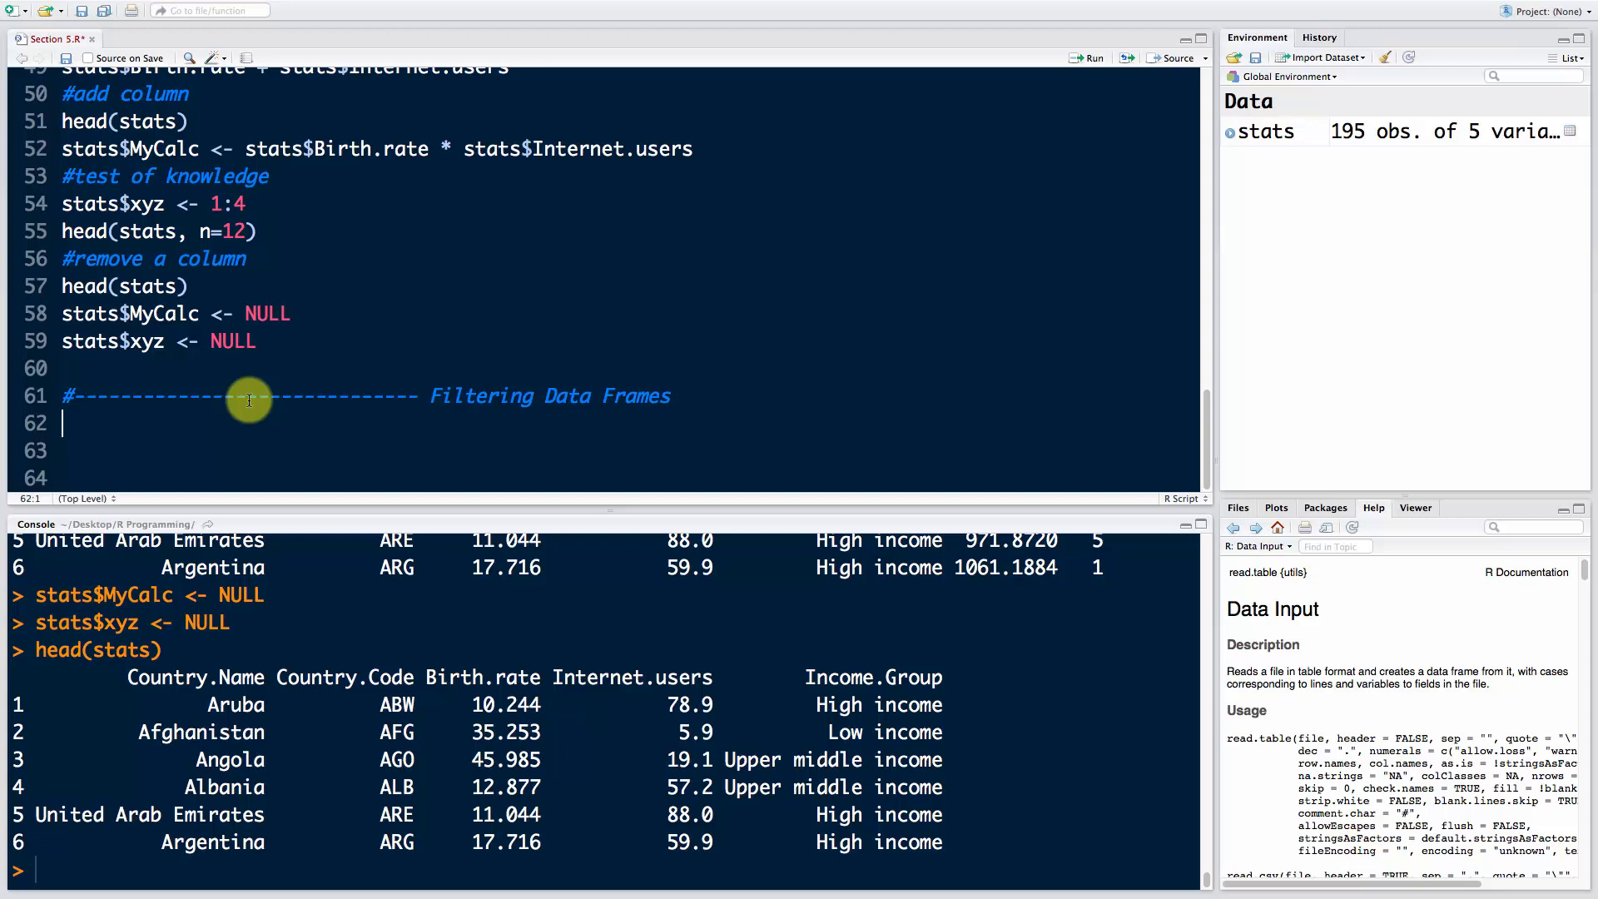
{"action": "mouse_move", "coordinate": [474, 377]}
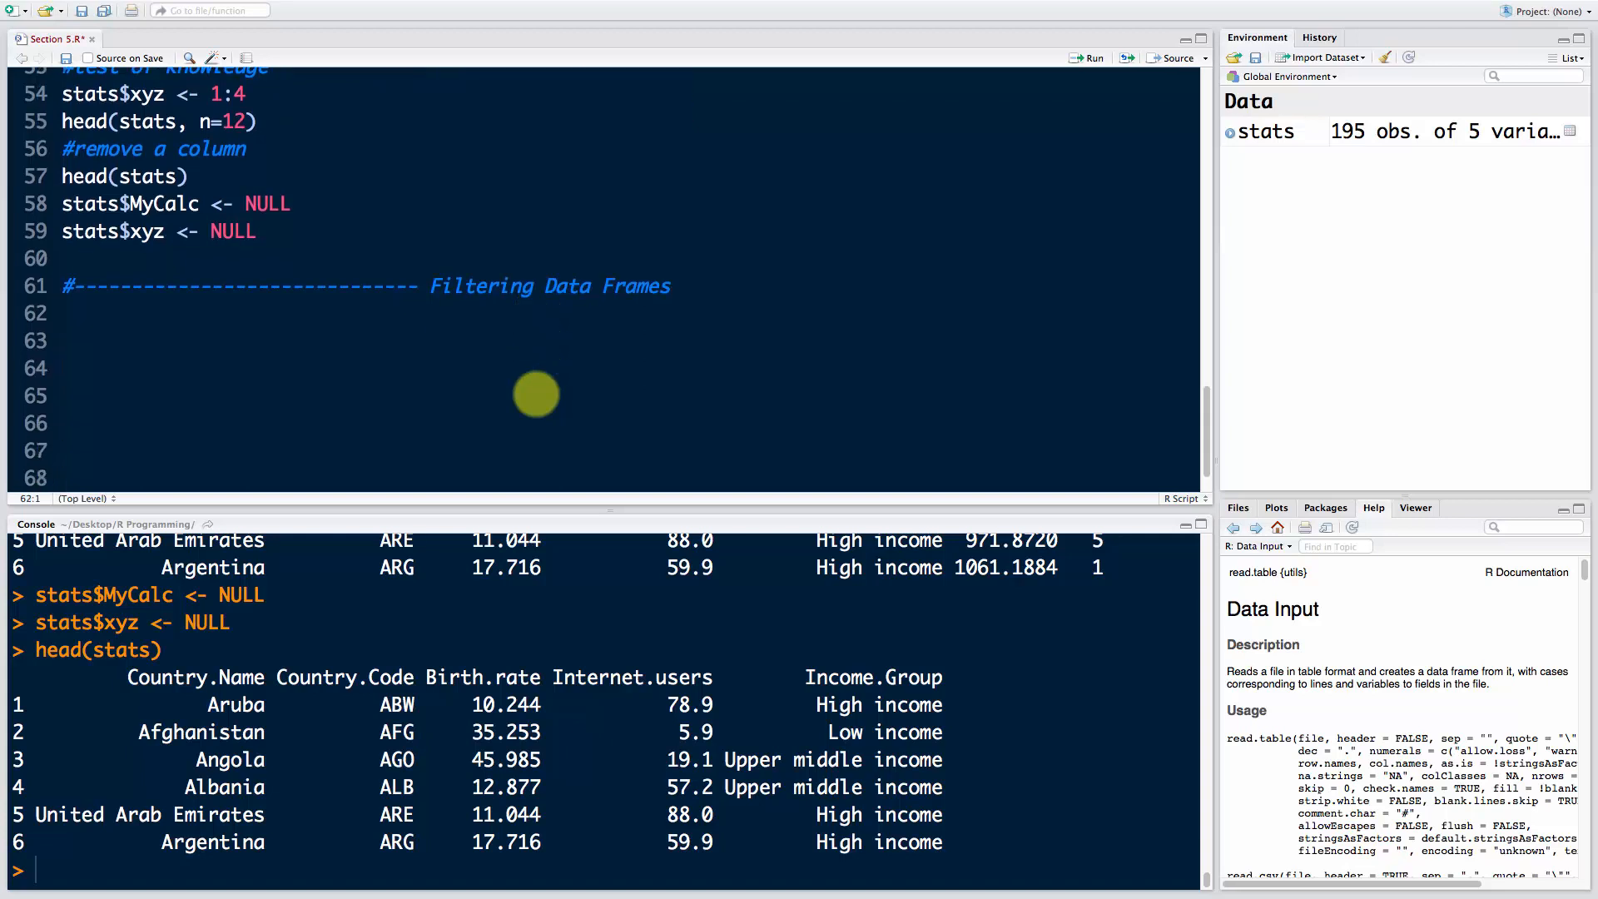
Step: Write and run head(stats), then begin the stats$Internet.users < comparison line
{"action": "type", "text": "stats"}
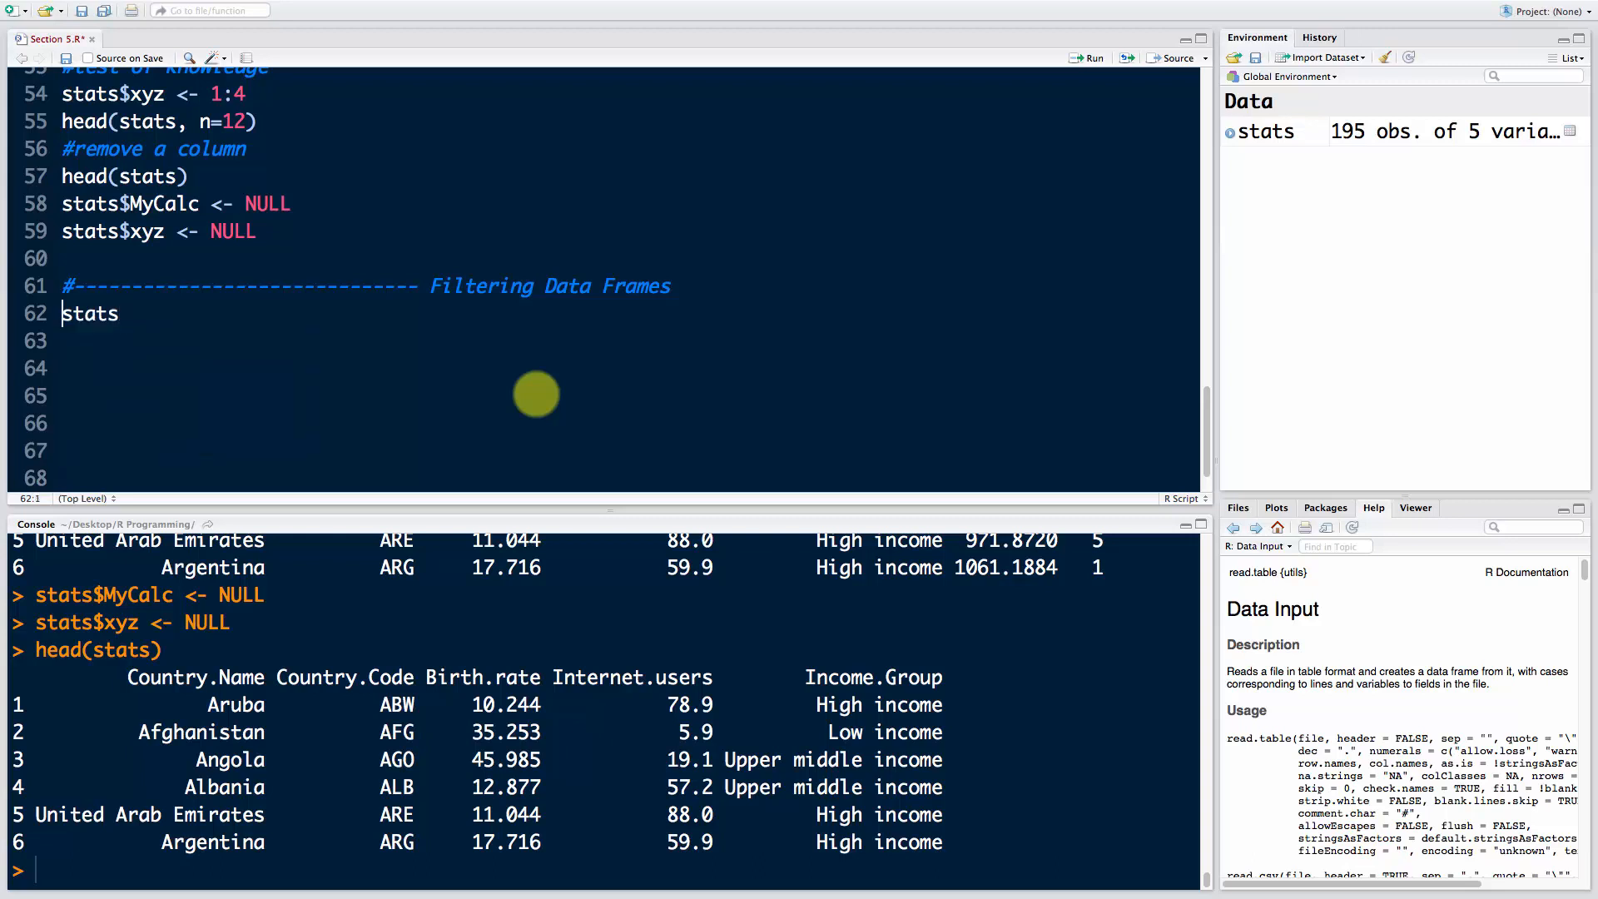
{"action": "type", "text": "head(stats)"}
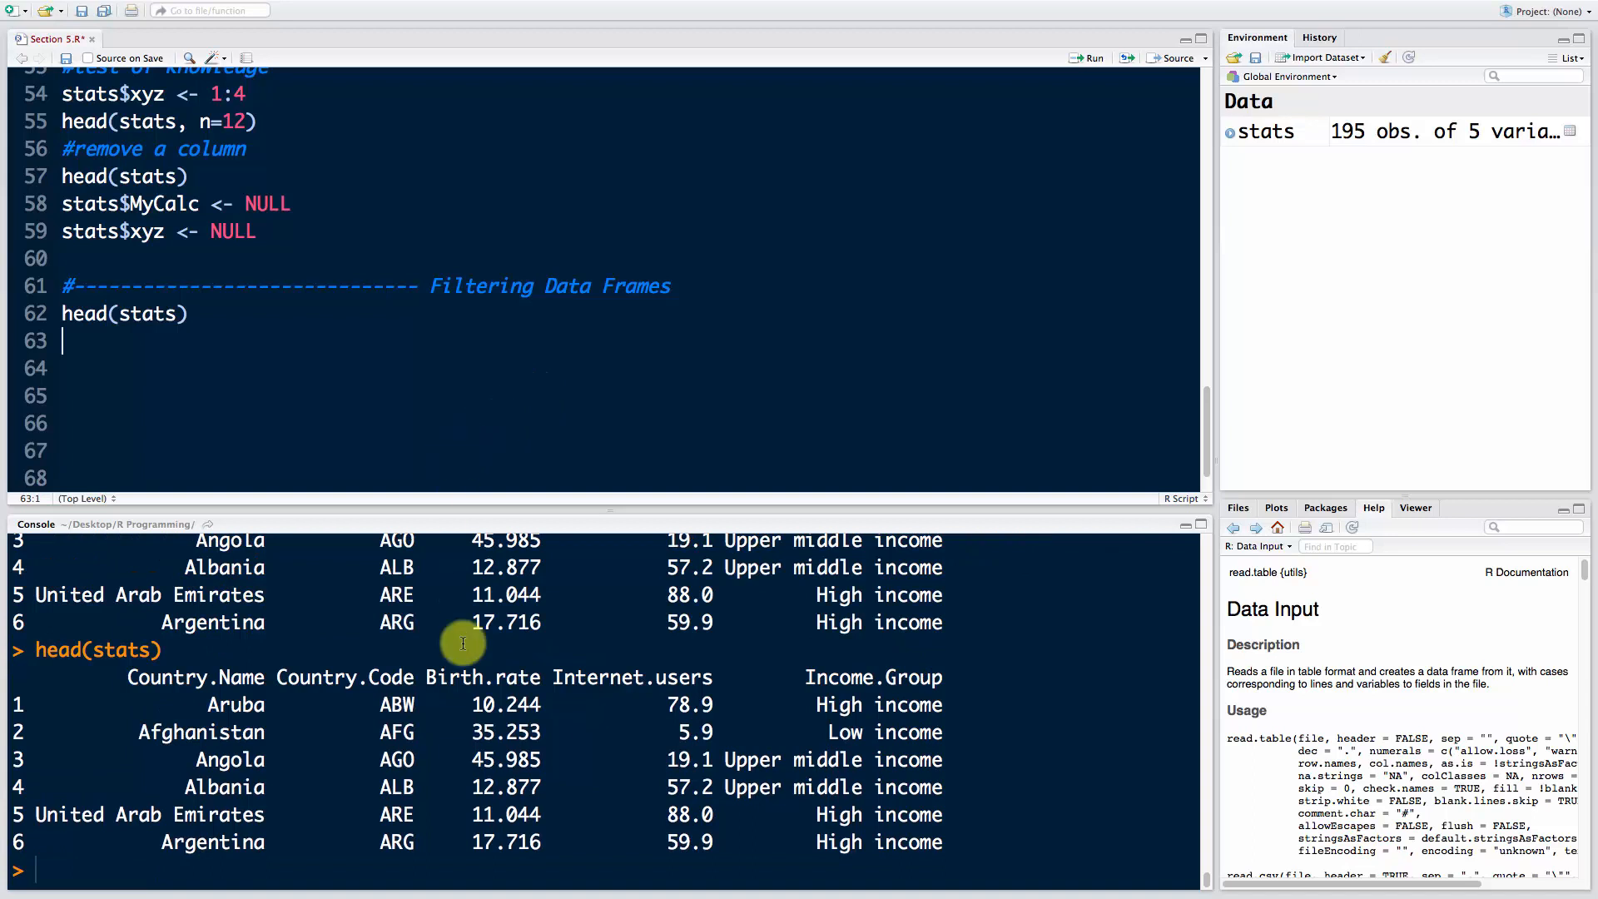
{"action": "mouse_move", "coordinate": [451, 708]}
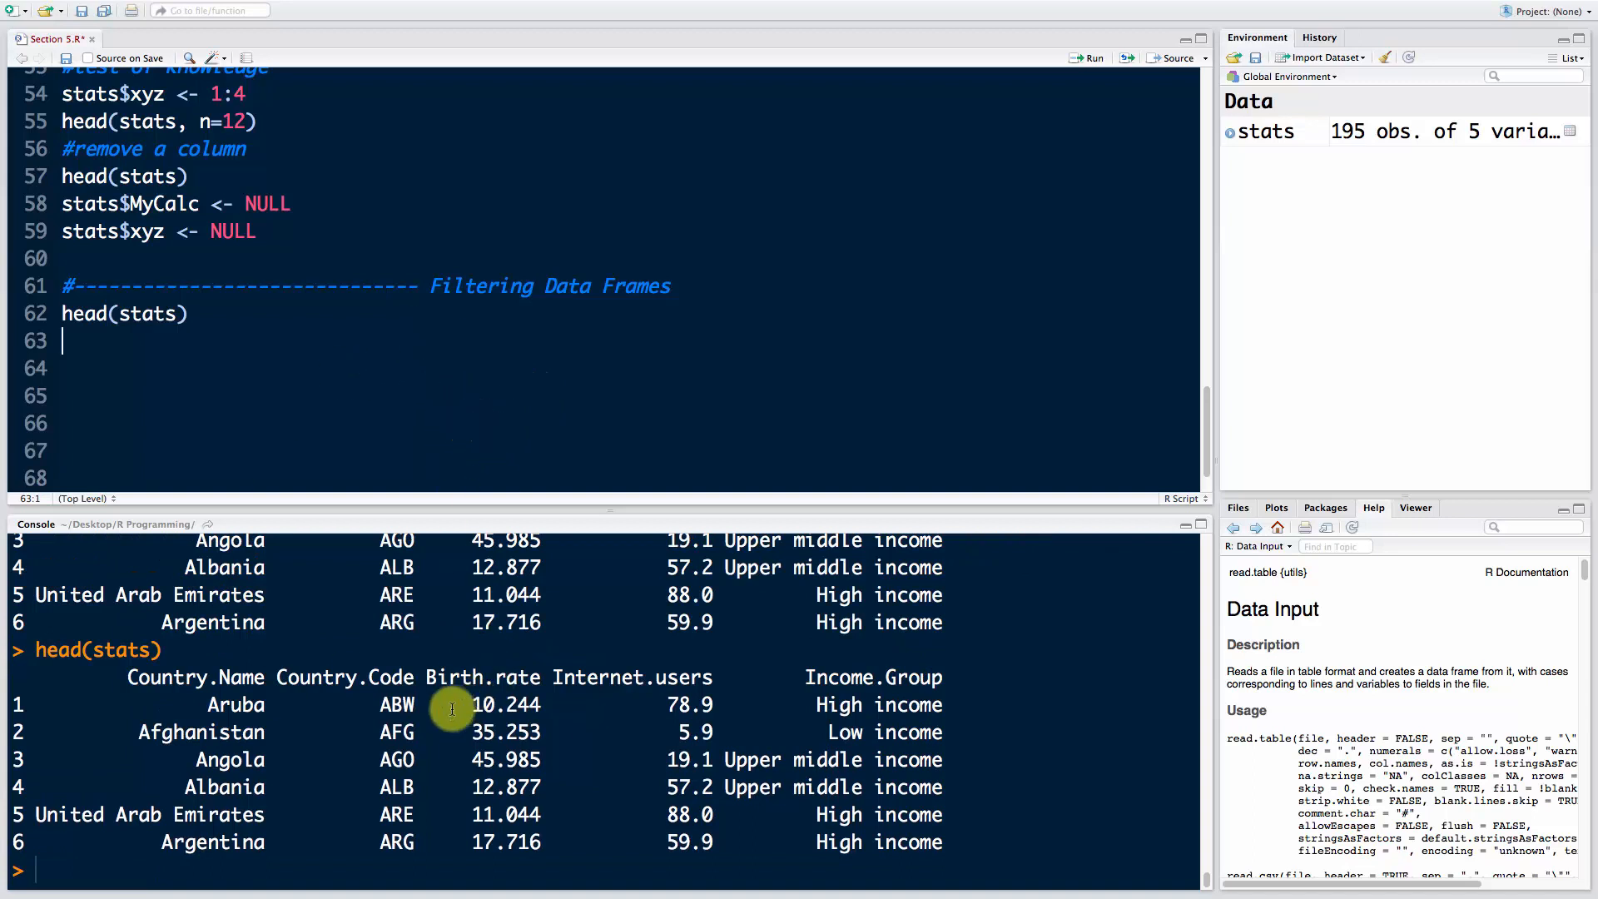
{"action": "mouse_move", "coordinate": [305, 383]}
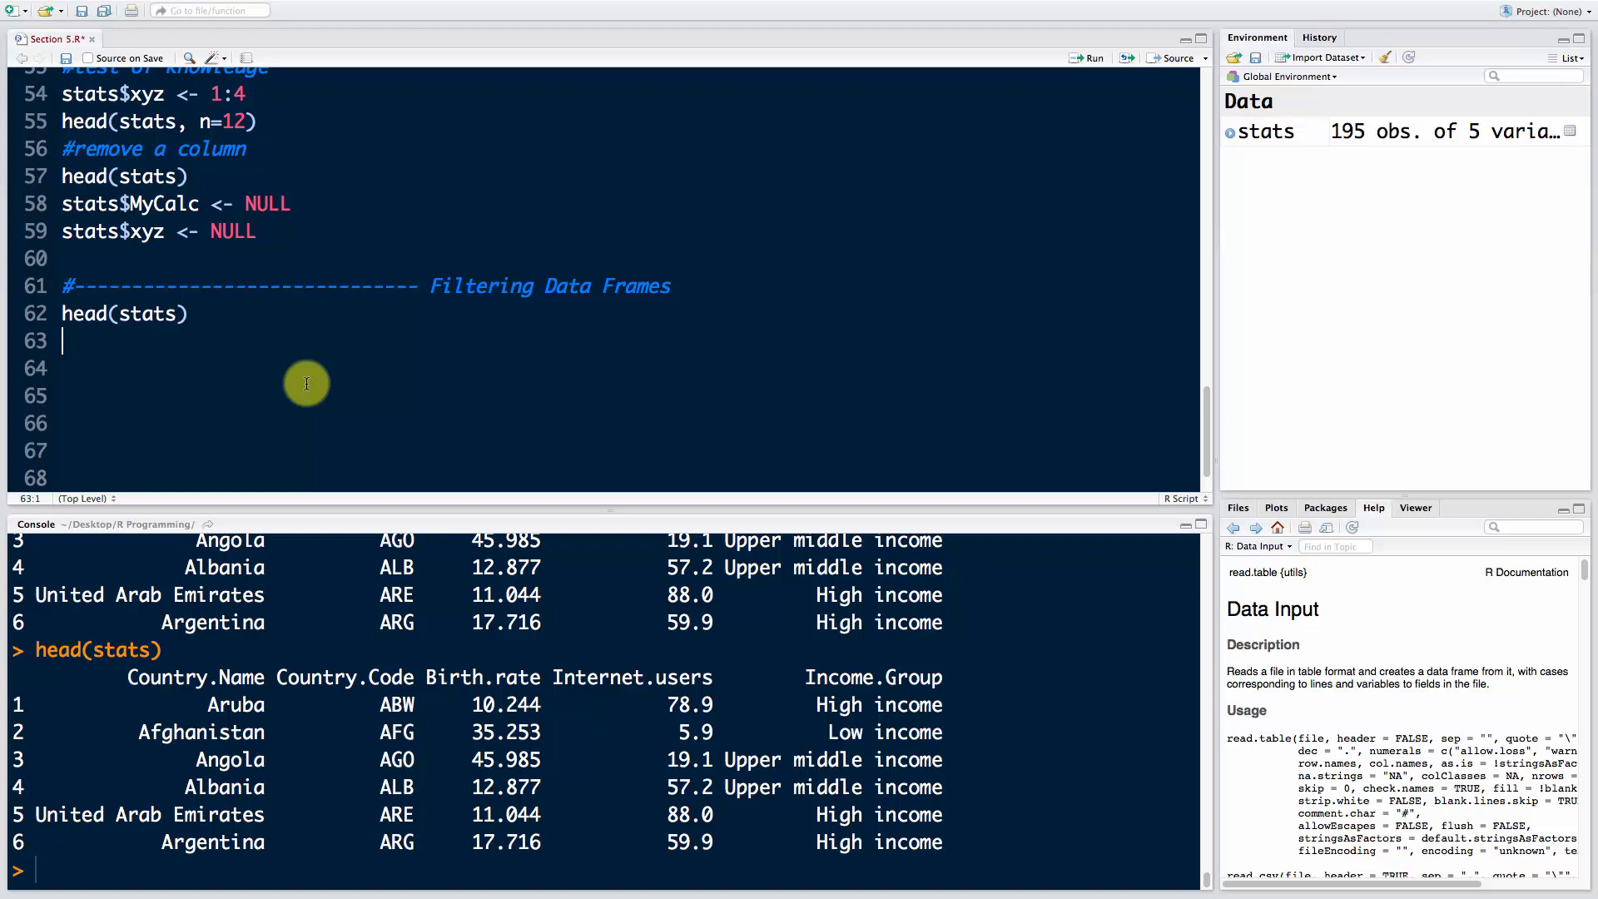
{"action": "mouse_move", "coordinate": [669, 757]}
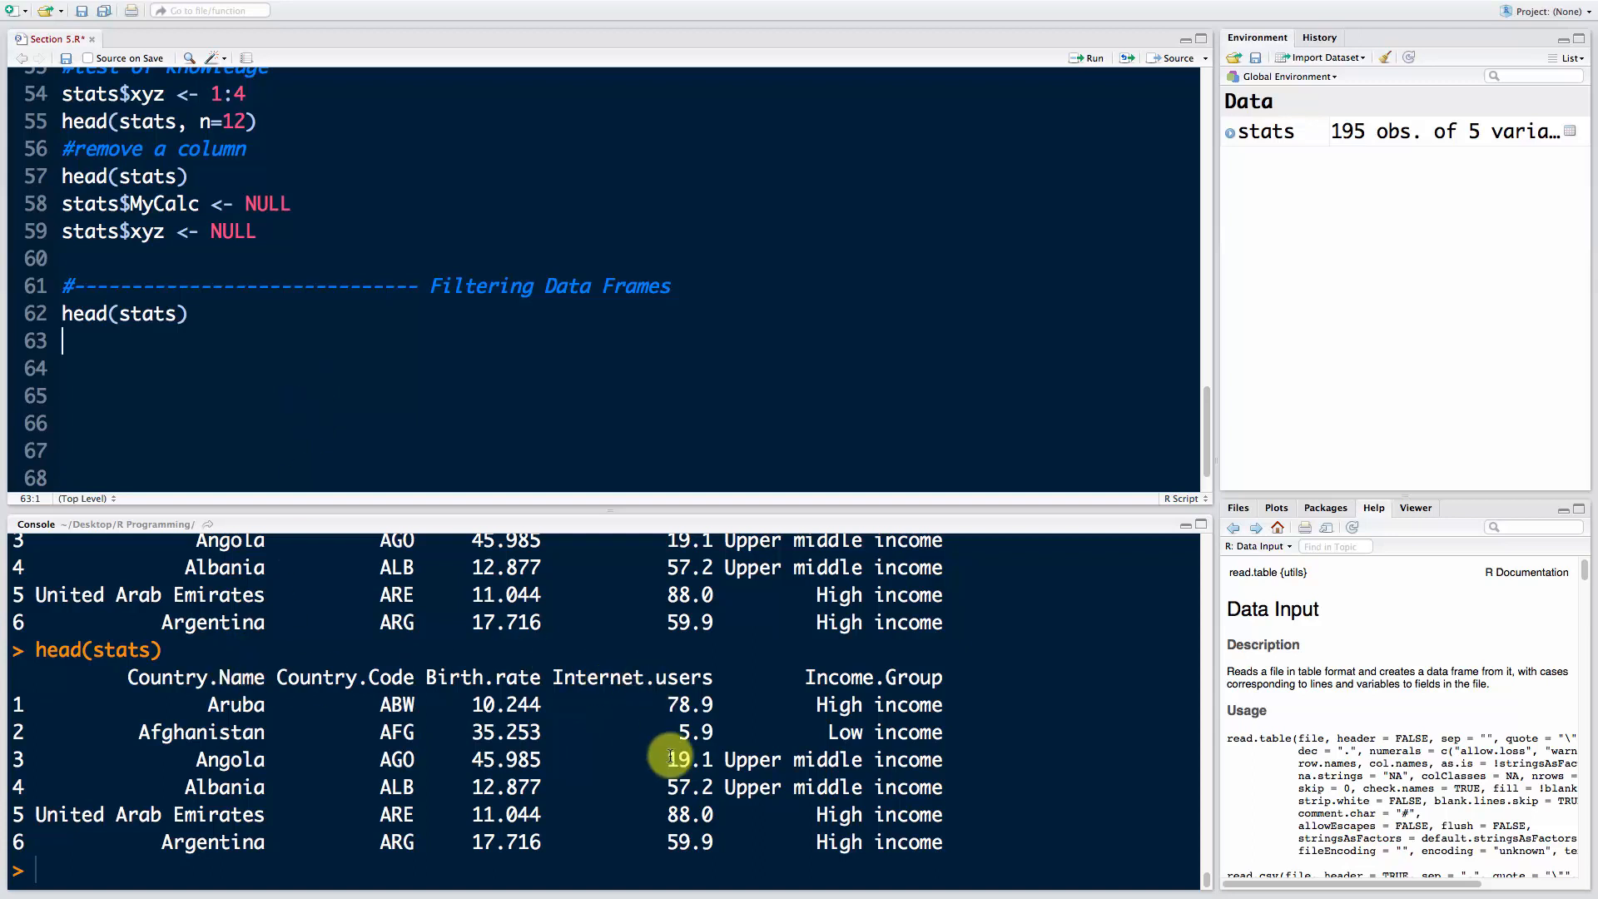
{"action": "type", "text": "In"}
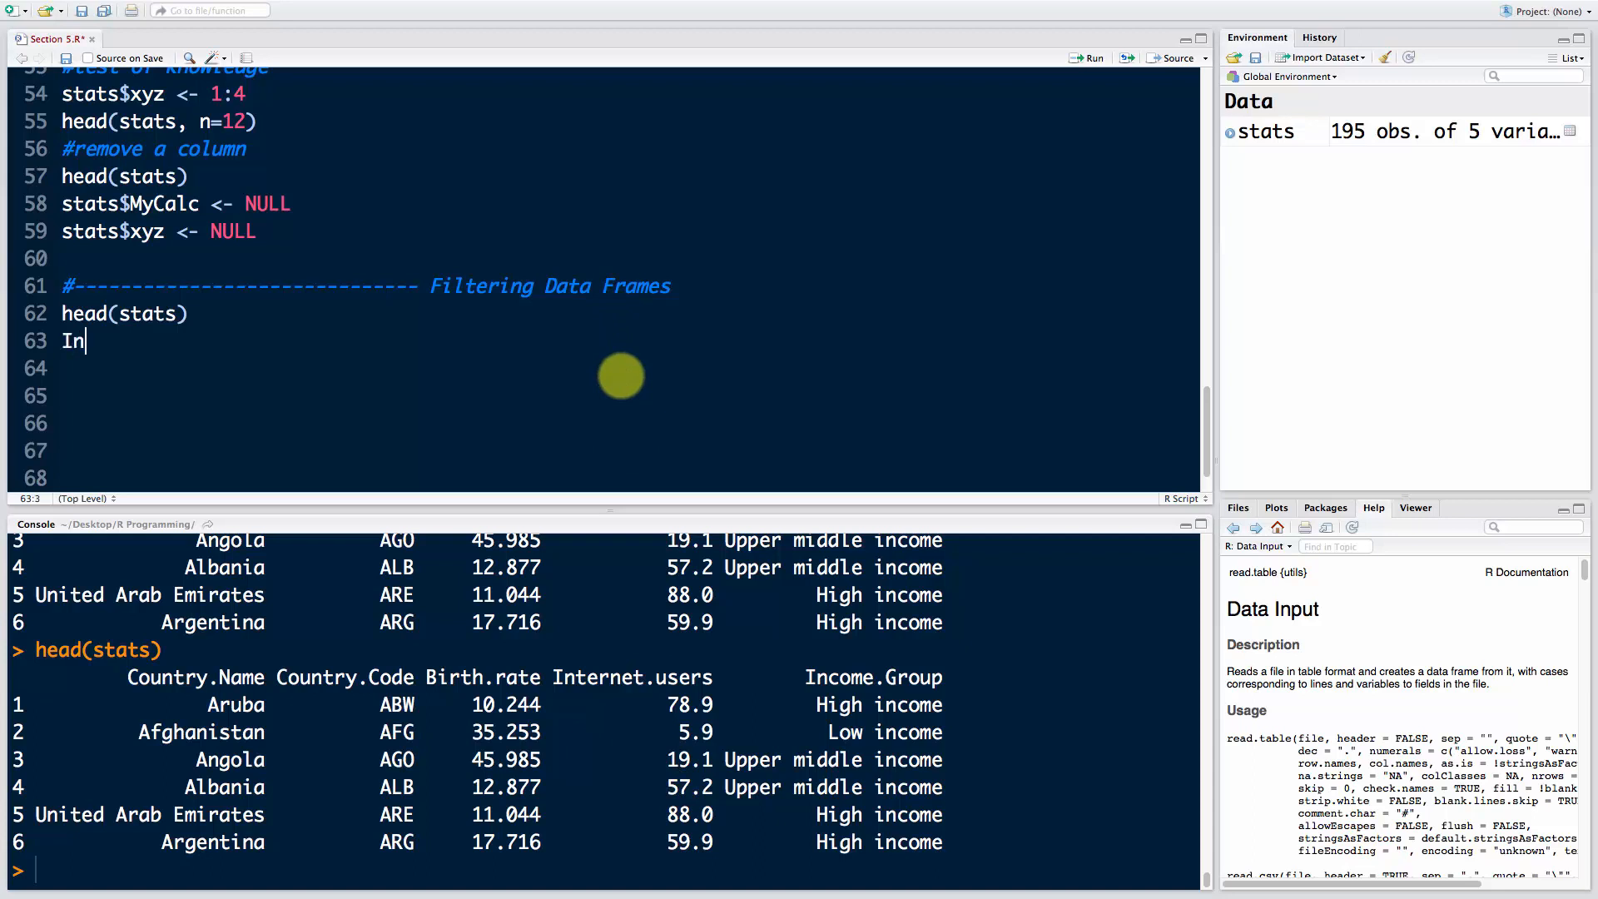
{"action": "type", "text": "ternet.users"}
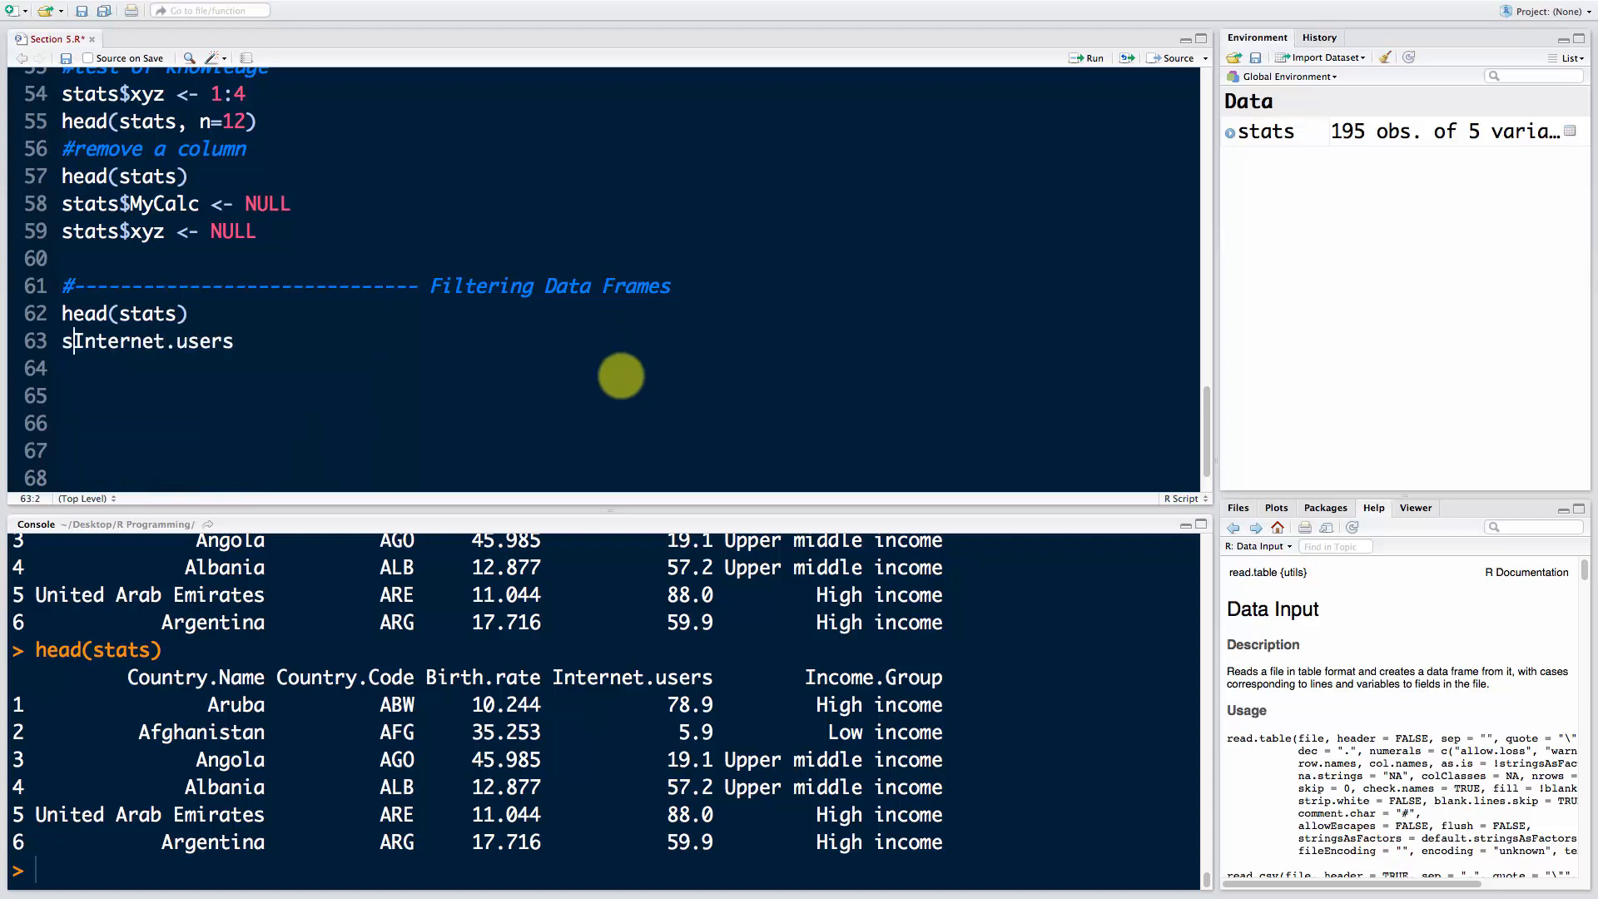
{"action": "type", "text": "tats$"}
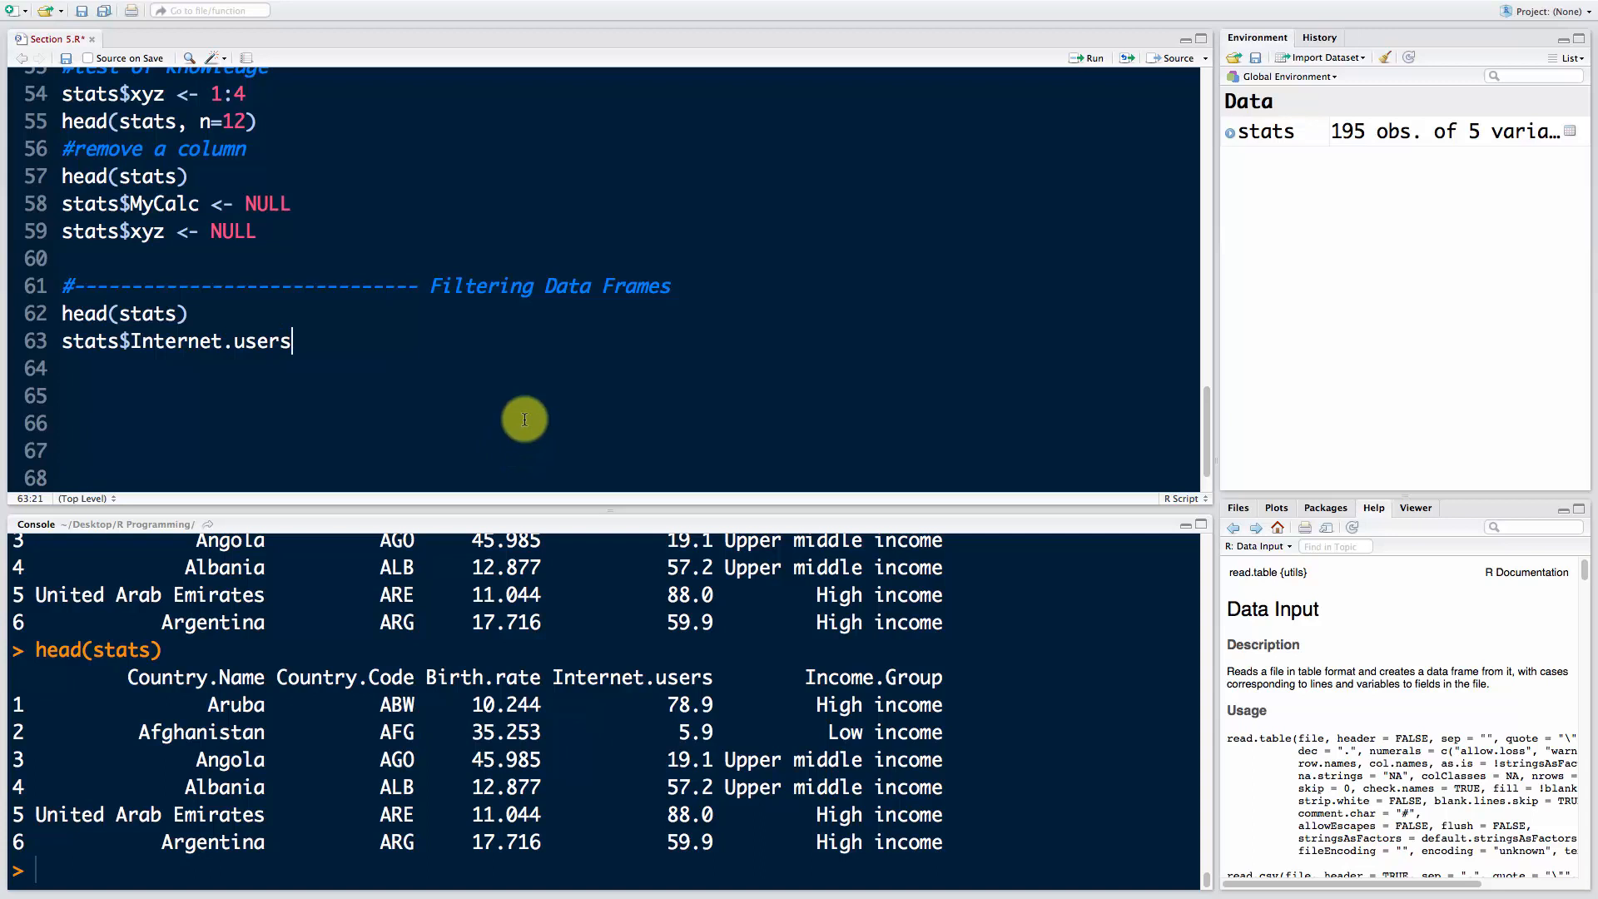
{"action": "mouse_move", "coordinate": [606, 748]}
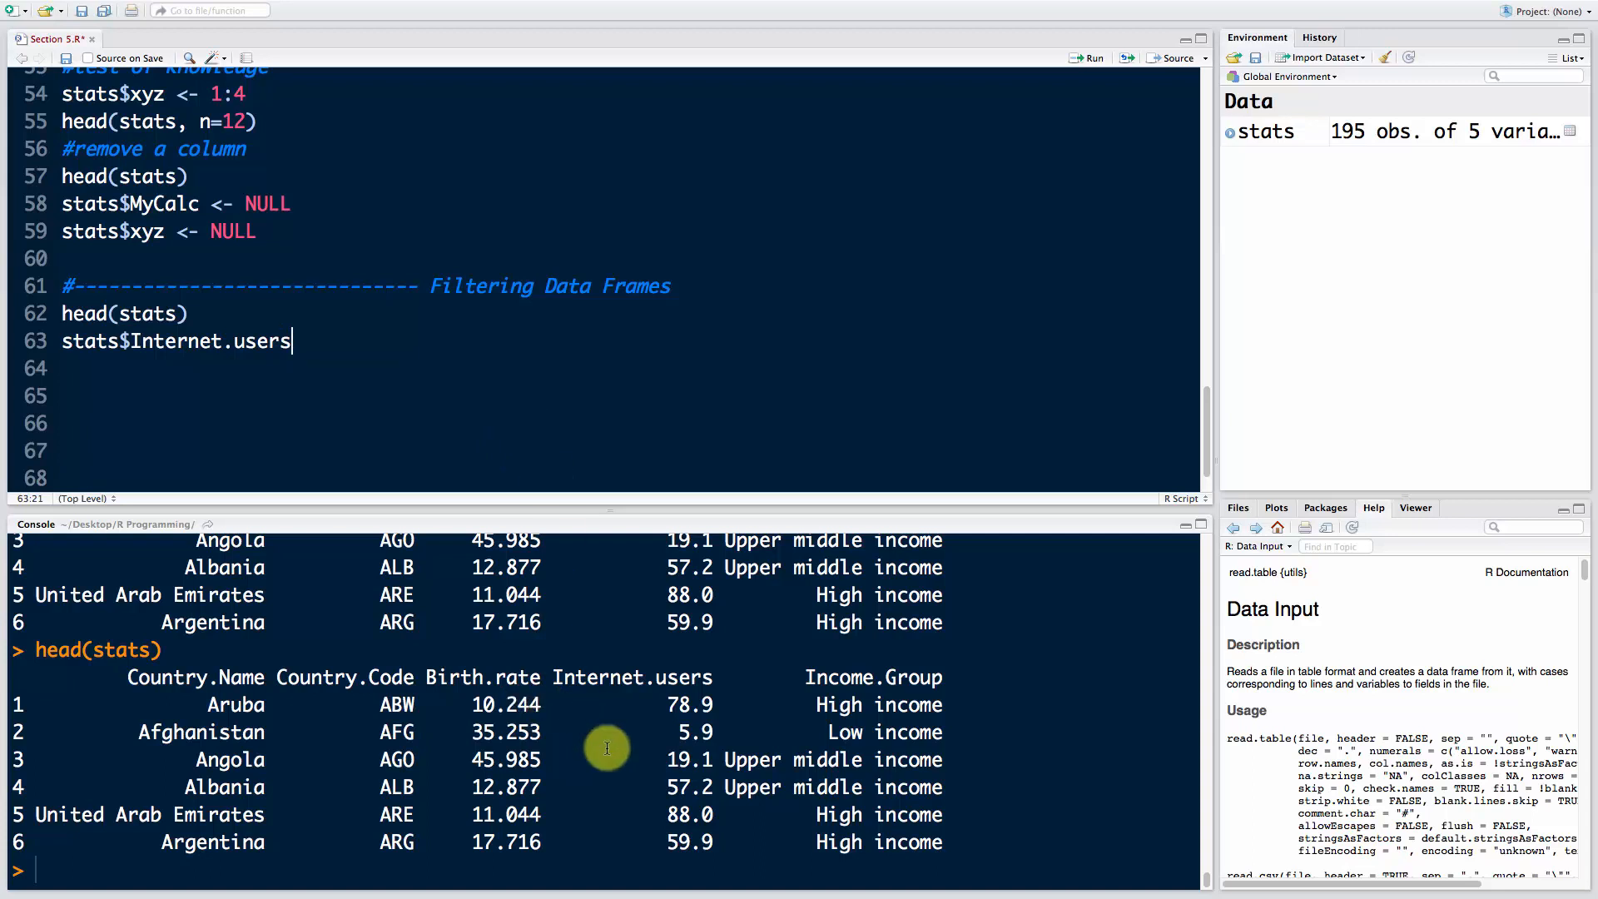
{"action": "mouse_move", "coordinate": [727, 368]}
{"action": "type", "text": " <"}
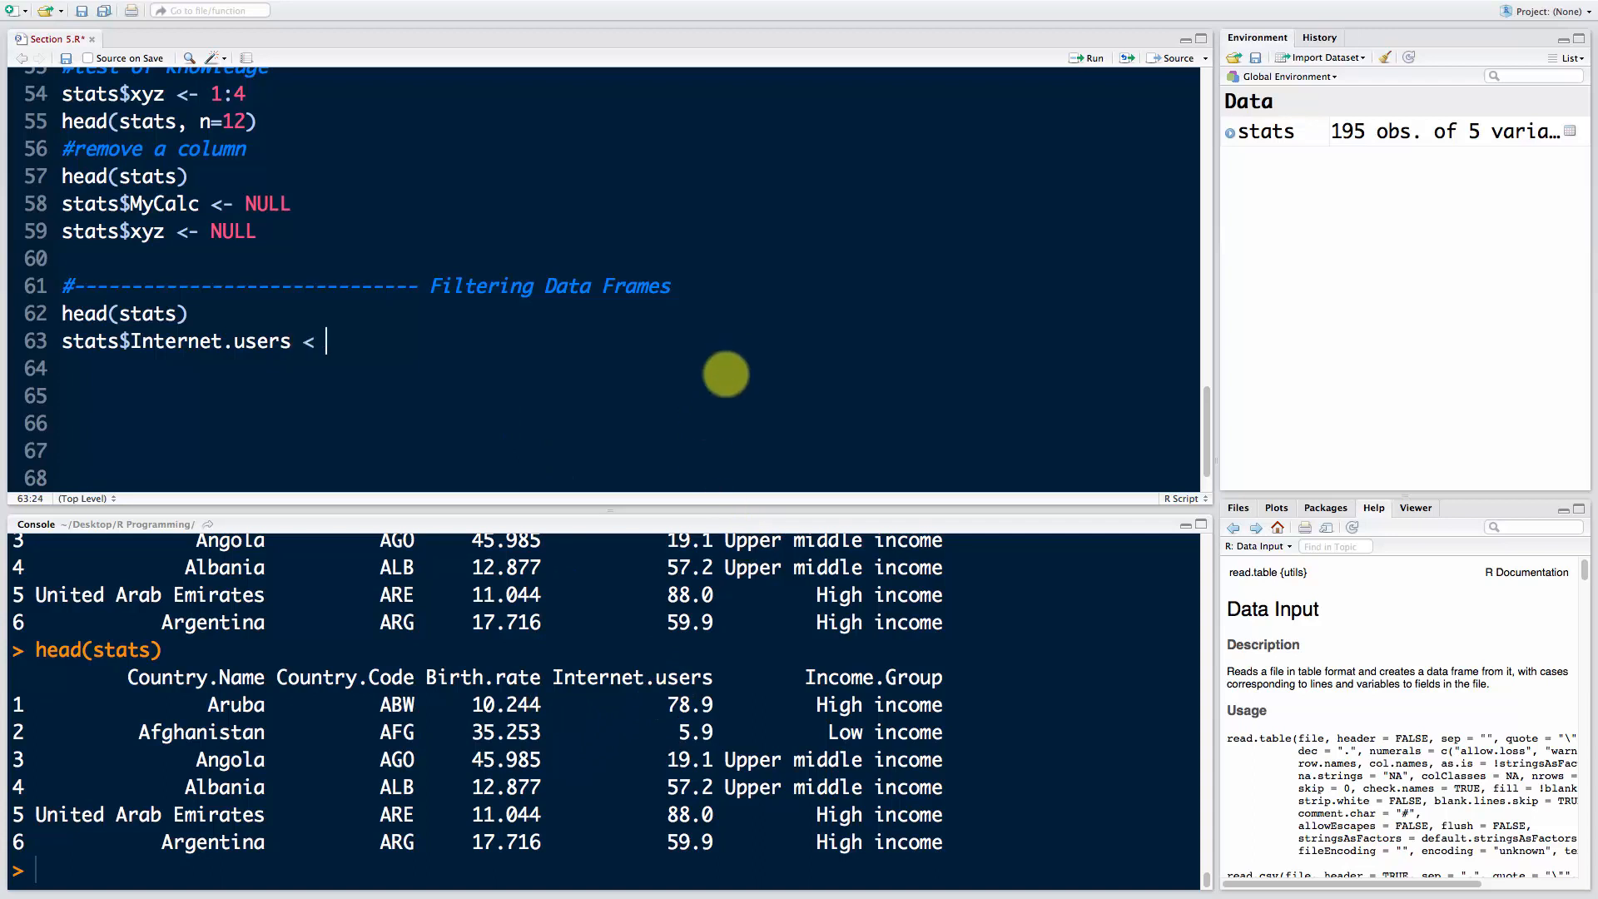
Step: Run stats$Internet.users < 2 to print a TRUE/FALSE value for each of the 195 countries
{"action": "type", "text": "2"}
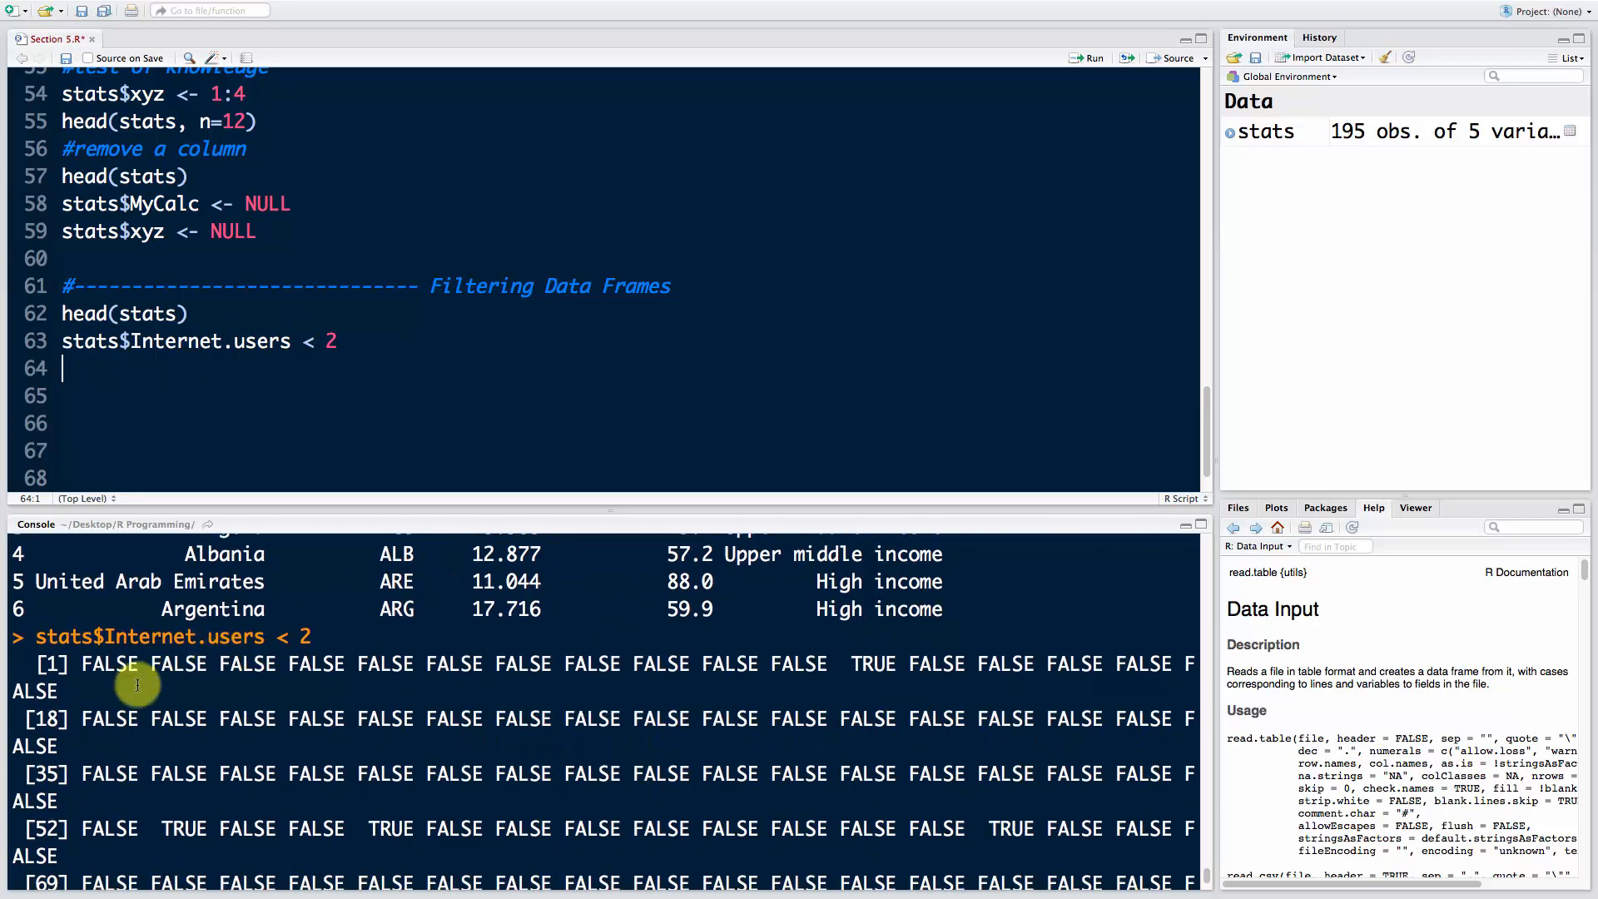
{"action": "mouse_move", "coordinate": [868, 658]}
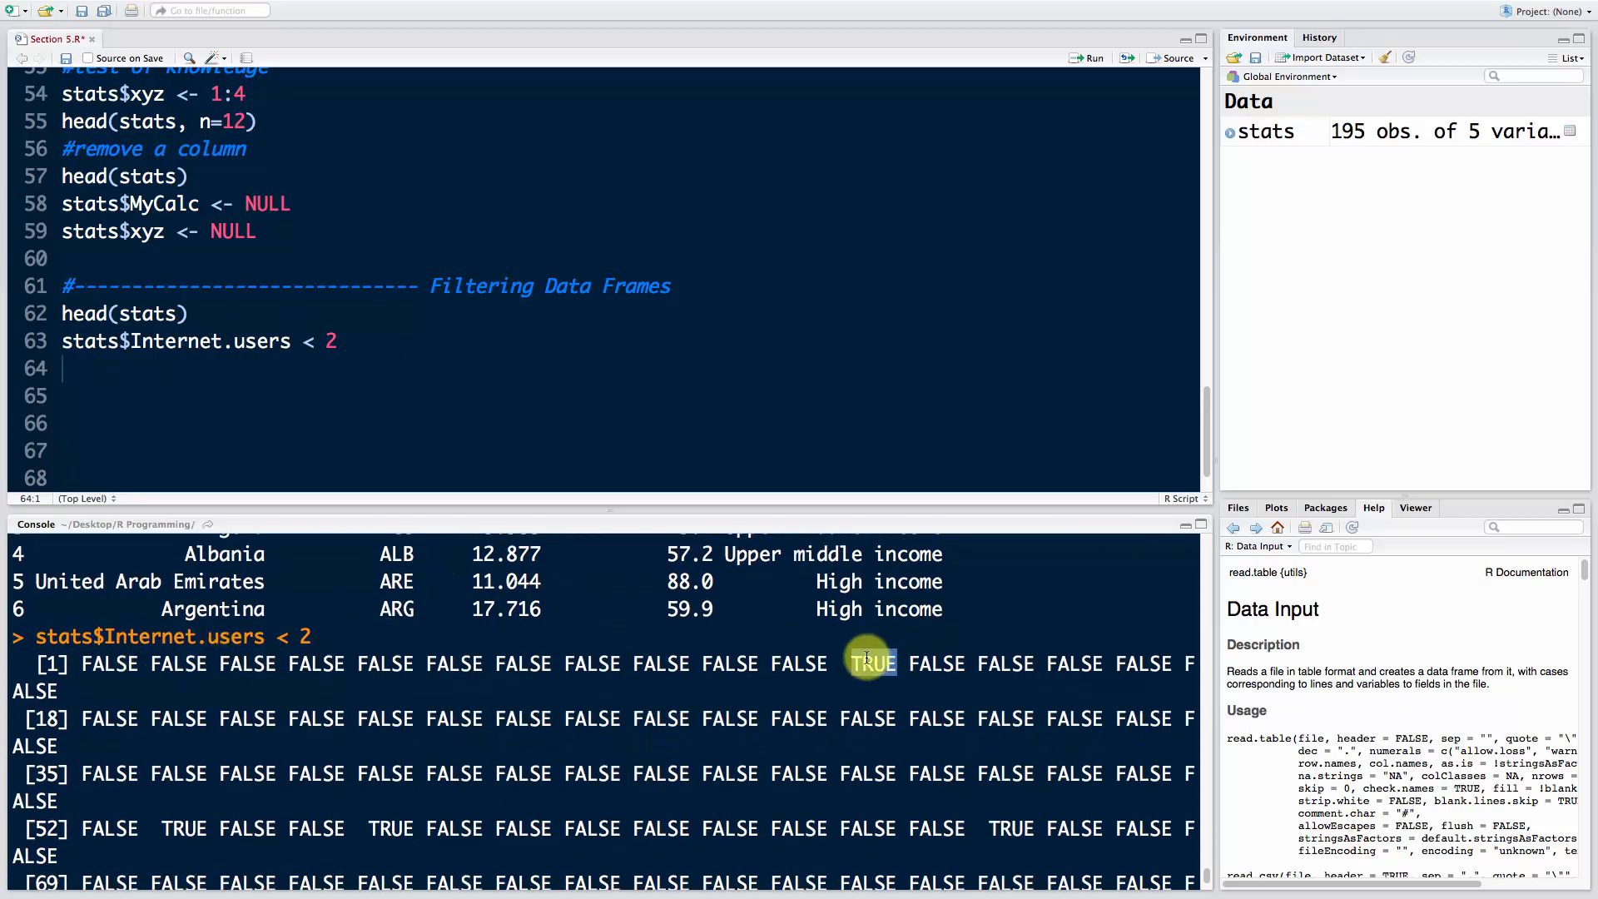
{"action": "scroll", "scroll_direction": "down", "scroll_amount": 3}
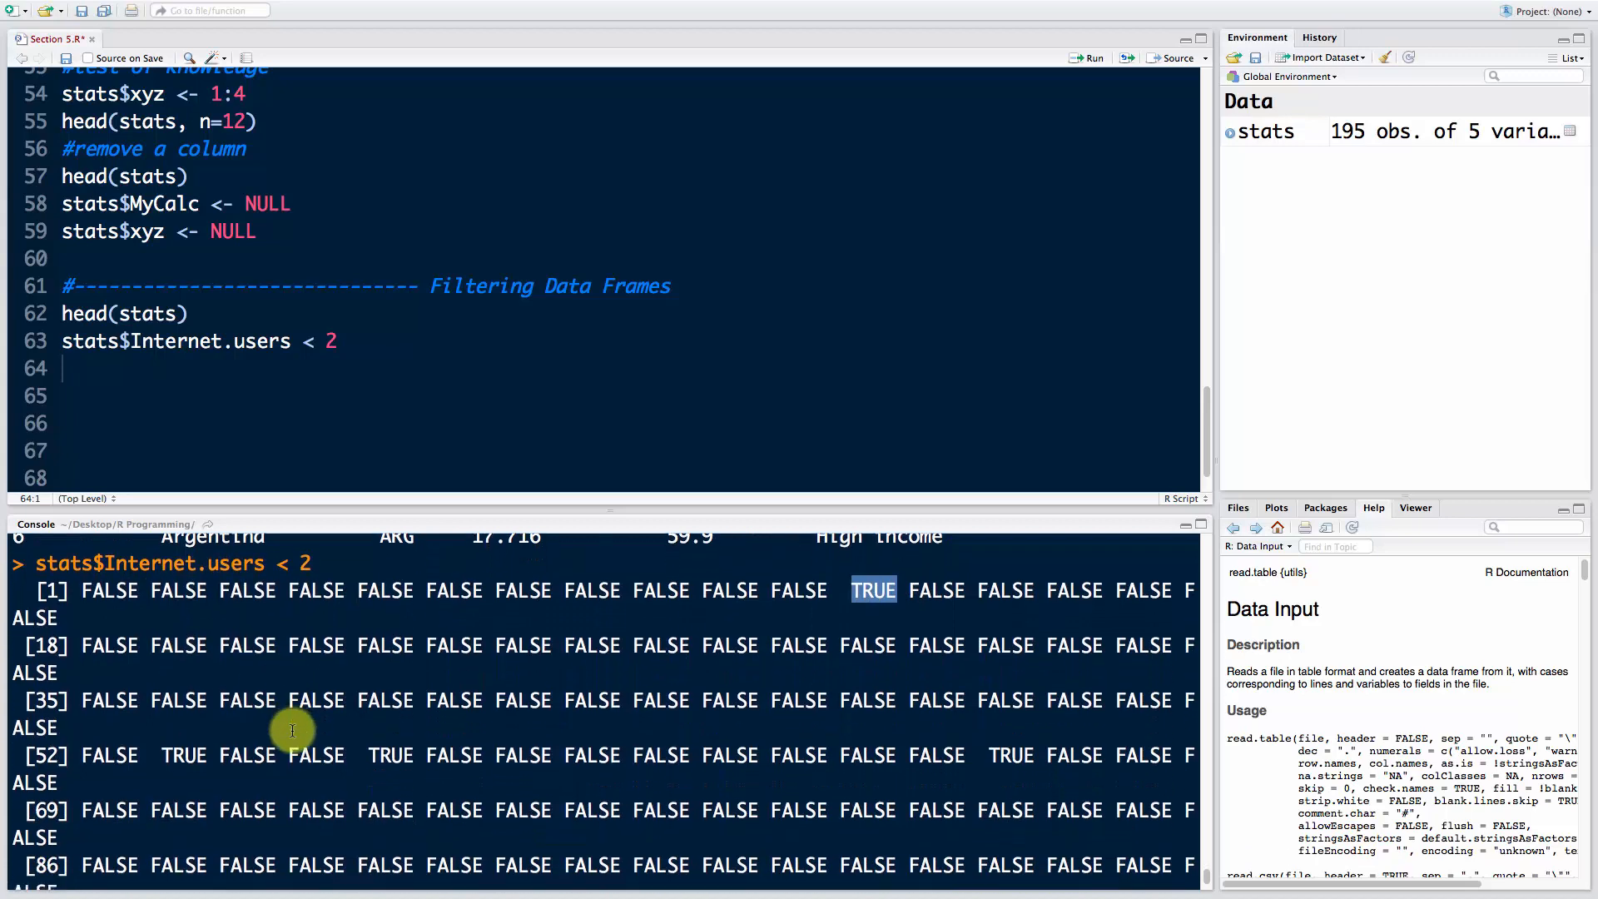
{"action": "scroll", "scroll_direction": "down", "scroll_amount": 3}
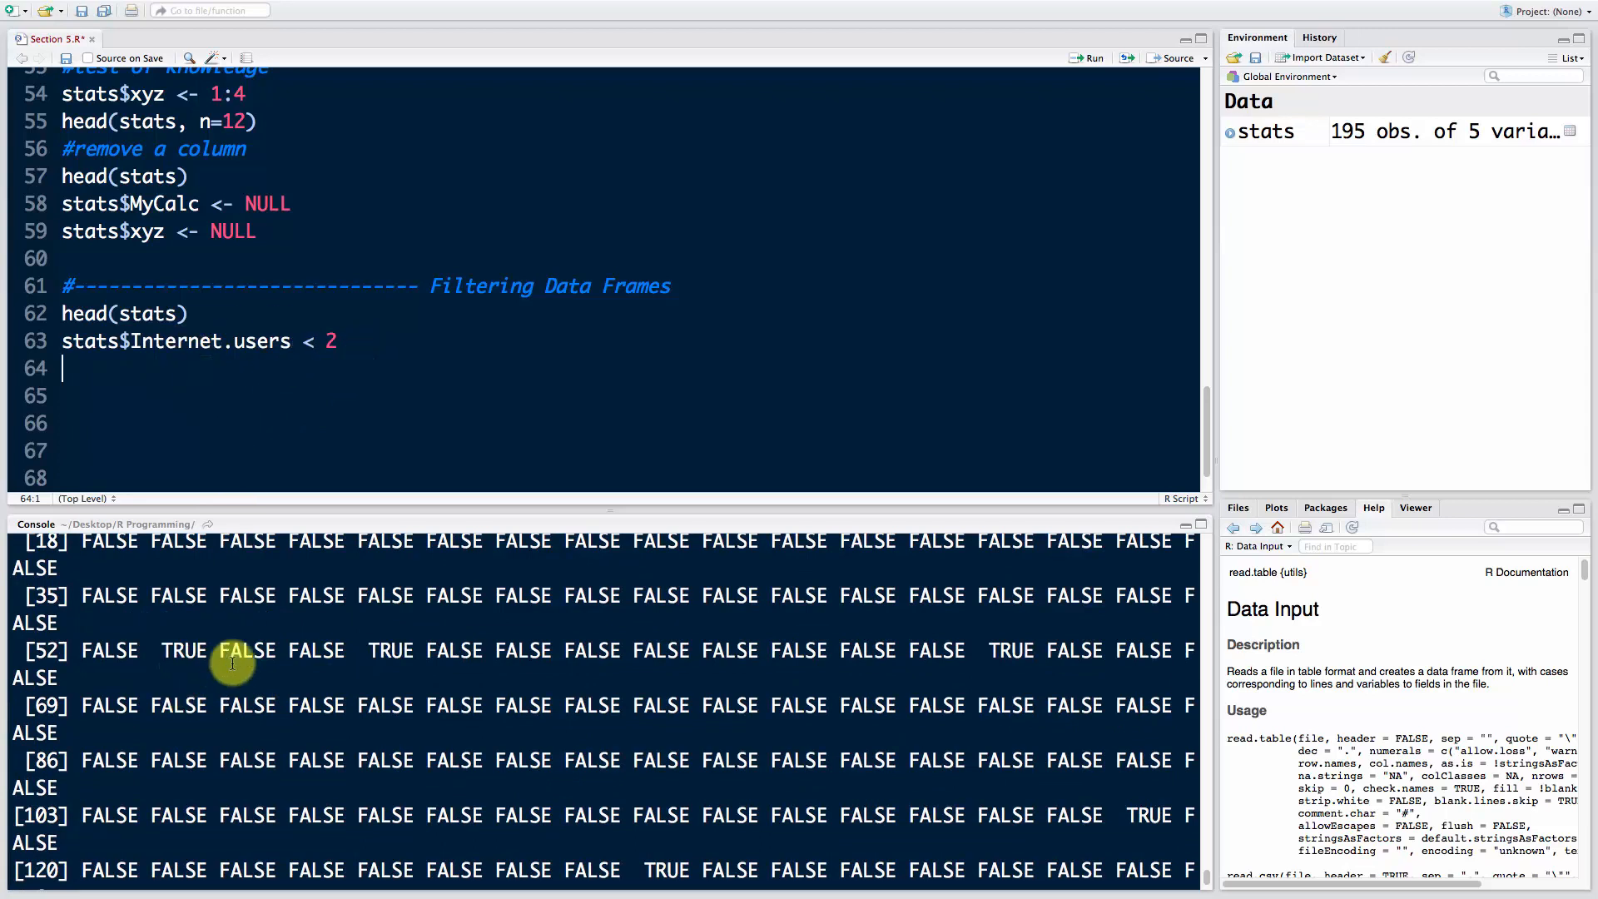
{"action": "left_click", "coordinate": [341, 341]}
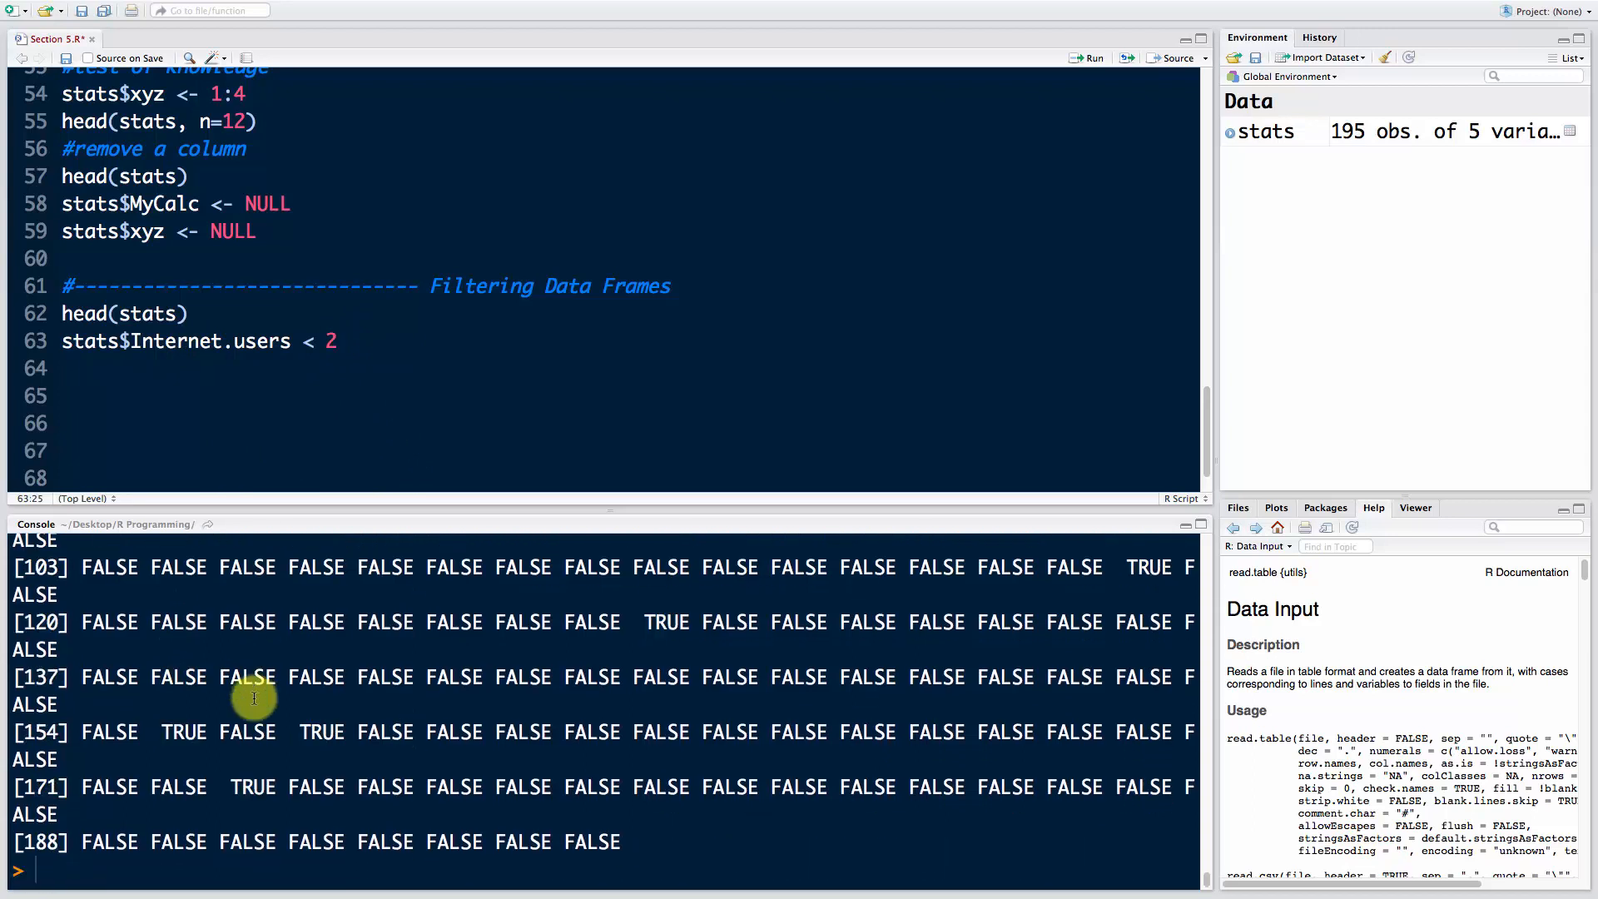
{"action": "left_click", "coordinate": [508, 367]}
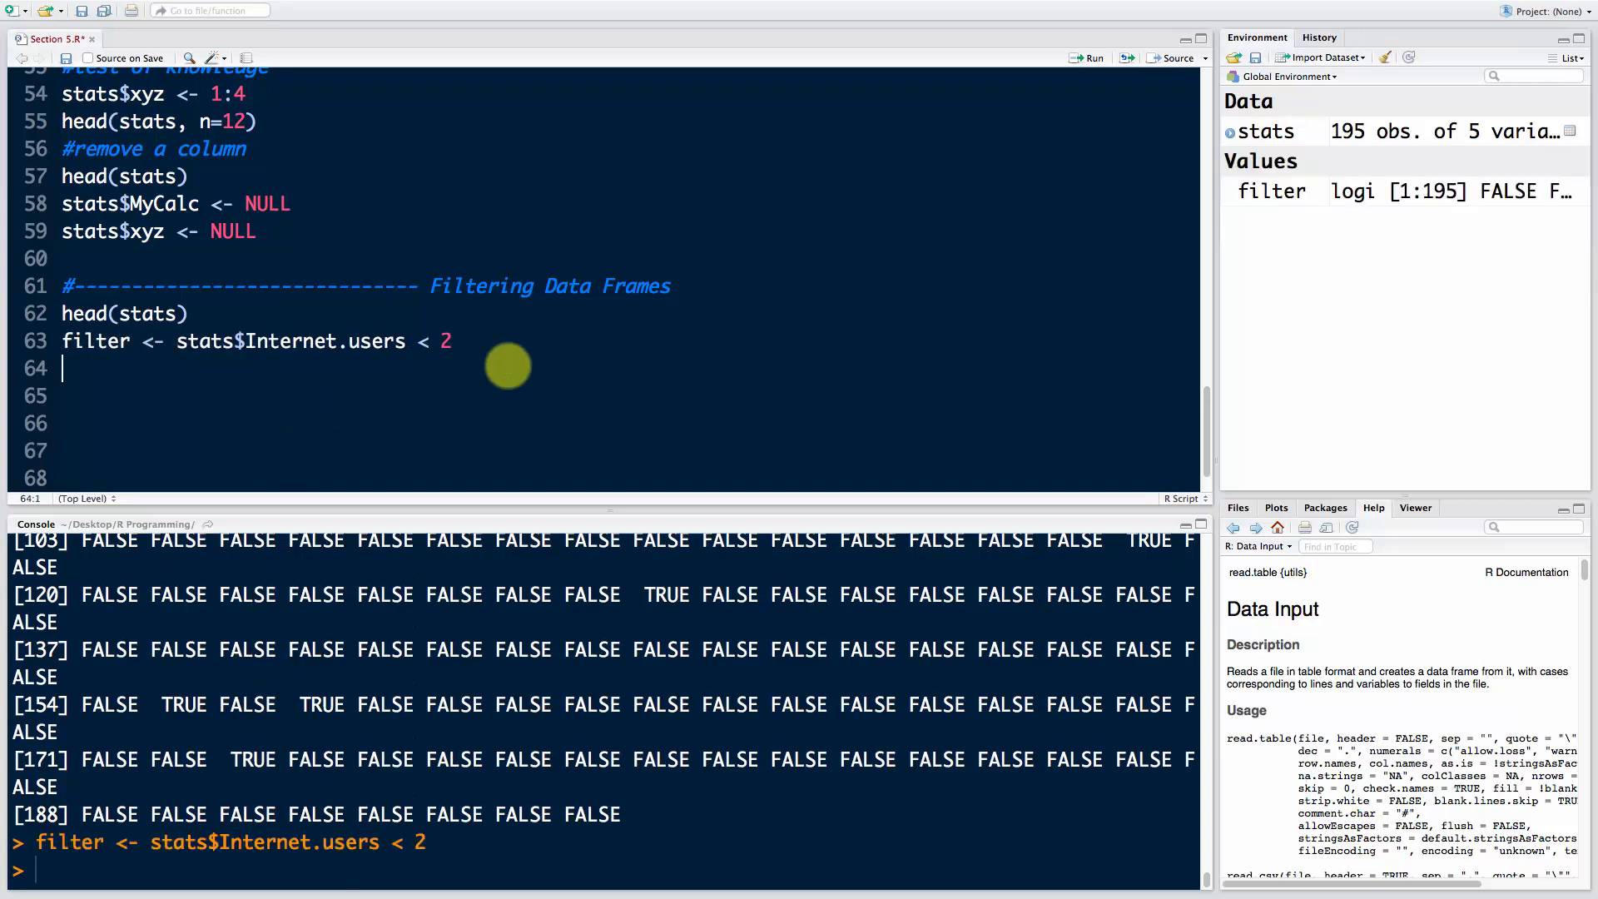
{"action": "mouse_move", "coordinate": [219, 644]}
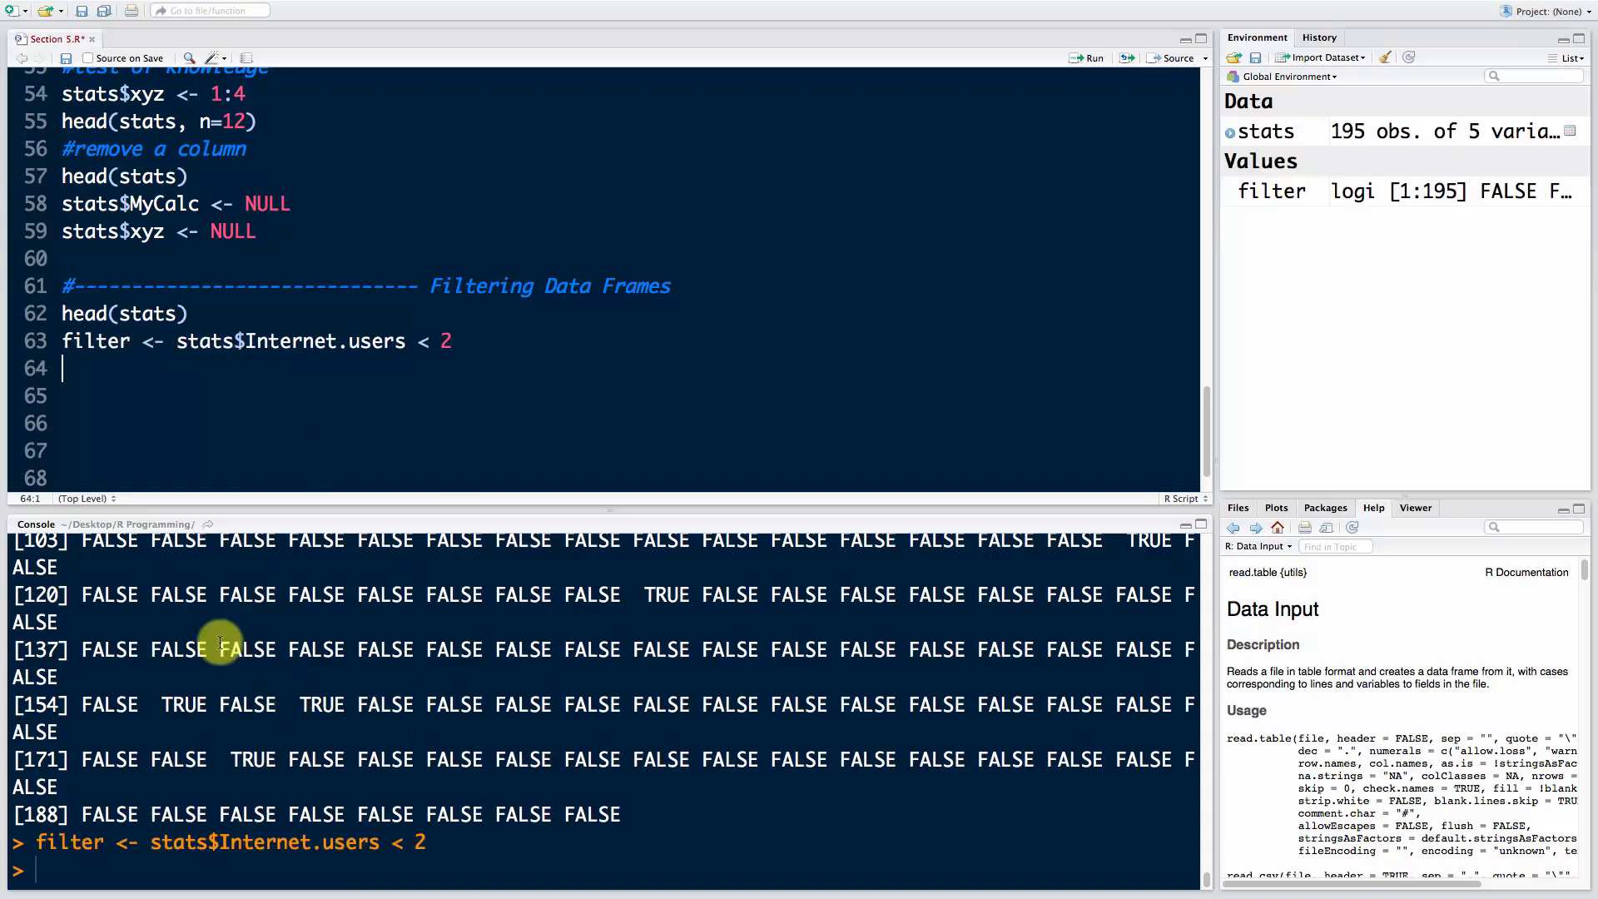
{"action": "mouse_move", "coordinate": [455, 477]}
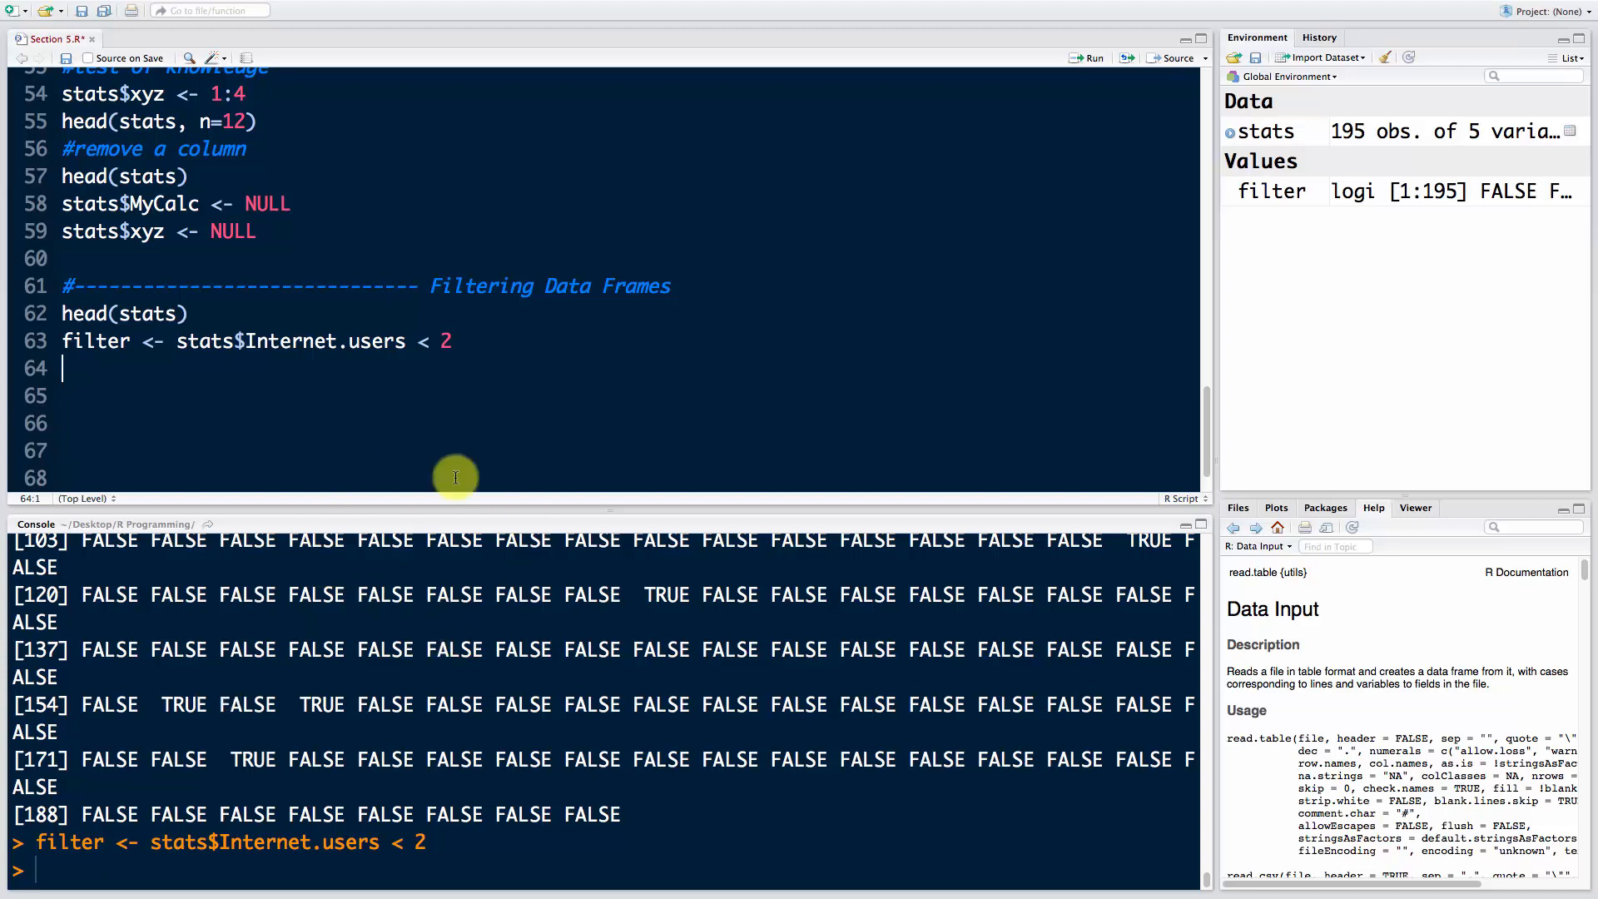
{"action": "mouse_move", "coordinate": [342, 377]}
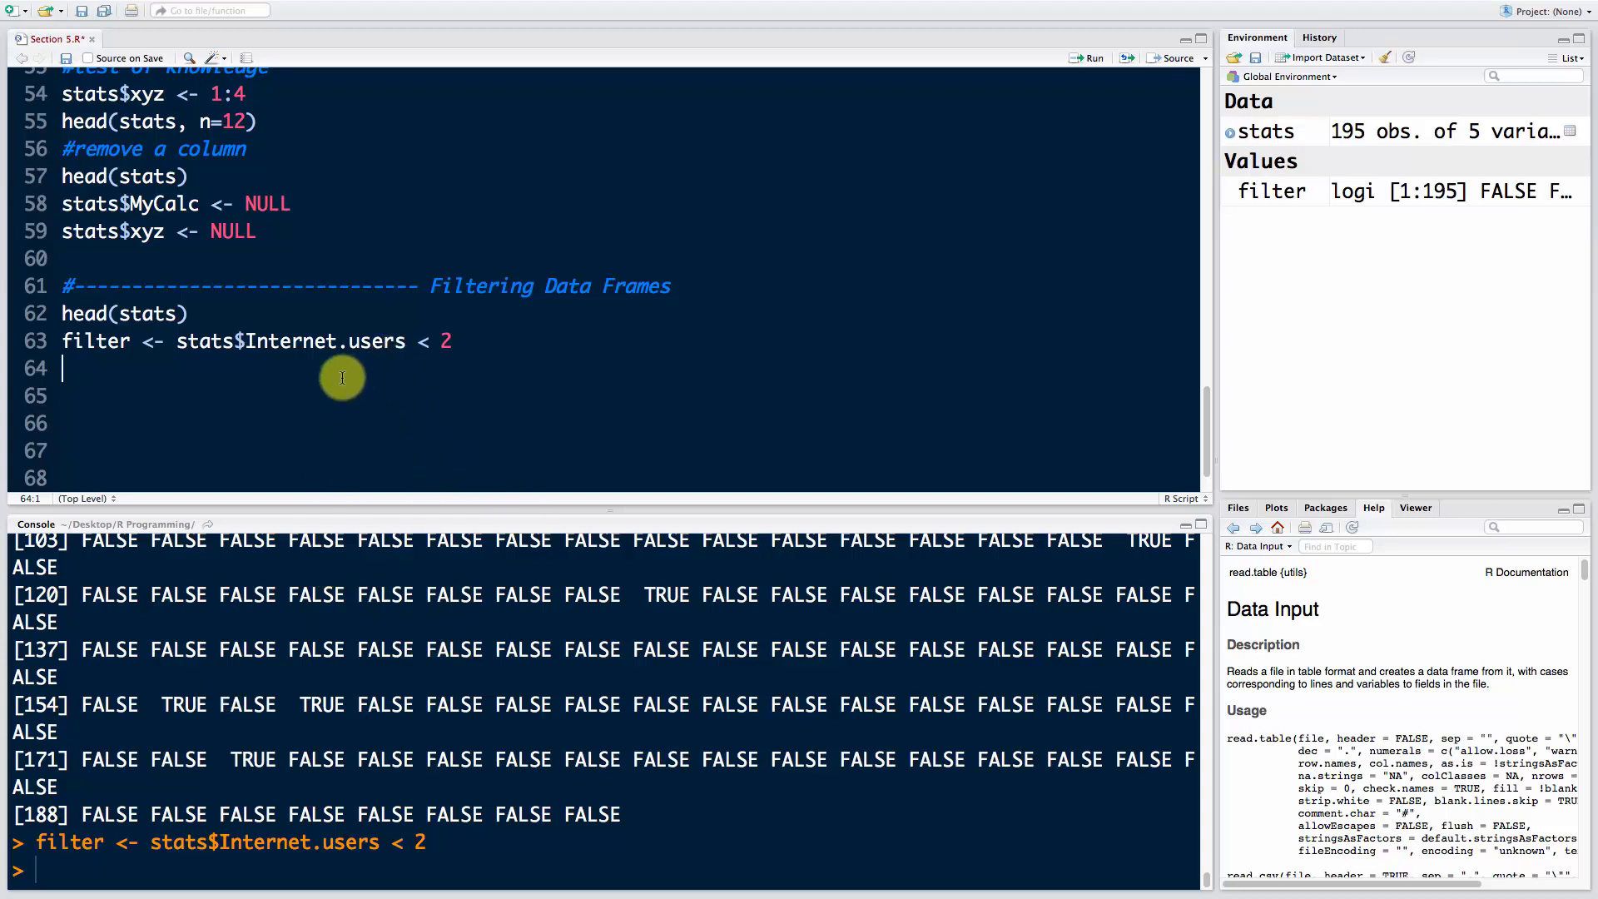
Step: Run stats[filter,] to print only the nine countries with fewer than 2 internet users
{"action": "type", "text": "stats["}
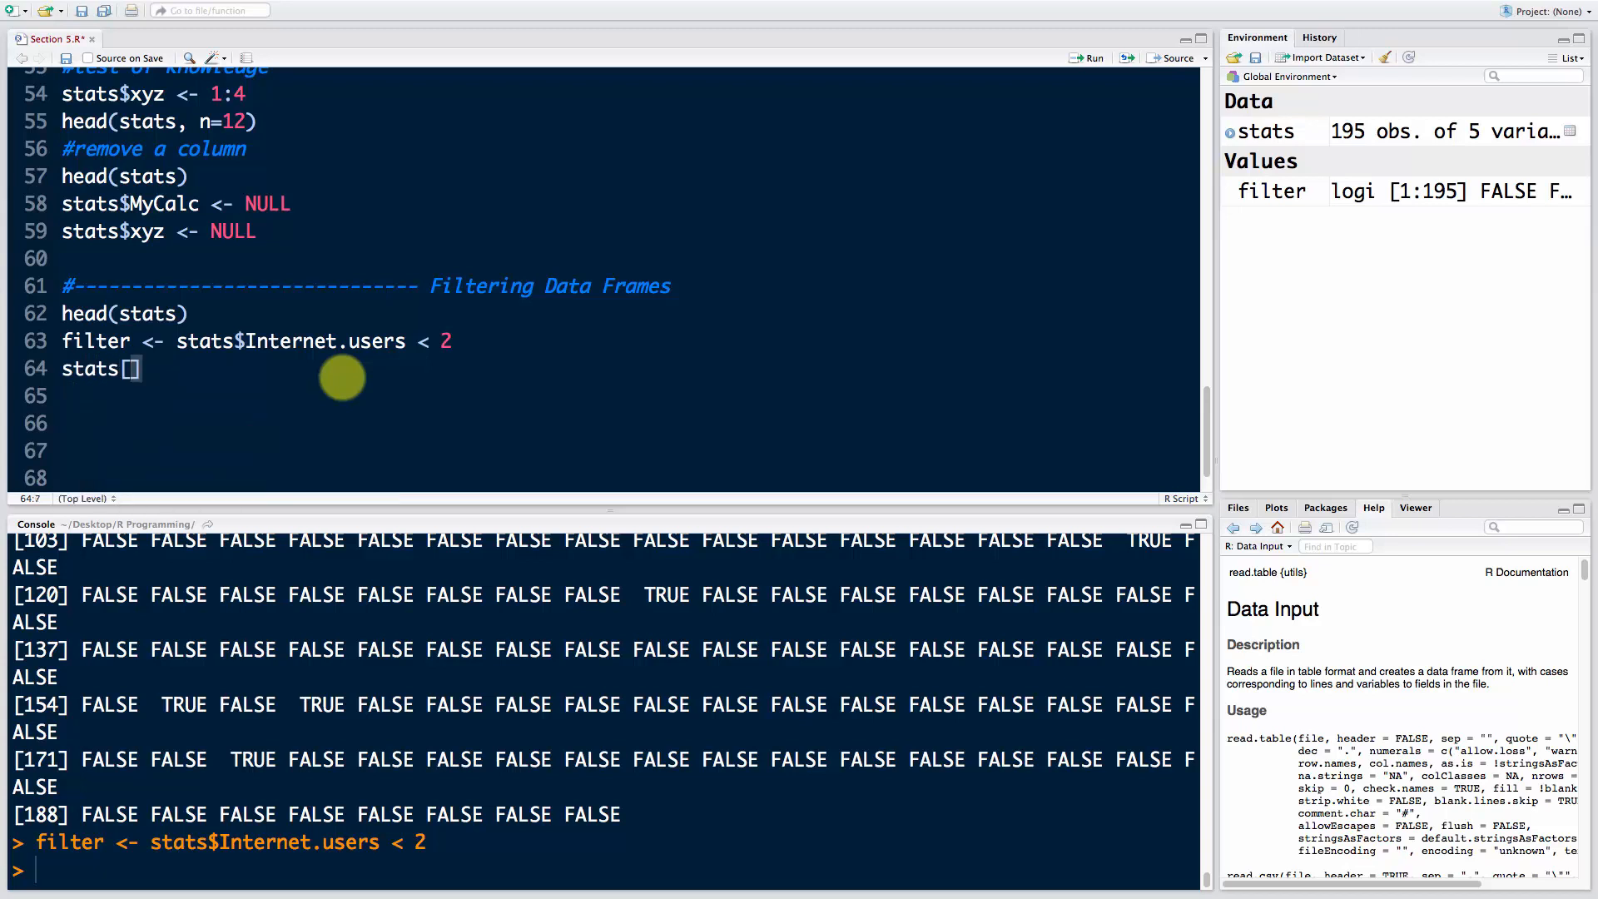
{"action": "type", "text": ","}
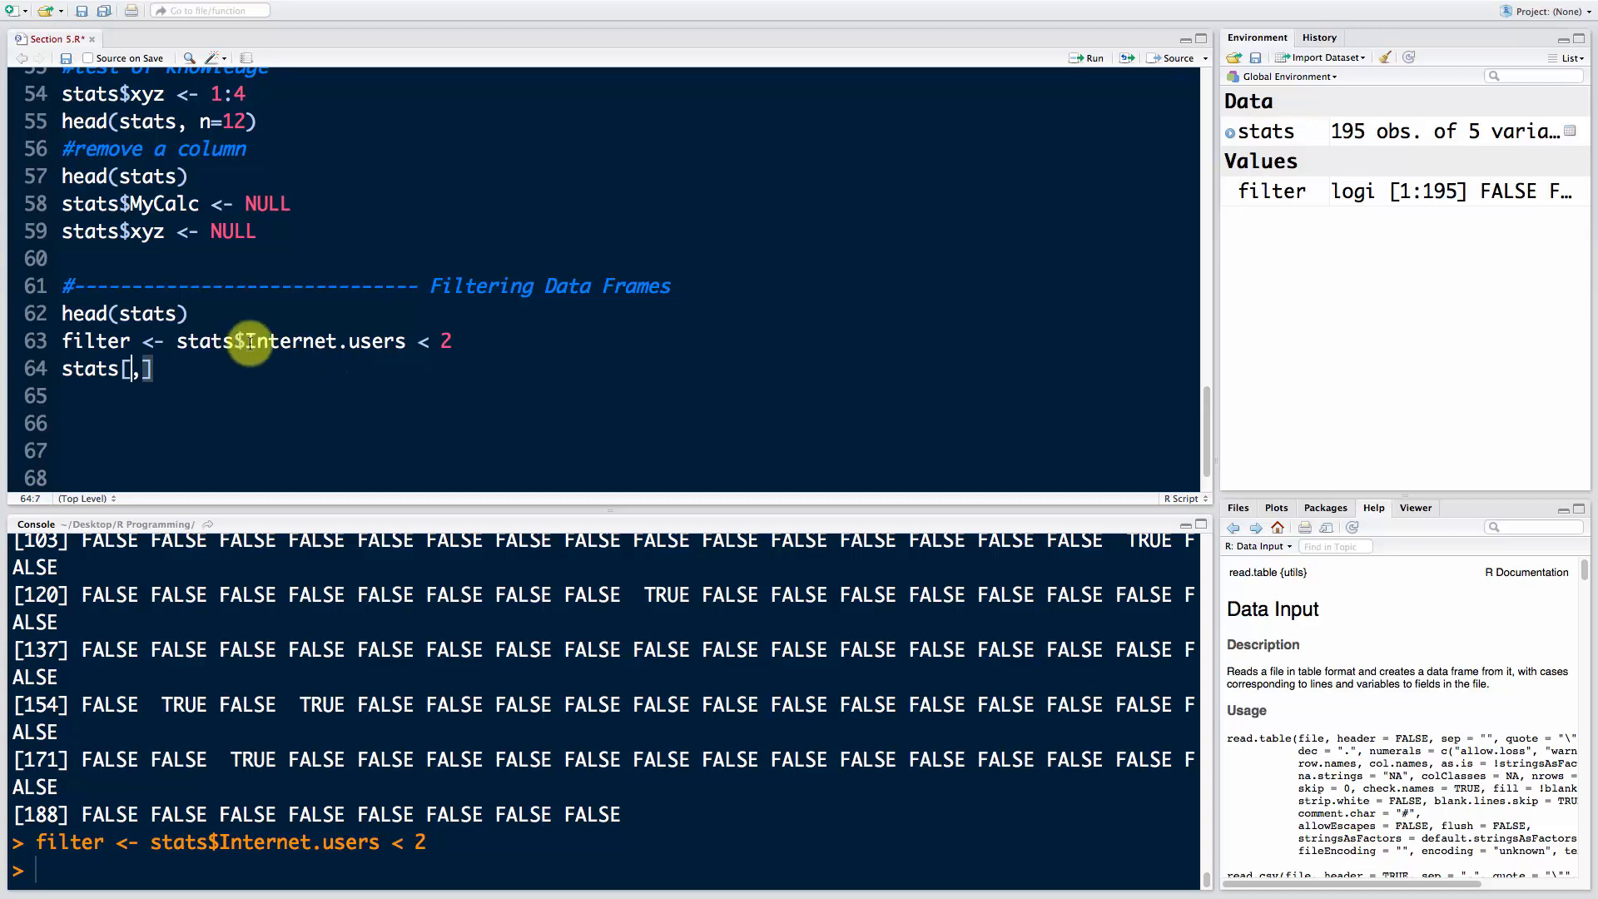
{"action": "mouse_move", "coordinate": [179, 436]}
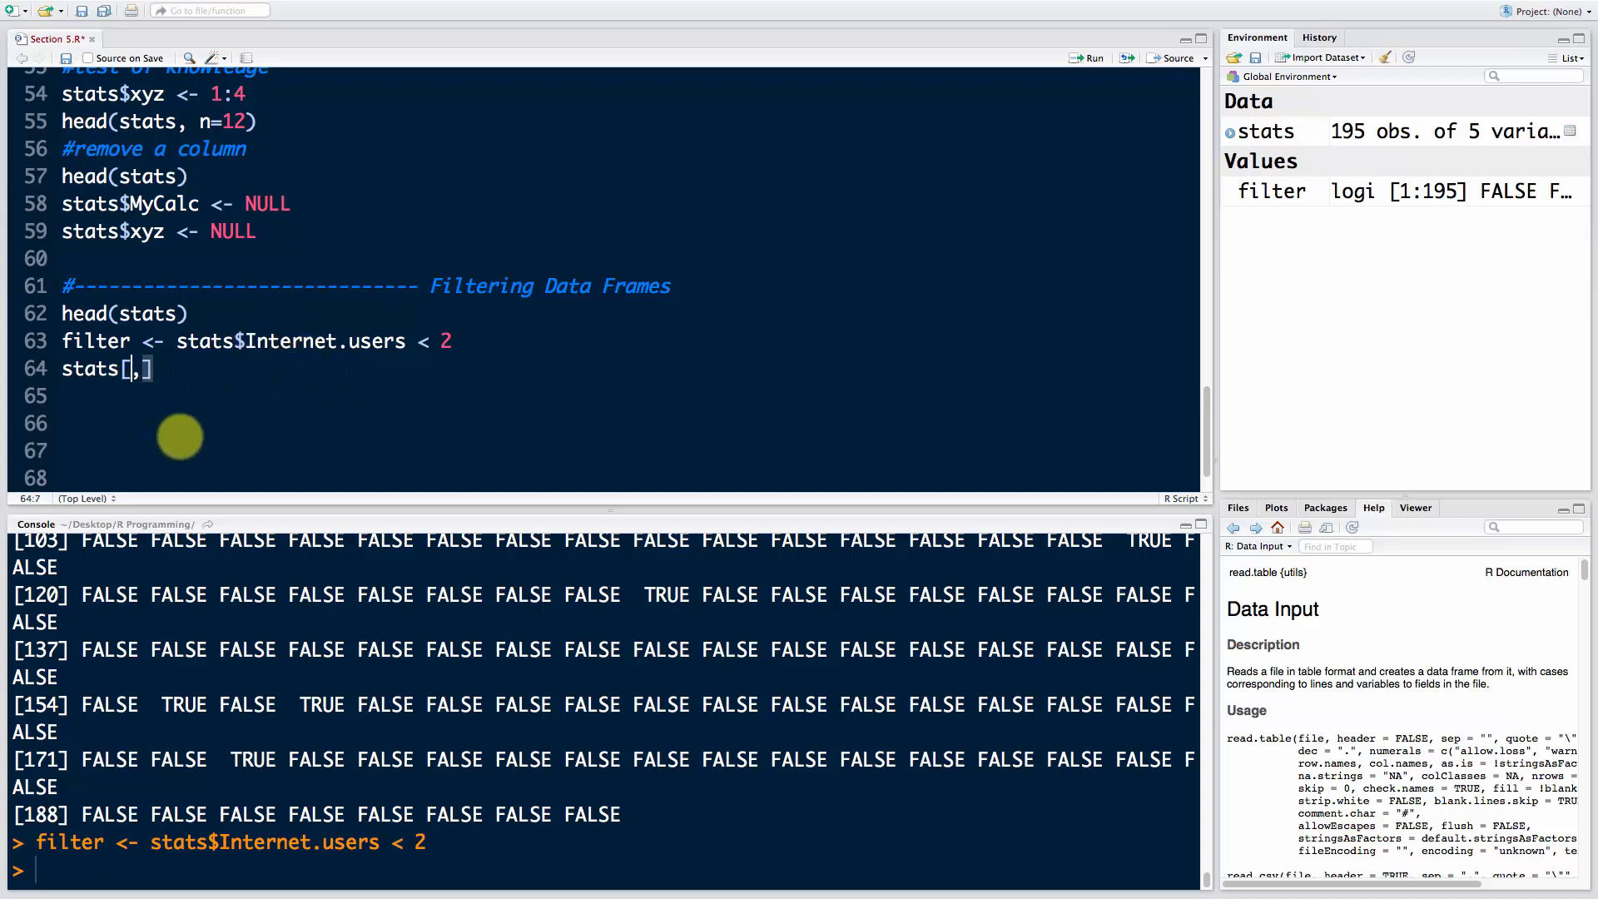
{"action": "type", "text": "1:100"}
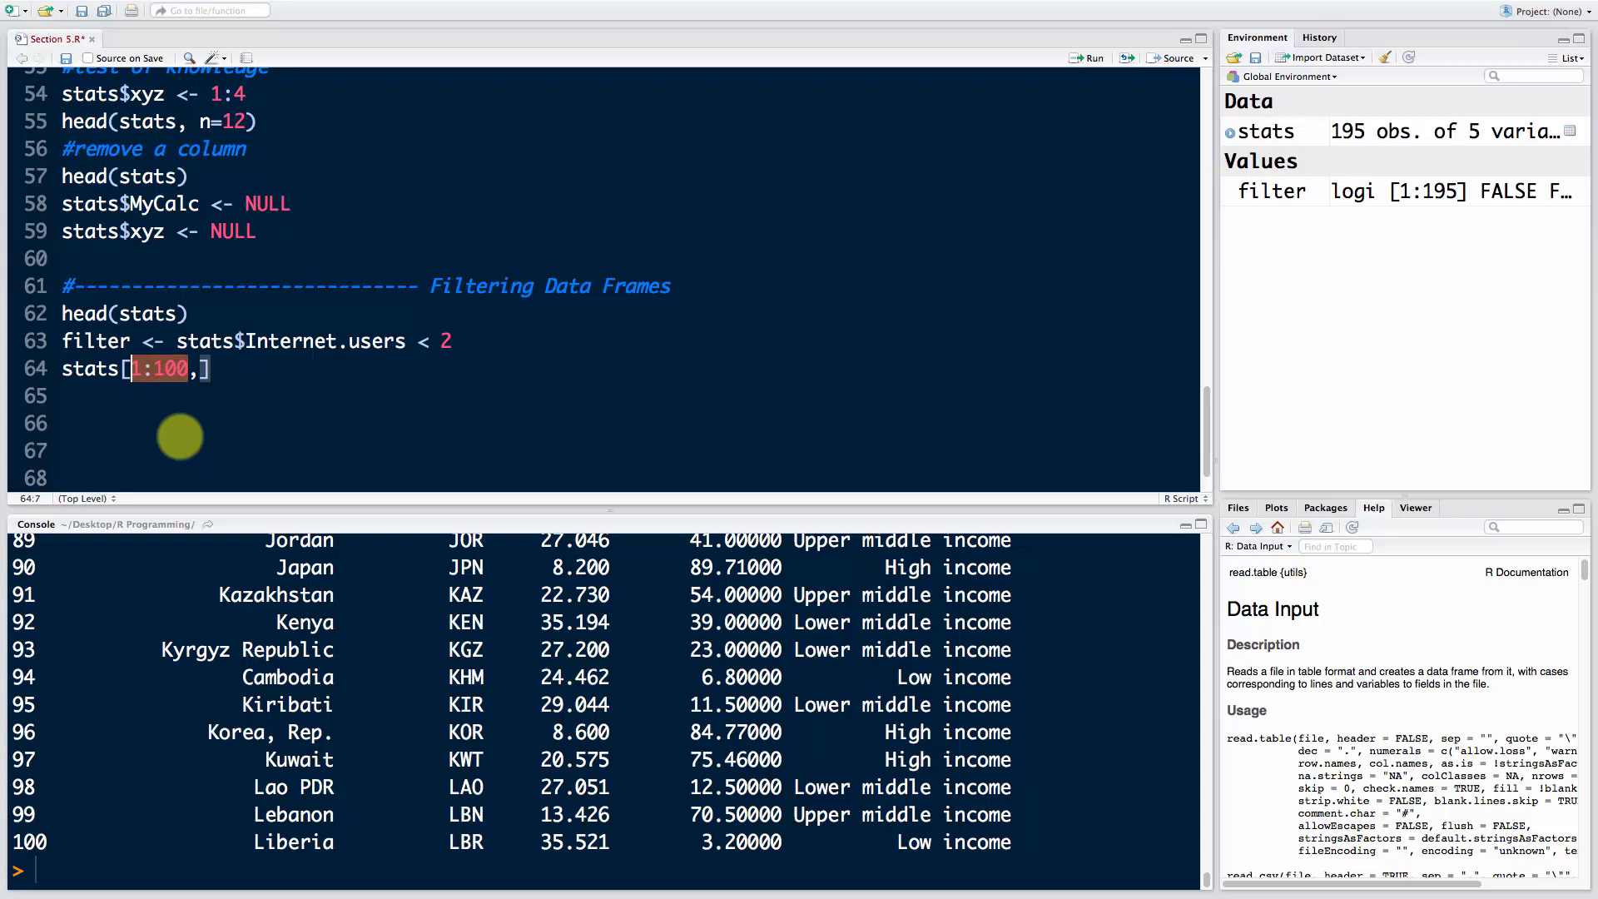
{"action": "type", "text": "filter"}
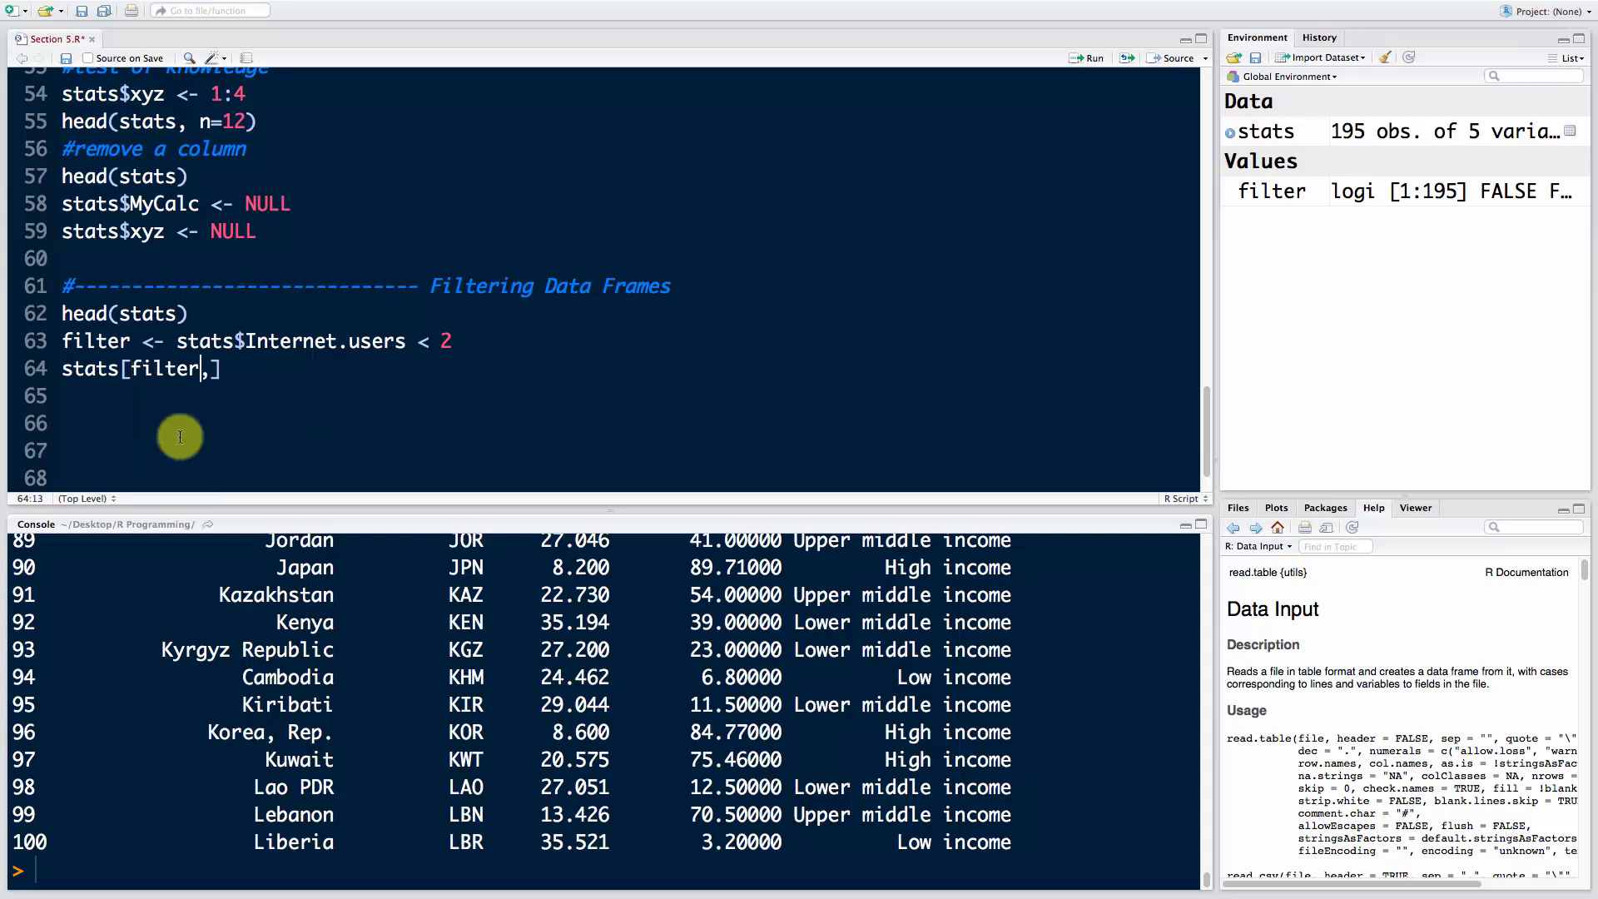
{"action": "mouse_move", "coordinate": [178, 414]}
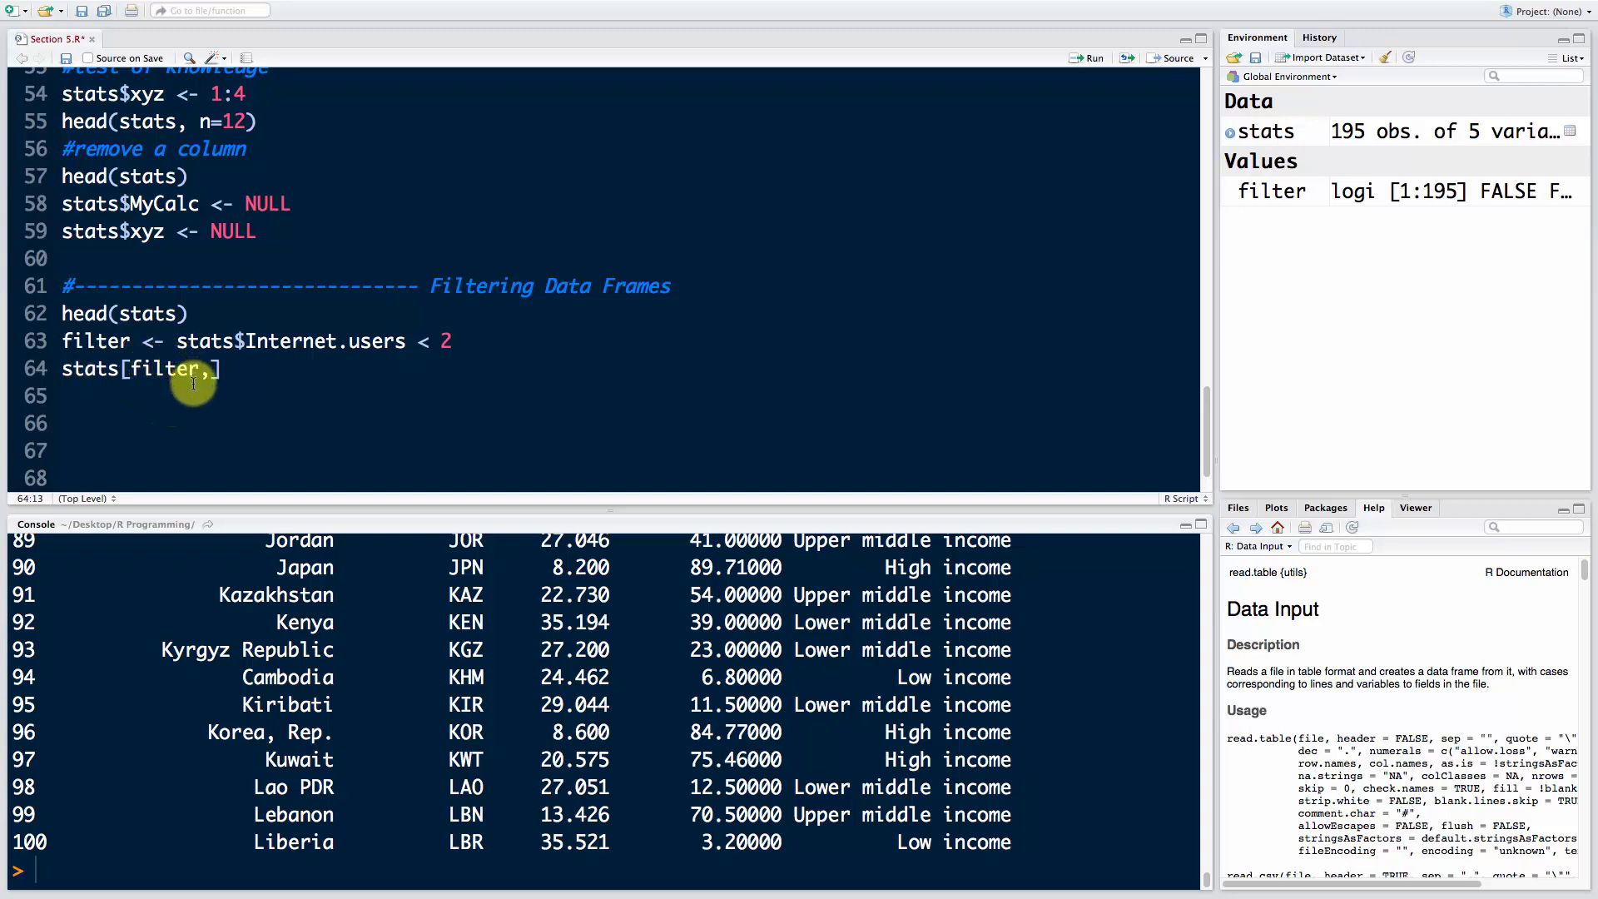
{"action": "mouse_move", "coordinate": [162, 474]}
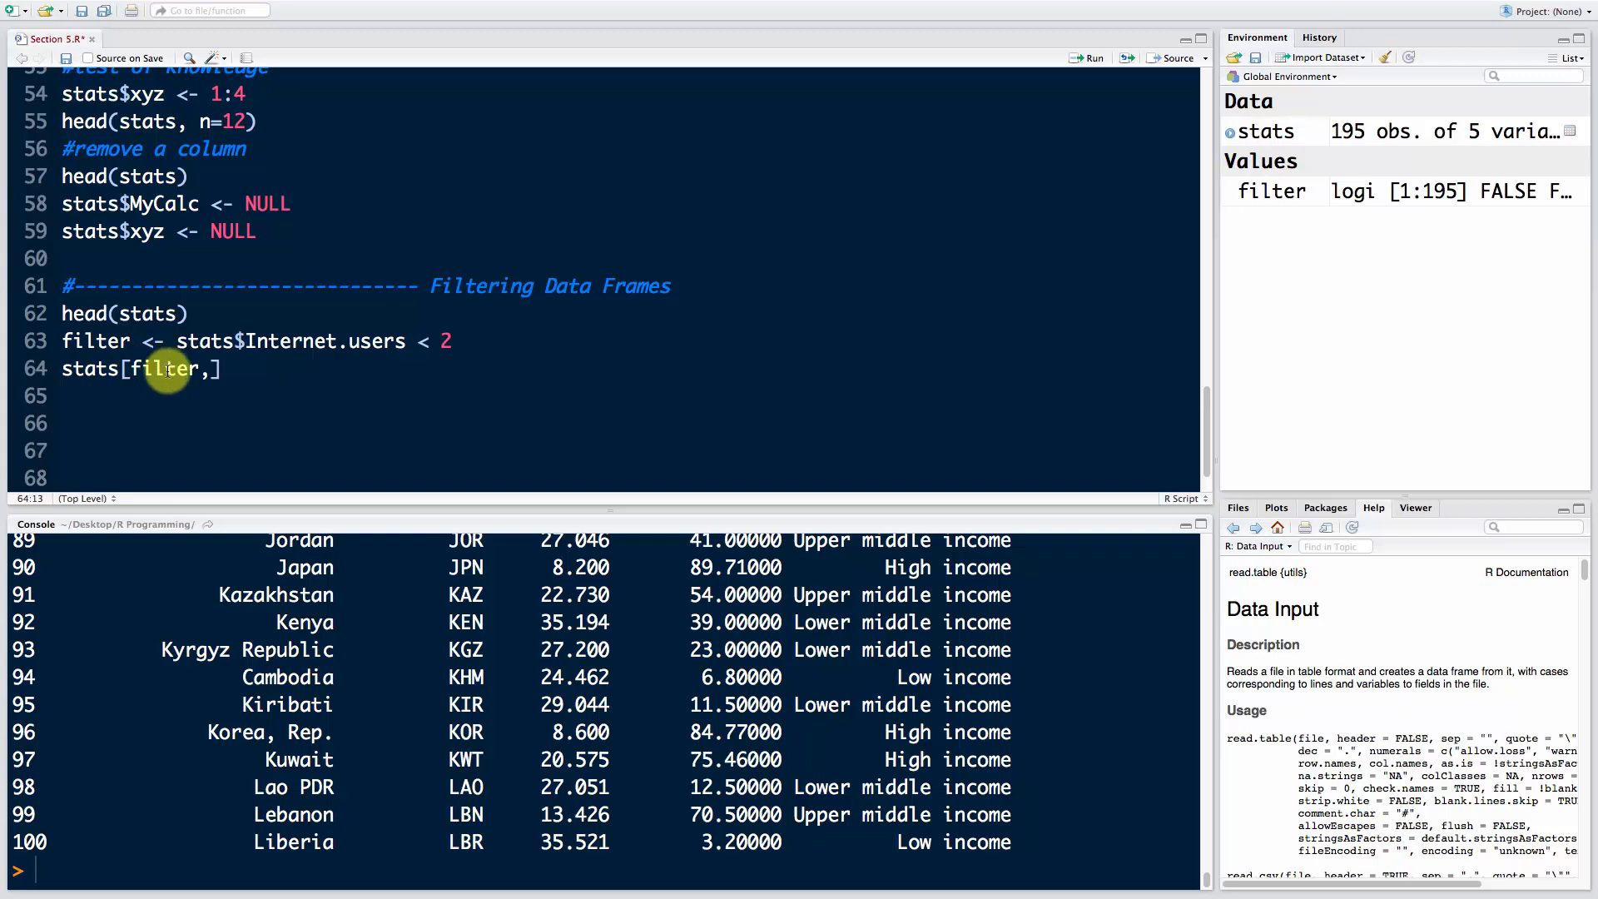
{"action": "mouse_move", "coordinate": [251, 380]}
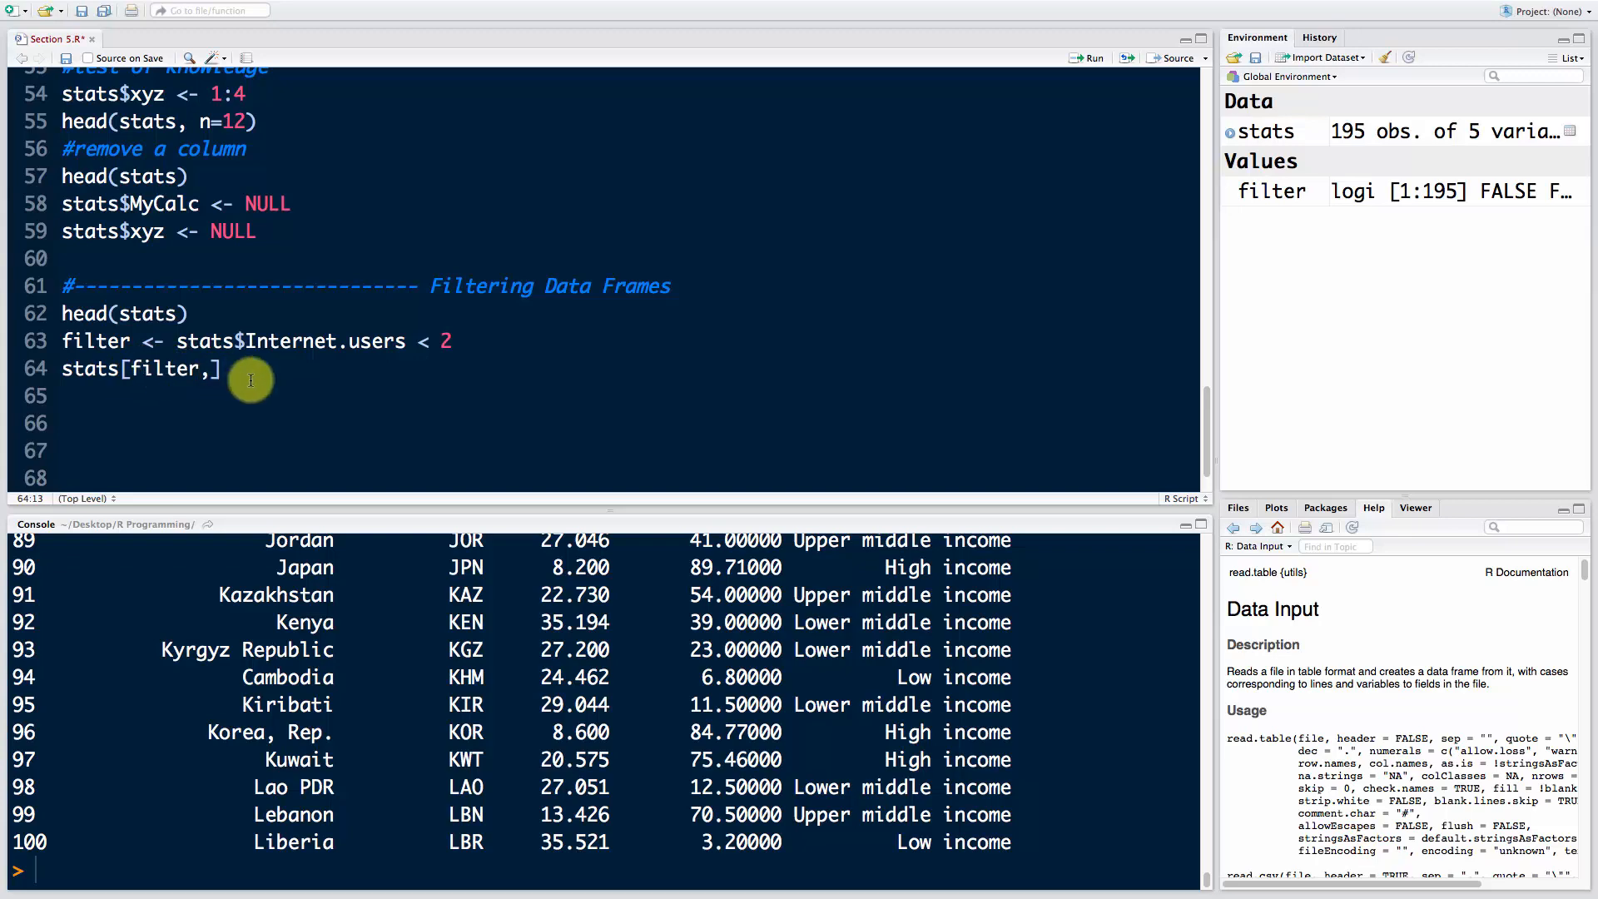
{"action": "left_click", "coordinate": [1086, 57]}
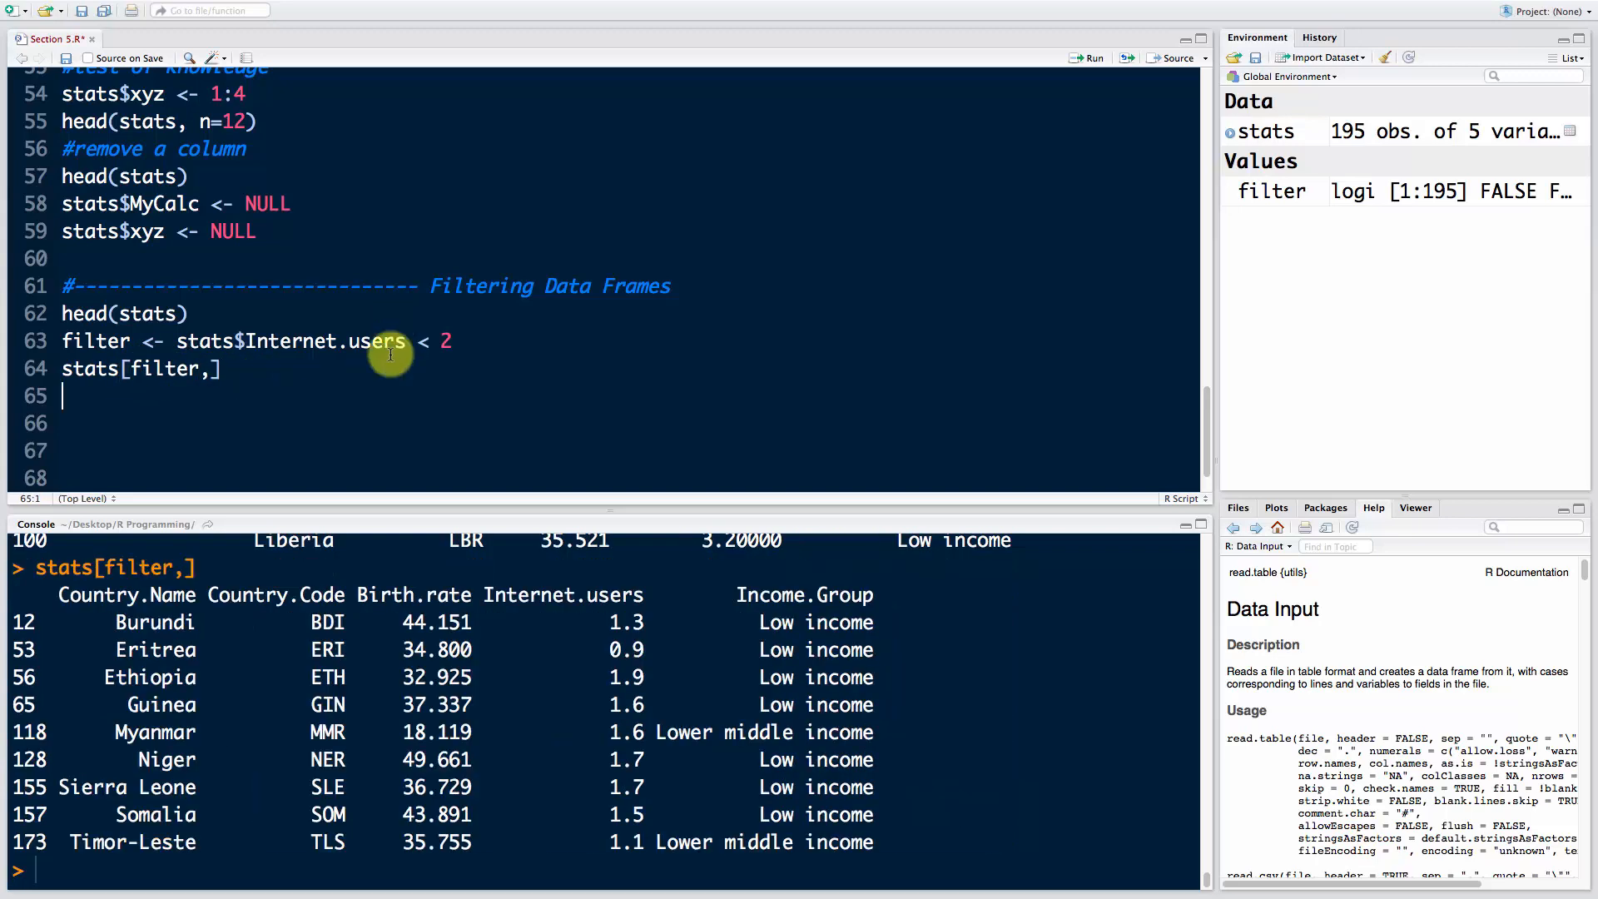
{"action": "mouse_move", "coordinate": [143, 767]}
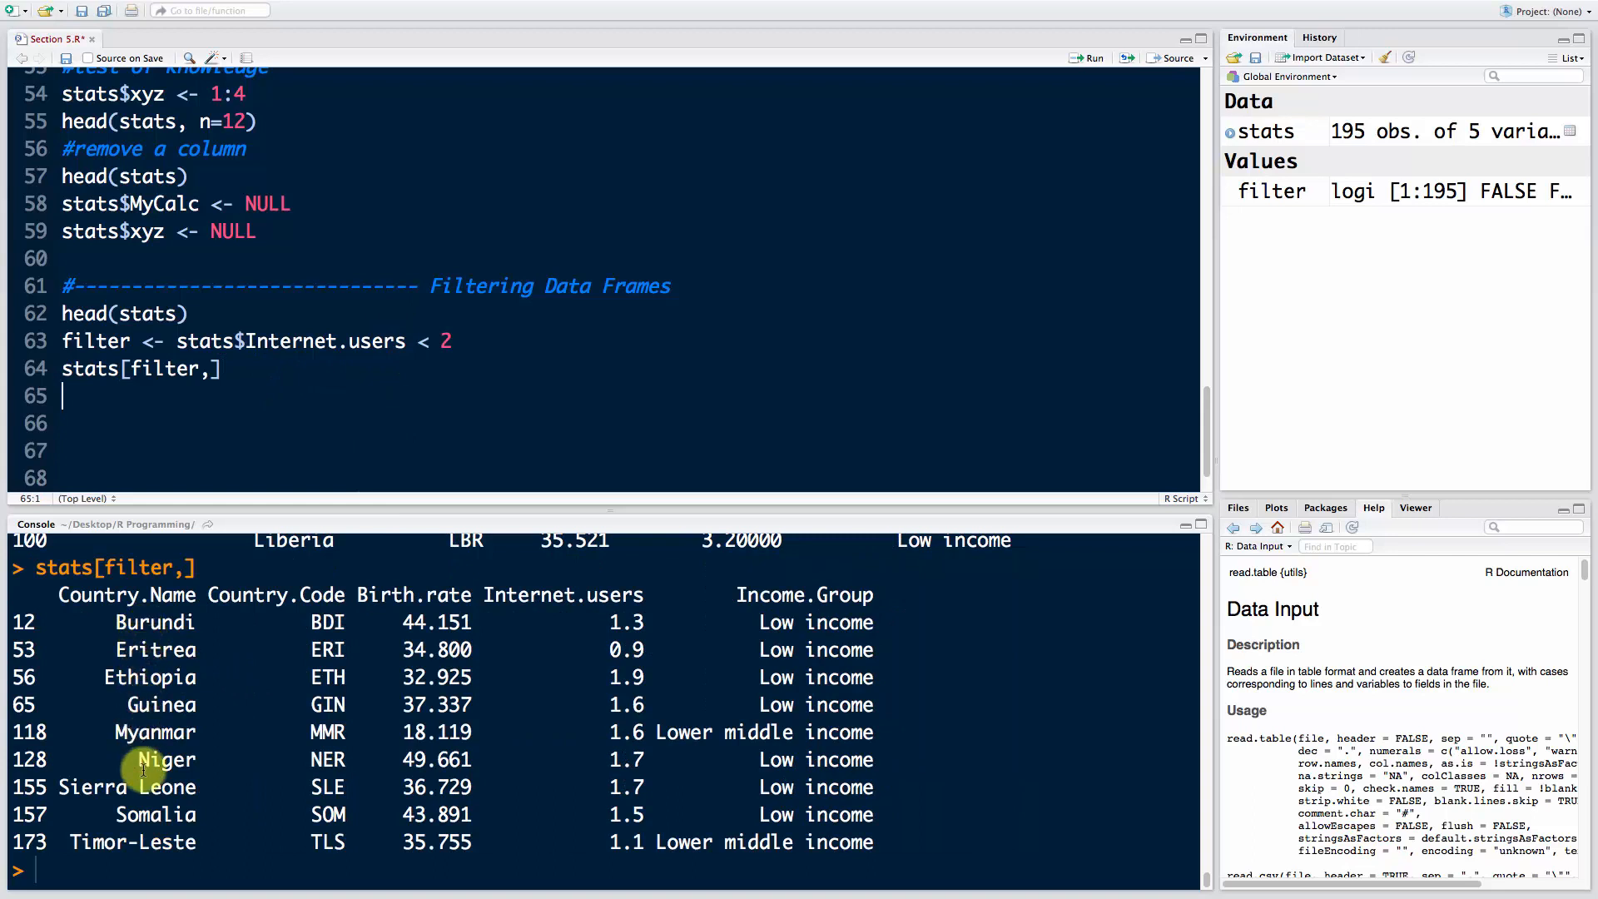
{"action": "mouse_move", "coordinate": [612, 660]}
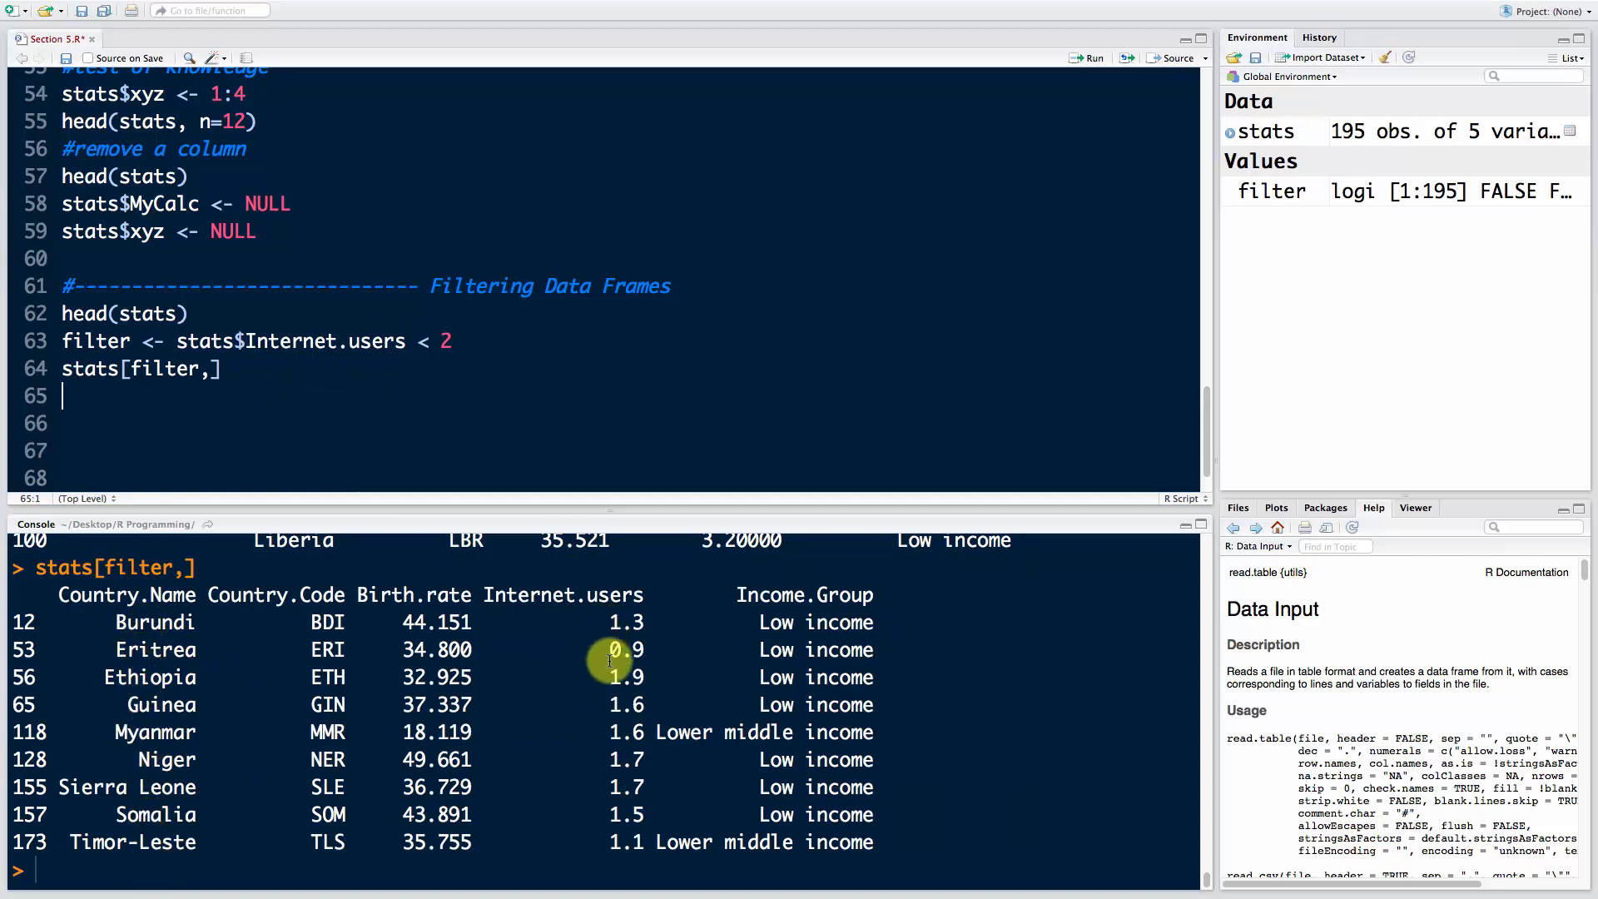
{"action": "mouse_move", "coordinate": [609, 612]}
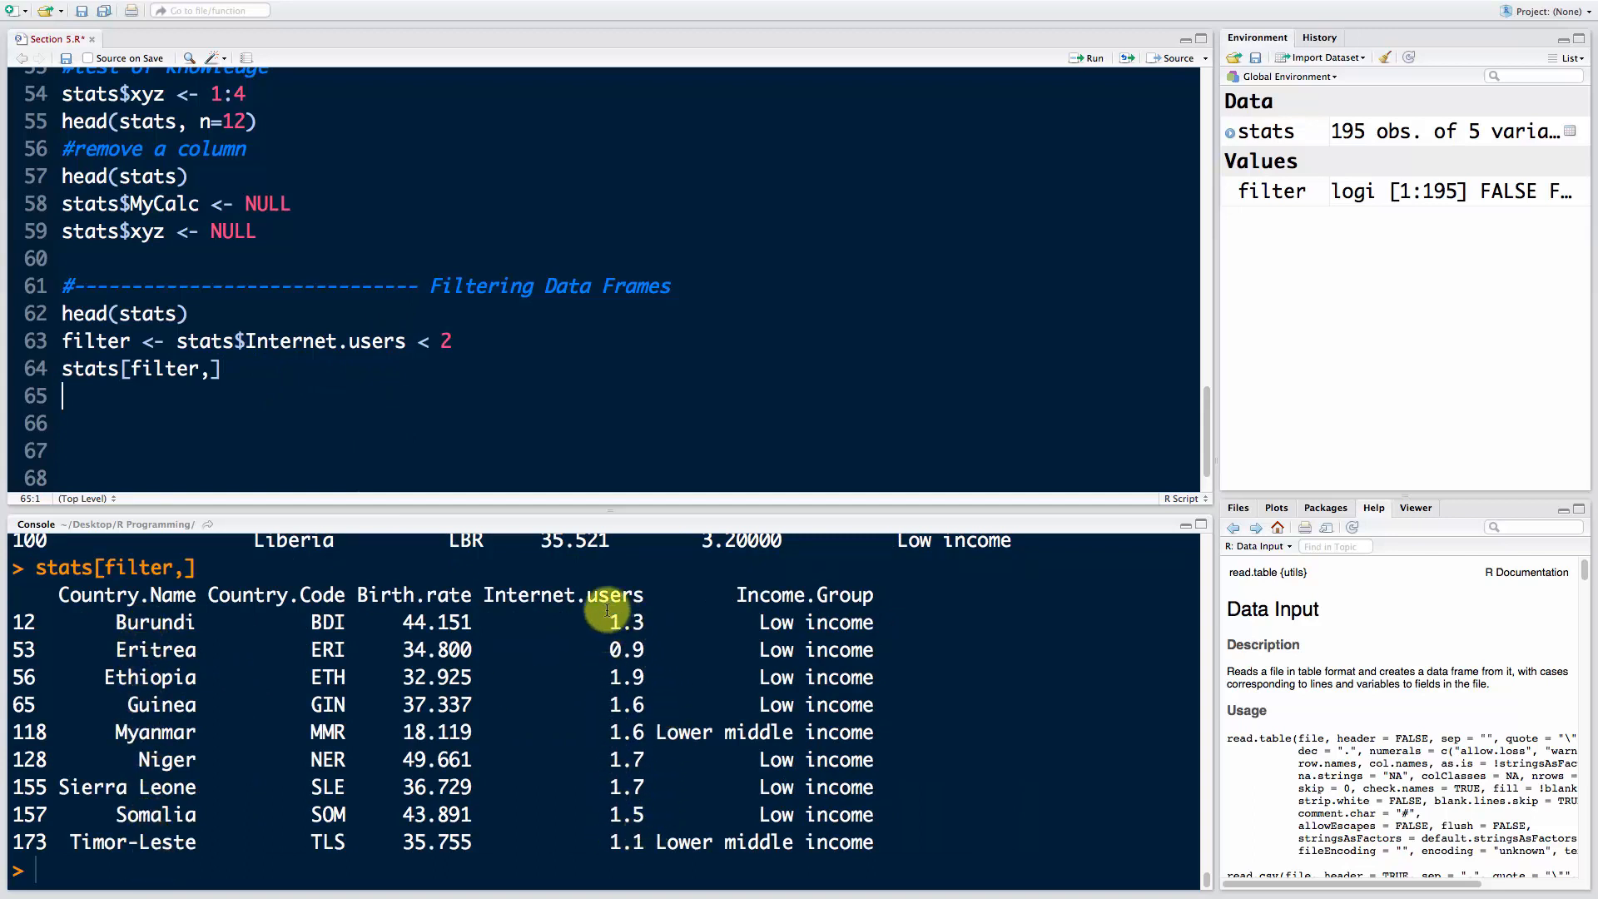
{"action": "mouse_move", "coordinate": [204, 848]}
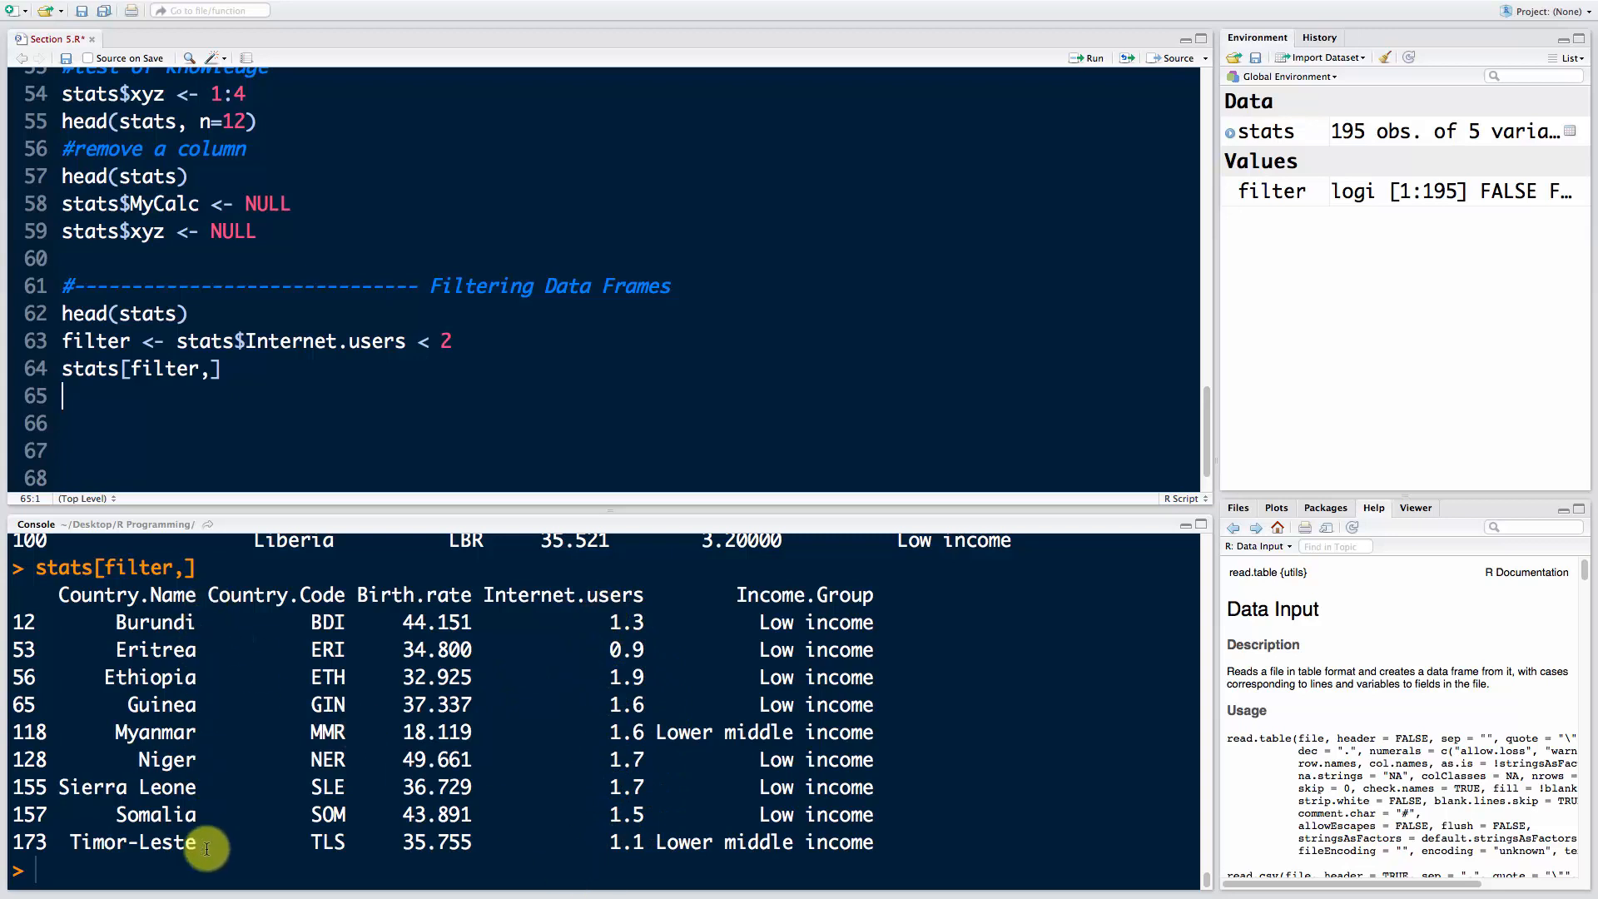
{"action": "mouse_move", "coordinate": [754, 753]}
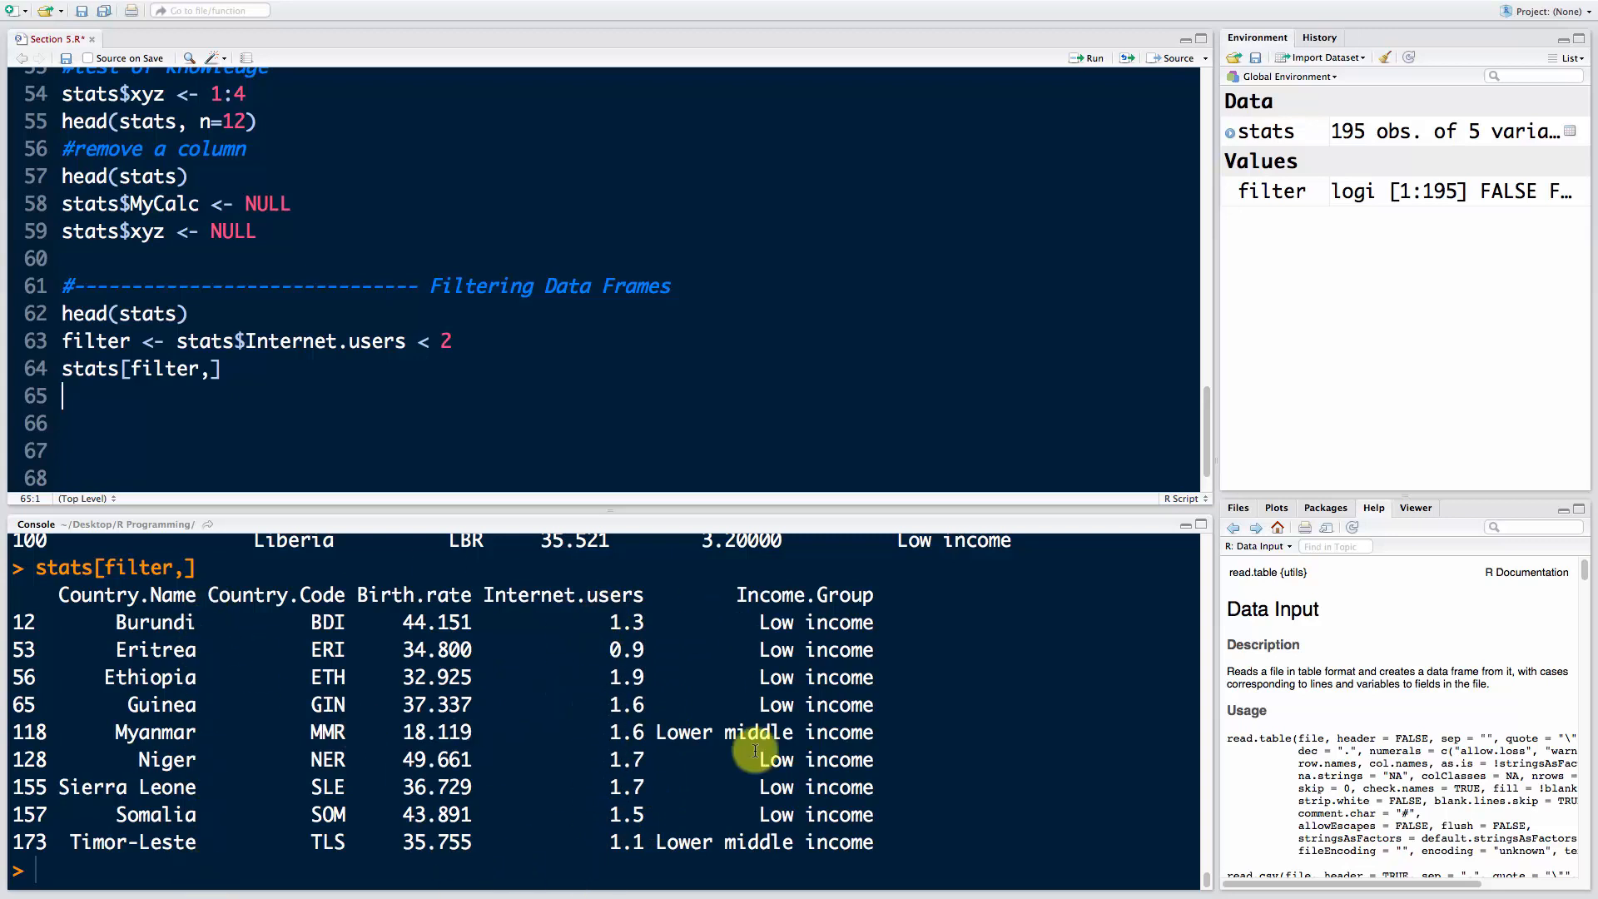
{"action": "mouse_move", "coordinate": [593, 612]}
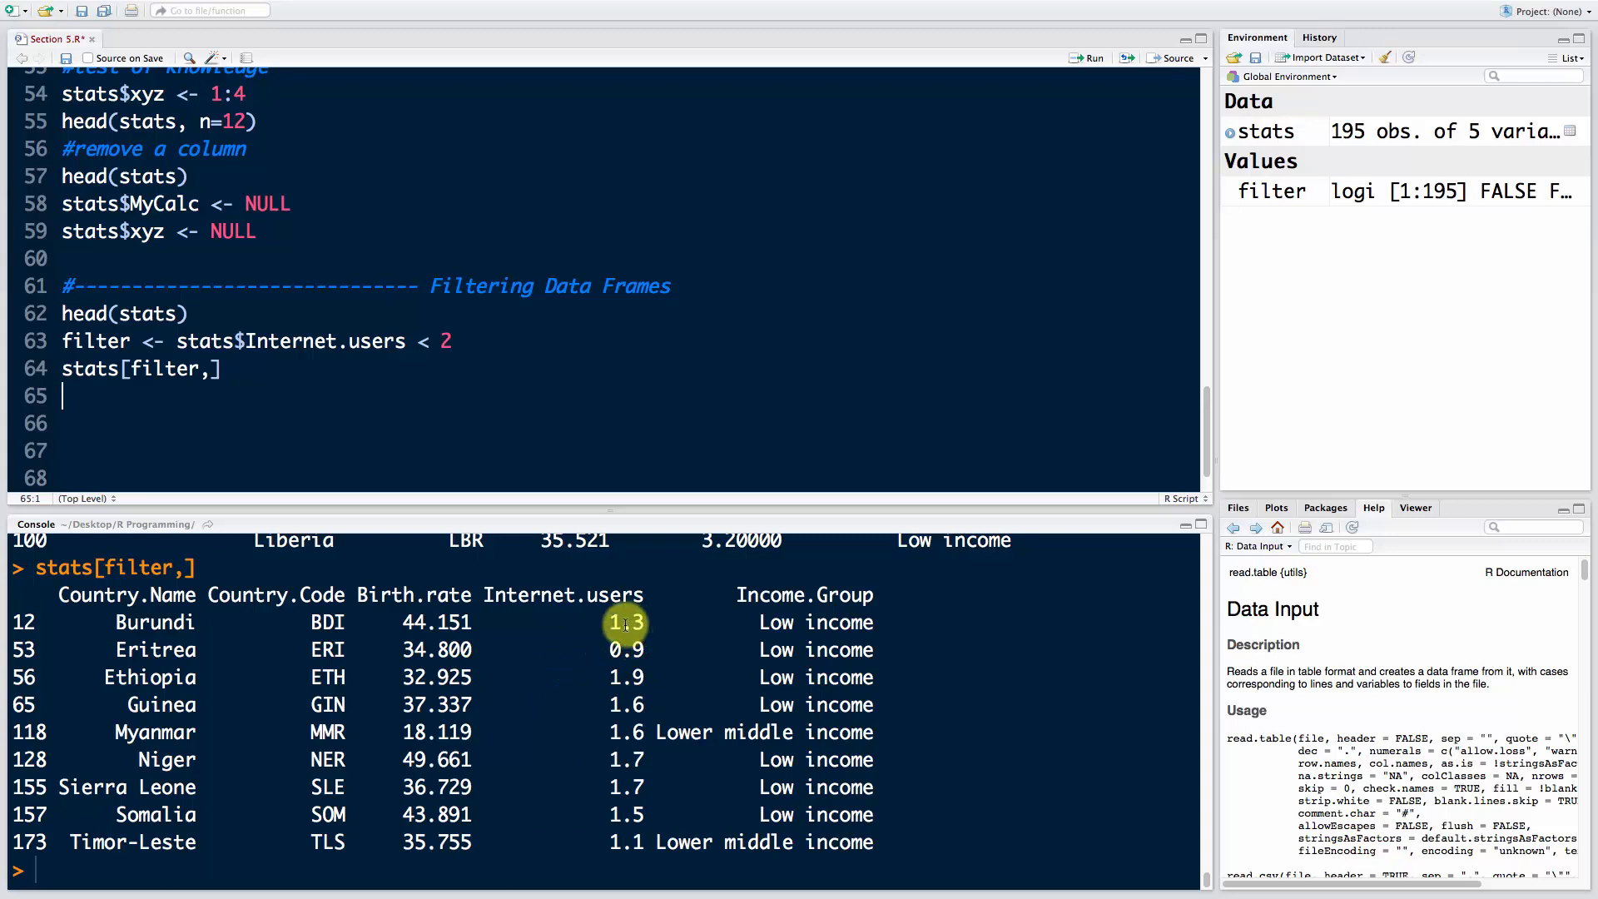
{"action": "mouse_move", "coordinate": [357, 394]}
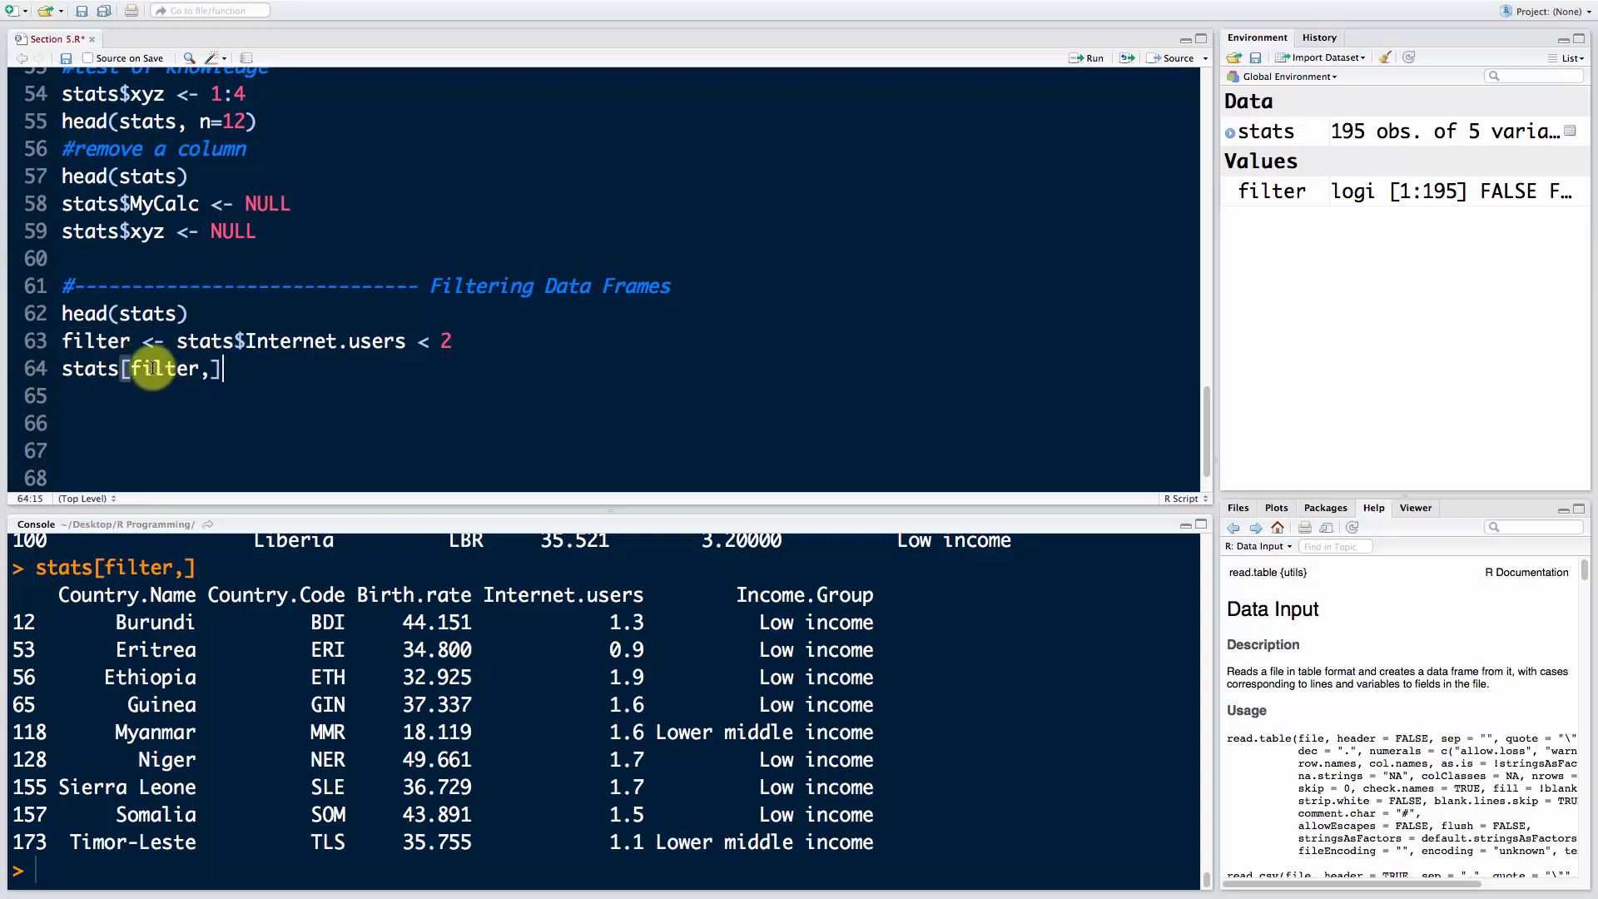
{"action": "mouse_move", "coordinate": [192, 395]}
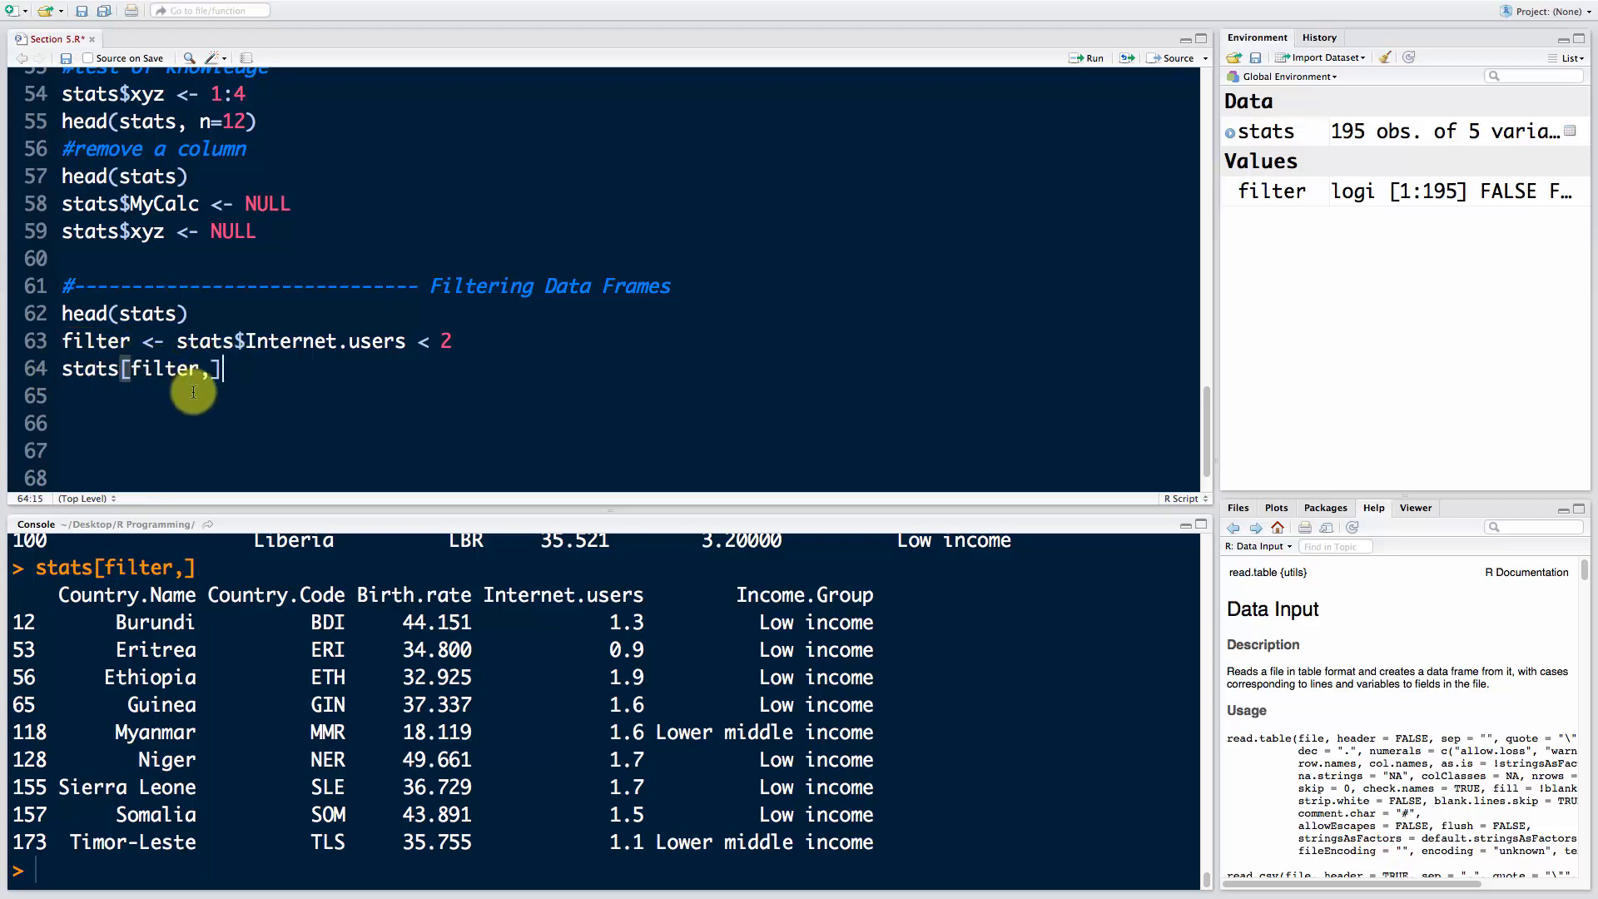
{"action": "mouse_move", "coordinate": [277, 576]}
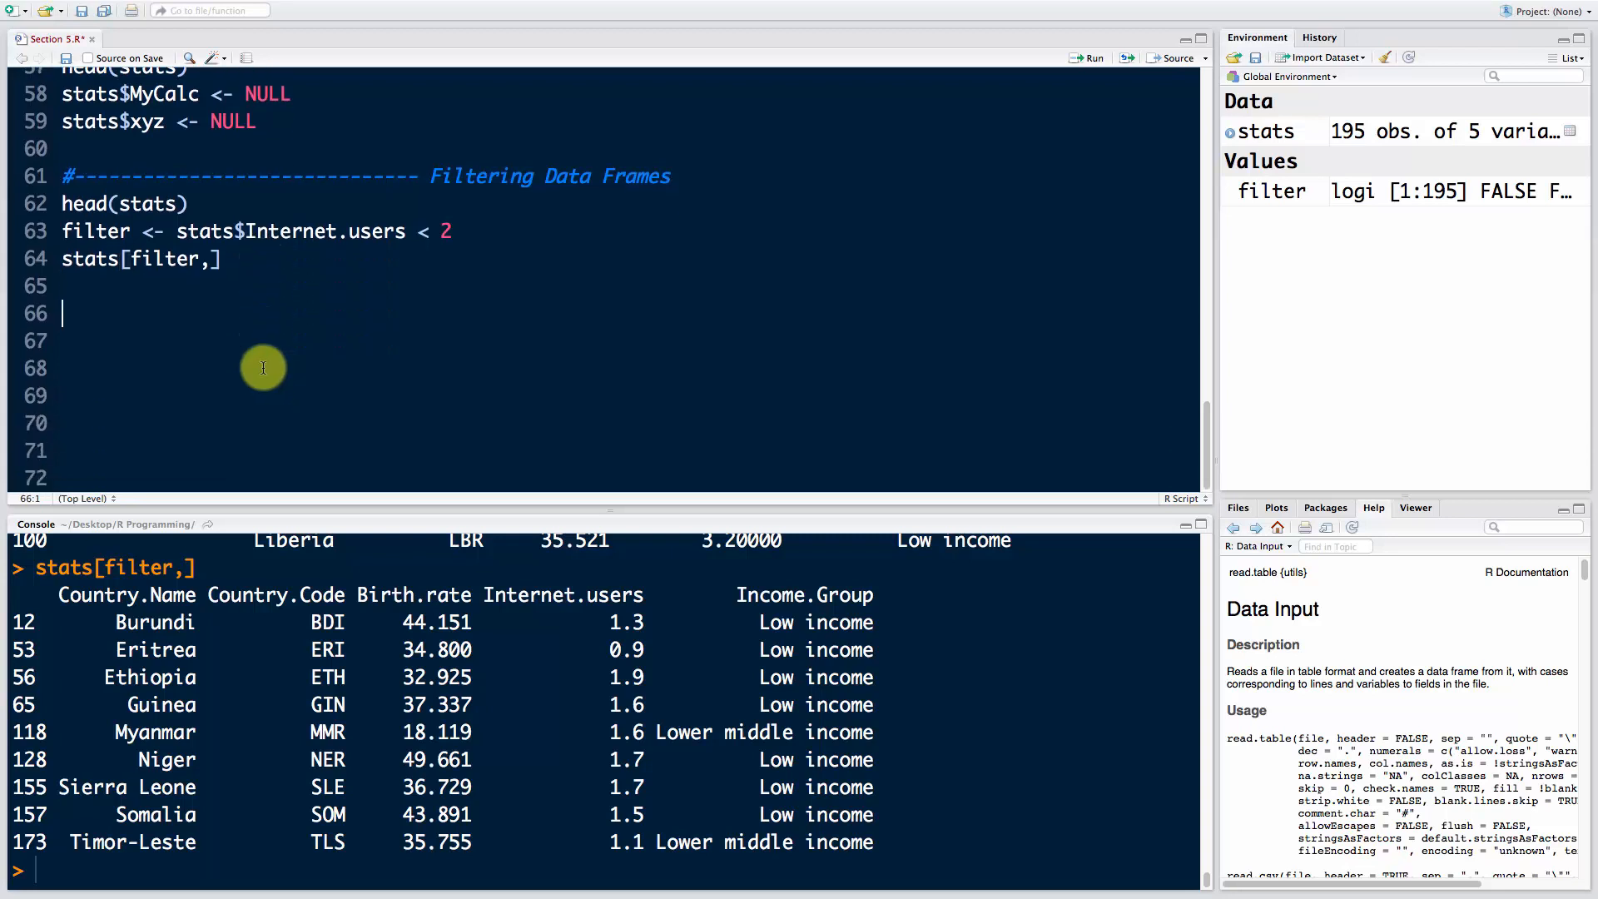
{"action": "mouse_move", "coordinate": [327, 351]}
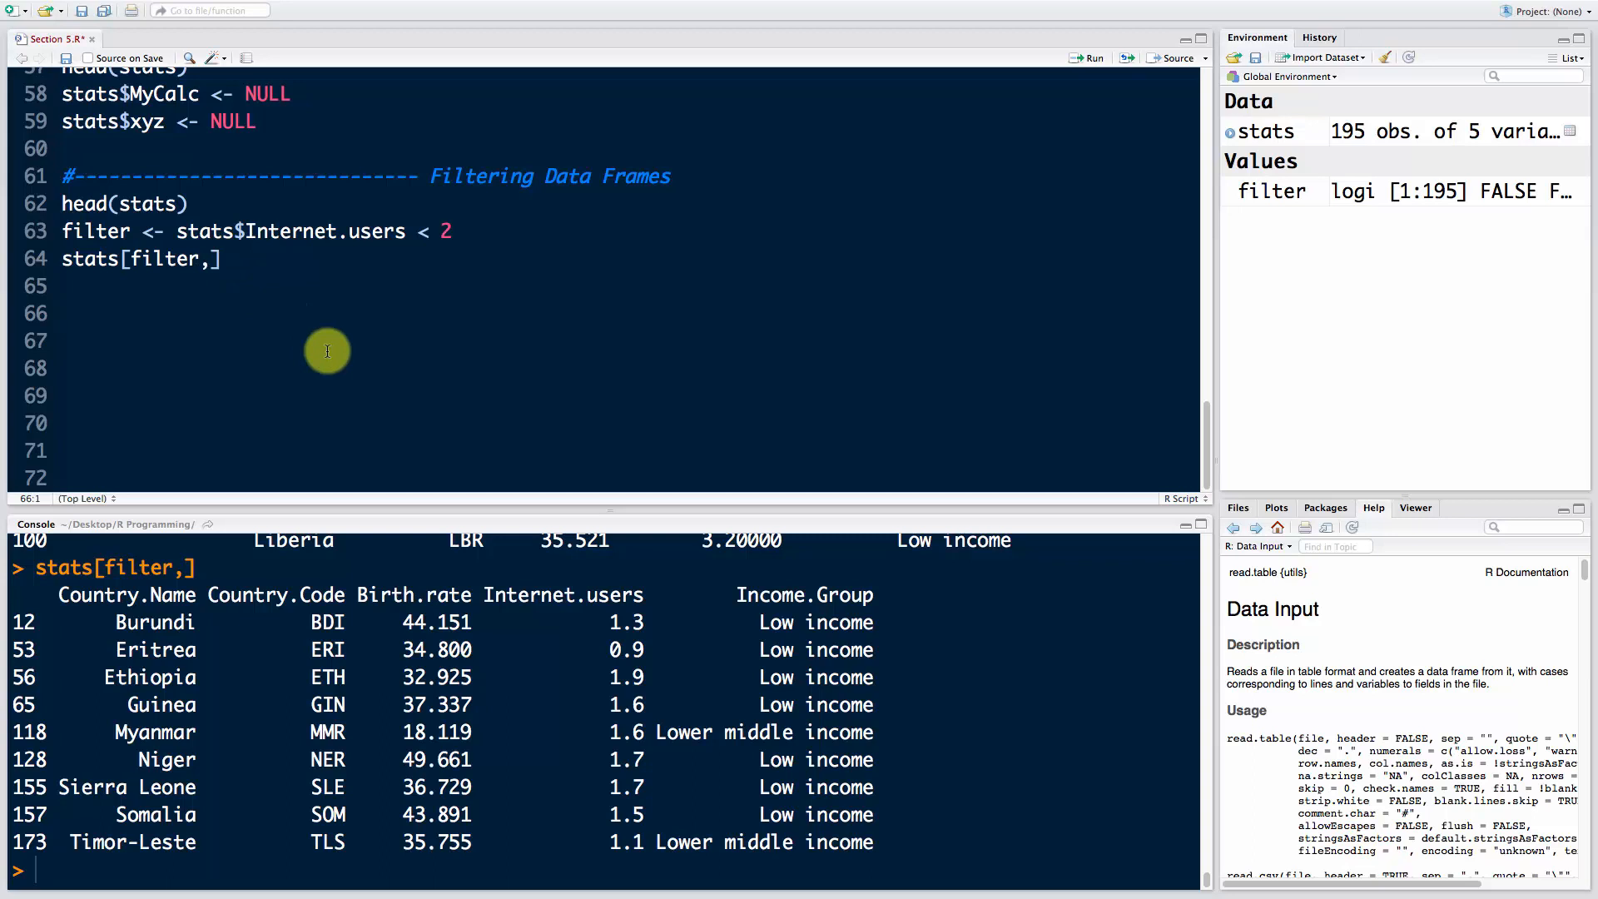
Step: Write stats[stats$Birth.rate > 40,] to list countries with birth rate above 40
{"action": "type", "text": "st"}
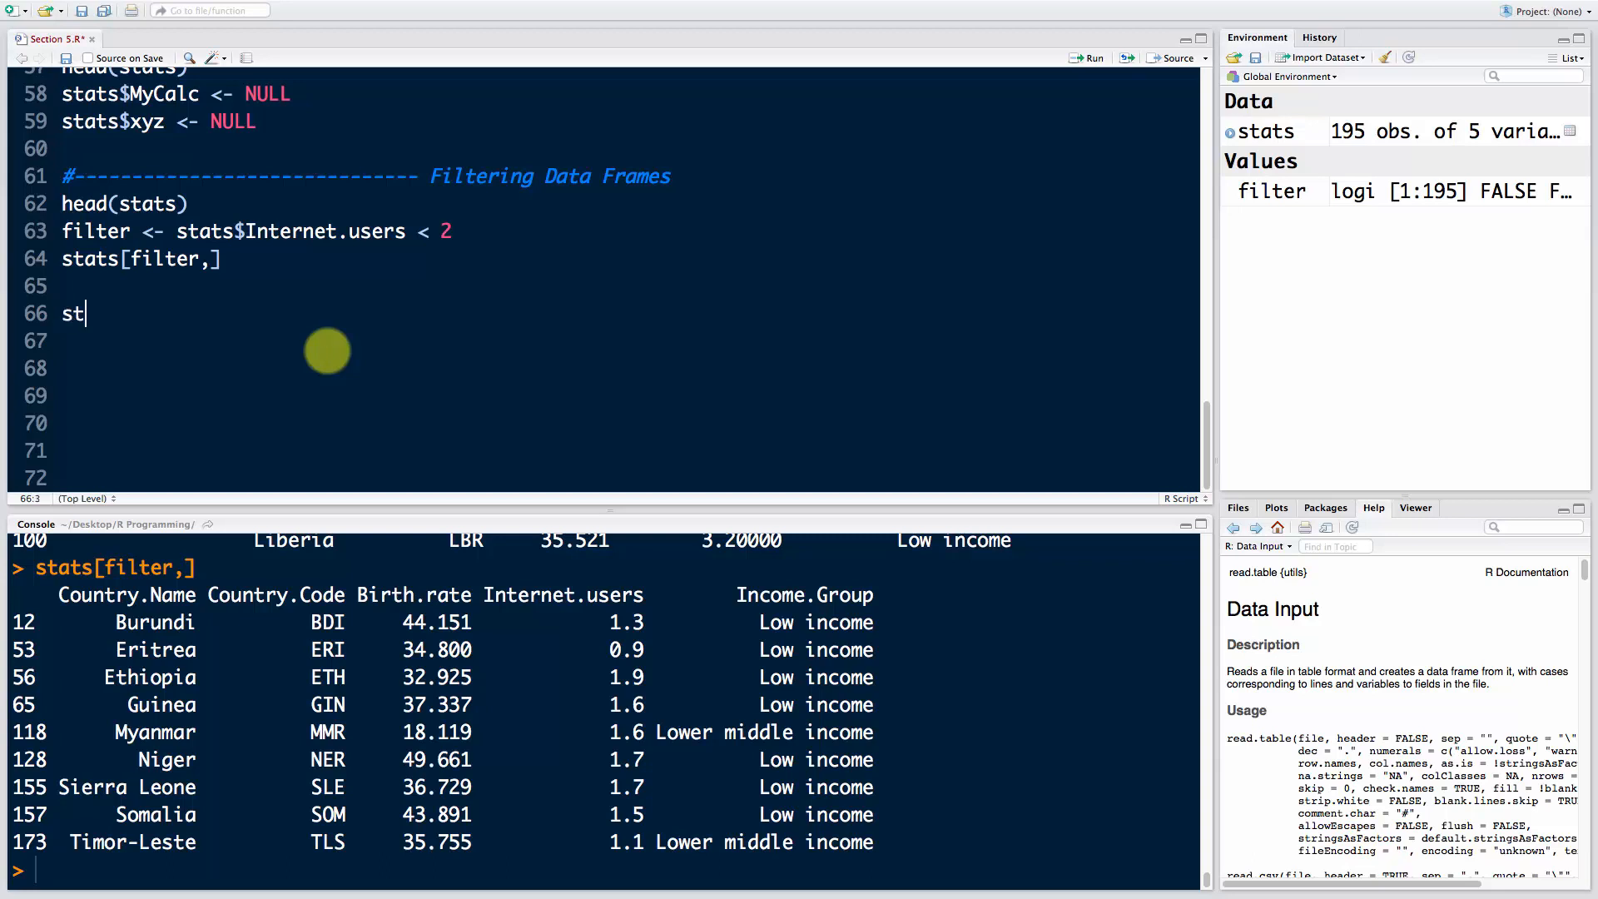
{"action": "type", "text": "ats["}
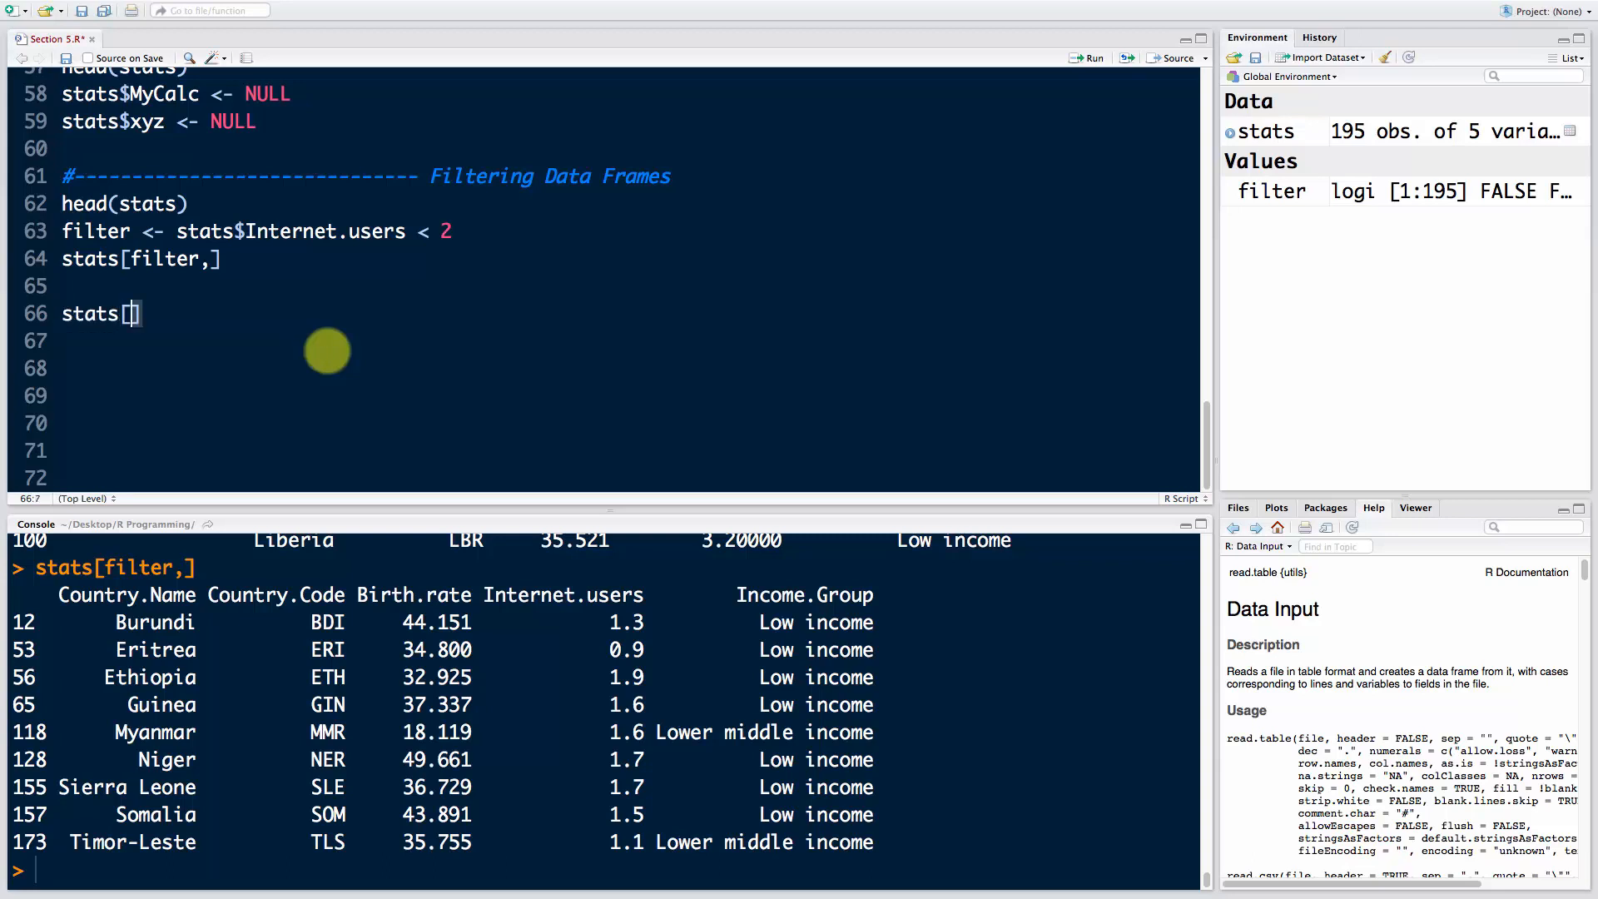
{"action": "mouse_move", "coordinate": [309, 333]}
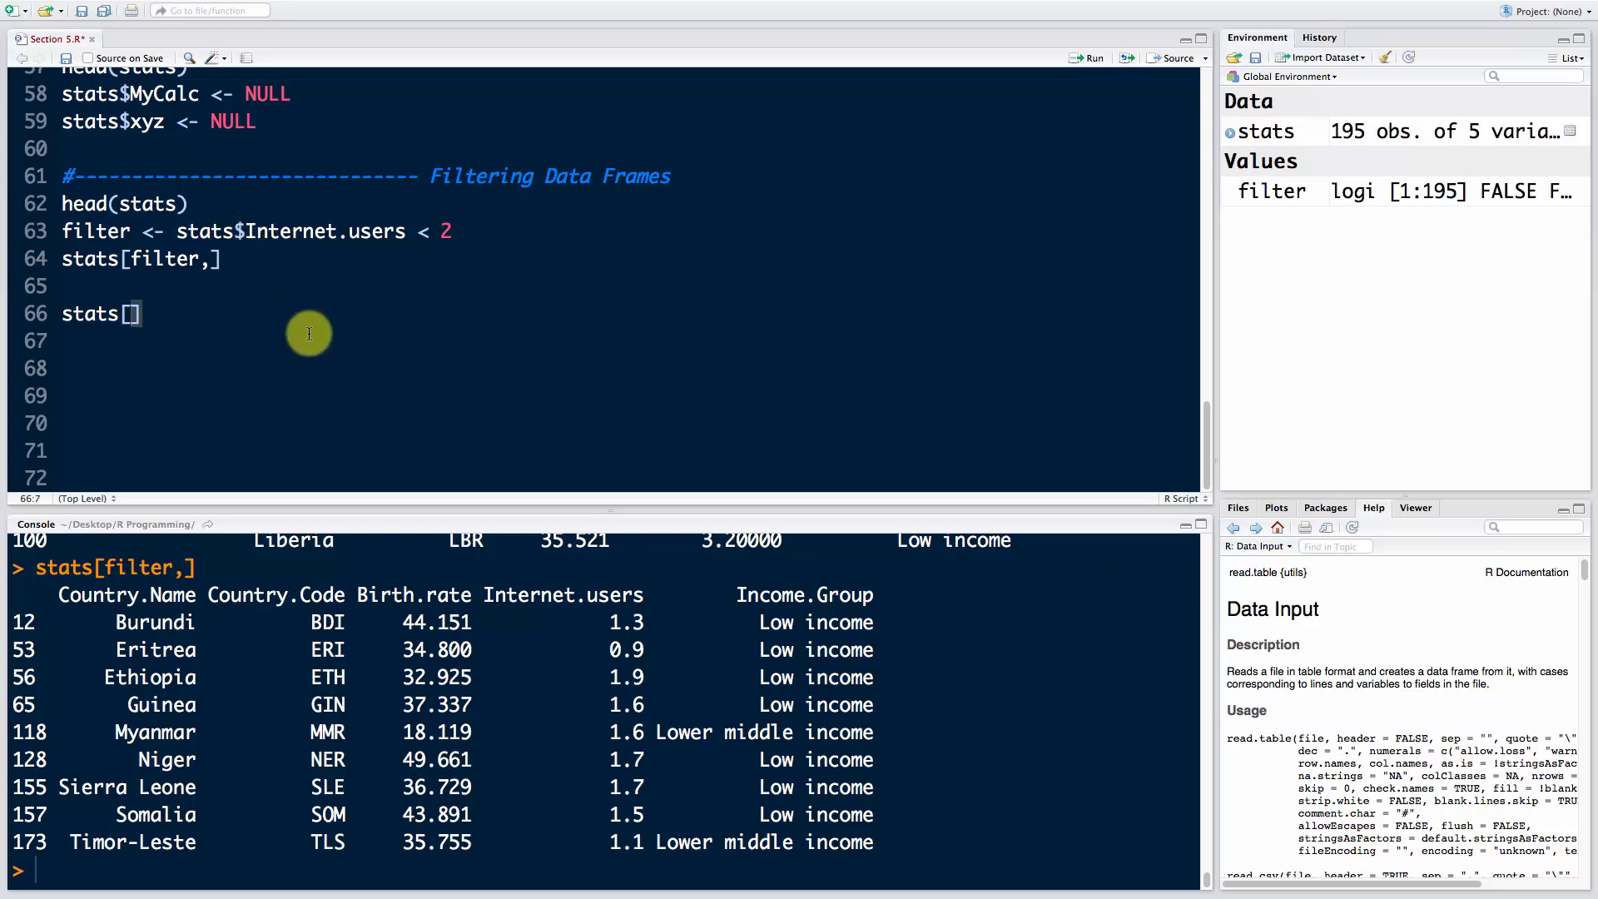
{"action": "mouse_move", "coordinate": [433, 630]}
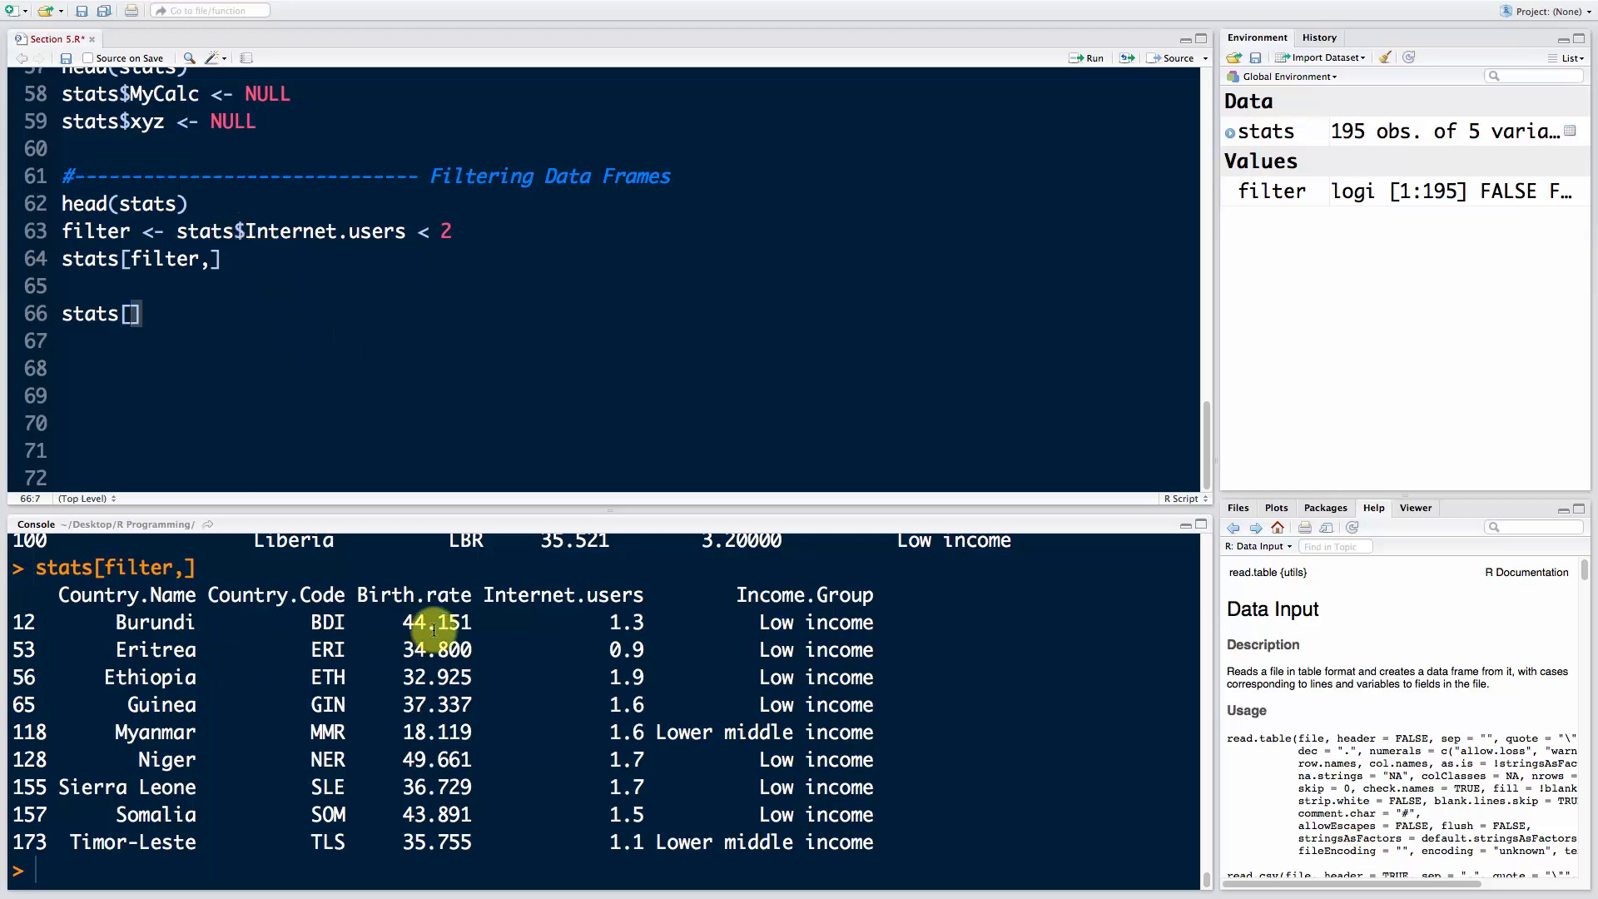
{"action": "mouse_move", "coordinate": [403, 564]}
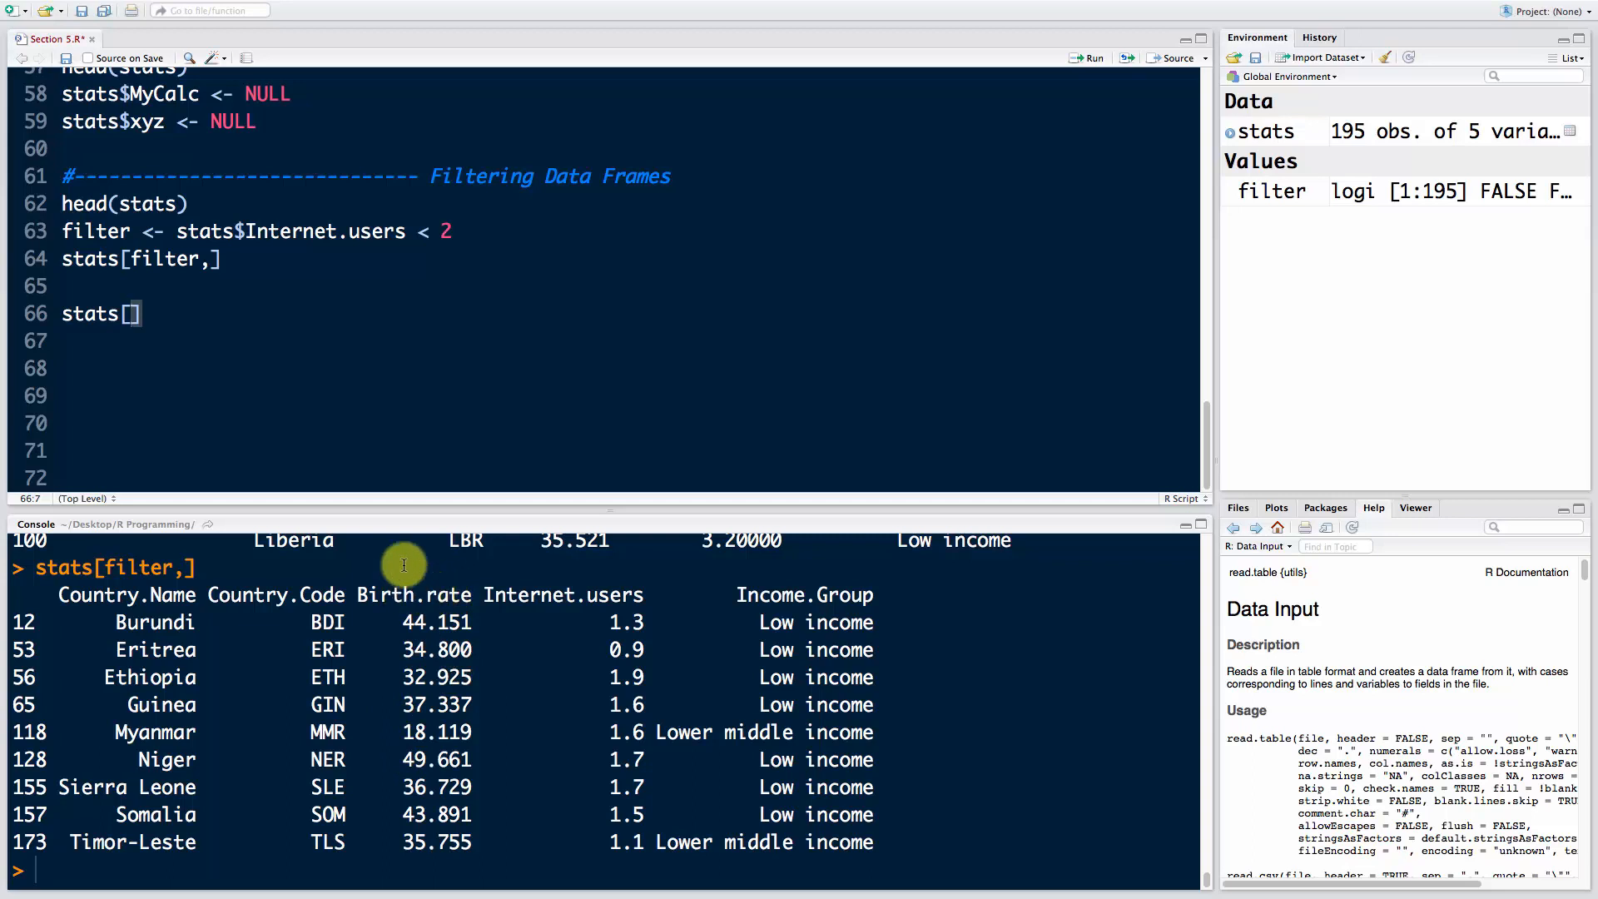
{"action": "mouse_move", "coordinate": [395, 650]}
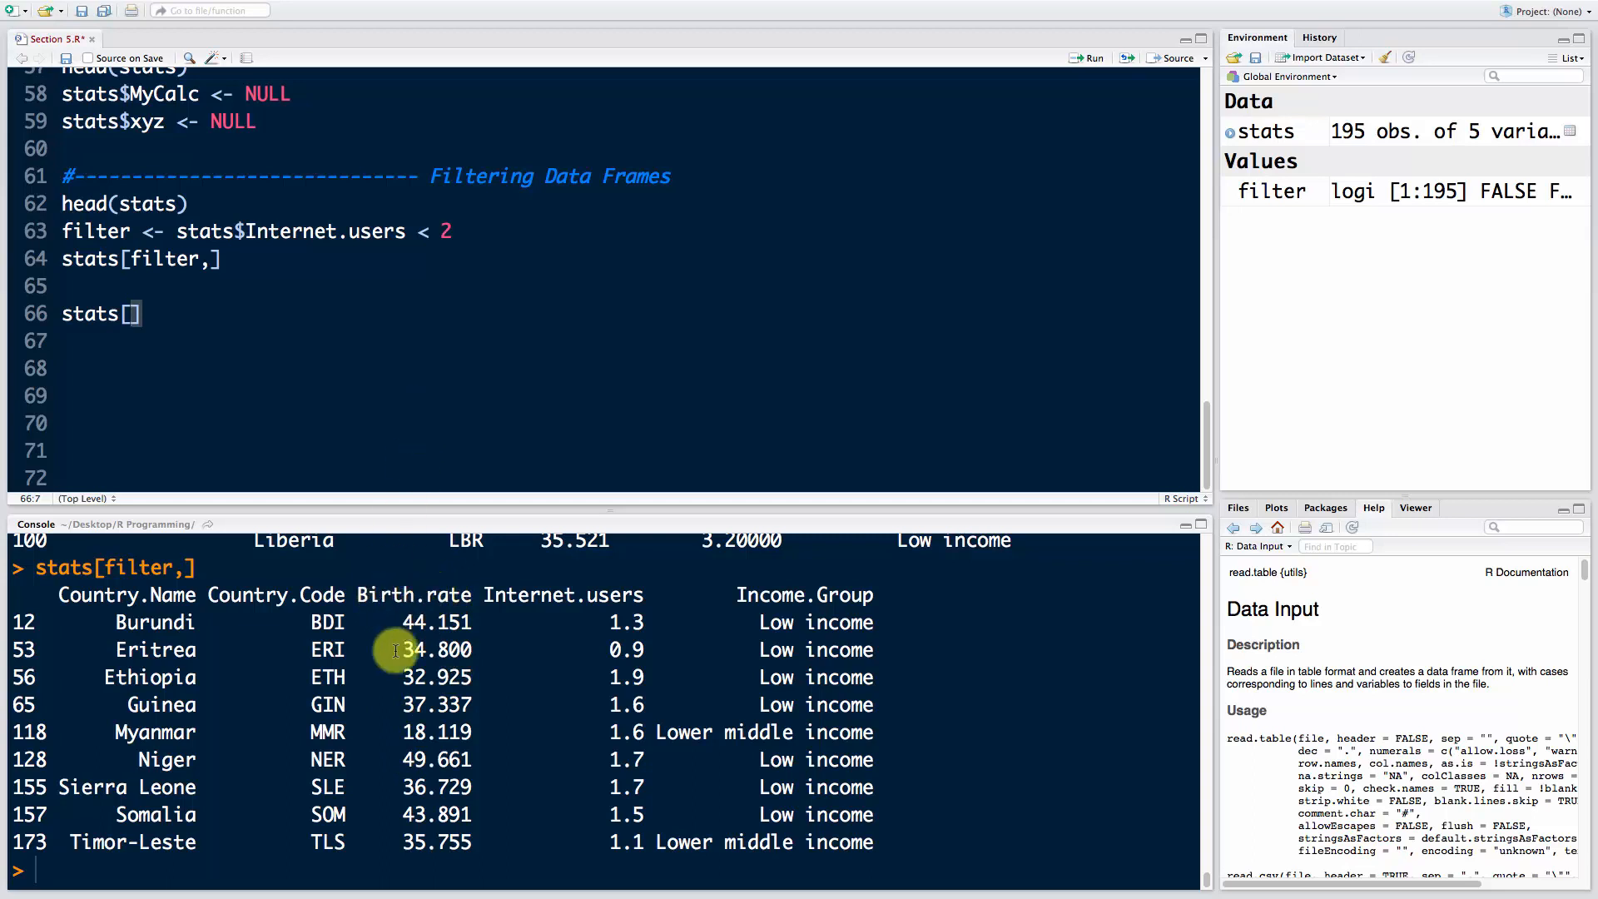
{"action": "mouse_move", "coordinate": [428, 622]}
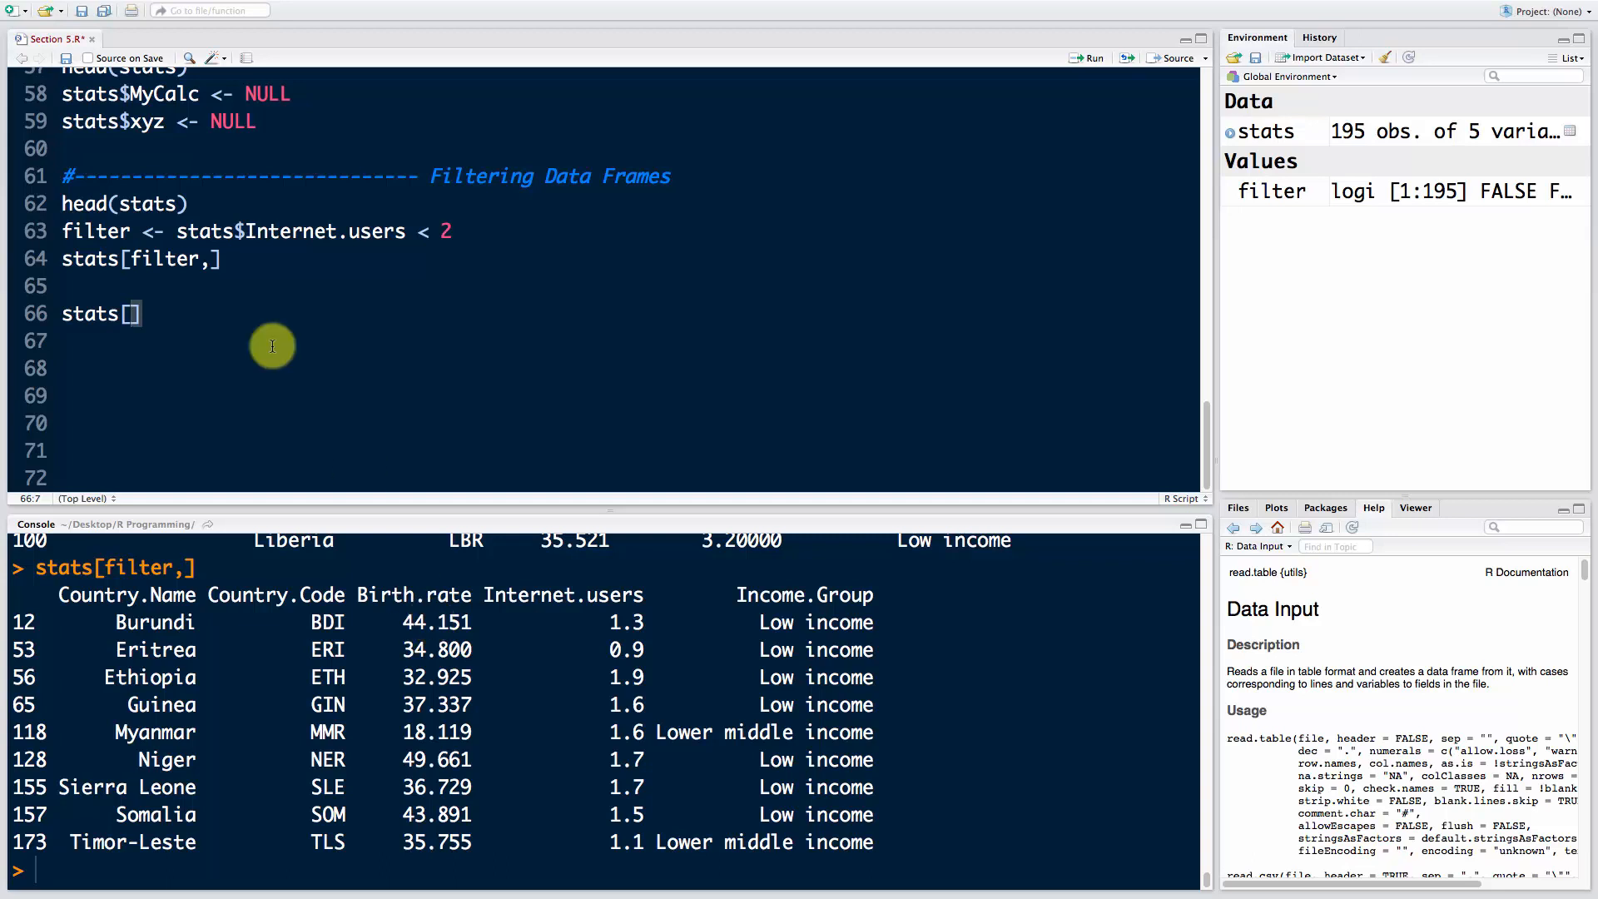
{"action": "mouse_move", "coordinate": [237, 217]}
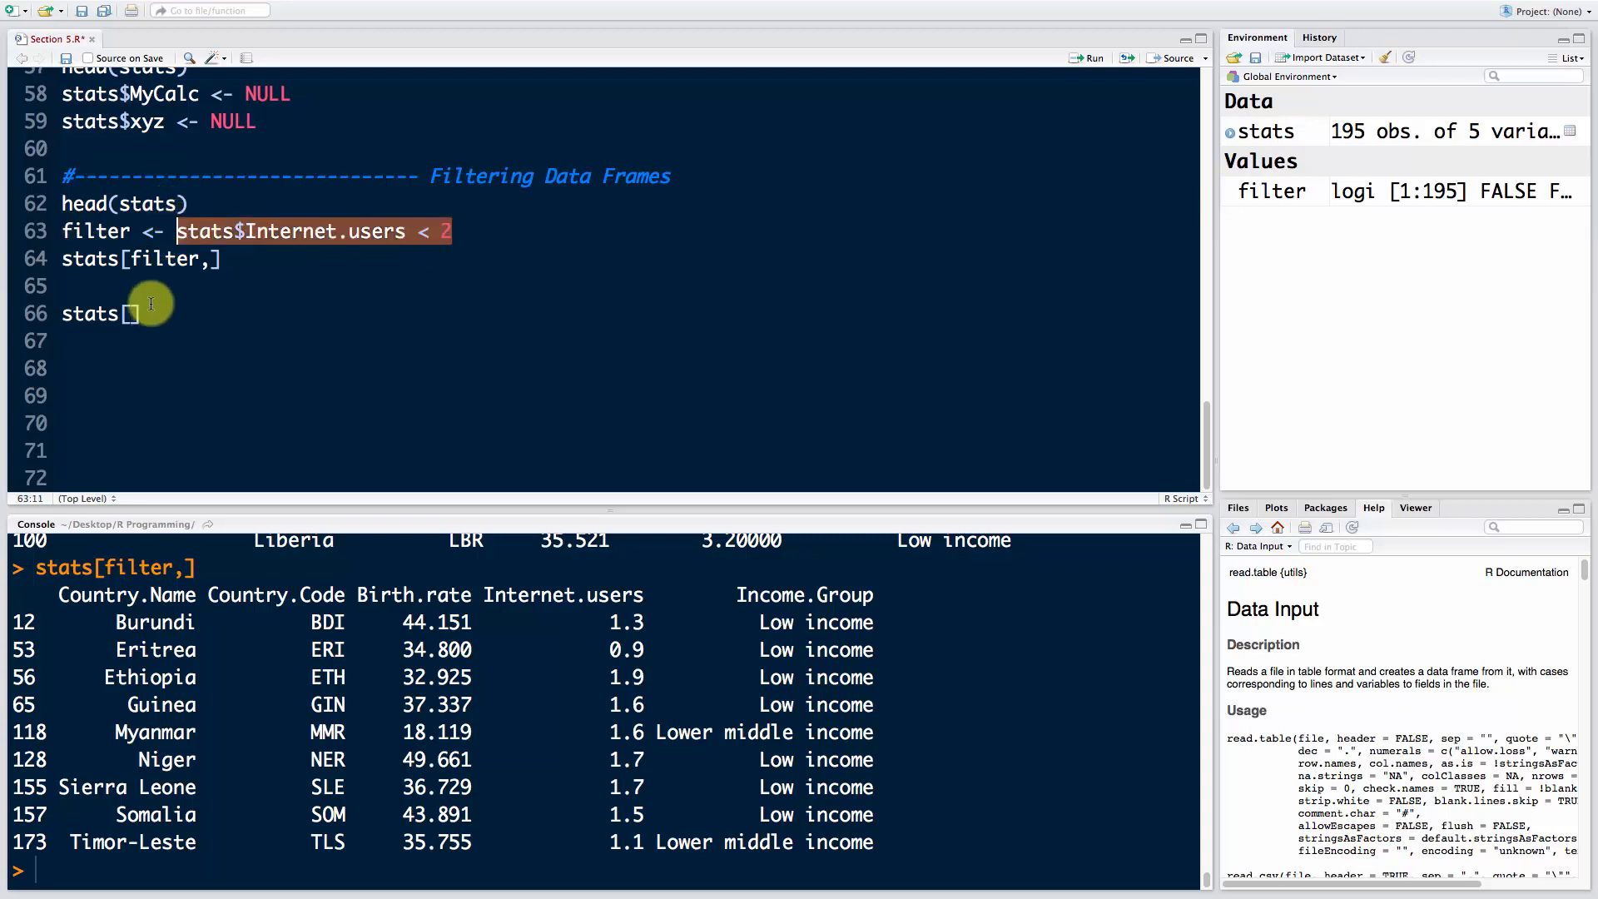
{"action": "type", "text": ","}
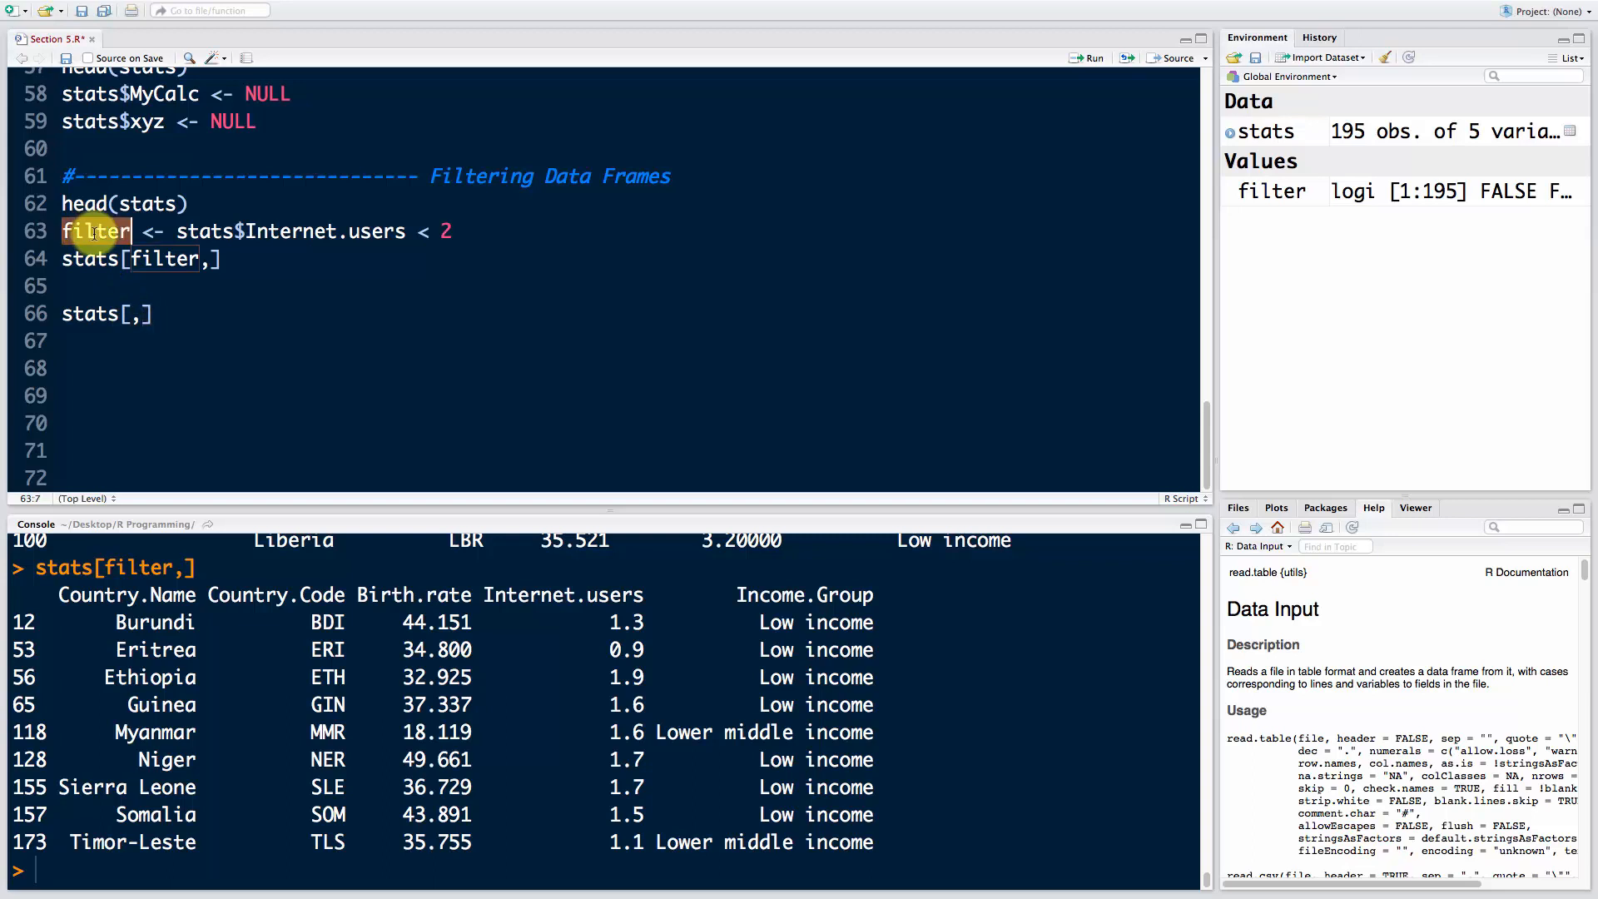
{"action": "left_click", "coordinate": [130, 313]}
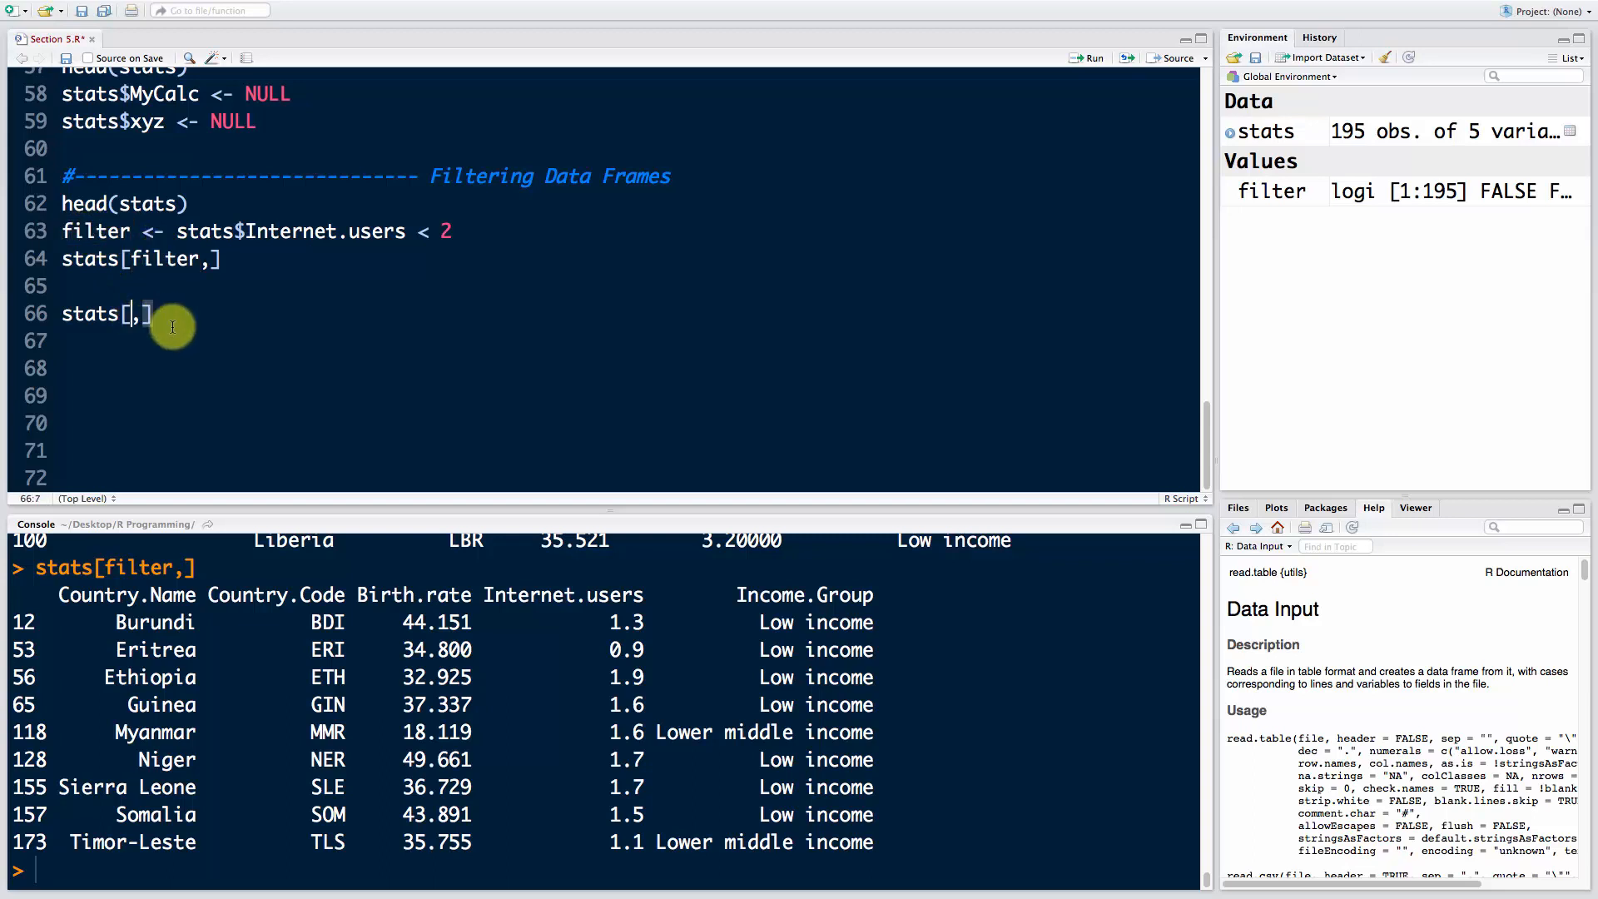
{"action": "type", "text": "stats$Internet.users < 2"}
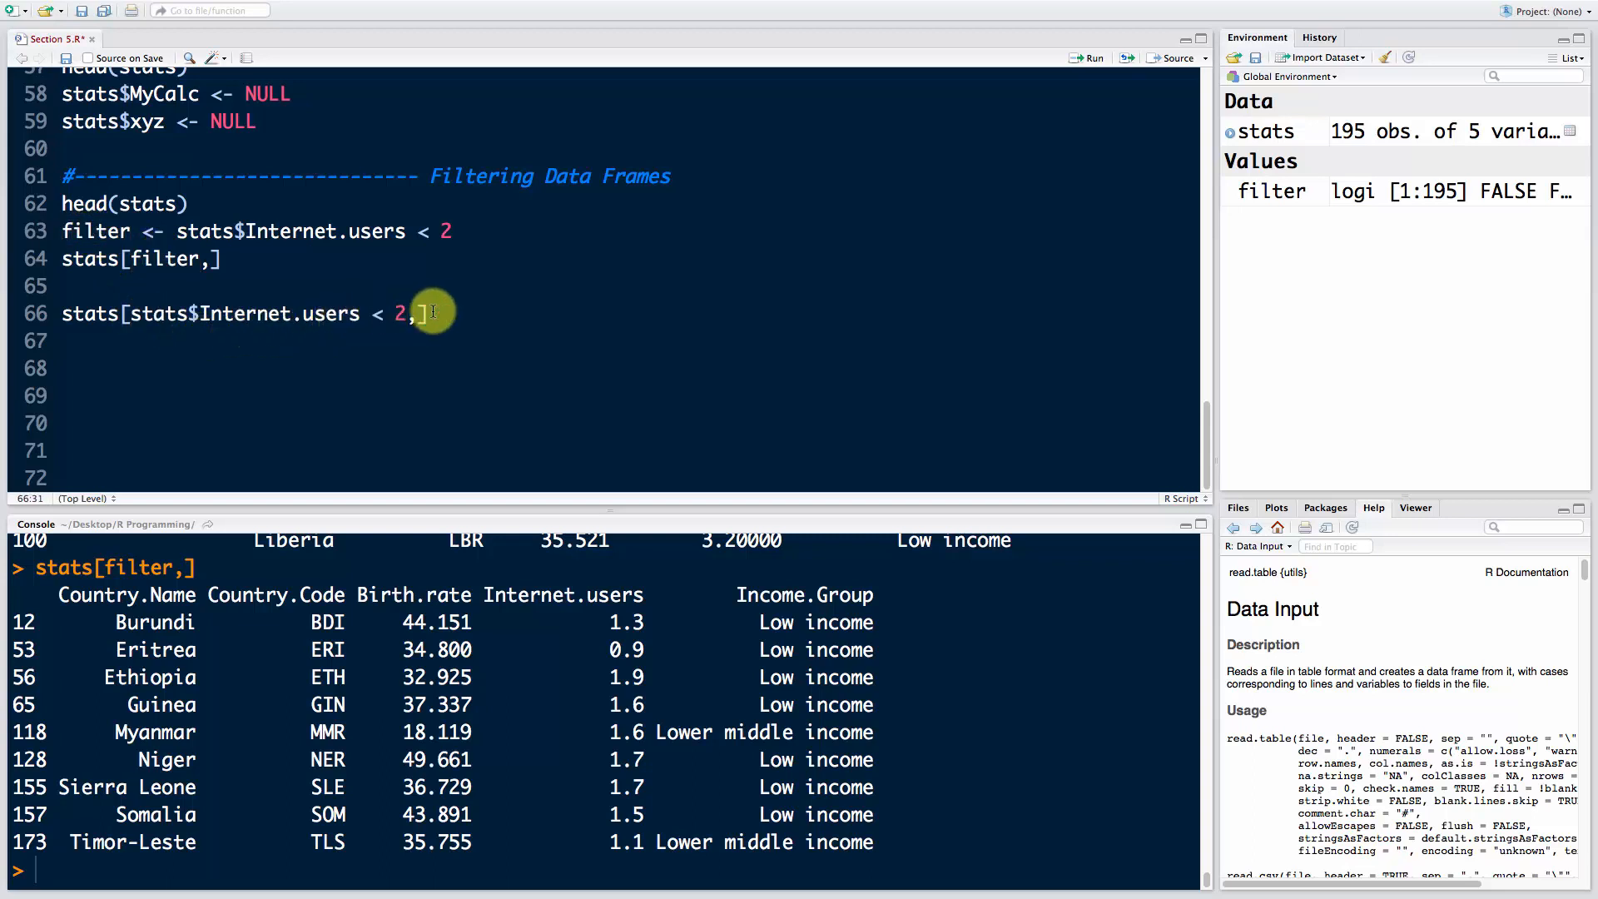
{"action": "type", "text": ">"}
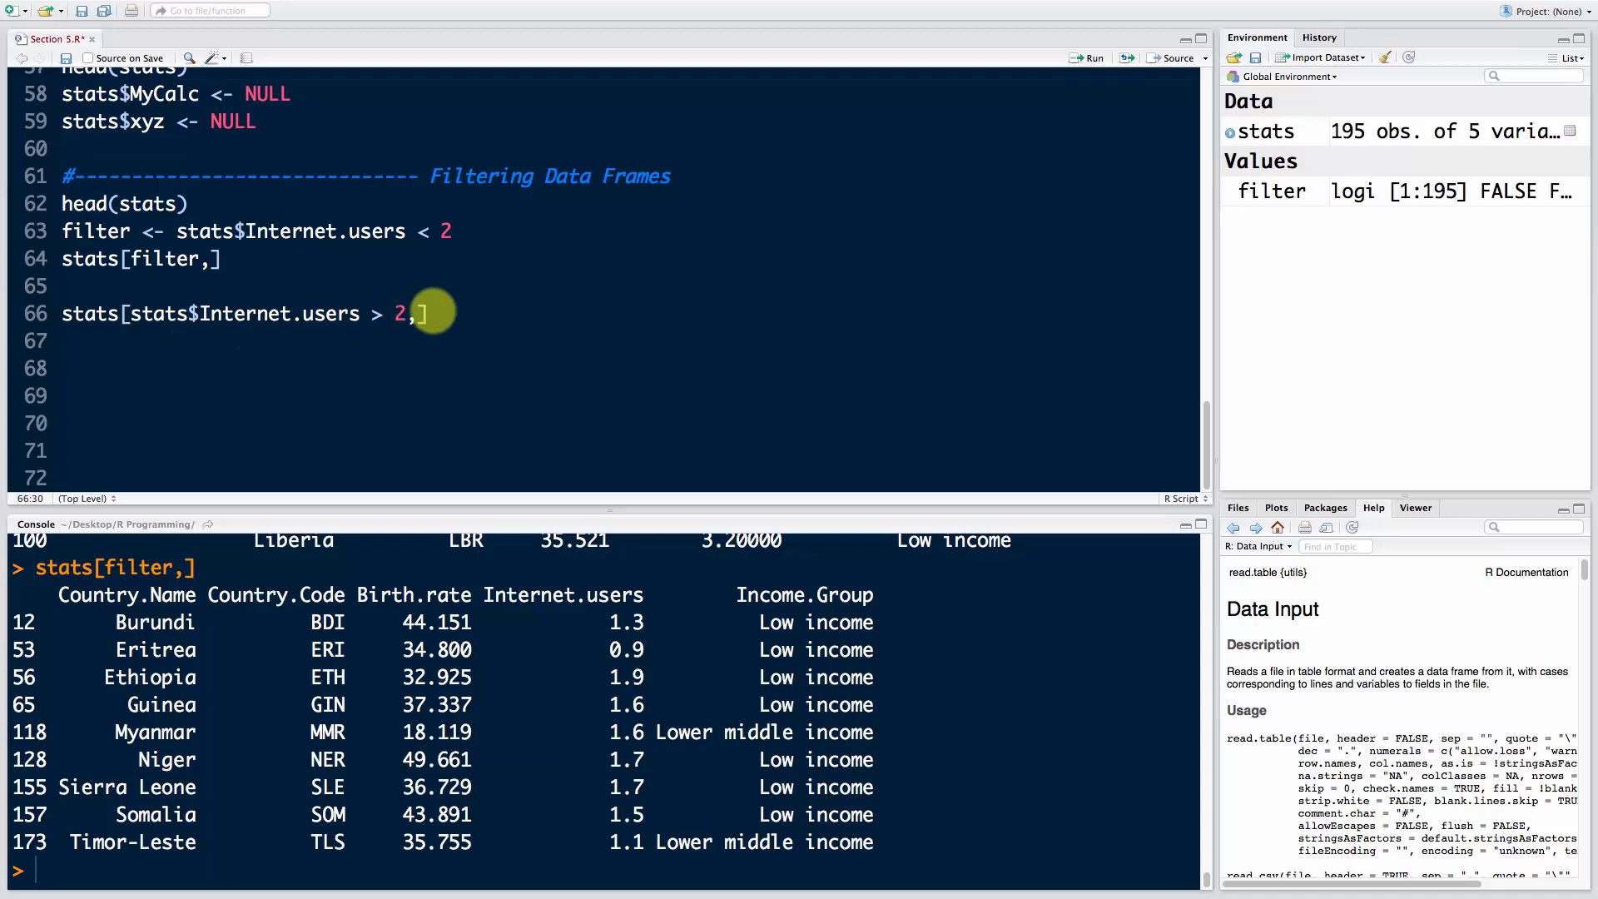
{"action": "type", "text": "0"}
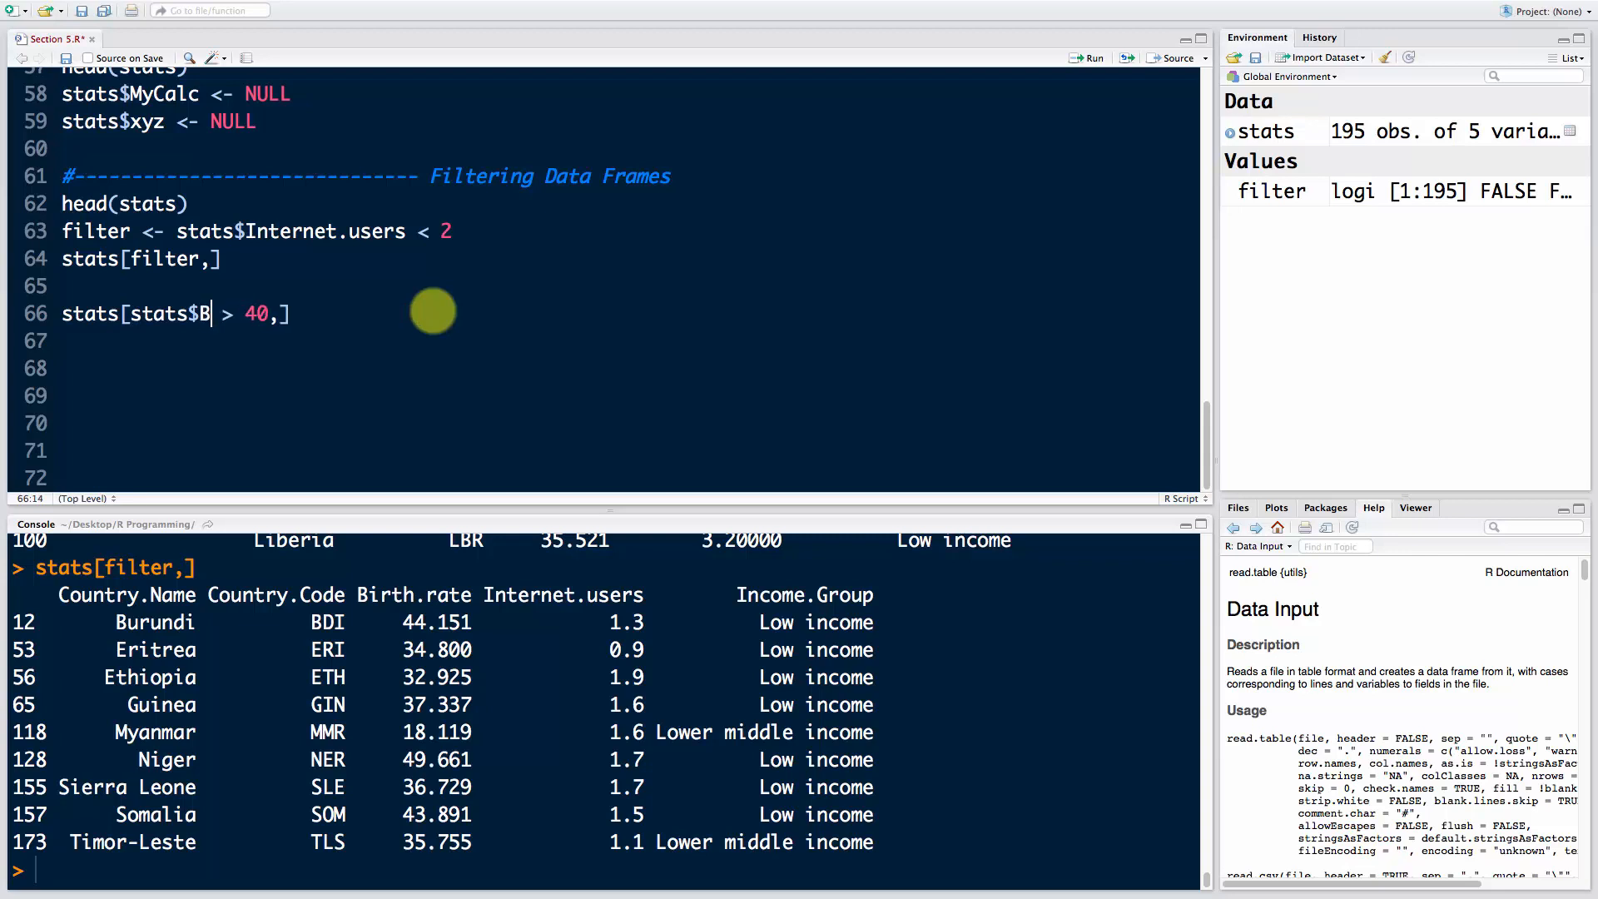
{"action": "type", "text": "irth.rate"}
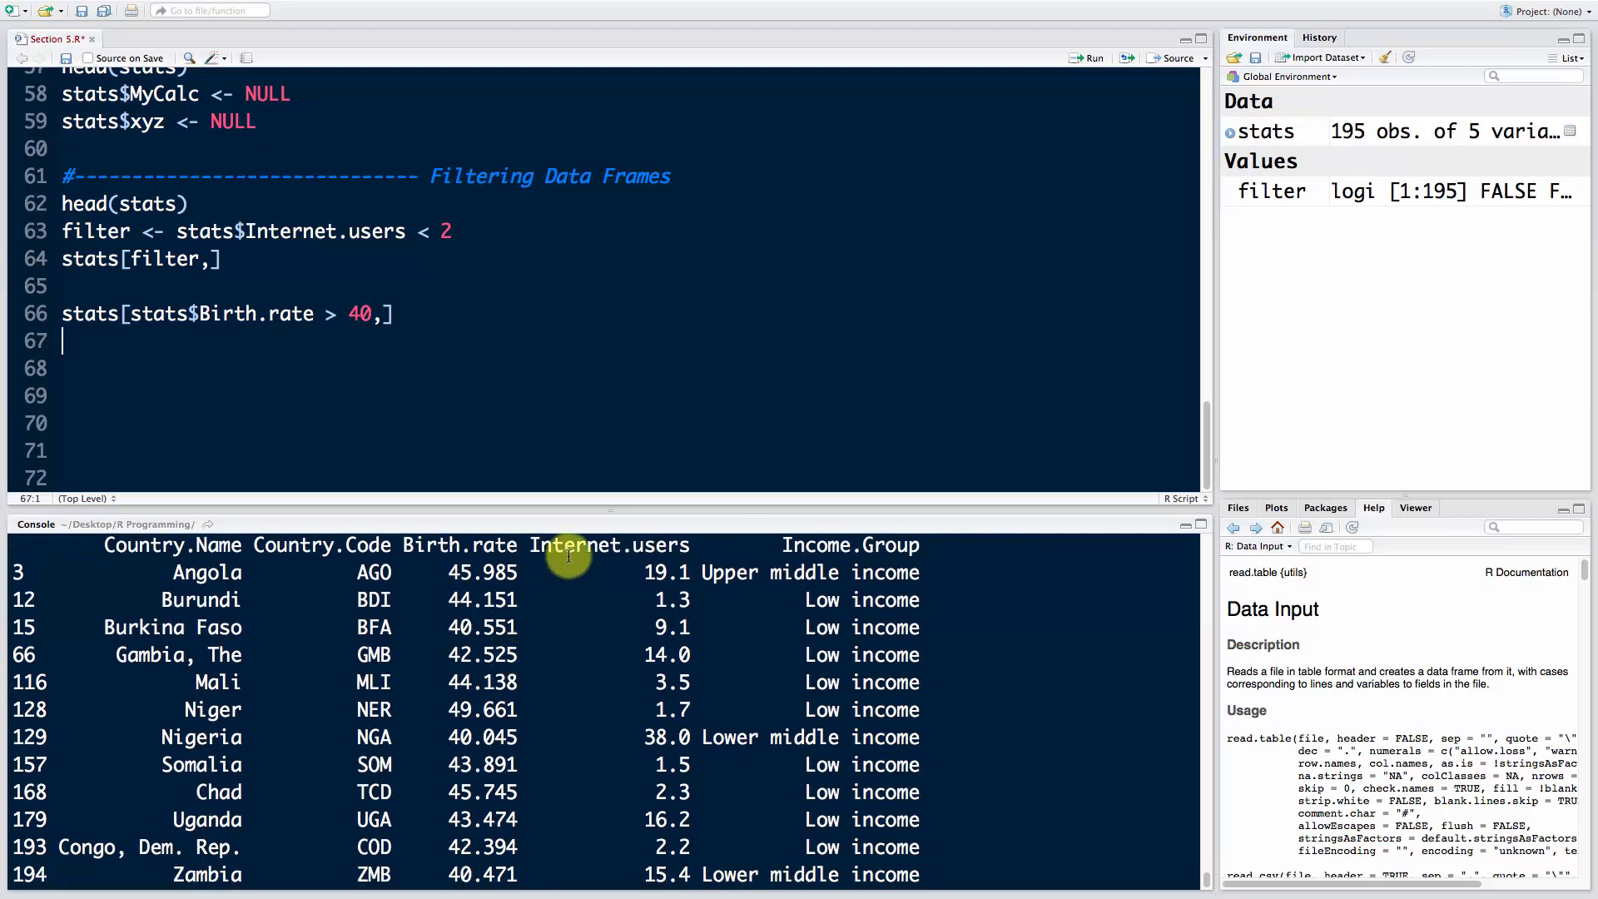
{"action": "key", "text": "Return"}
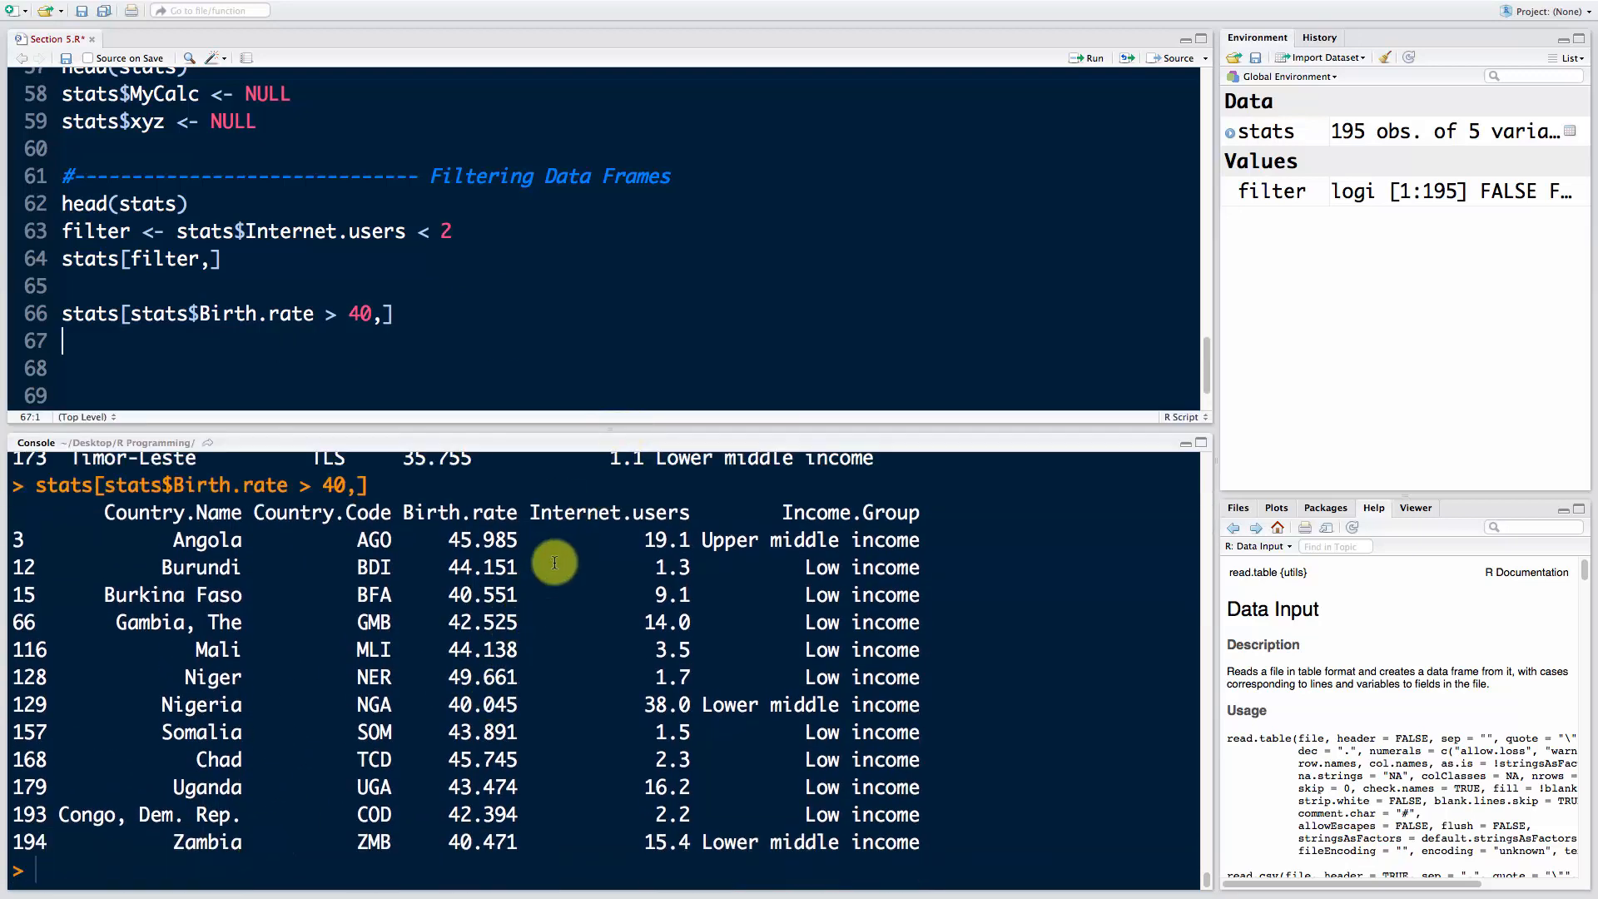
{"action": "mouse_move", "coordinate": [496, 553]}
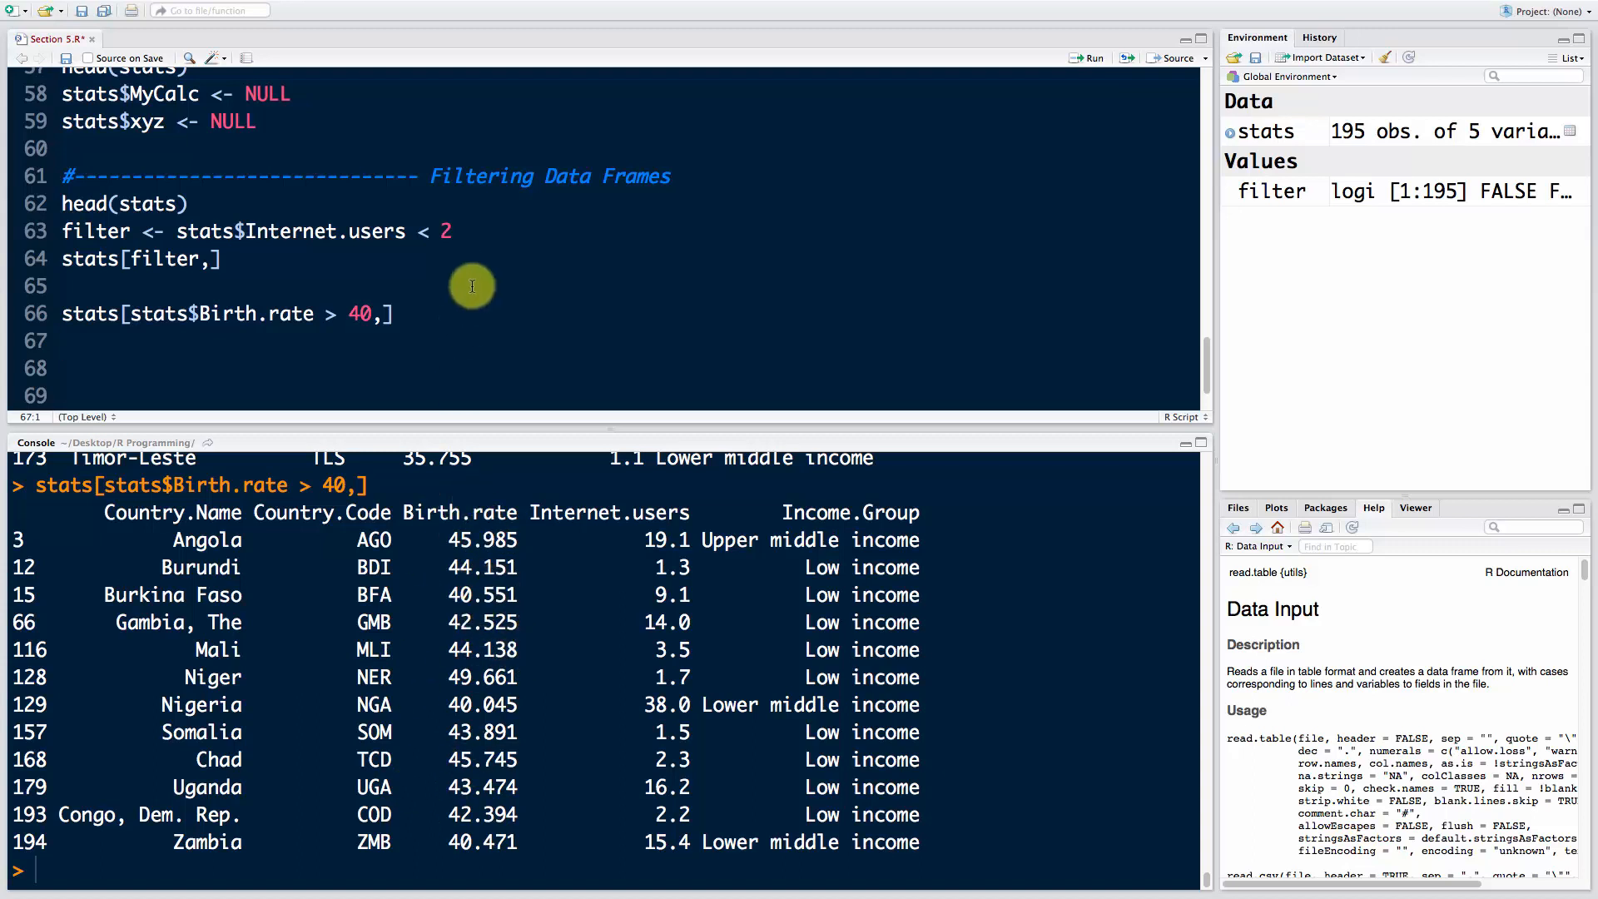
{"action": "mouse_move", "coordinate": [436, 341]}
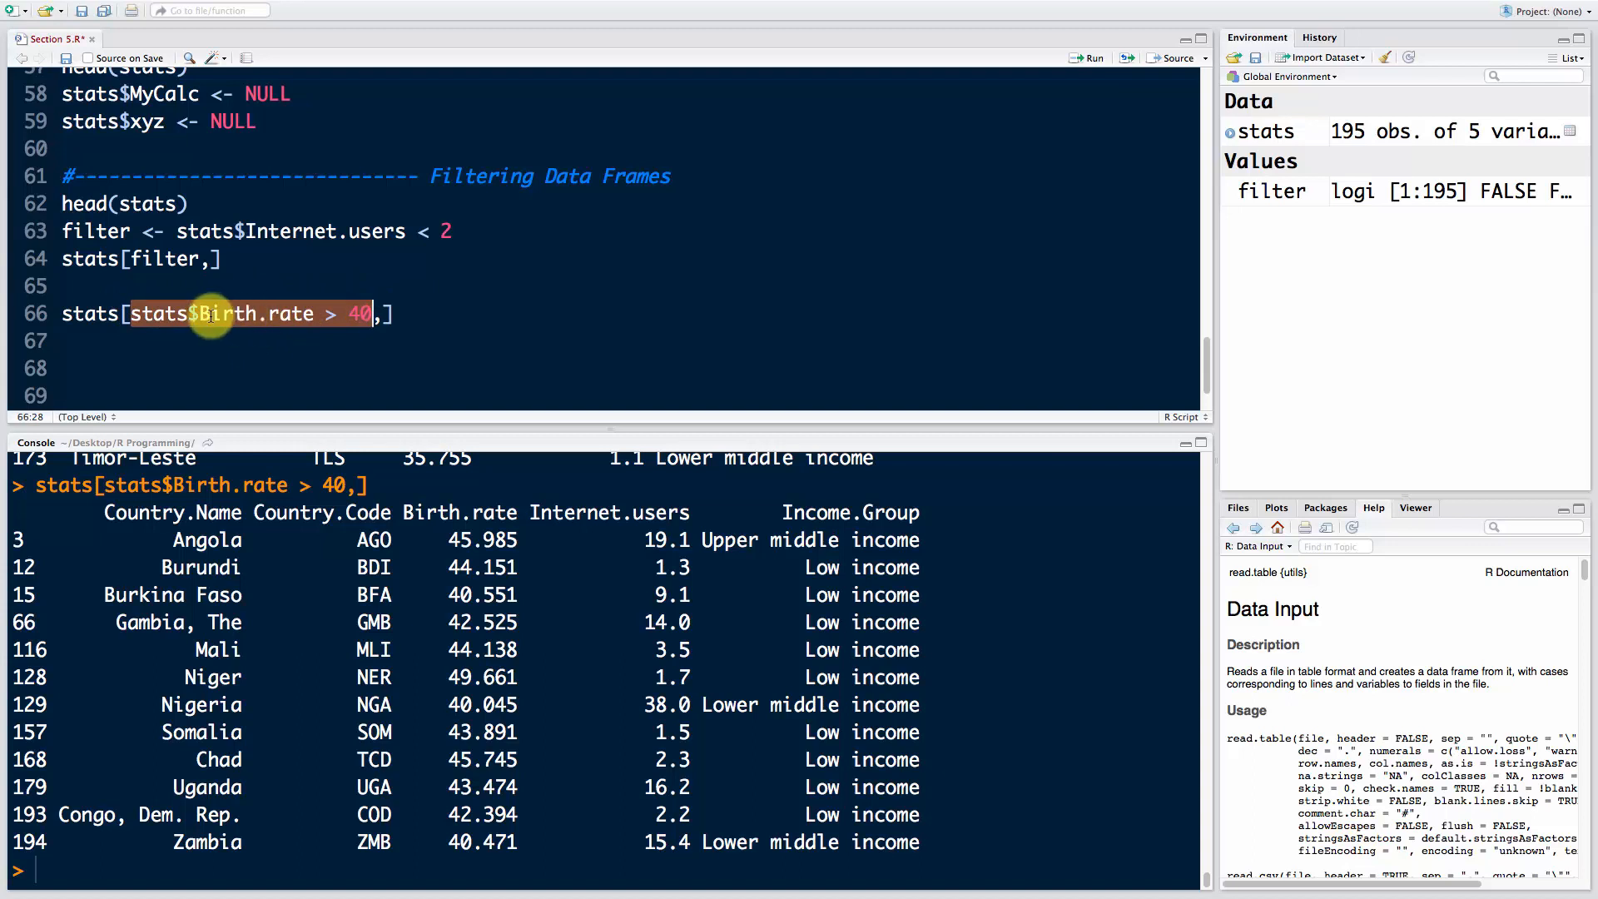
{"action": "mouse_move", "coordinate": [294, 314]}
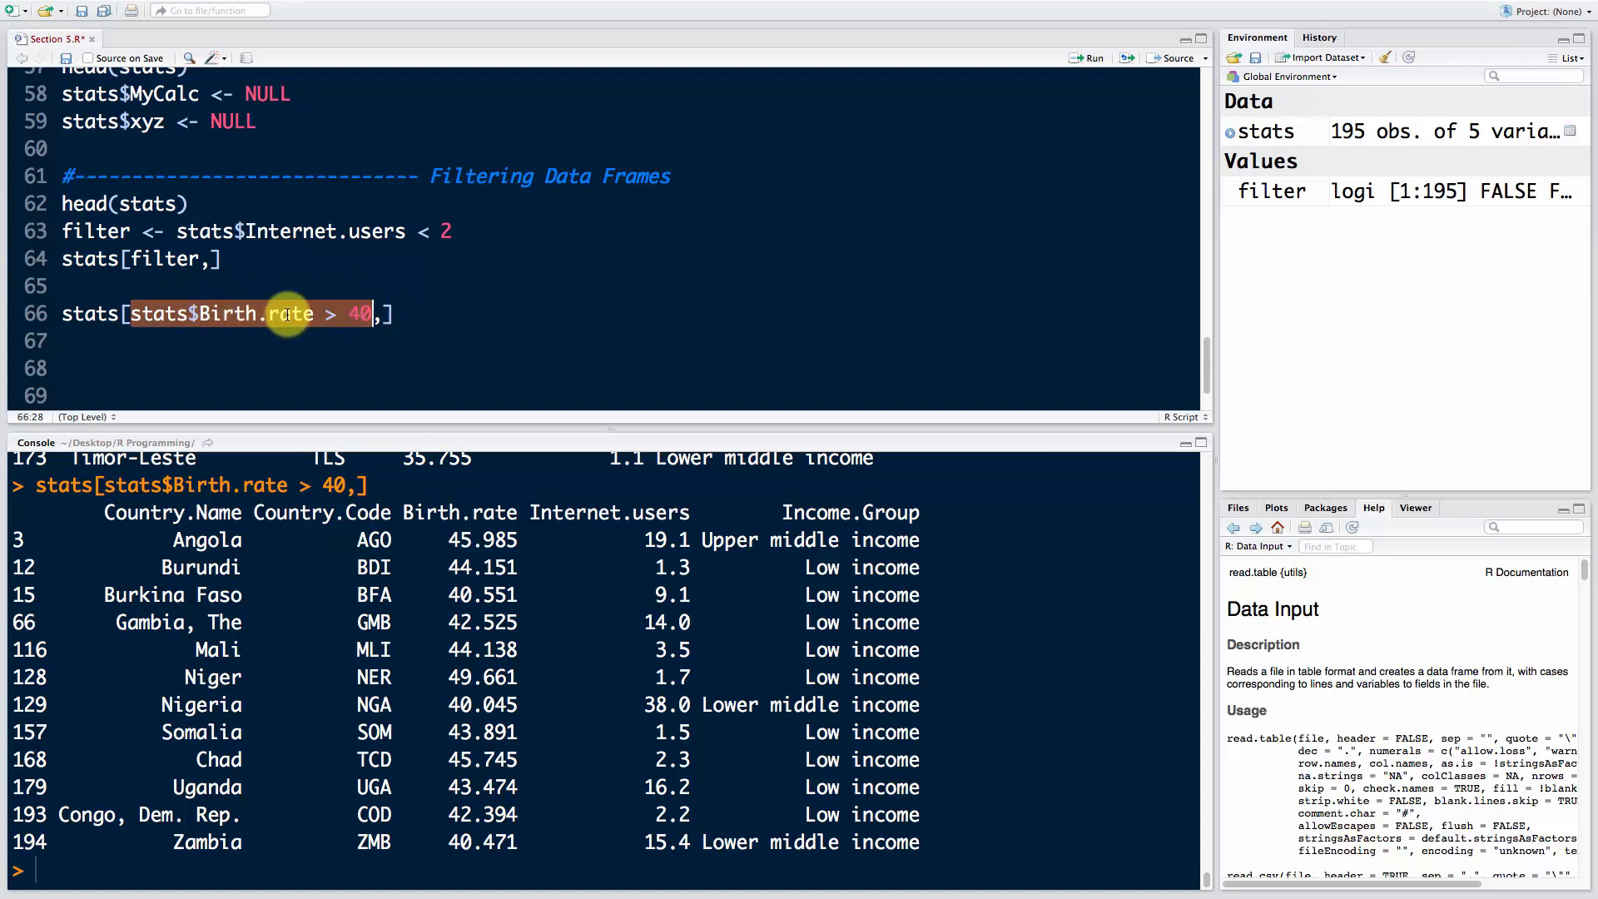
{"action": "mouse_move", "coordinate": [311, 291]}
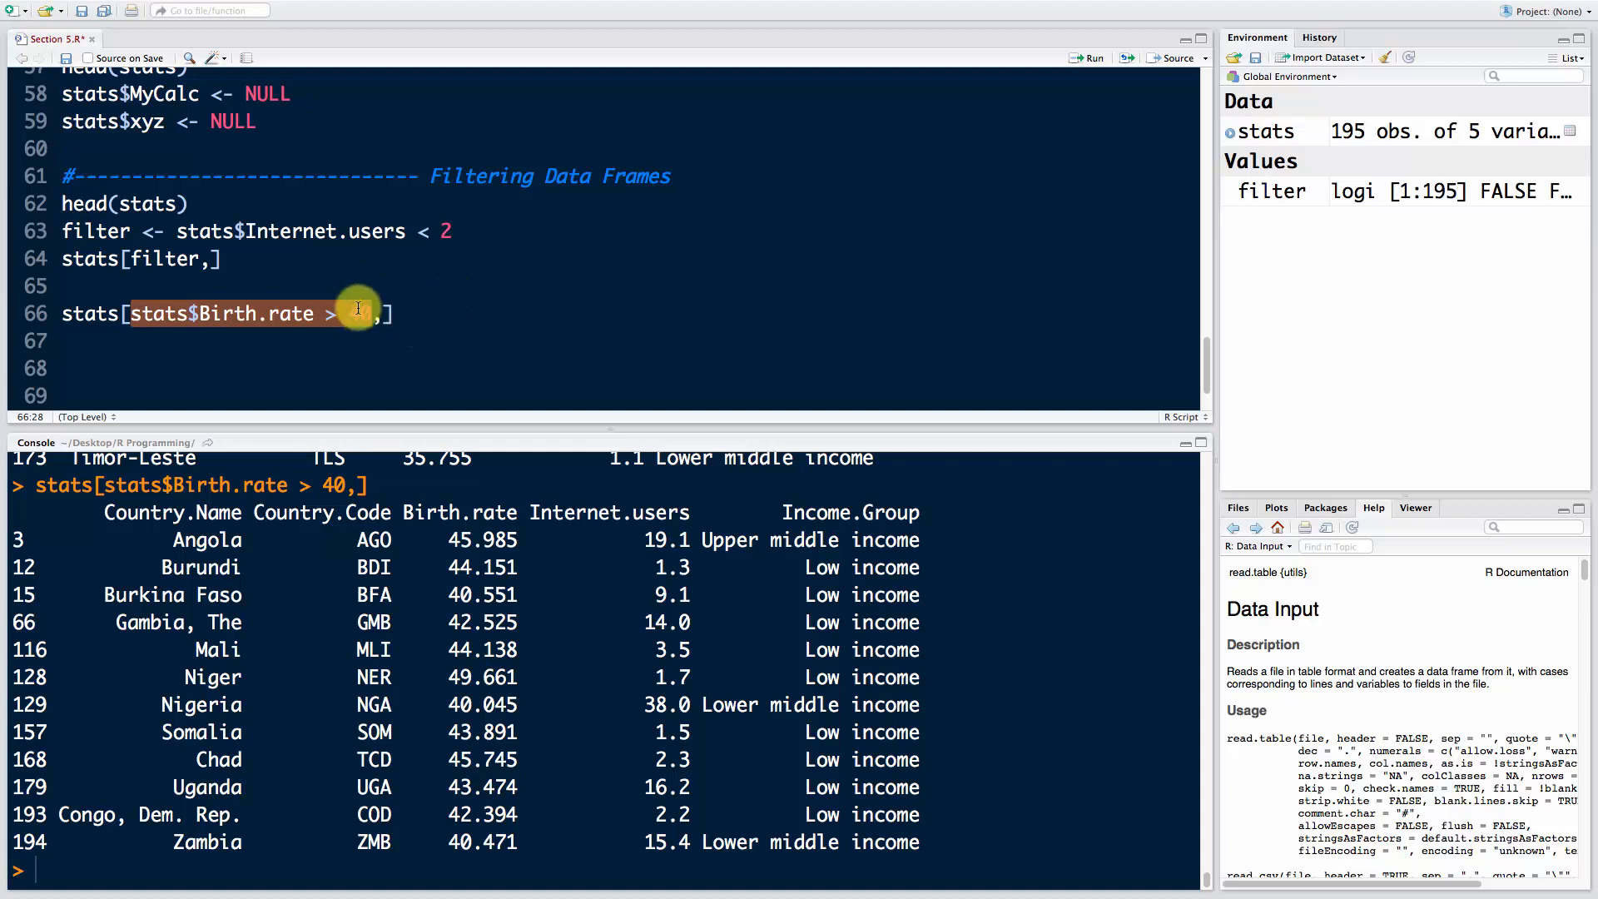
{"action": "type", "text": "40"}
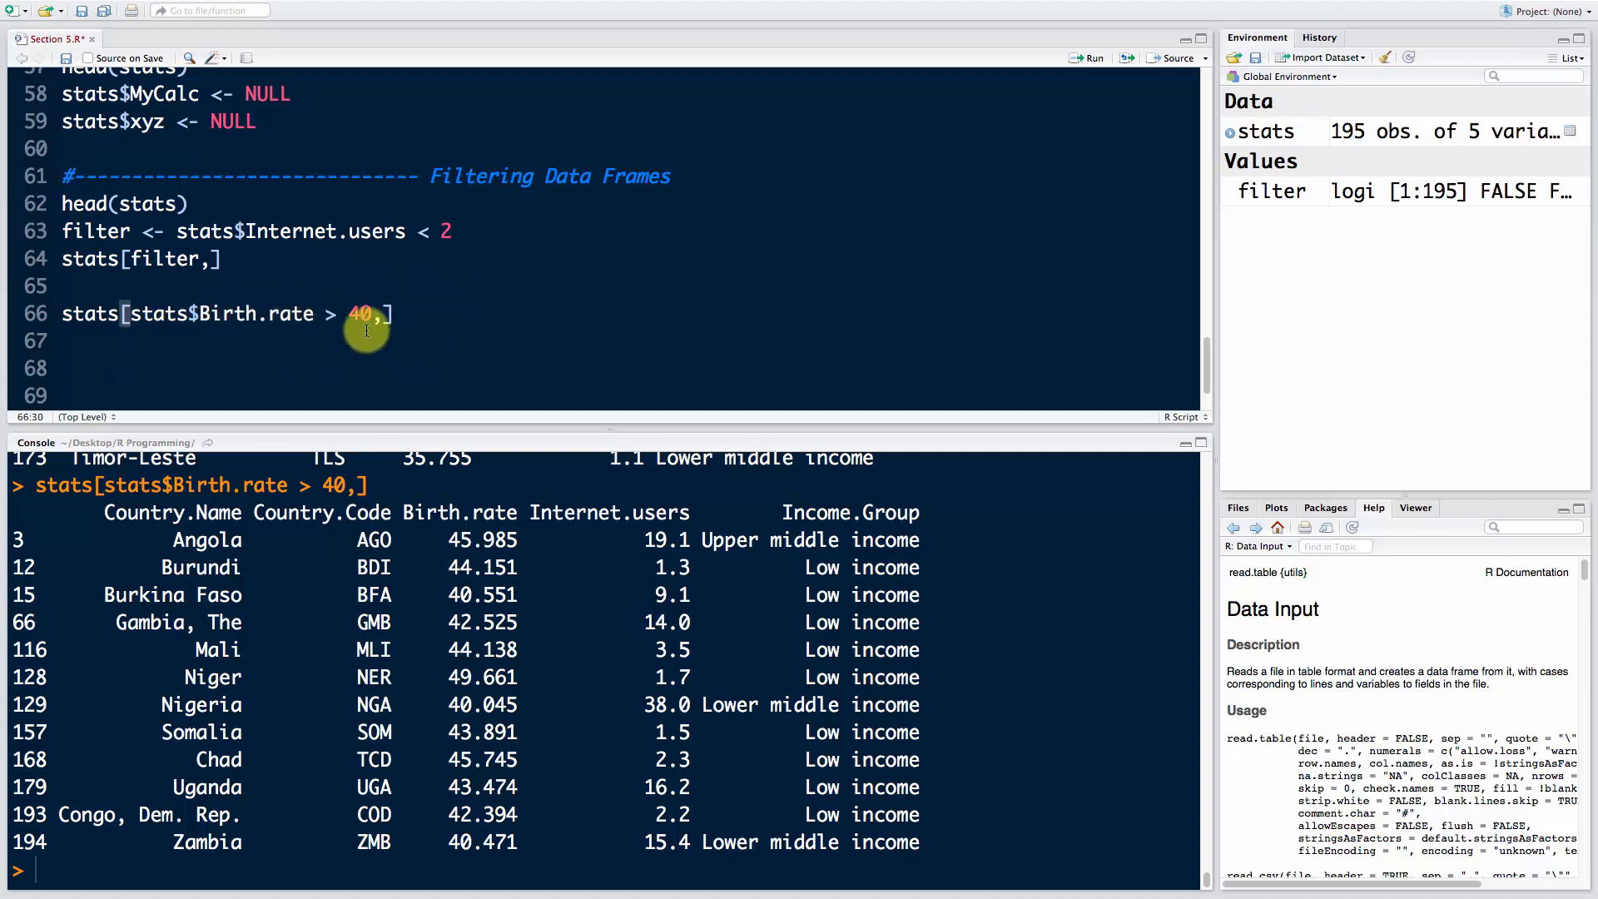
{"action": "mouse_move", "coordinate": [460, 332]}
{"action": "type", "text": "stats[stats$Birth.rate > 40,]"}
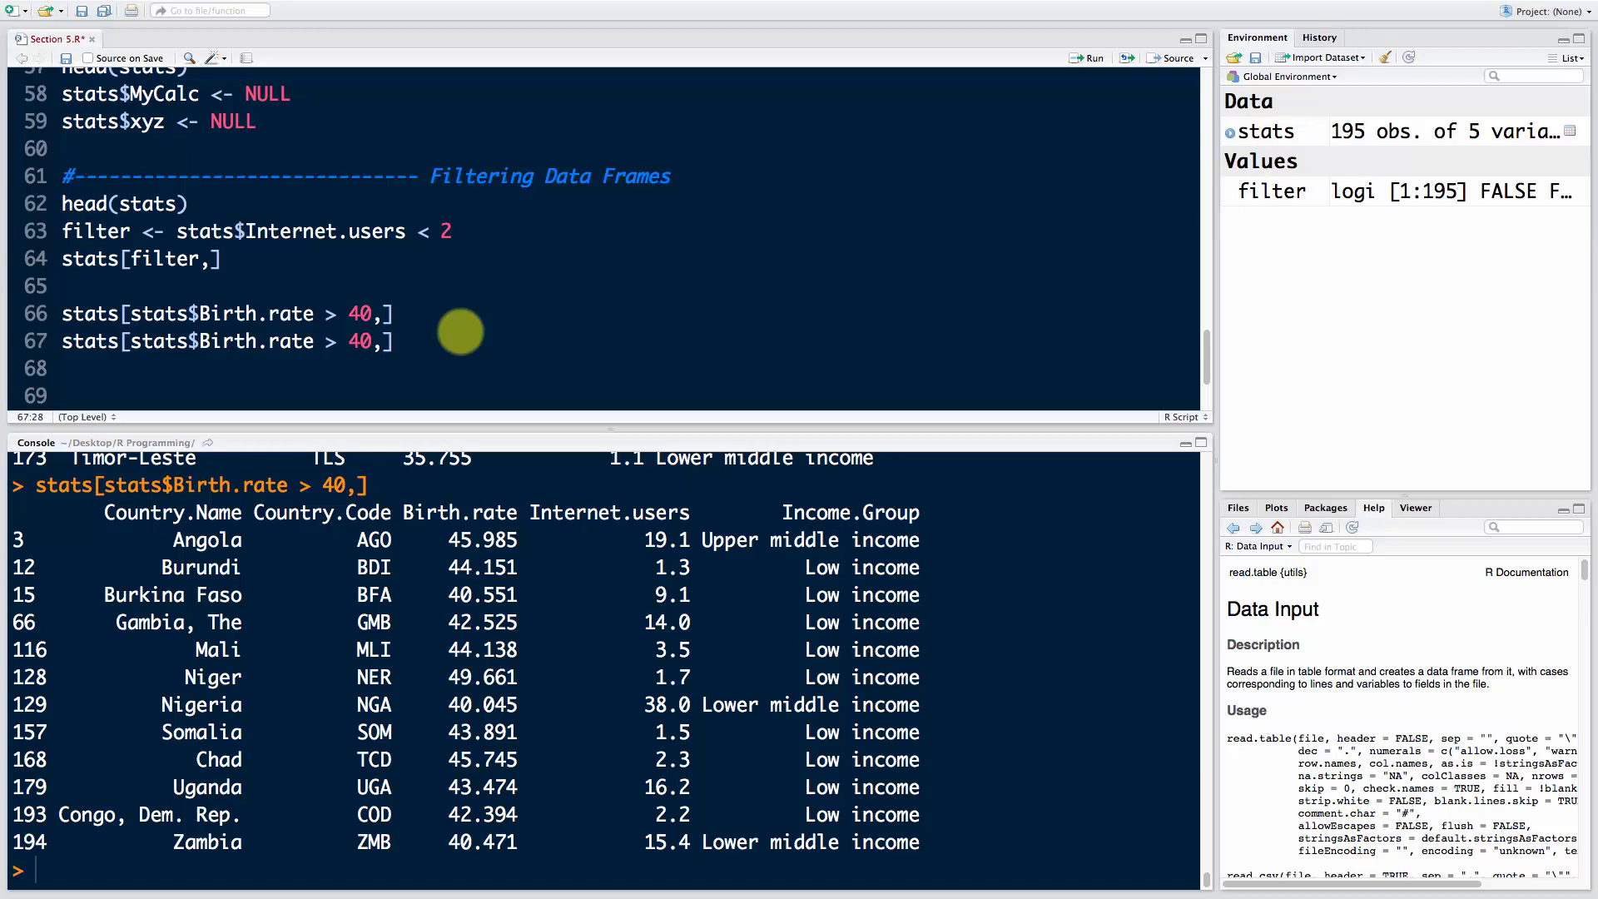
{"action": "mouse_move", "coordinate": [670, 757]}
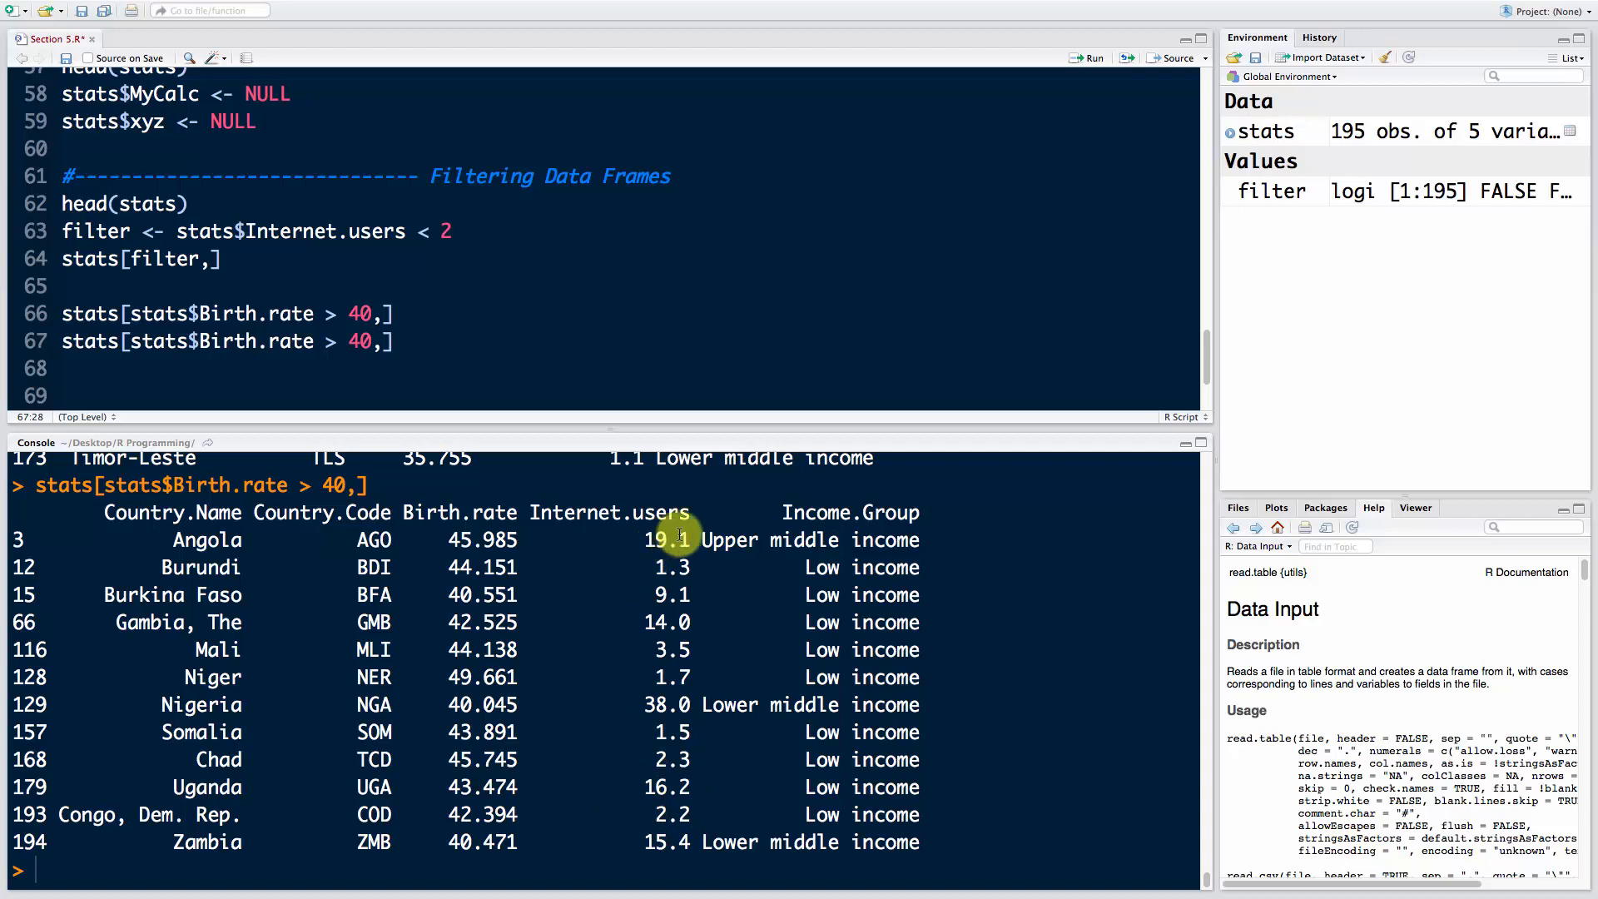
{"action": "mouse_move", "coordinate": [522, 404]}
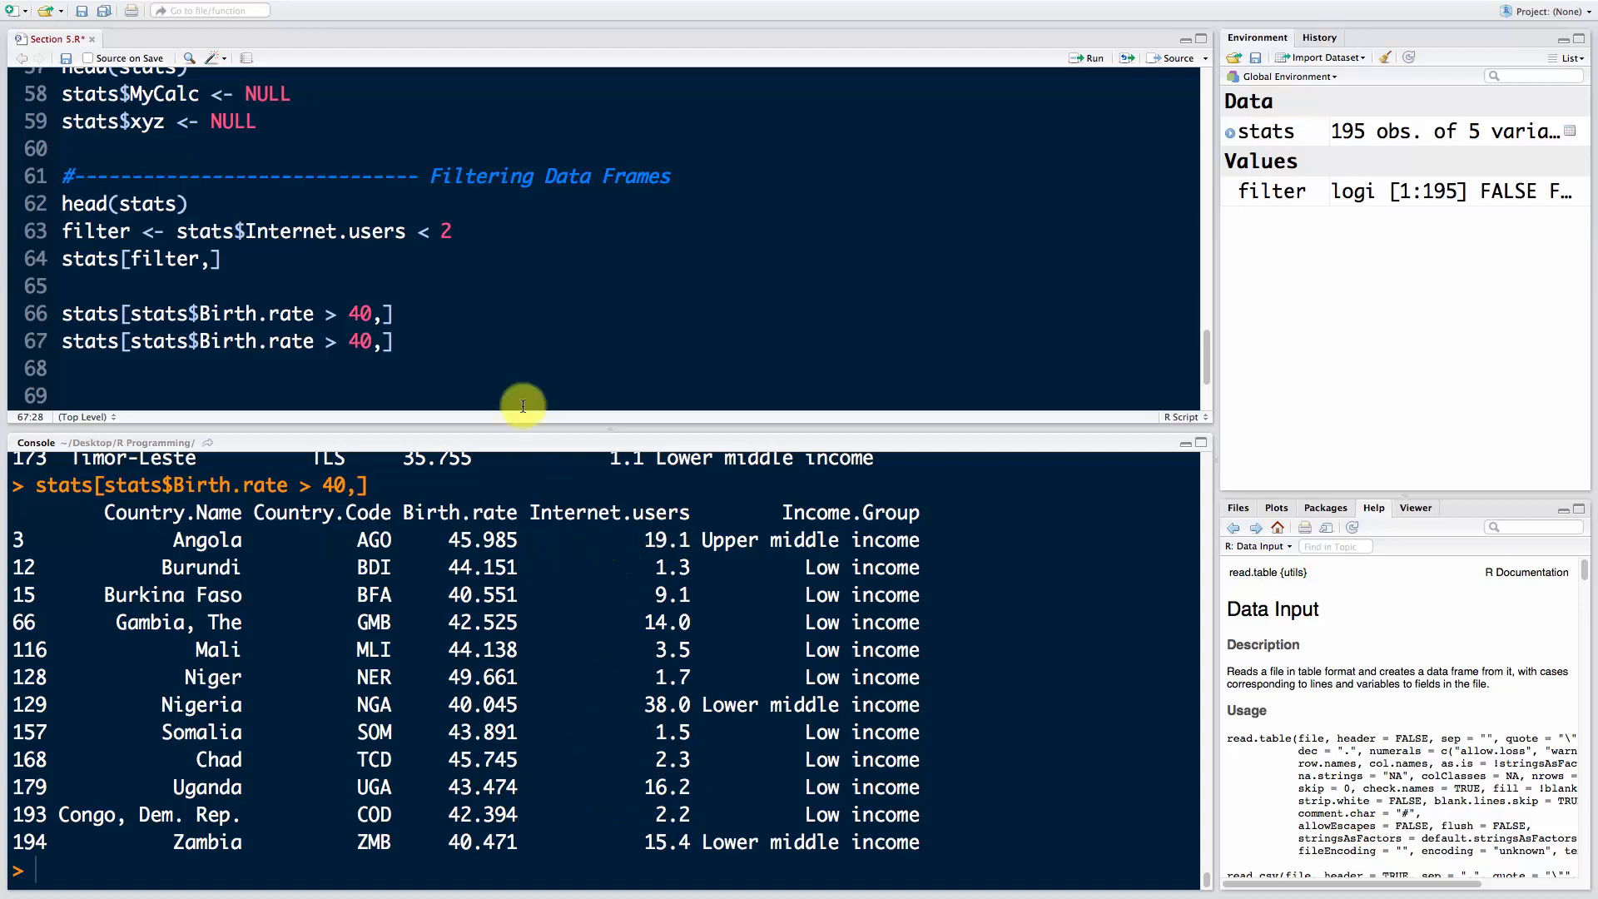
Step: Extend the condition with & stats$Internet.users < 2, returning Burundi, Niger and Somalia
{"action": "type", "text": "&"}
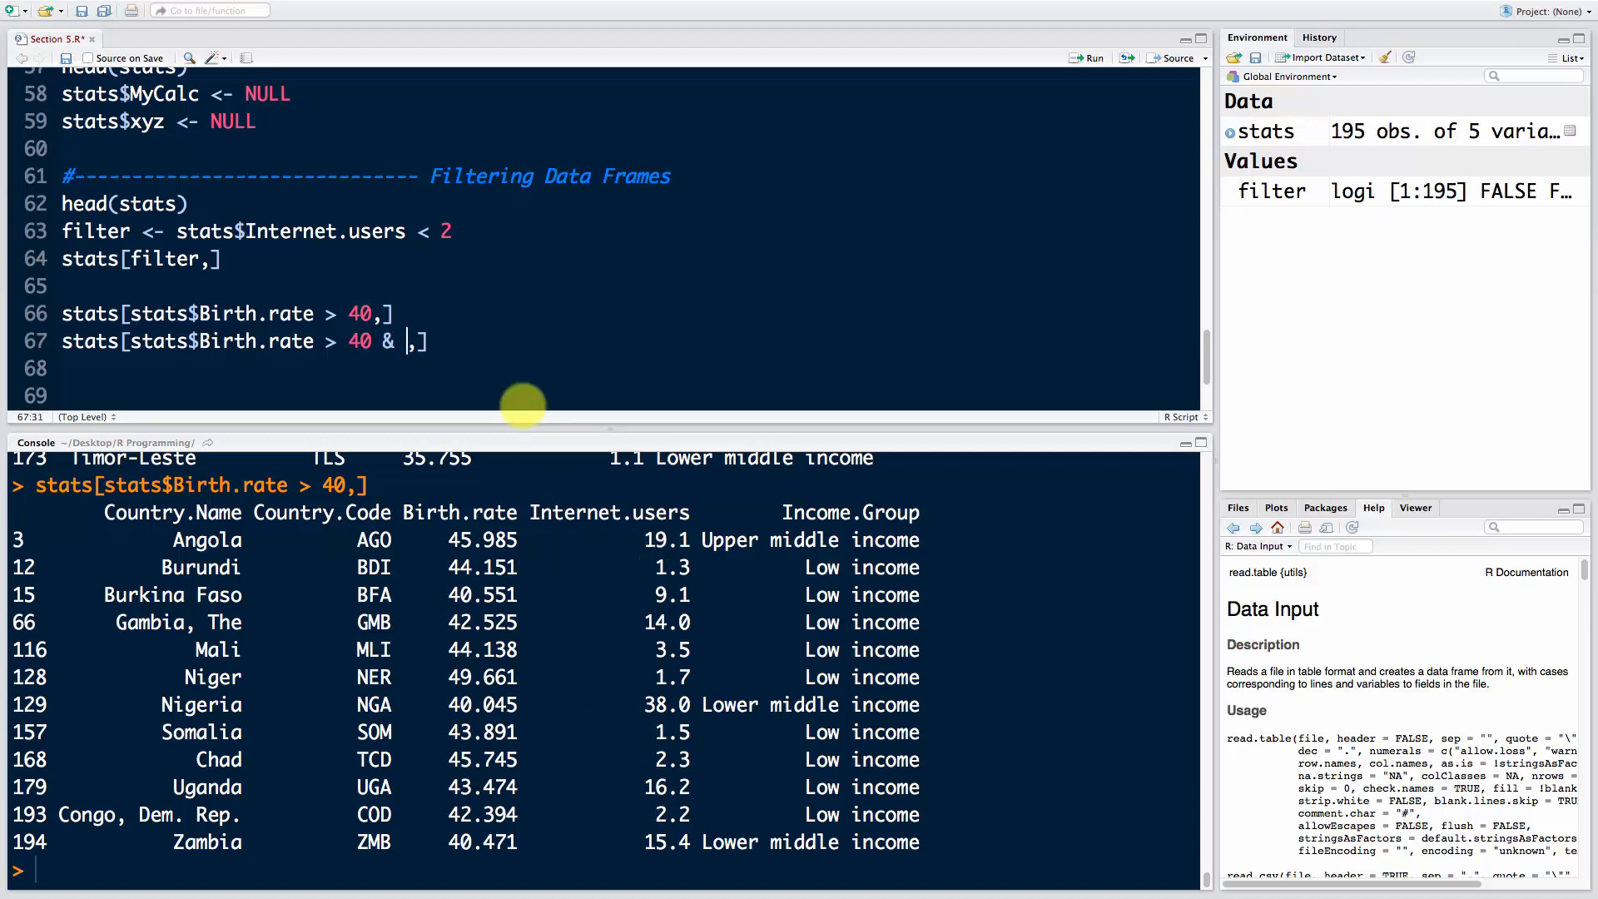
{"action": "mouse_move", "coordinate": [542, 357]}
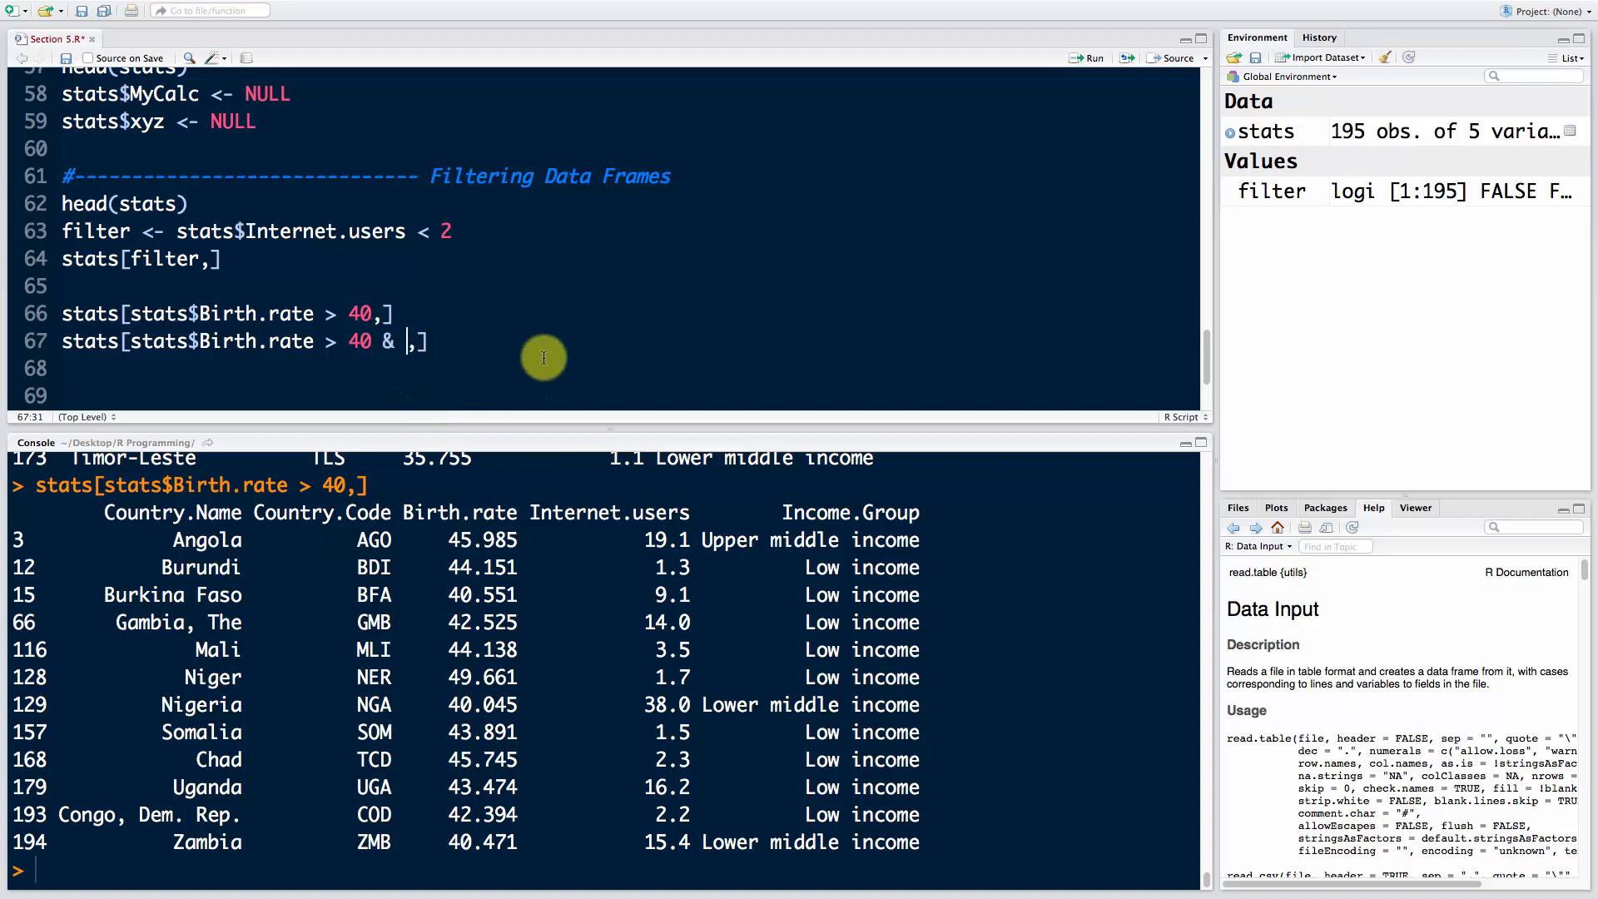
{"action": "type", "text": "s"}
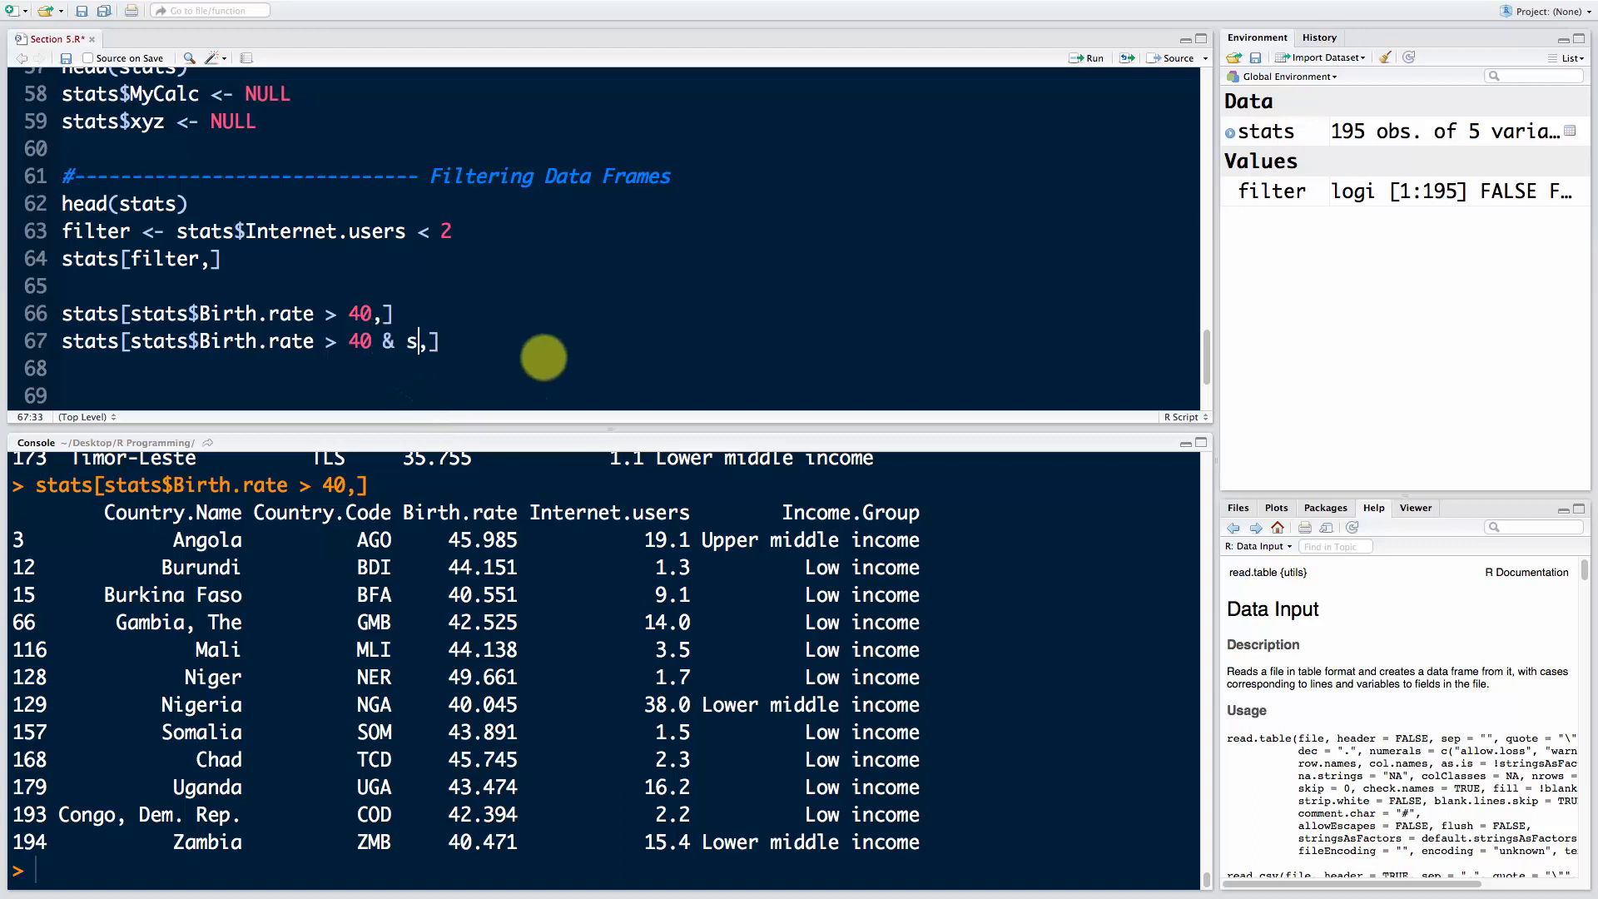
{"action": "type", "text": "tats$"}
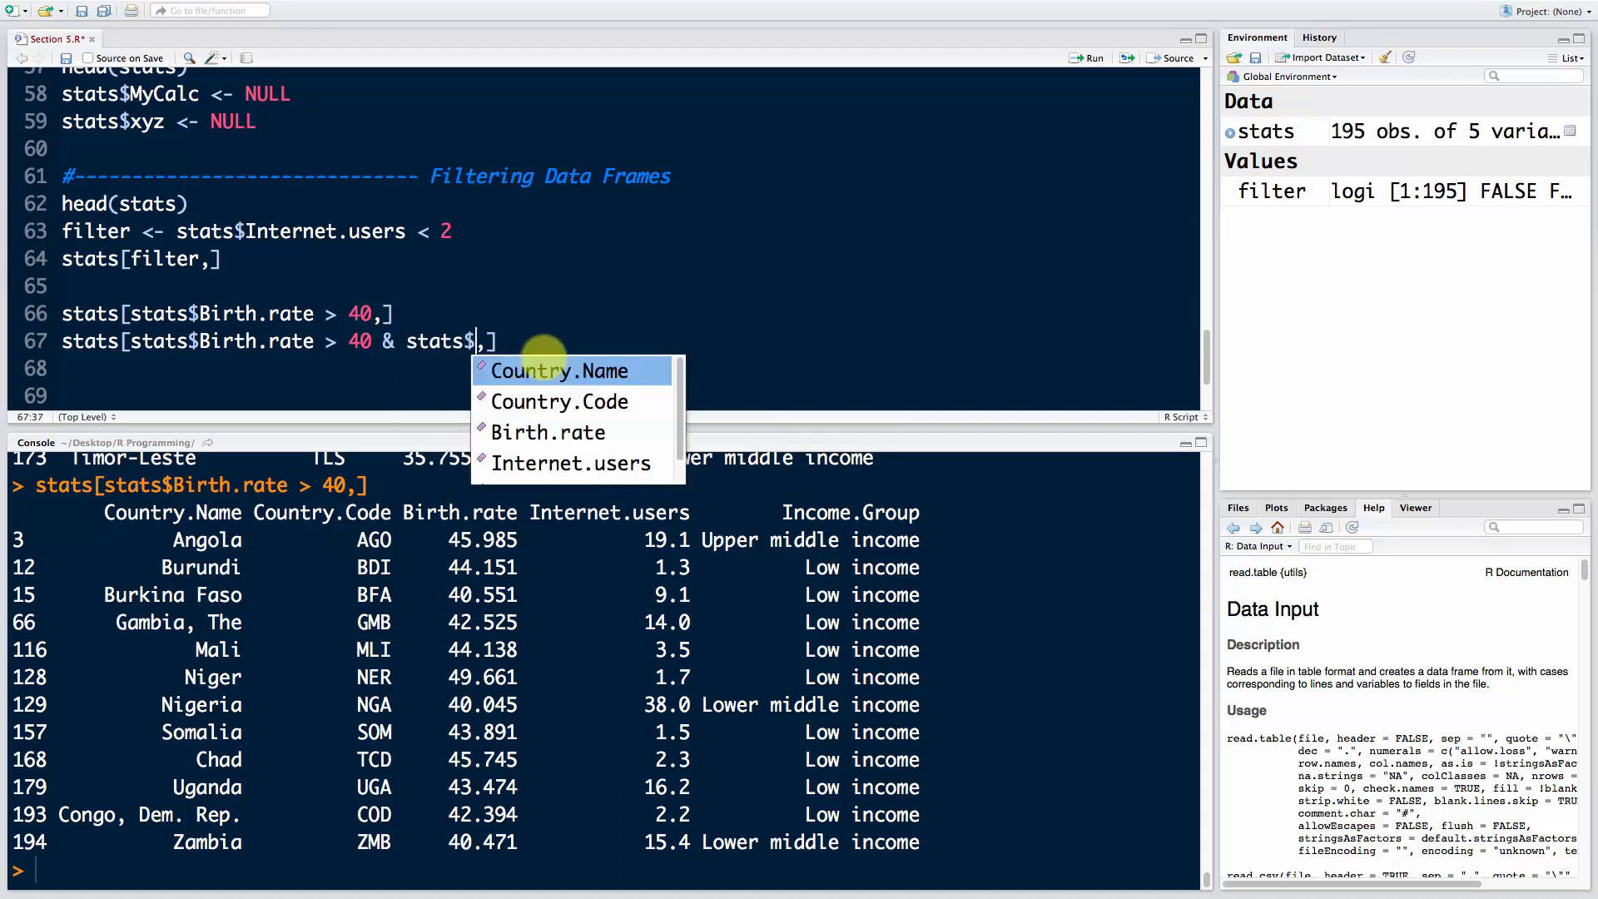
{"action": "type", "text": "Internet.users < 2"}
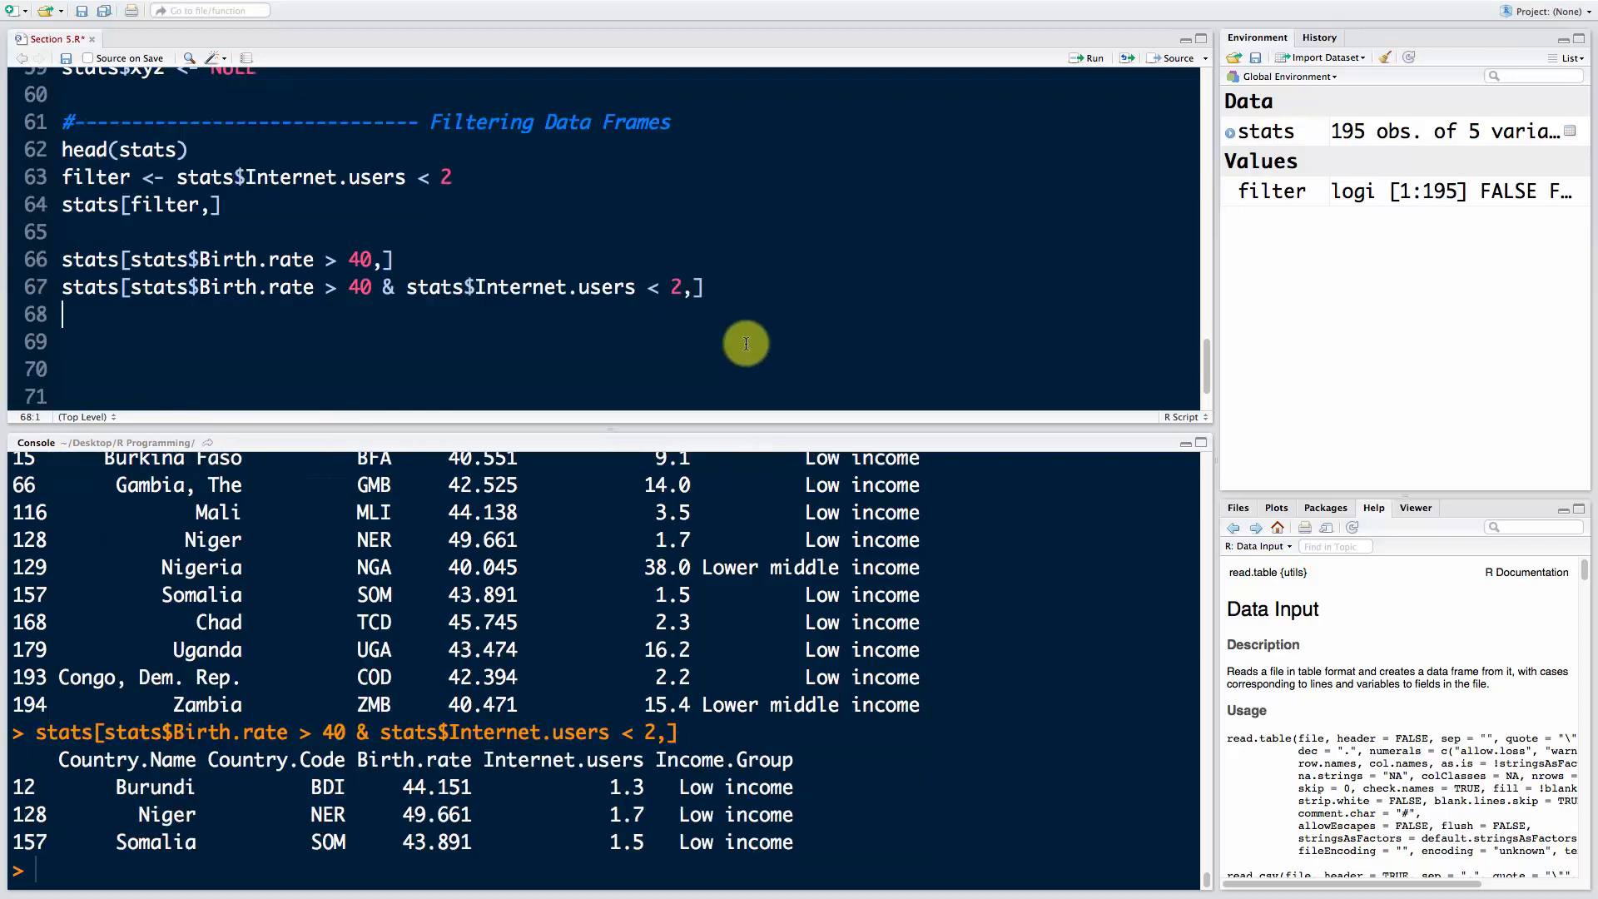
{"action": "mouse_move", "coordinate": [607, 785]}
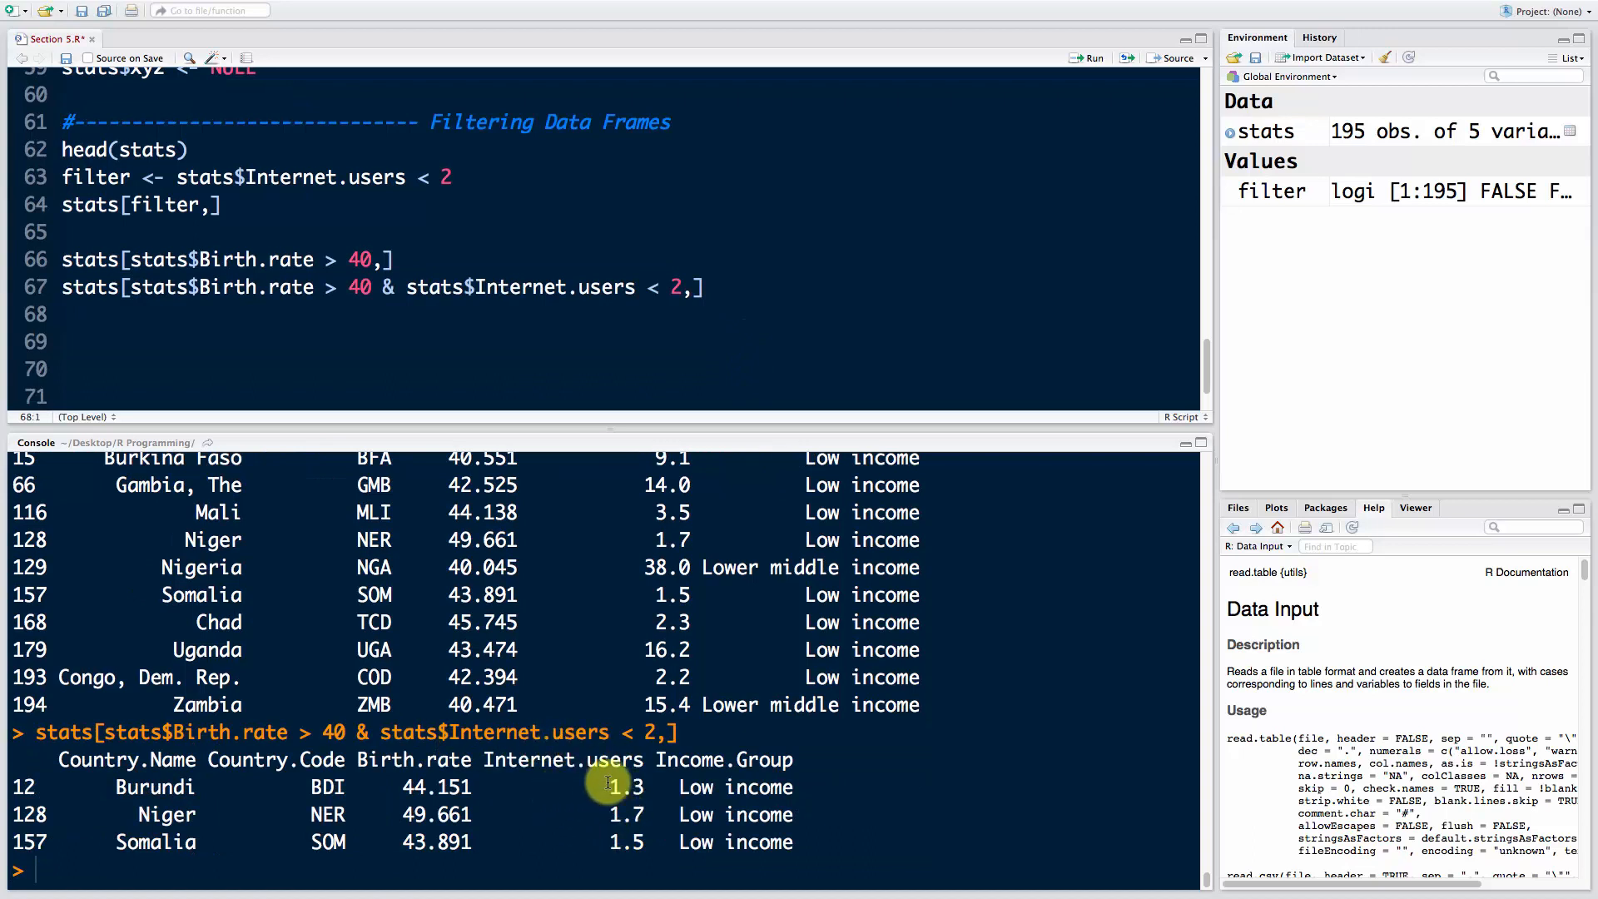
{"action": "mouse_move", "coordinate": [540, 822]}
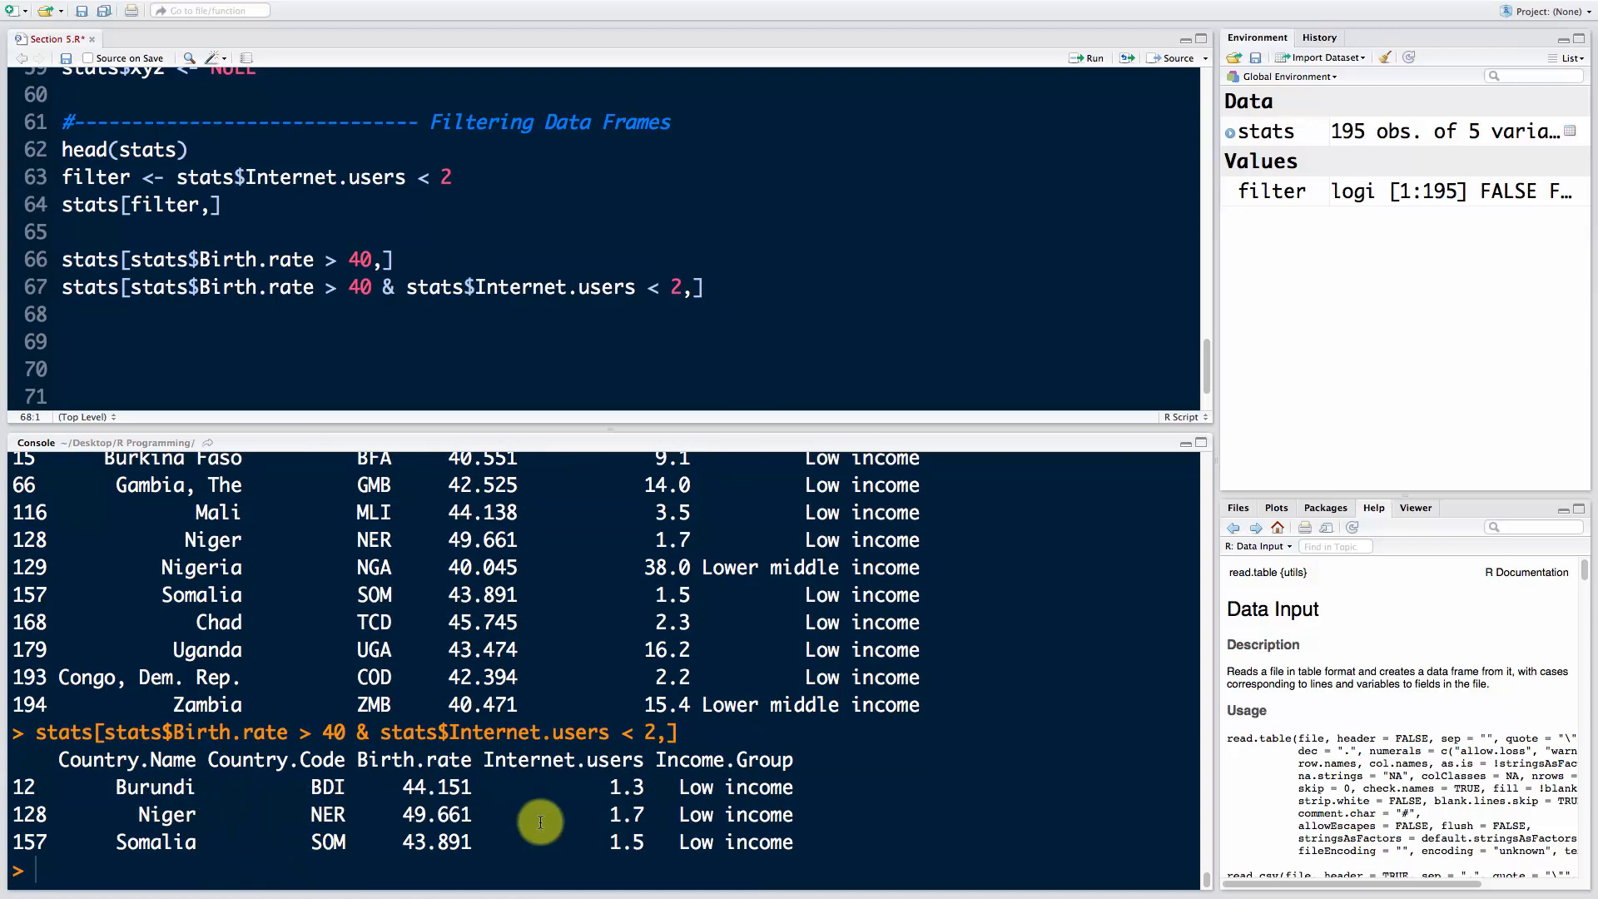
{"action": "mouse_move", "coordinate": [455, 857]}
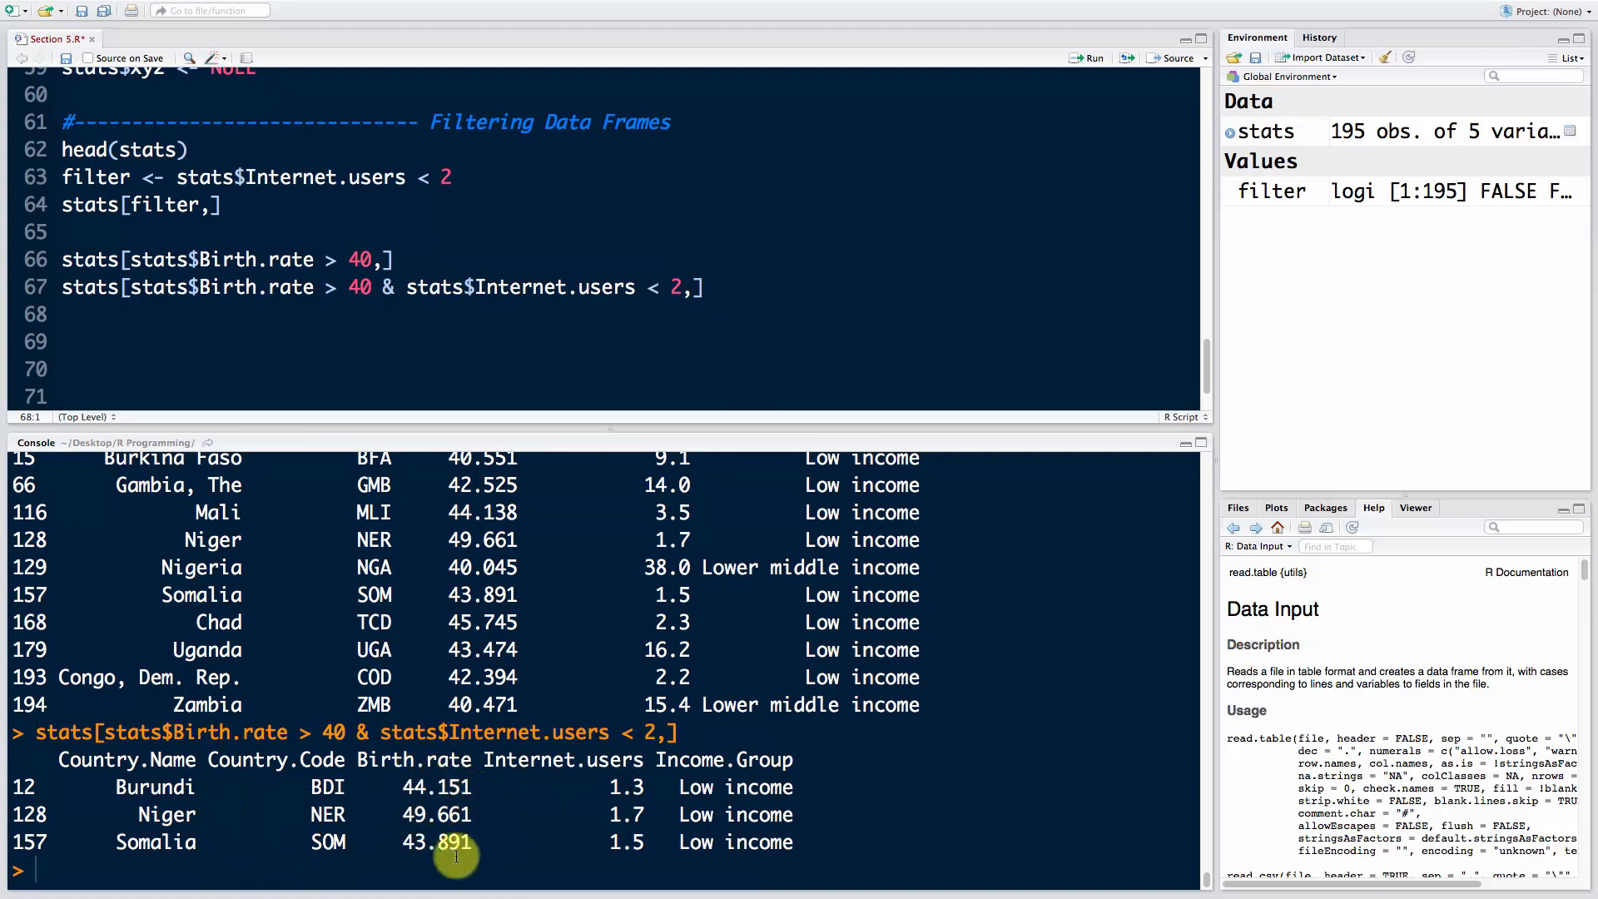
{"action": "mouse_move", "coordinate": [768, 290]}
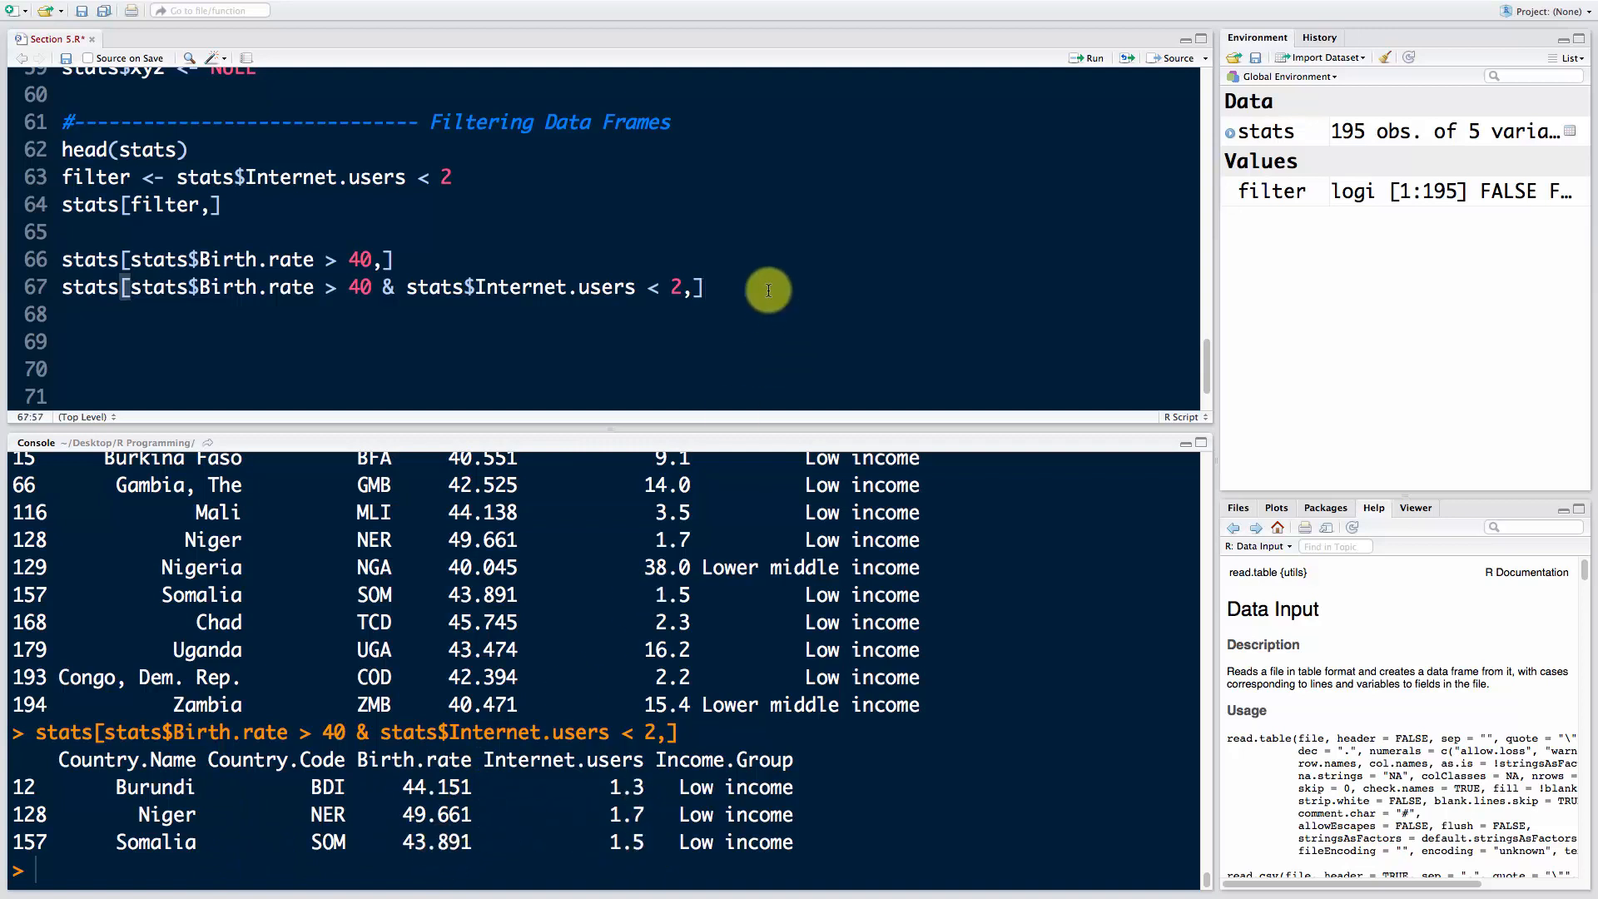
Step: Write stats[stats$Income.Group == "High incomes",], which returns zero rows when run
{"action": "type", "text": "stats"}
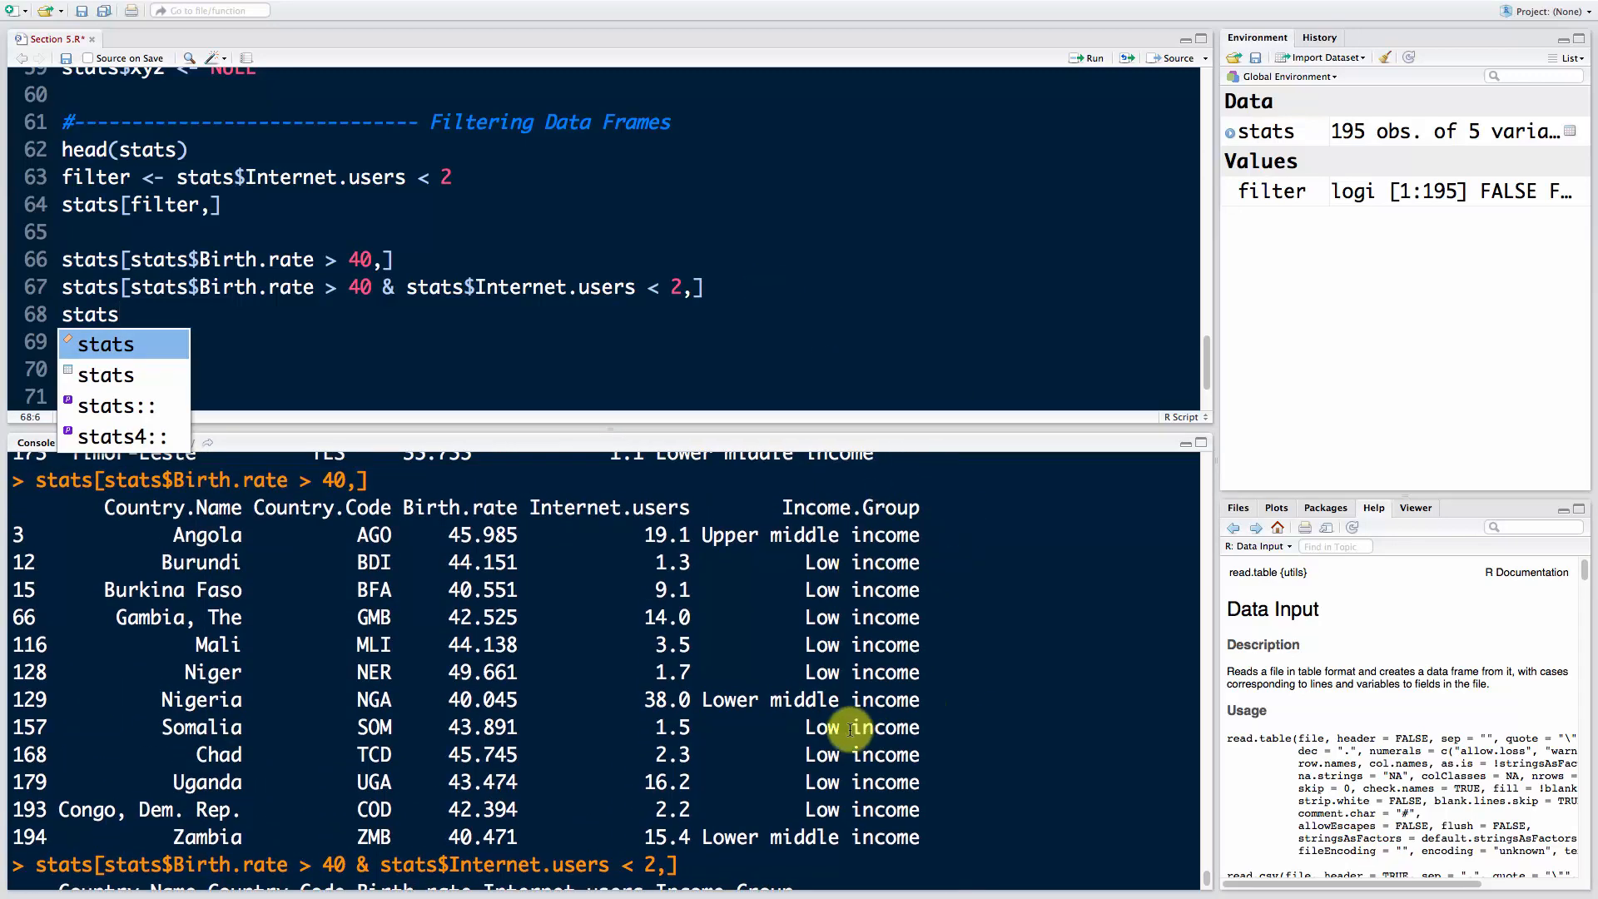
{"action": "mouse_move", "coordinate": [795, 782]}
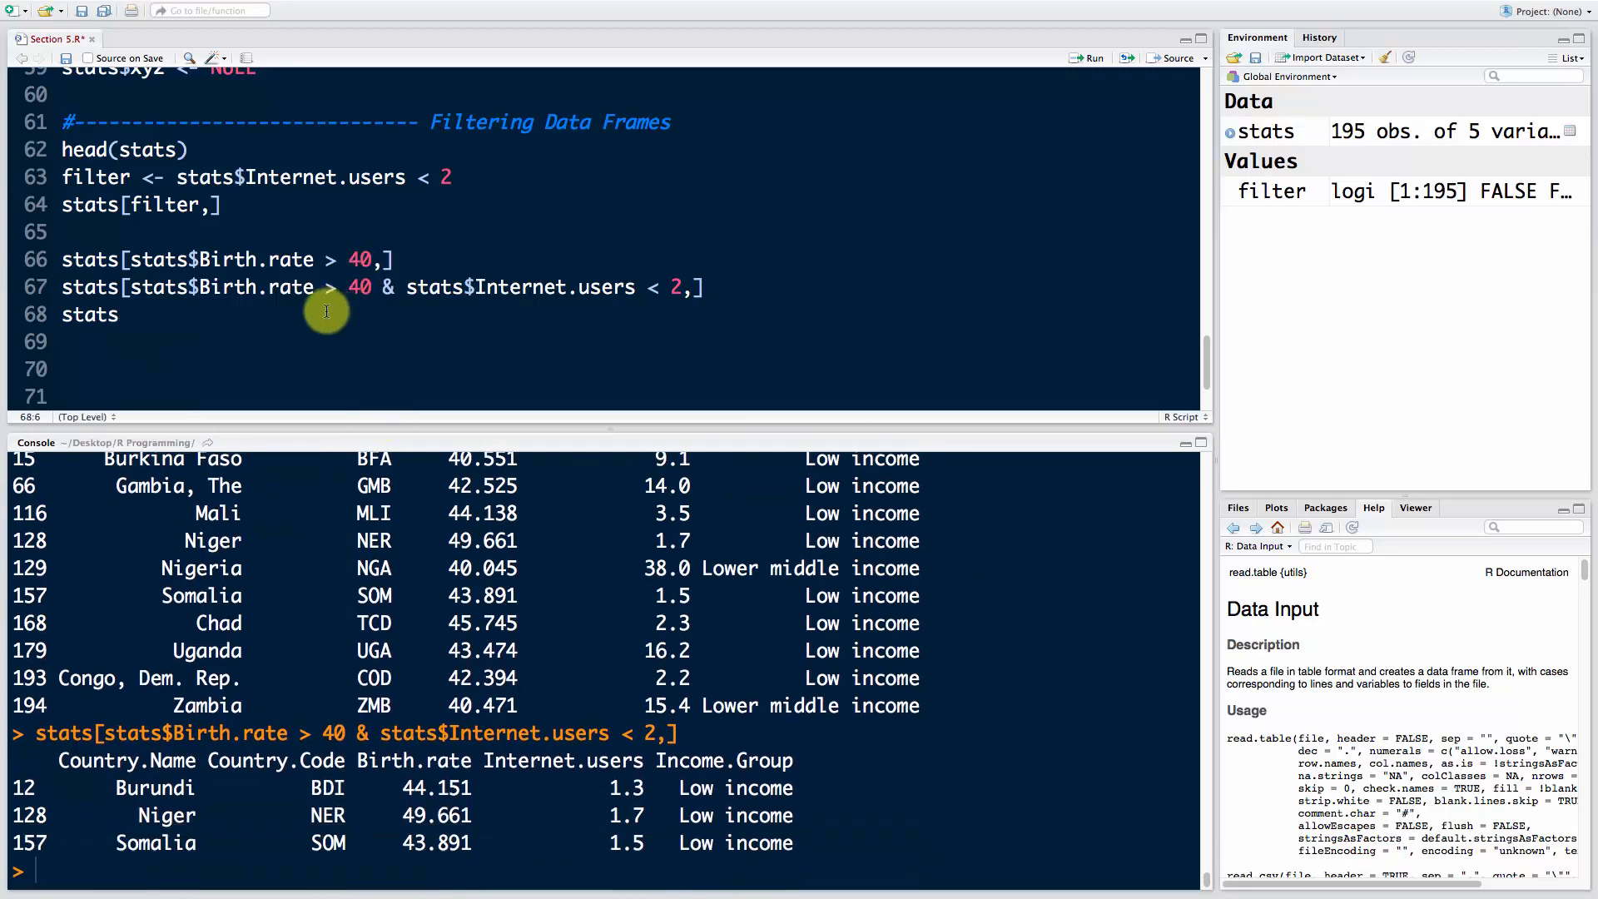
{"action": "type", "text": "[stats$Income.Group"}
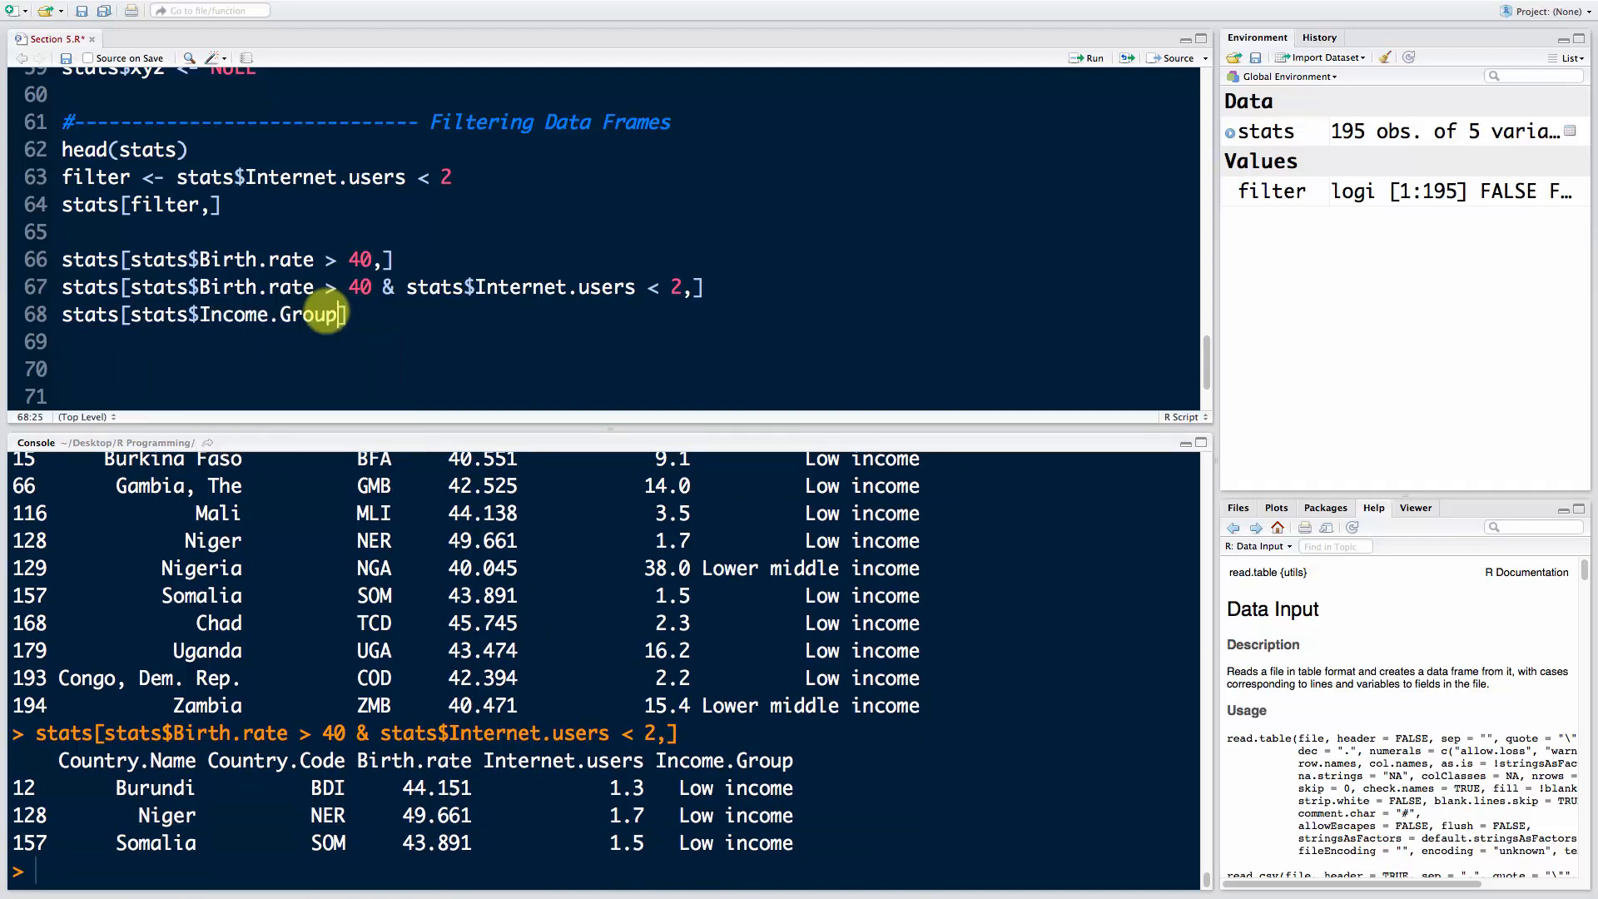
{"action": "type", "text": "=="}
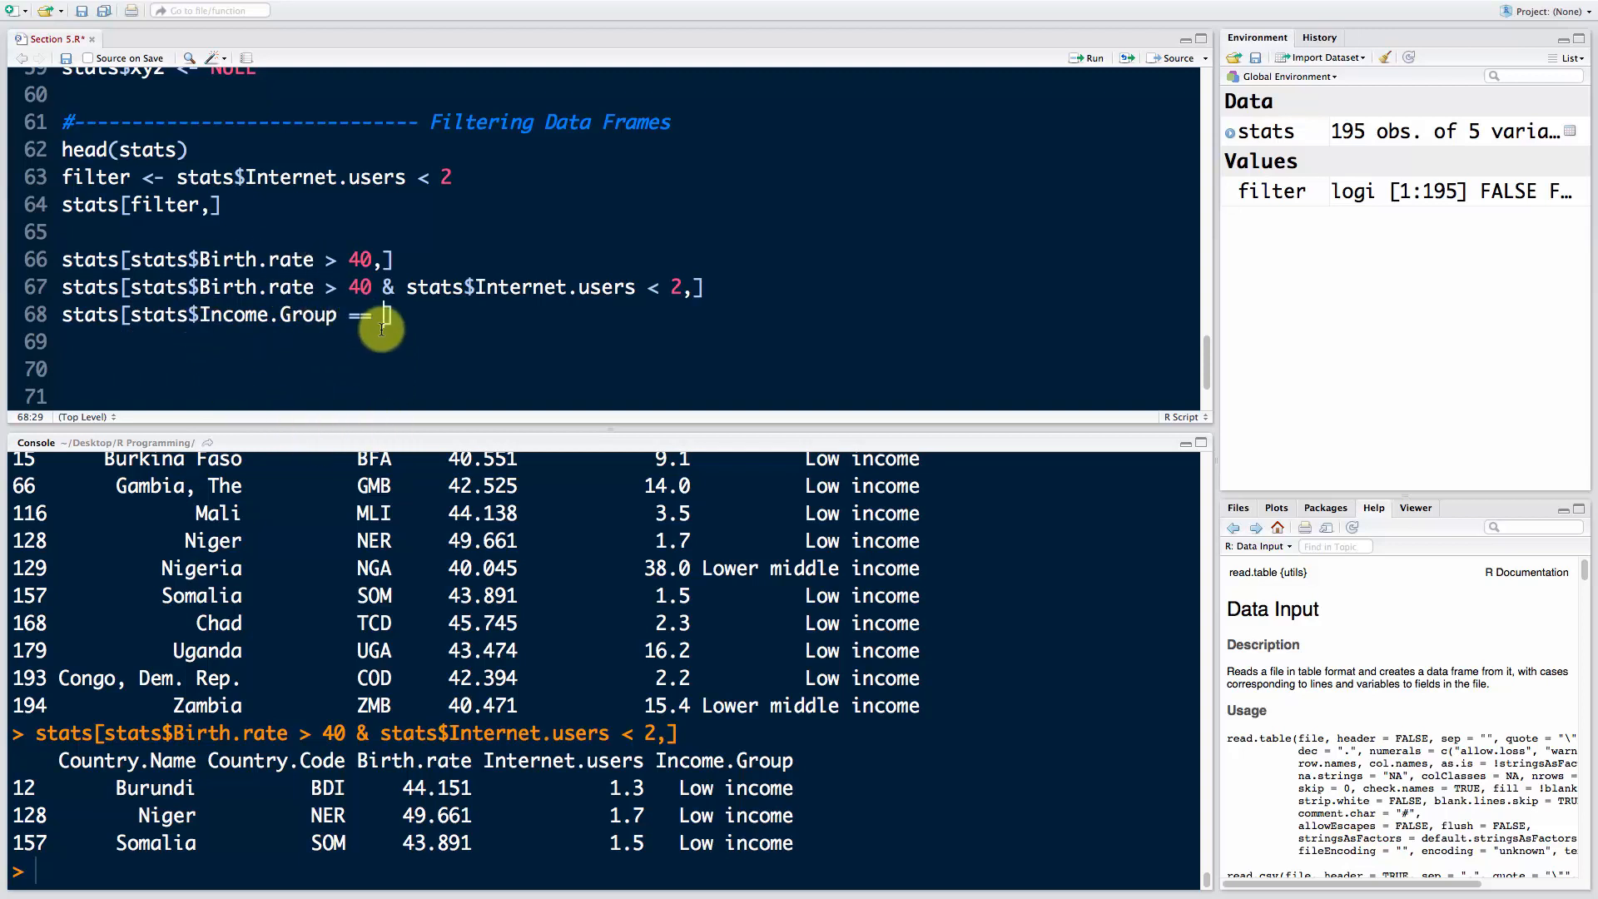
{"action": "type", "text": "\""}
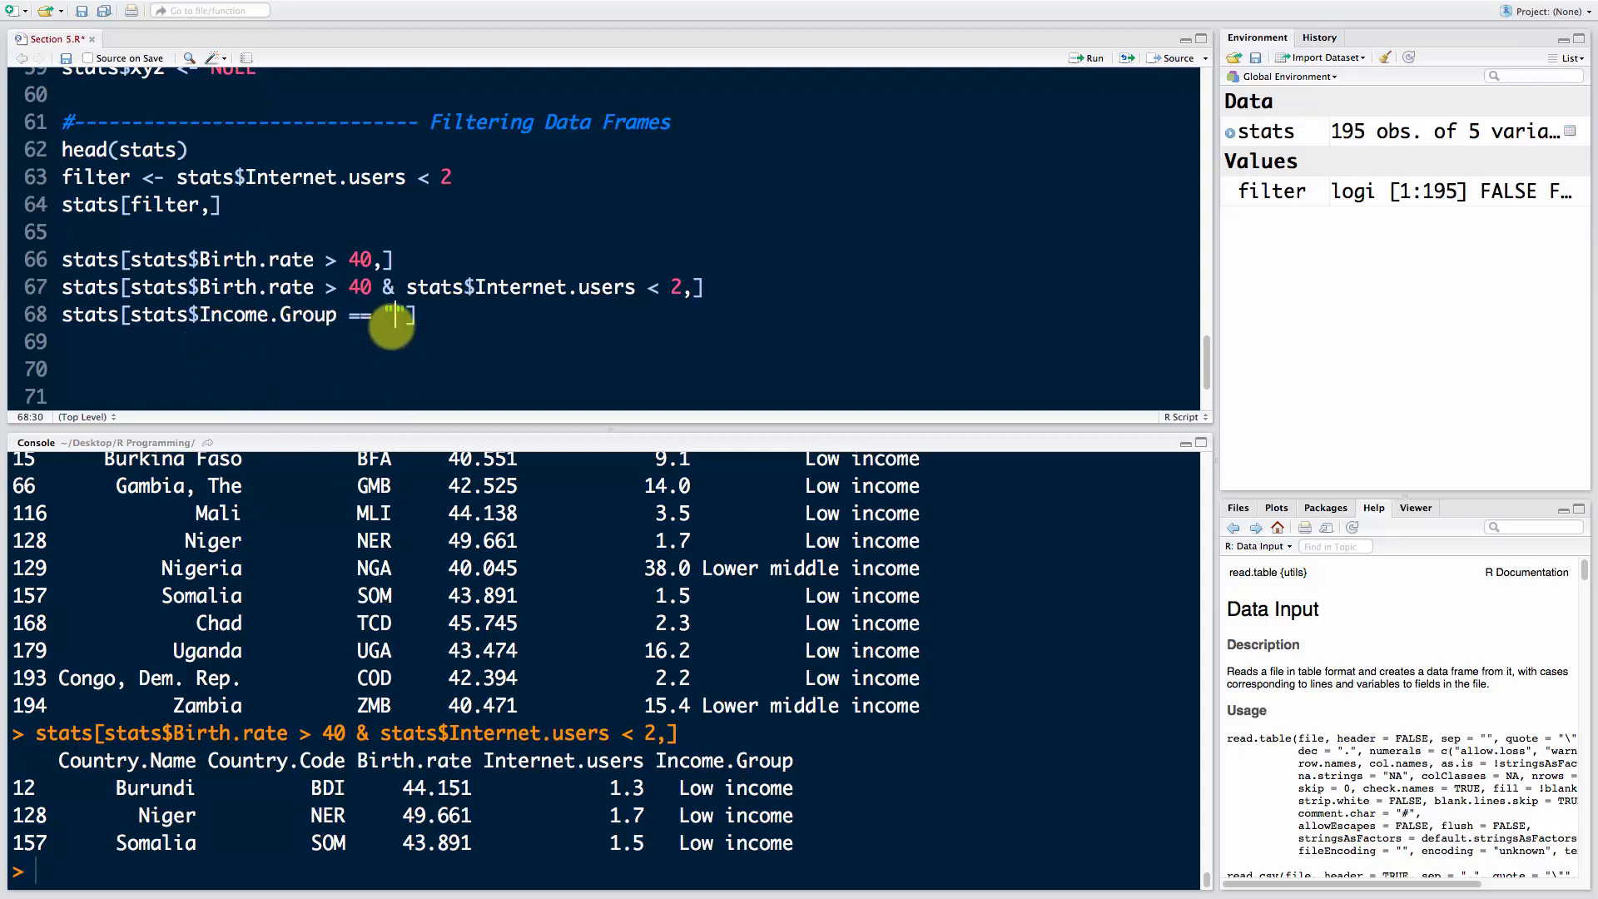
{"action": "type", "text": "High inco"}
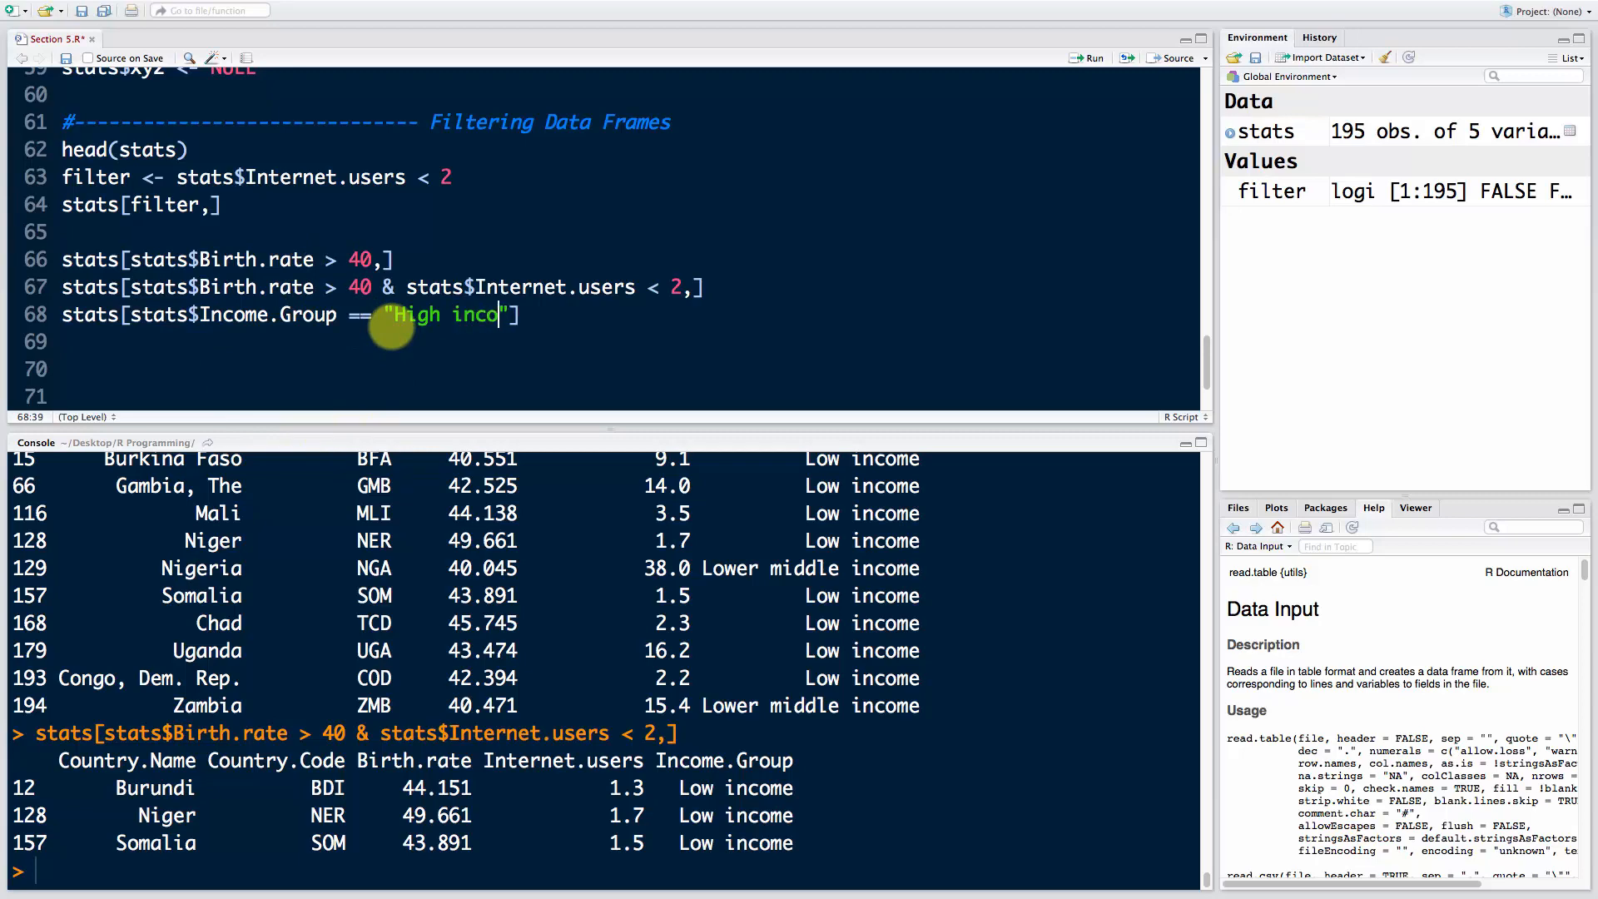
{"action": "type", "text": "mes\","}
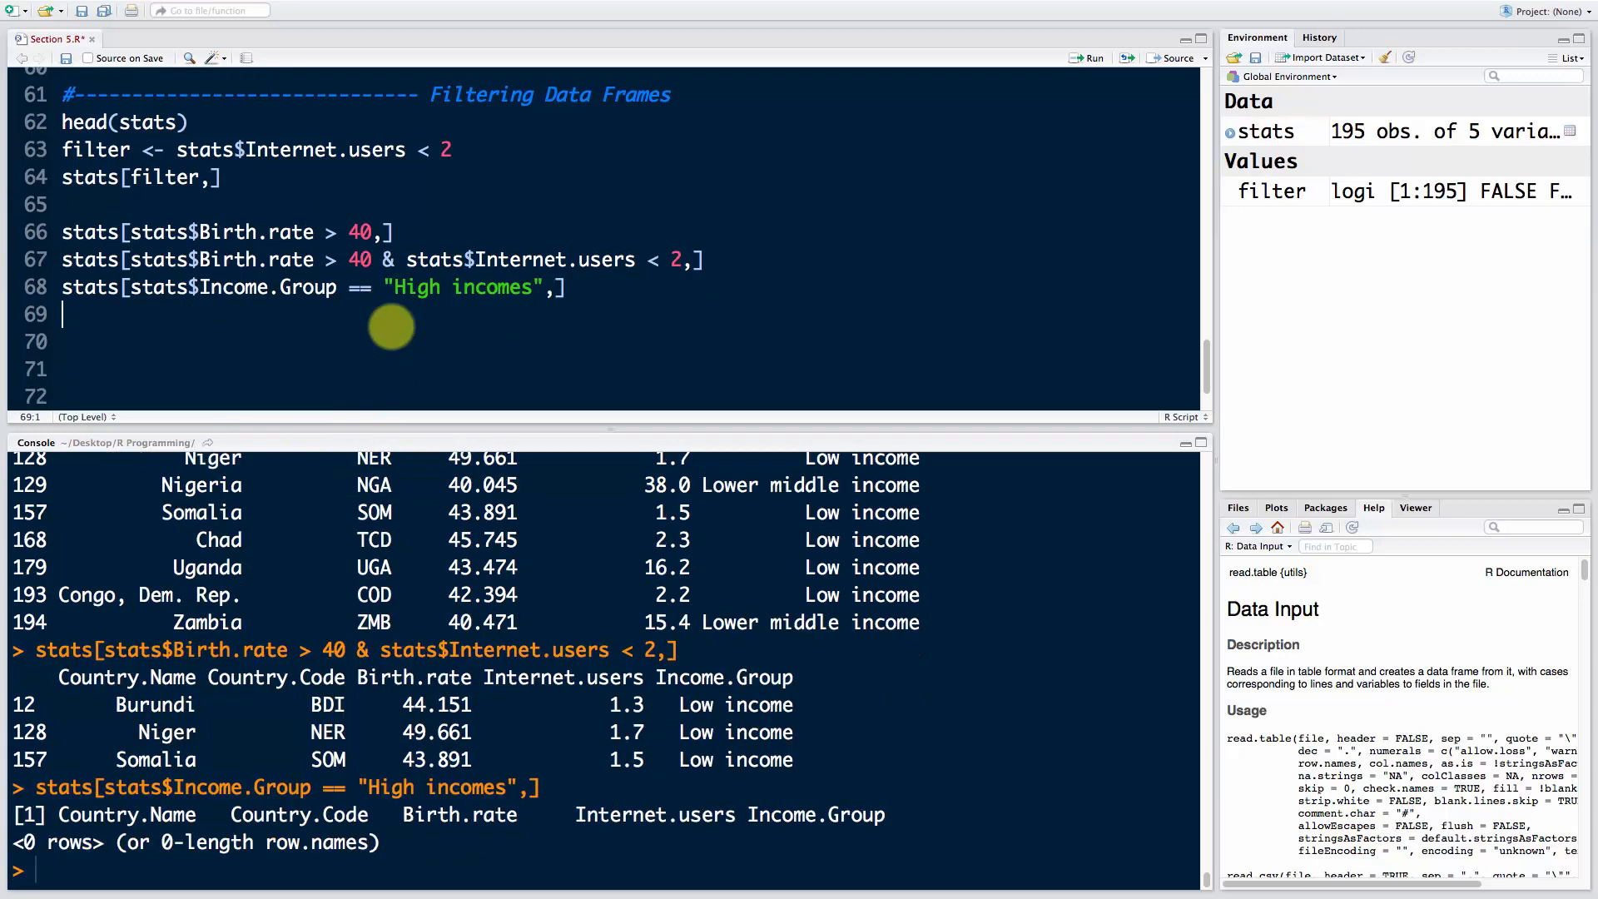
{"action": "mouse_move", "coordinate": [235, 805]}
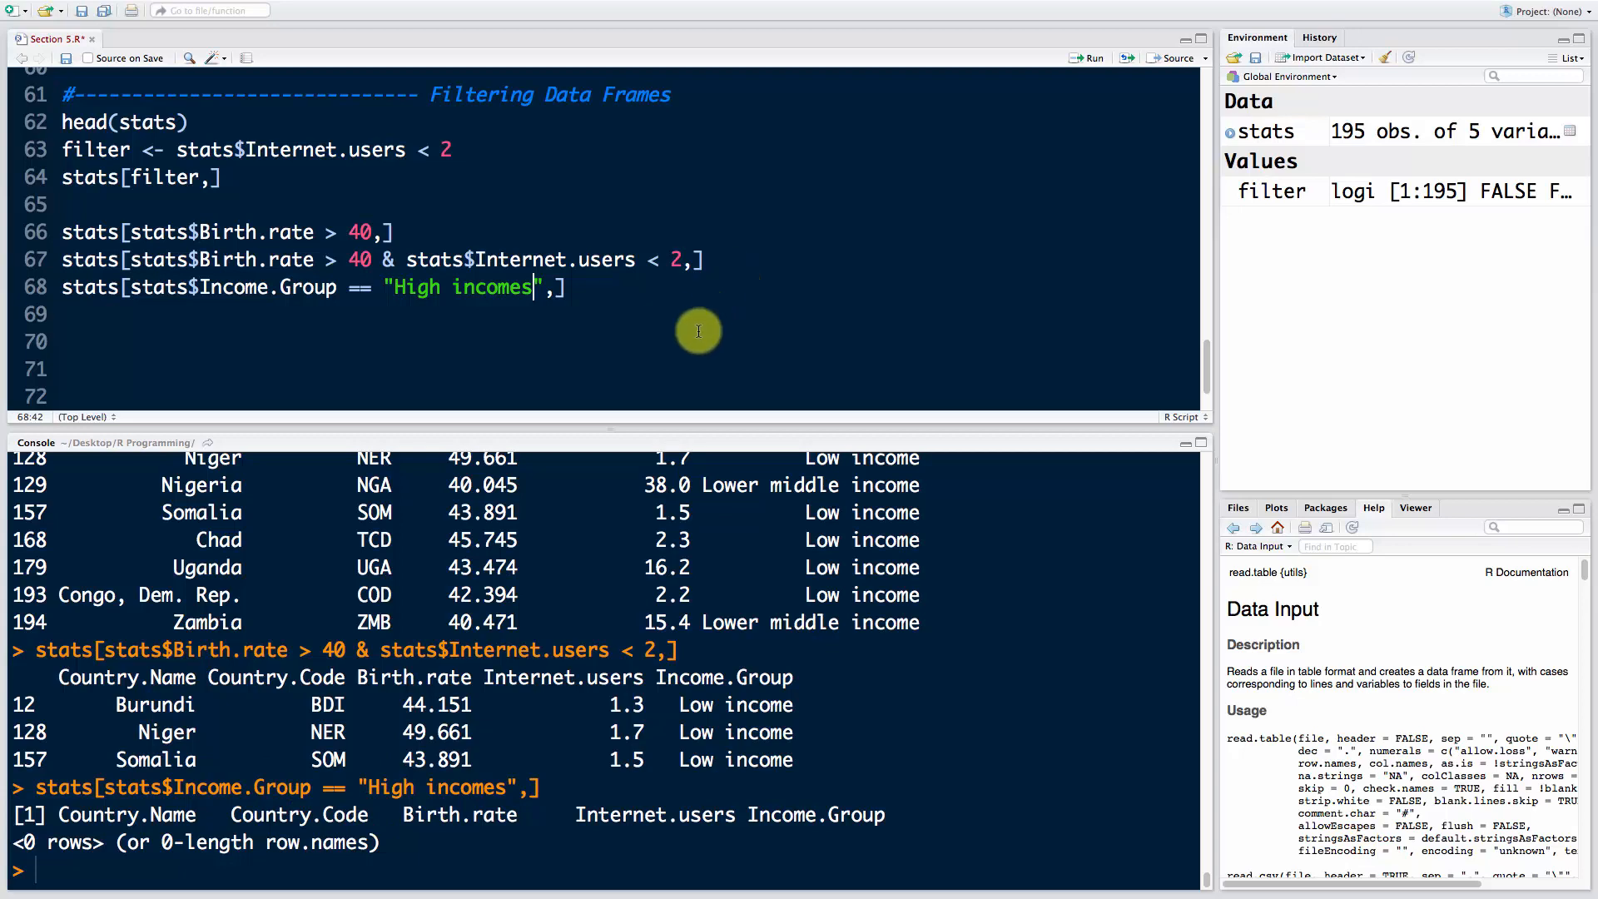
Step: Correct the string to "High income" and run it, listing countries like Canada and Germany
{"action": "key", "text": "BackSpace"}
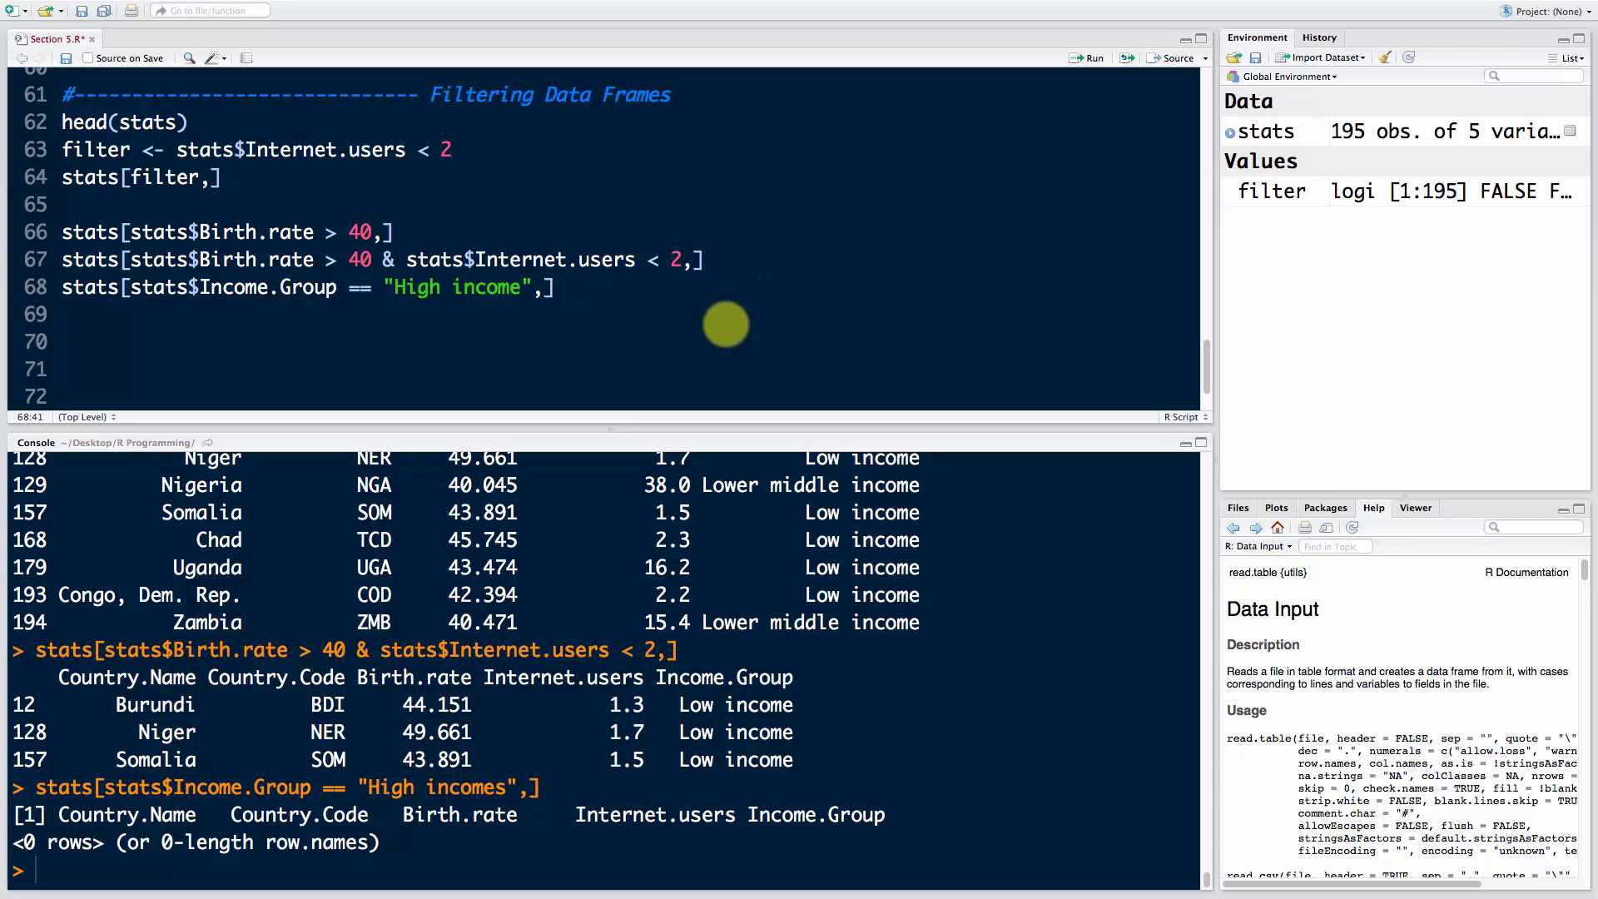
{"action": "left_click", "coordinate": [1091, 58]}
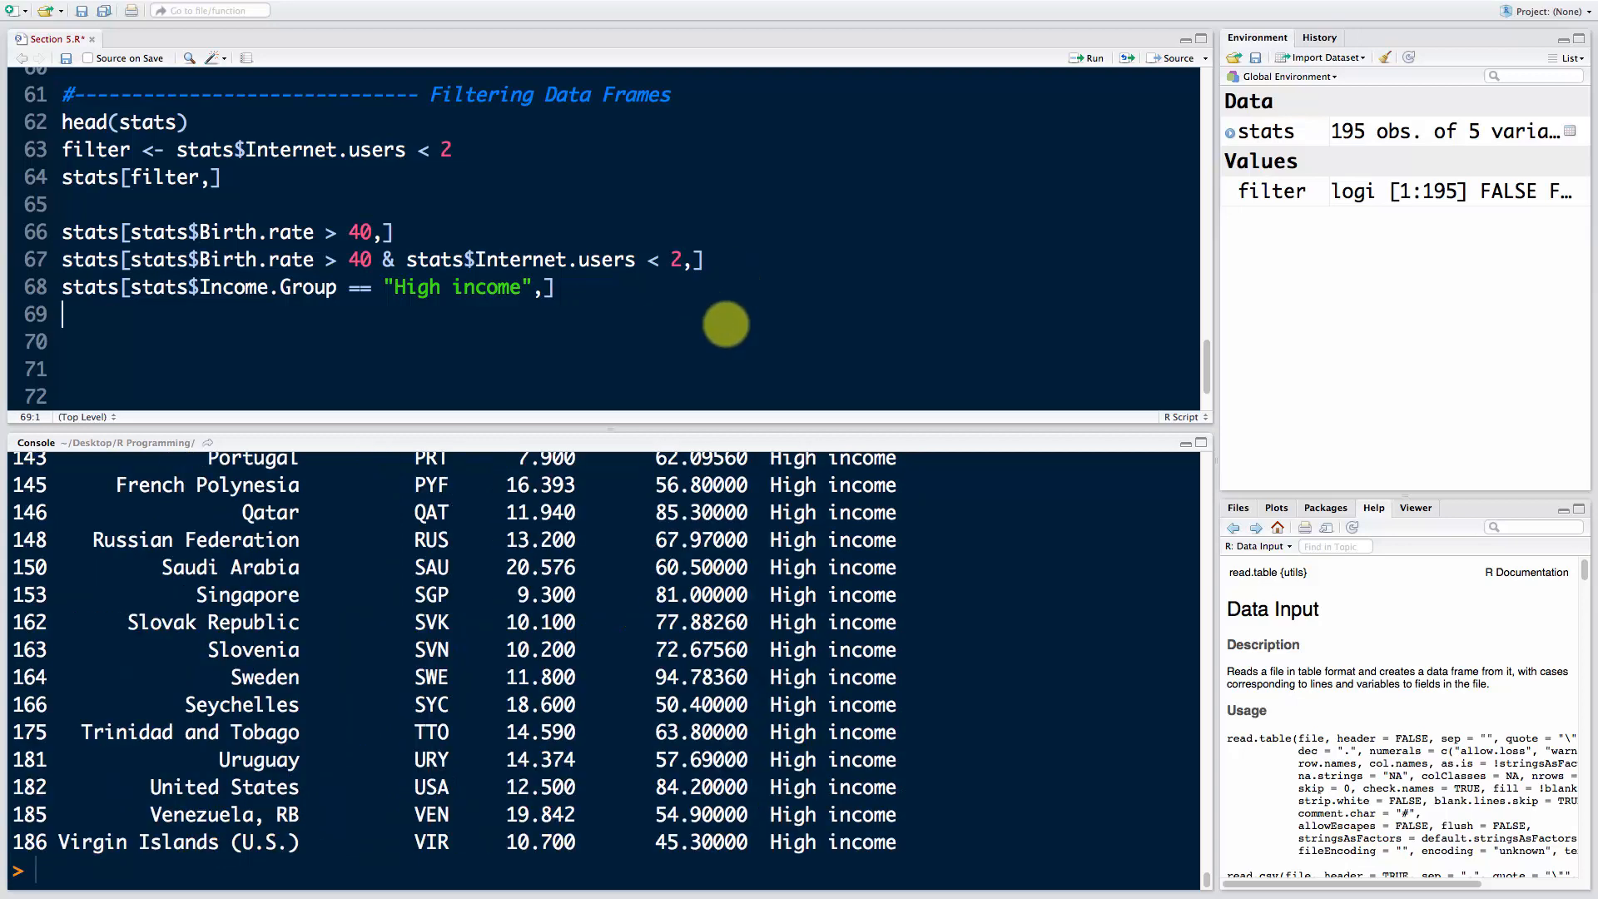
{"action": "scroll", "scroll_direction": "up", "scroll_amount": 3}
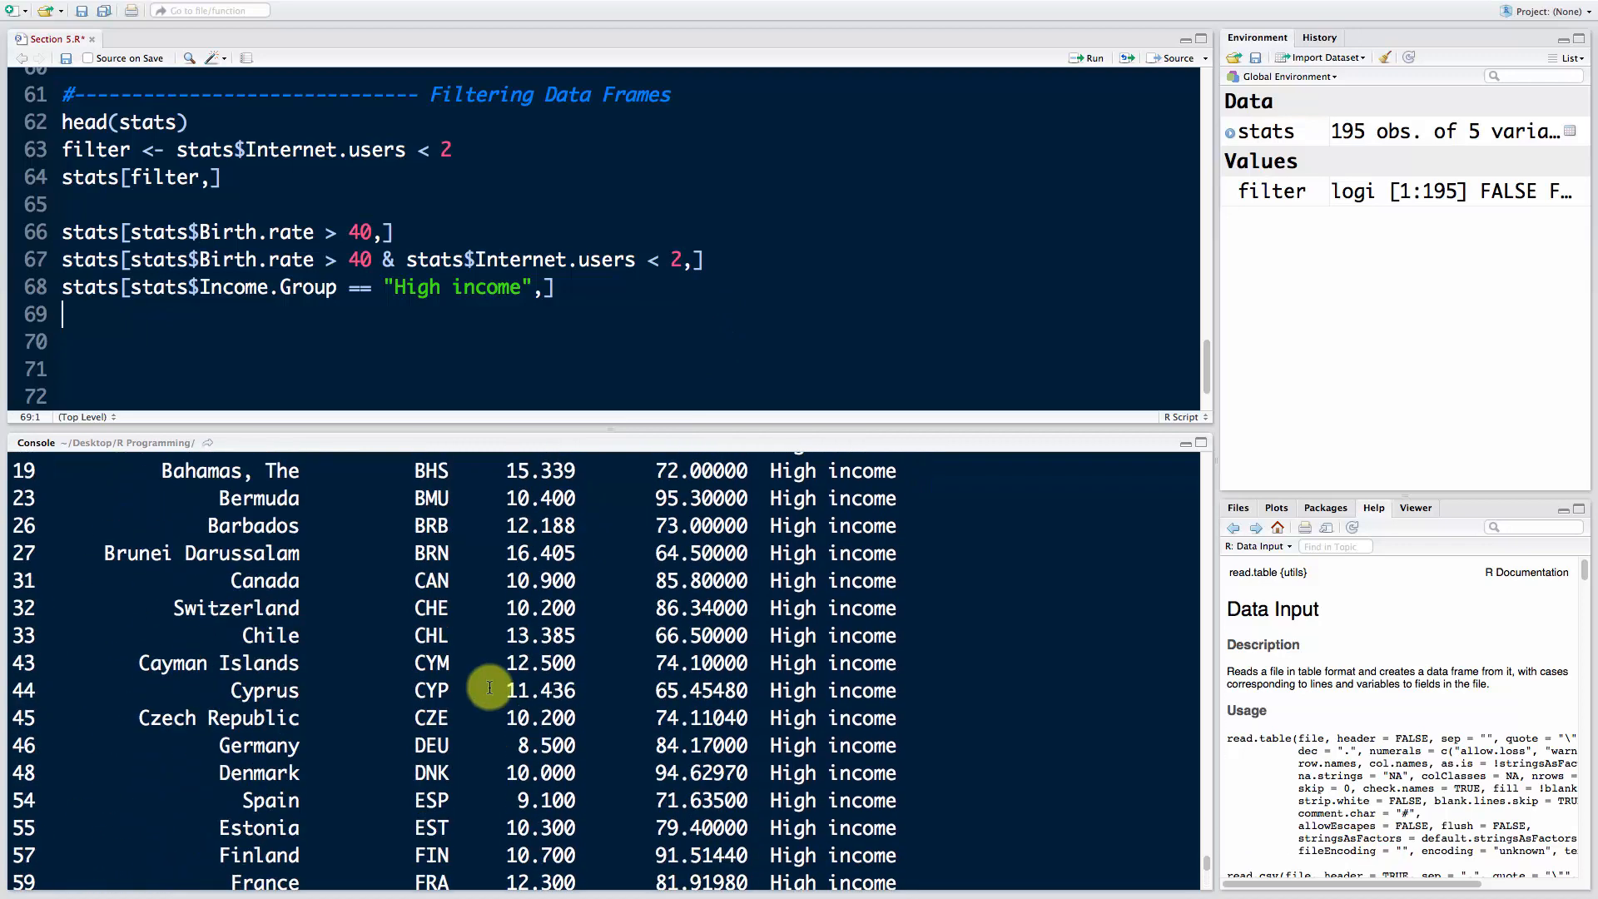
{"action": "scroll", "scroll_direction": "down", "scroll_amount": 3}
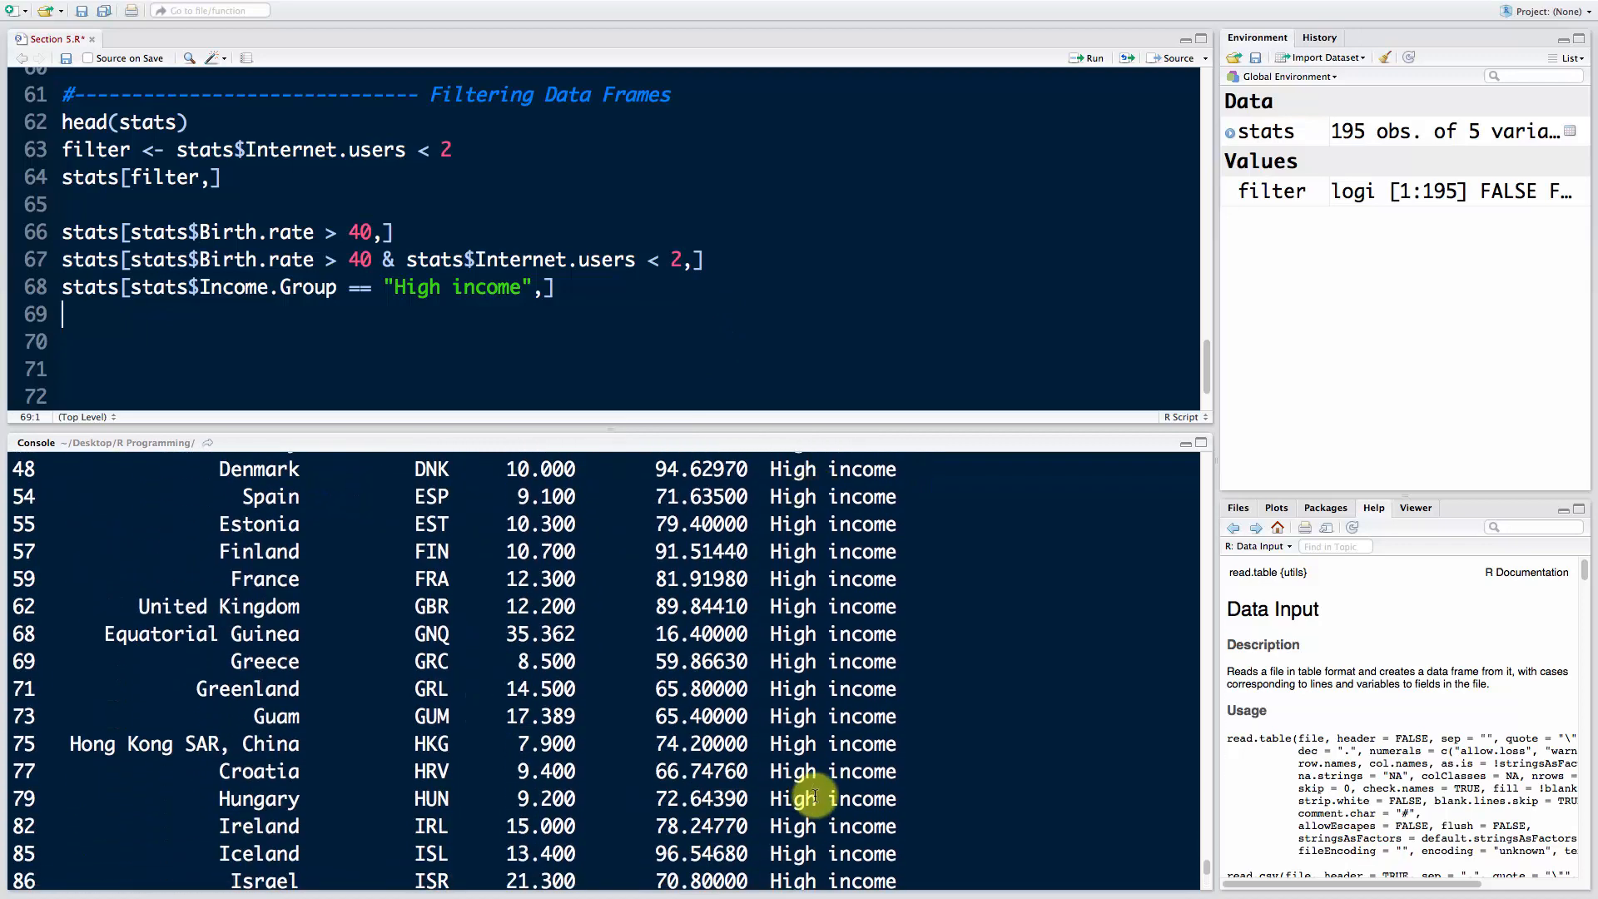
{"action": "scroll", "scroll_direction": "down", "scroll_amount": 3}
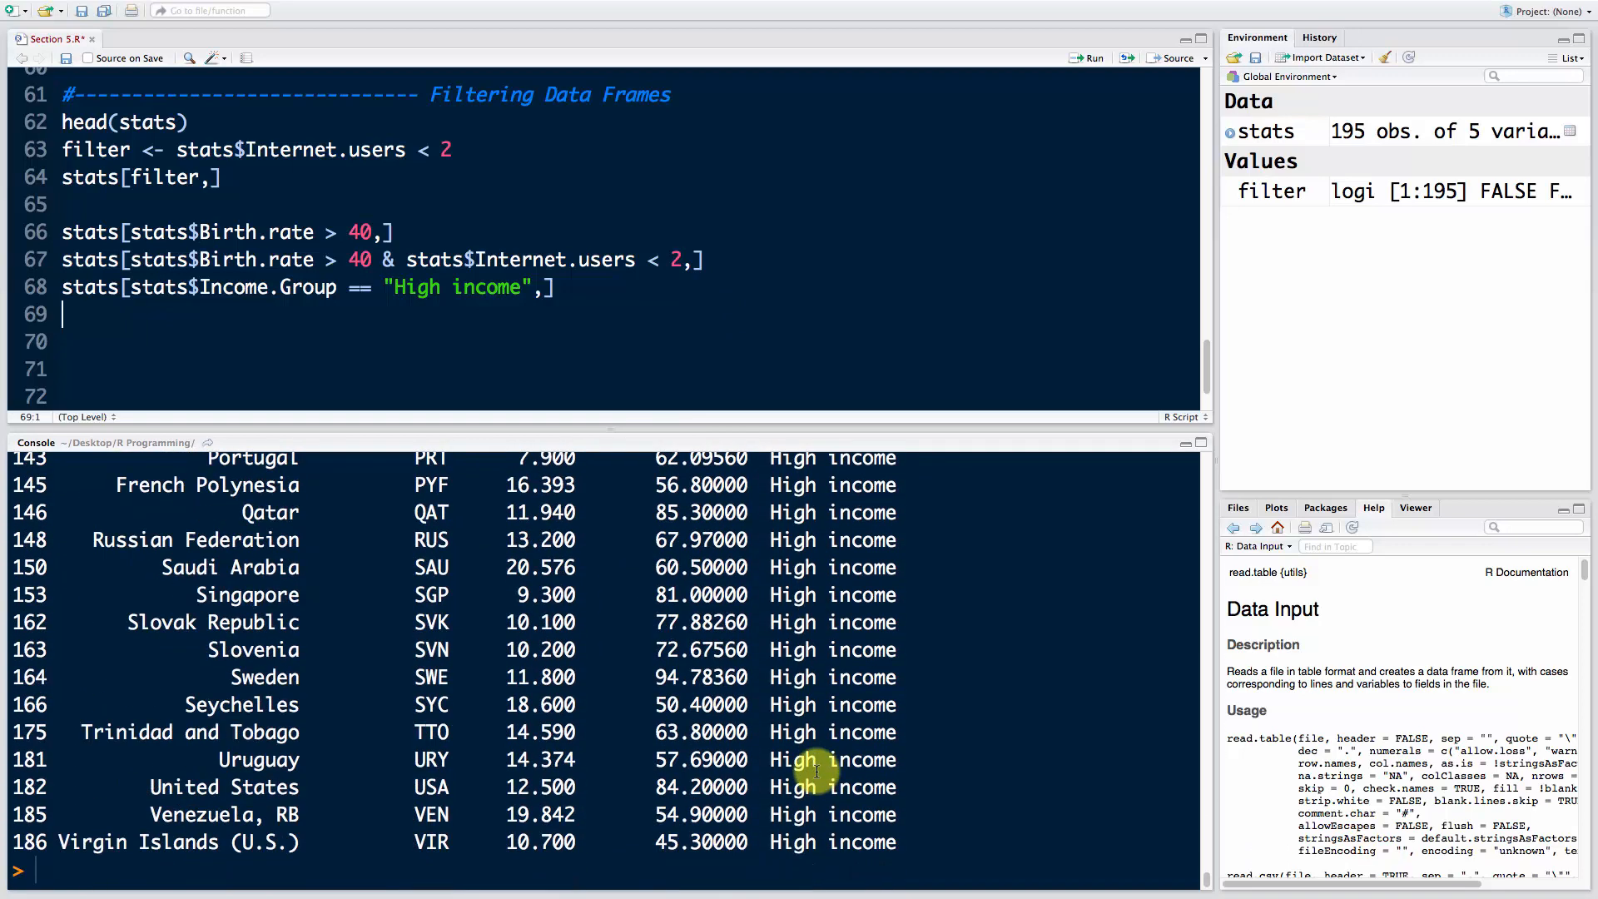
{"action": "mouse_move", "coordinate": [355, 318]}
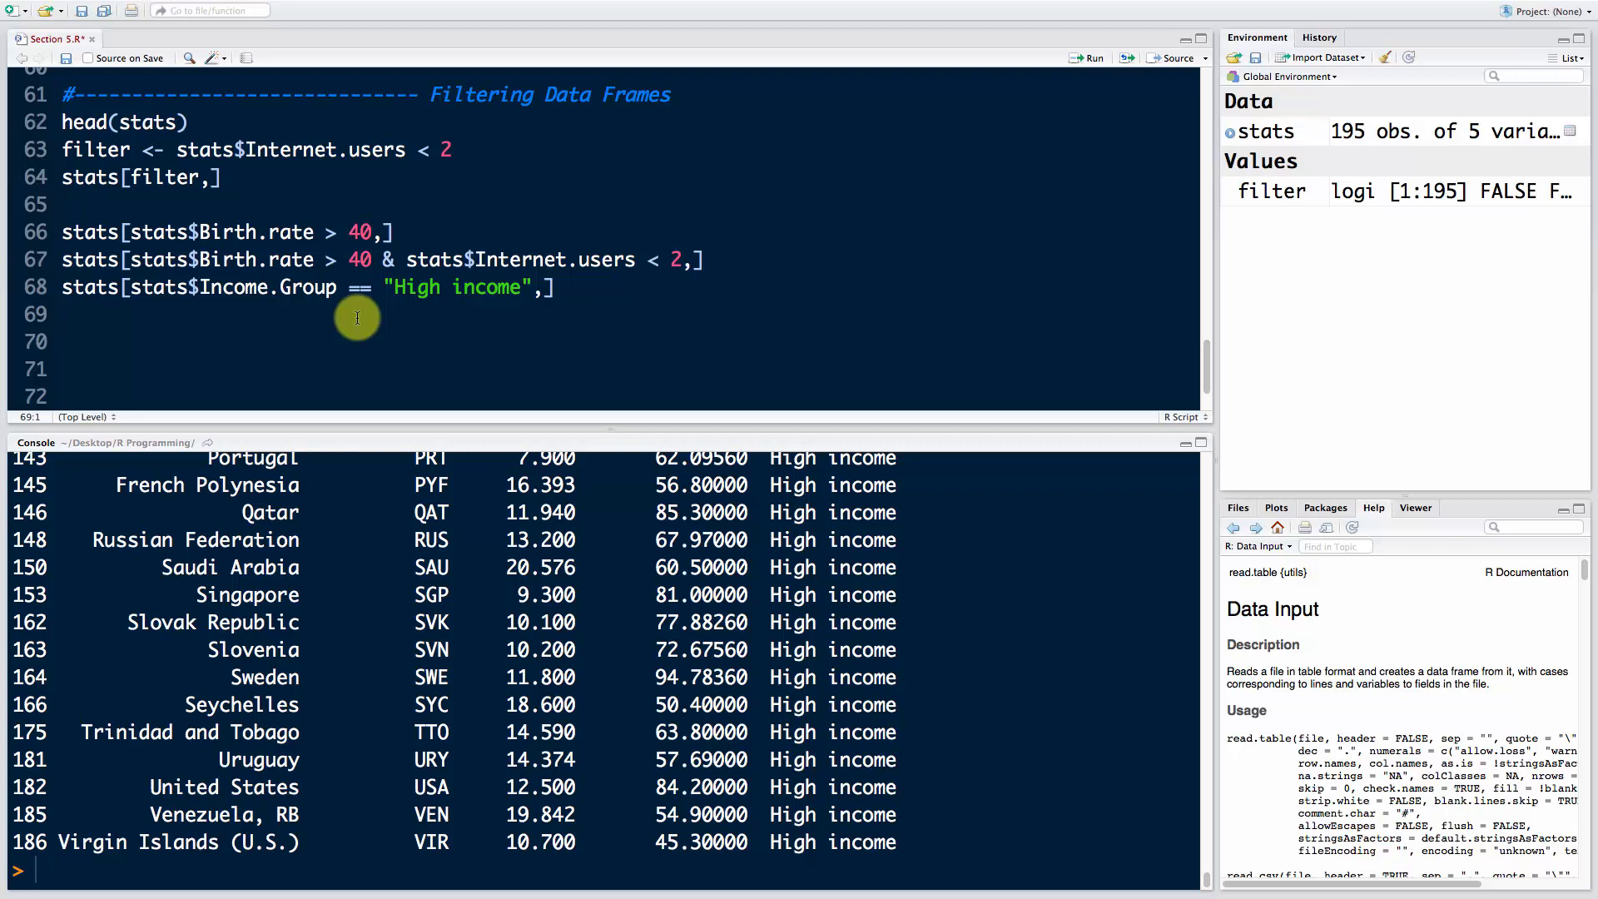
Step: Run levels(stats$Income.Group) to print the four income-group categories
{"action": "type", "text": "lev"}
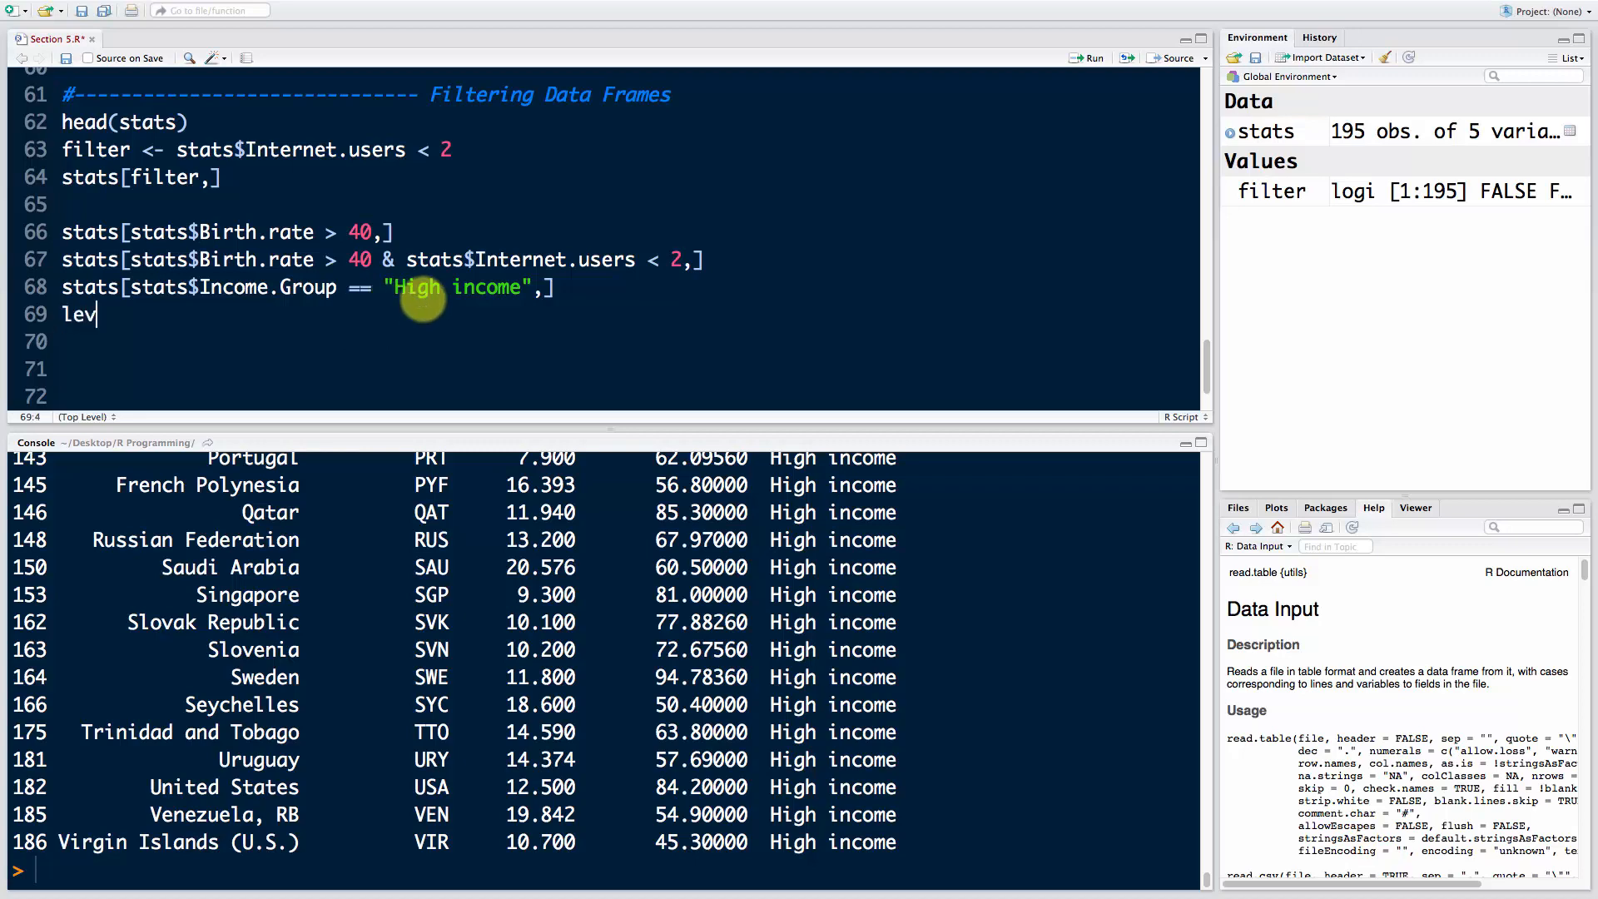
{"action": "type", "text": "els()"}
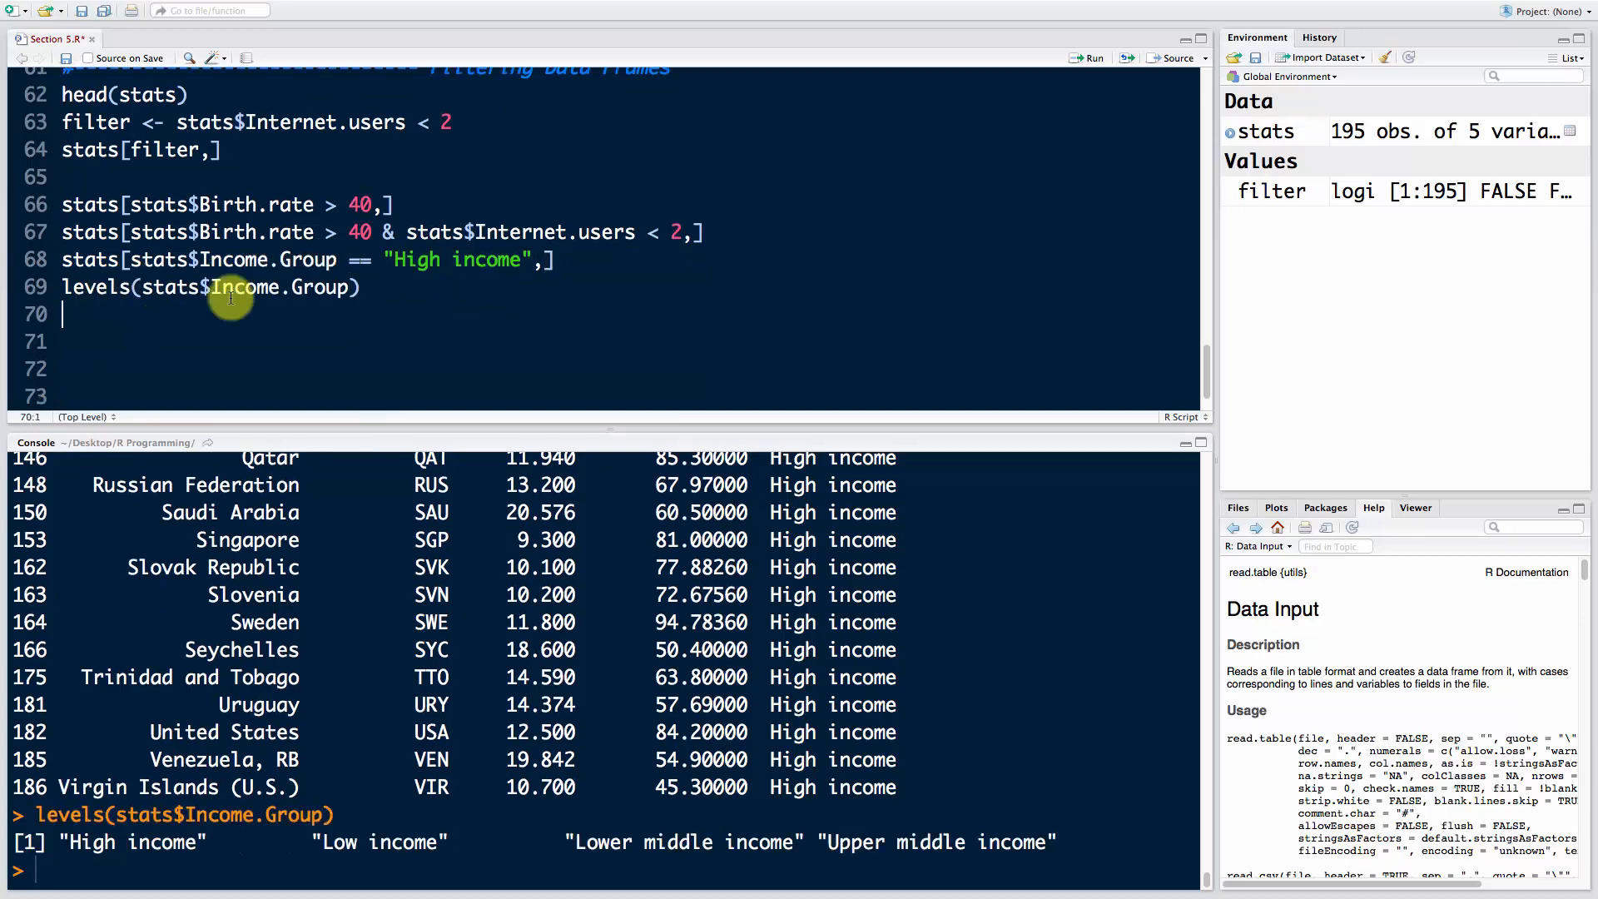
{"action": "mouse_move", "coordinate": [625, 357]}
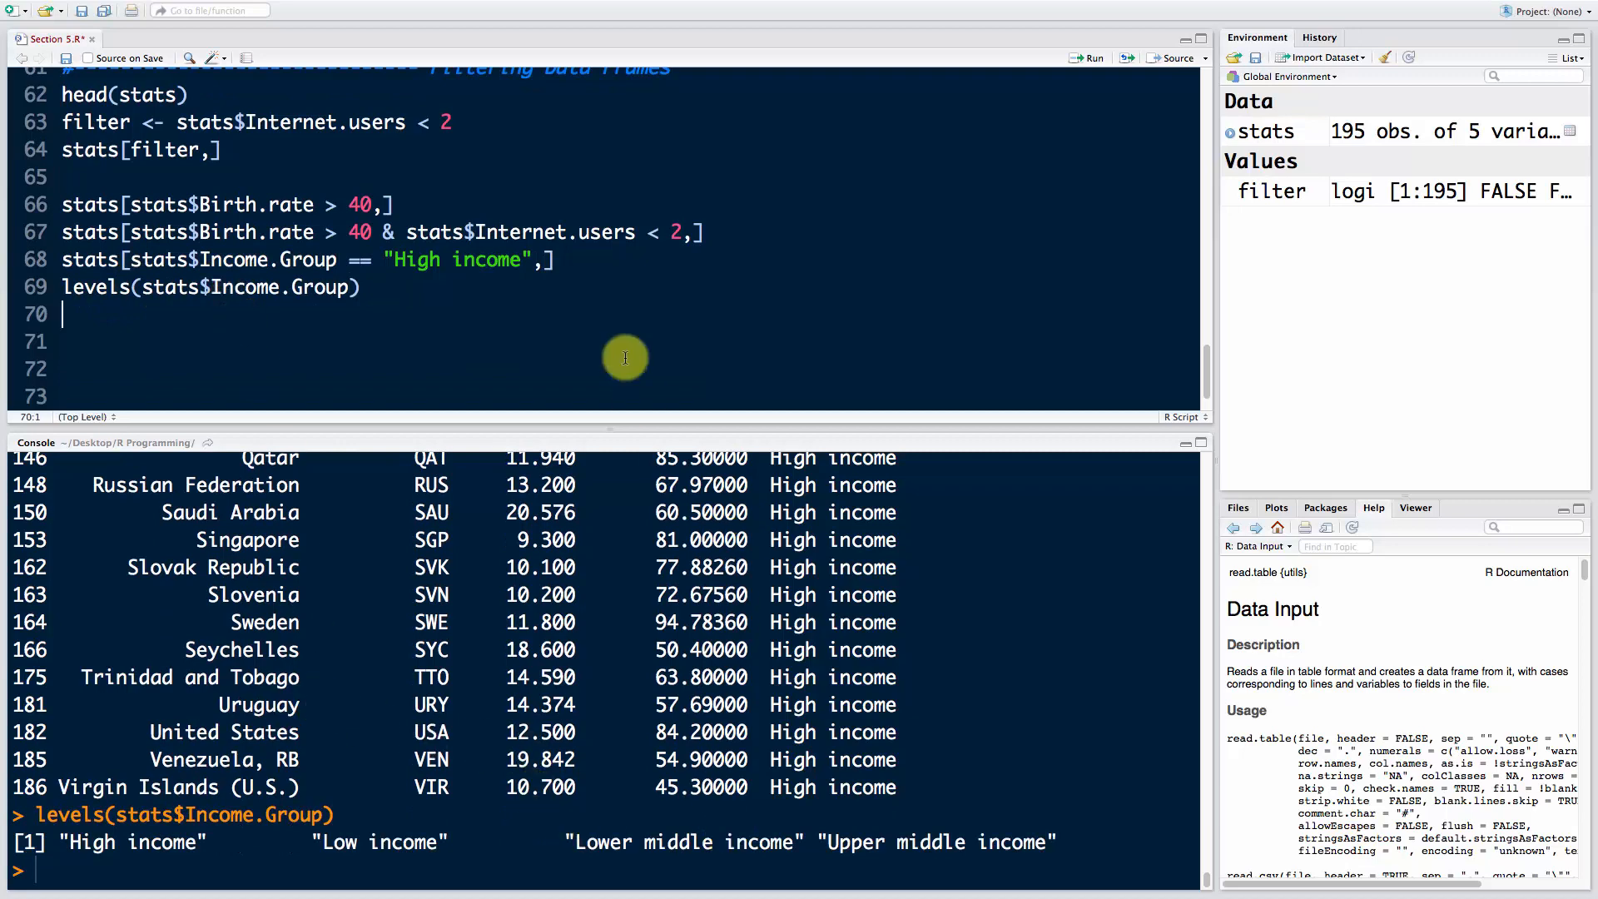
{"action": "mouse_move", "coordinate": [613, 323]}
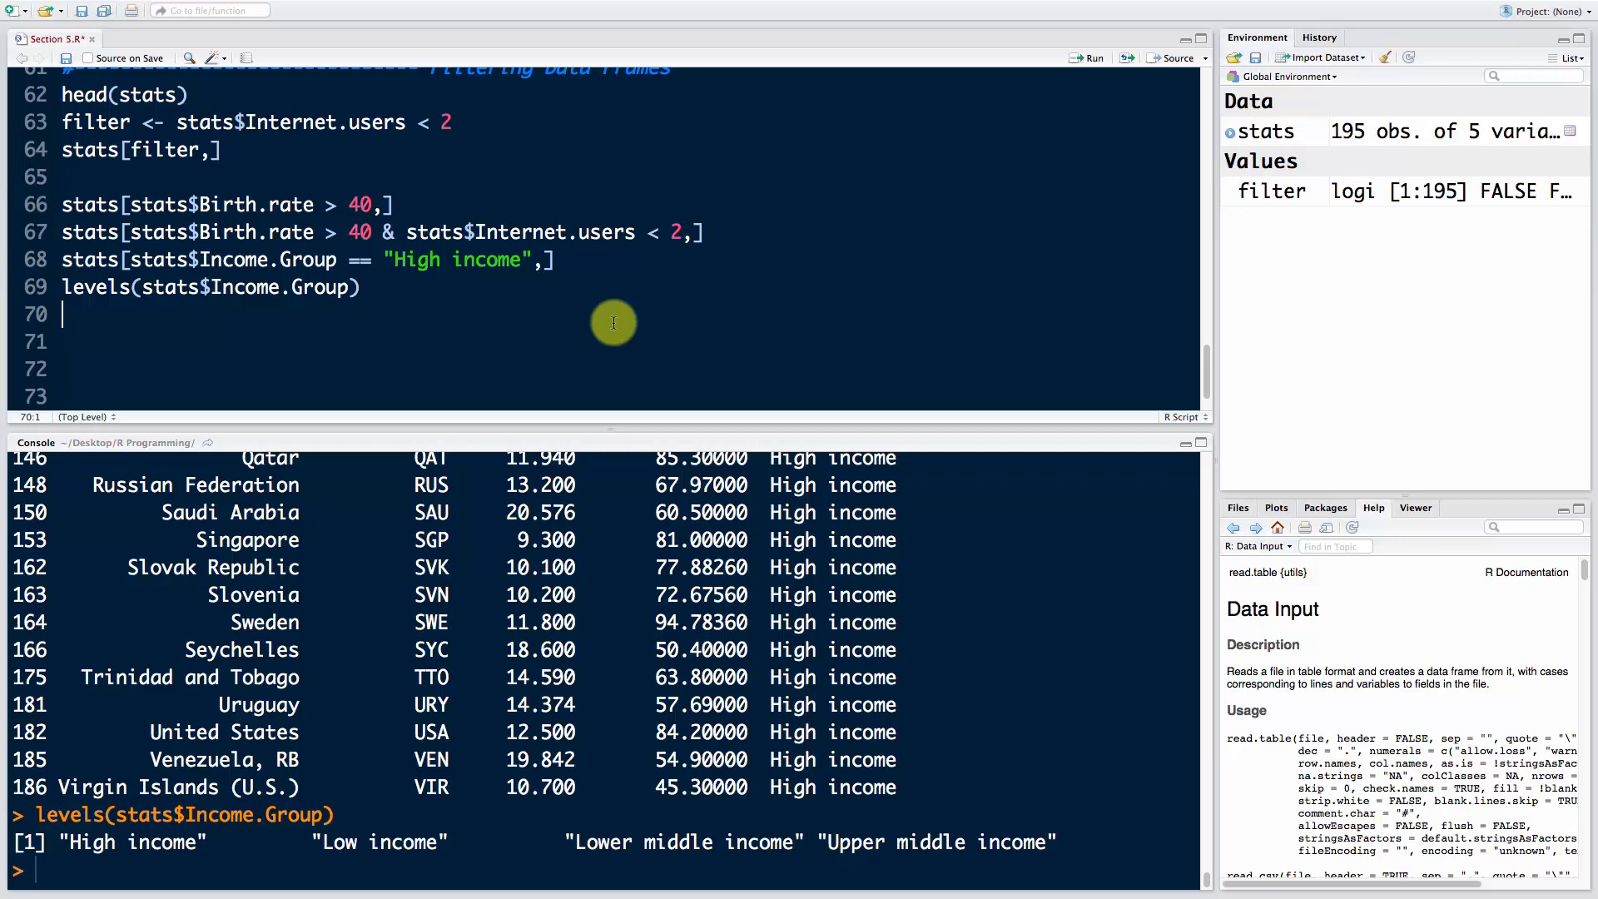
{"action": "mouse_move", "coordinate": [598, 328]}
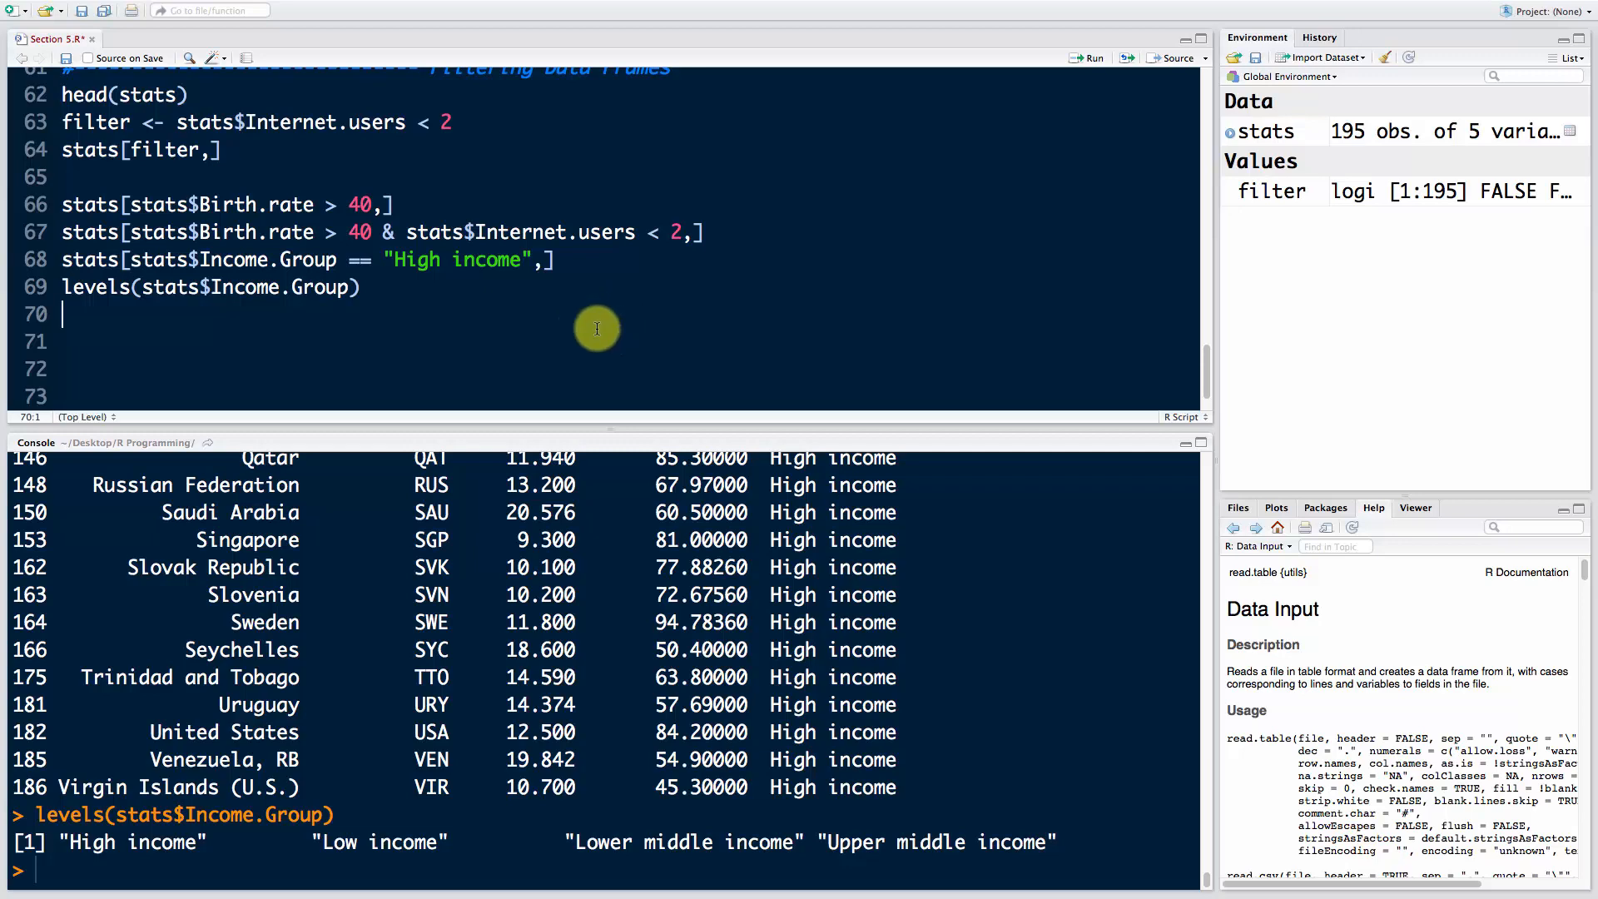
{"action": "mouse_move", "coordinate": [562, 322]}
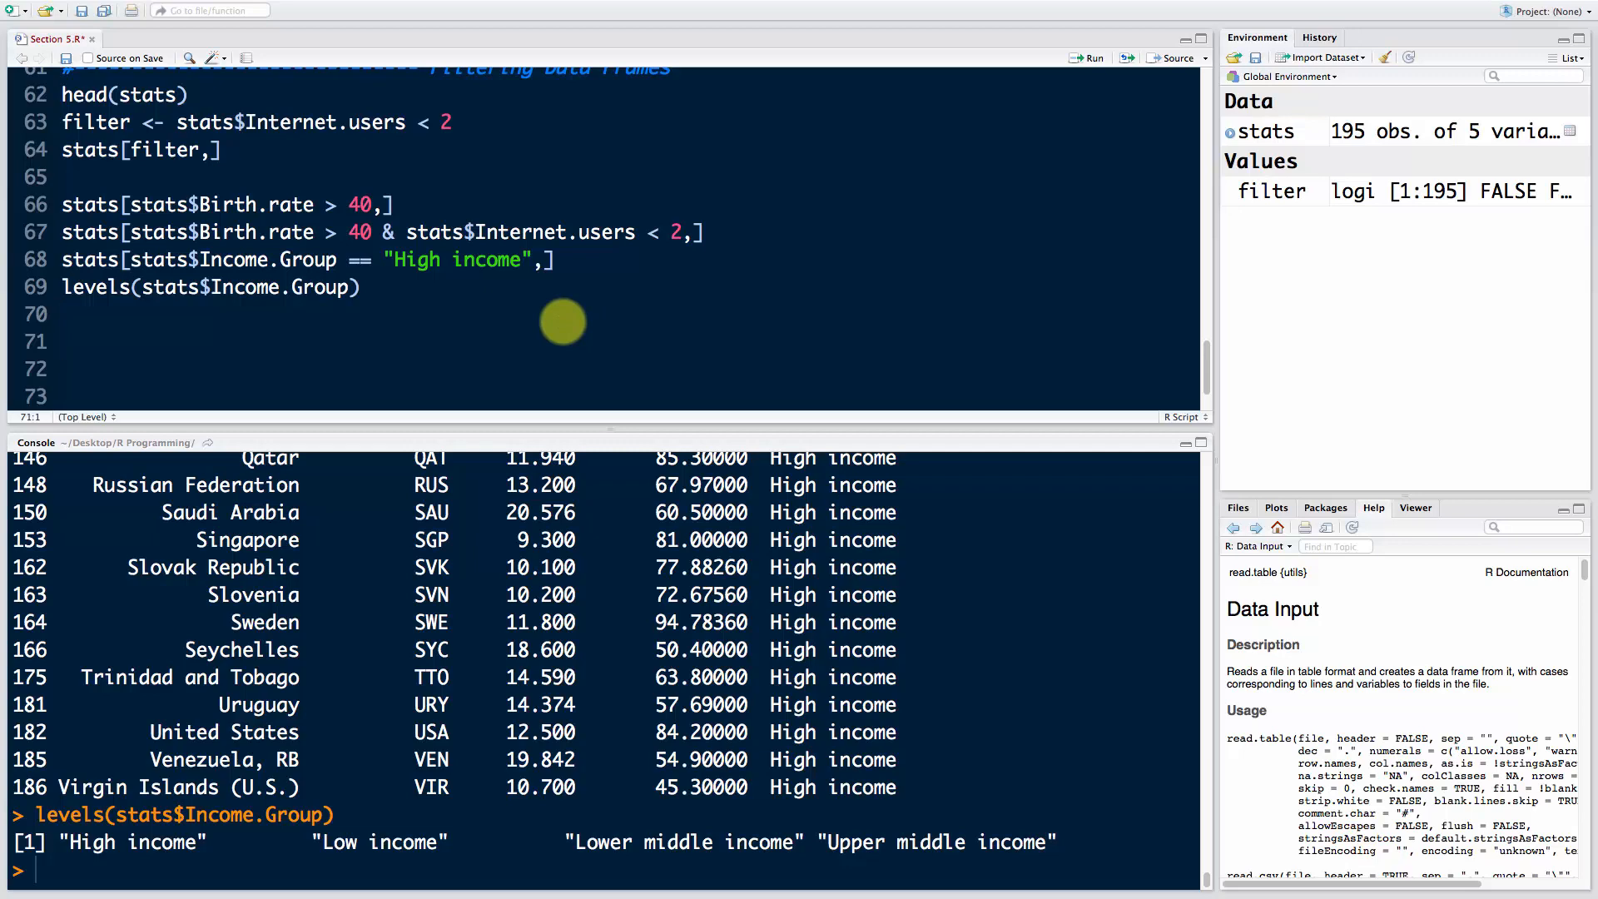
{"action": "left_click", "coordinate": [63, 341]}
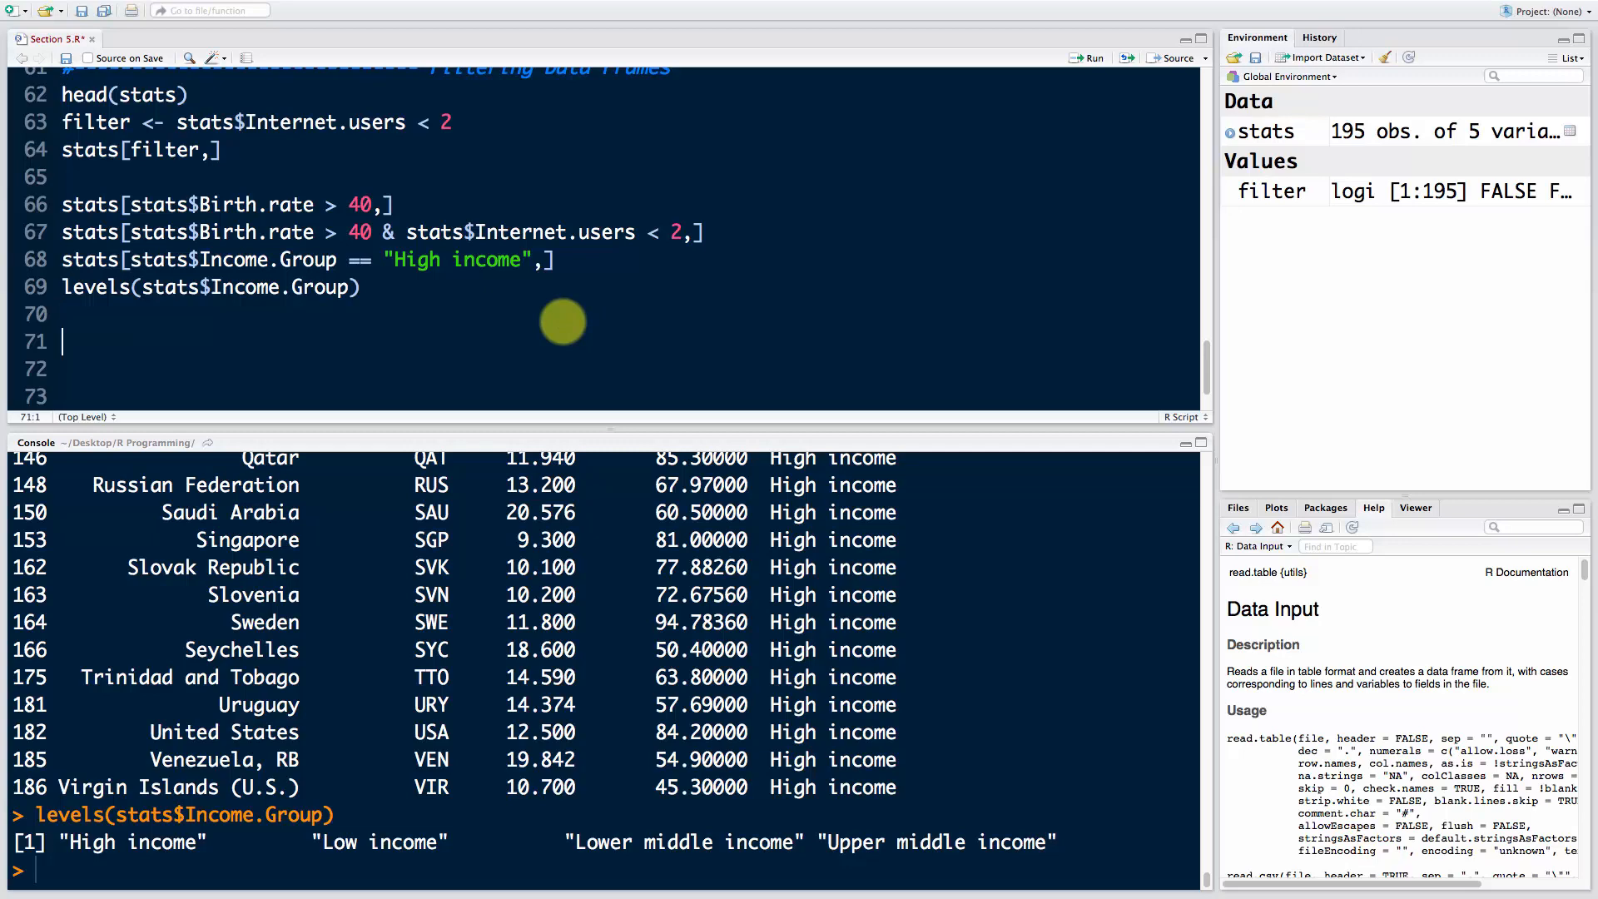
{"action": "mouse_move", "coordinate": [351, 339]}
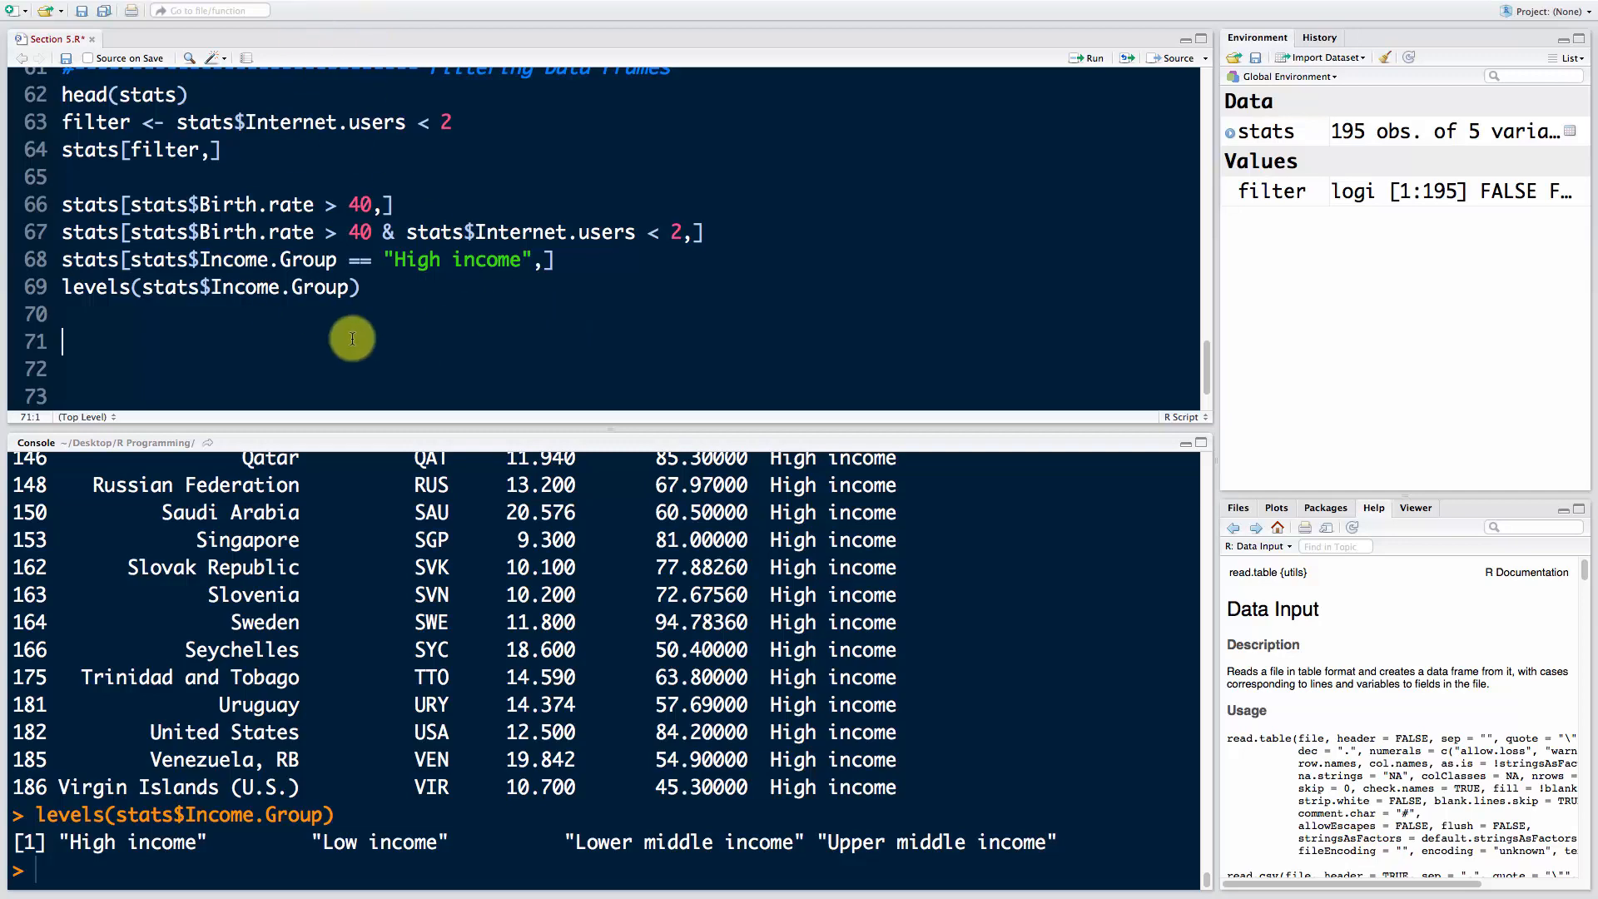
{"action": "mouse_move", "coordinate": [277, 341]}
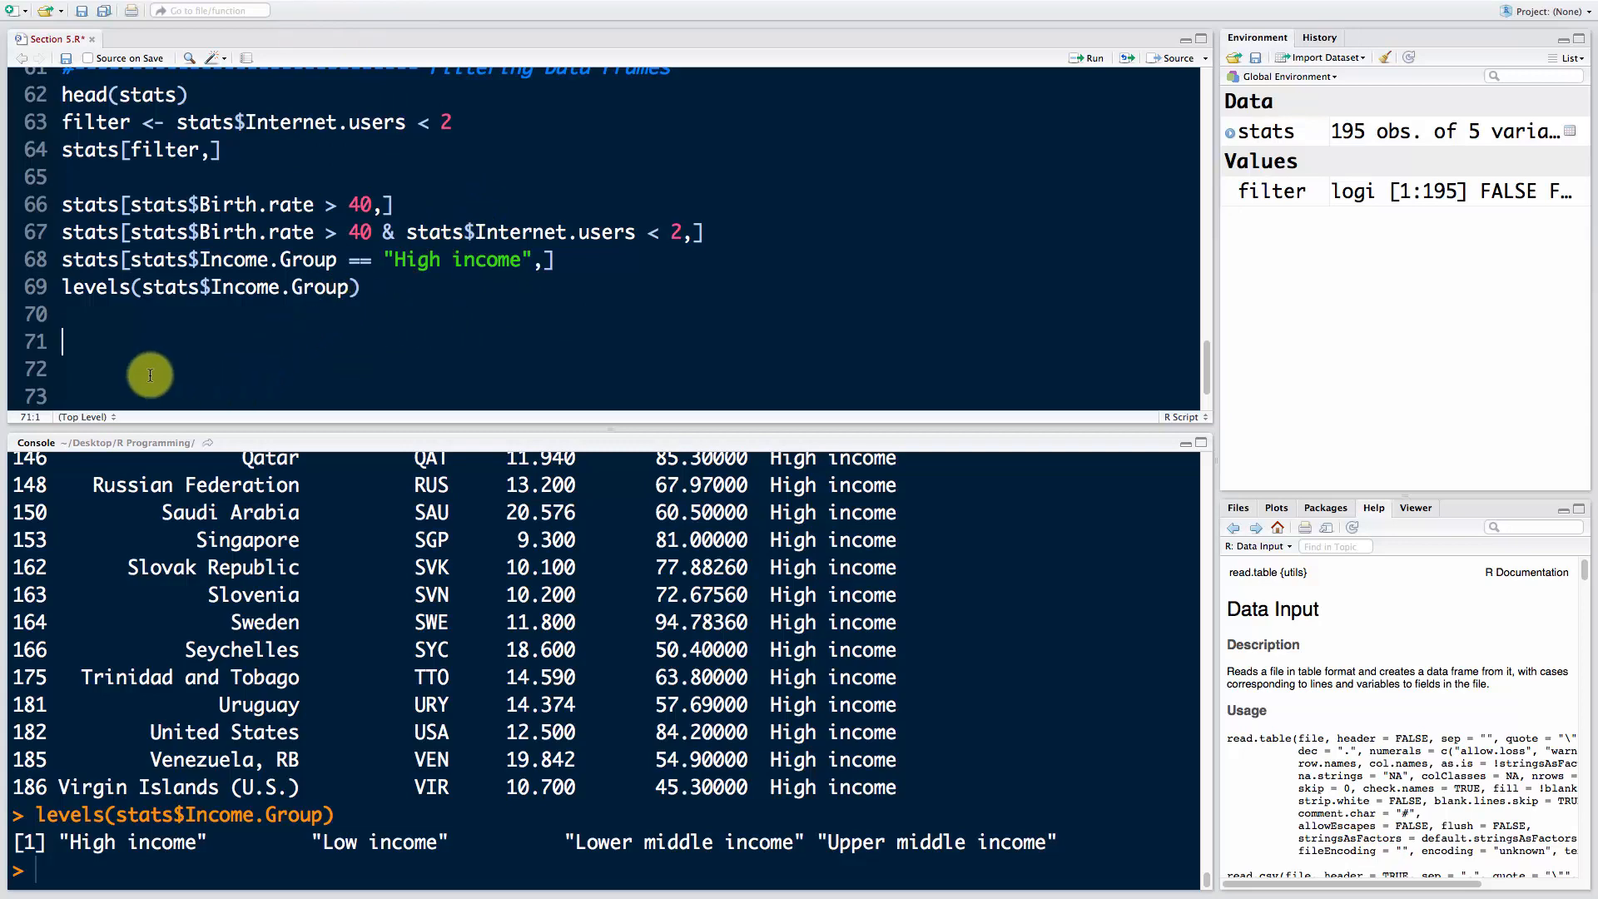
{"action": "mouse_move", "coordinate": [227, 358]}
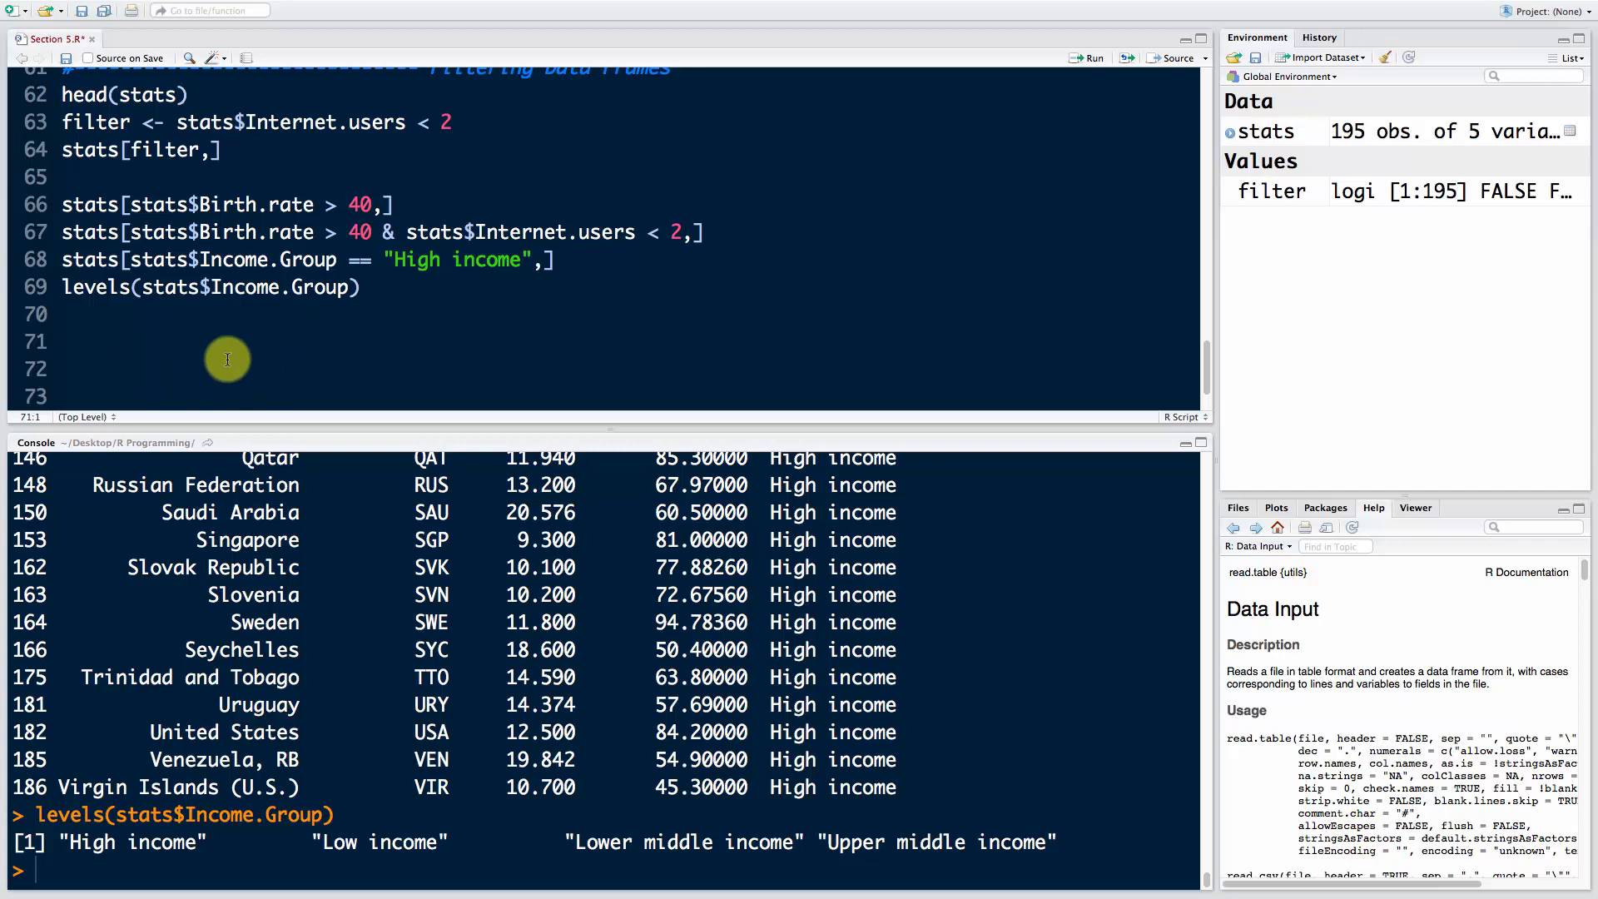
{"action": "left_click", "coordinate": [64, 341]}
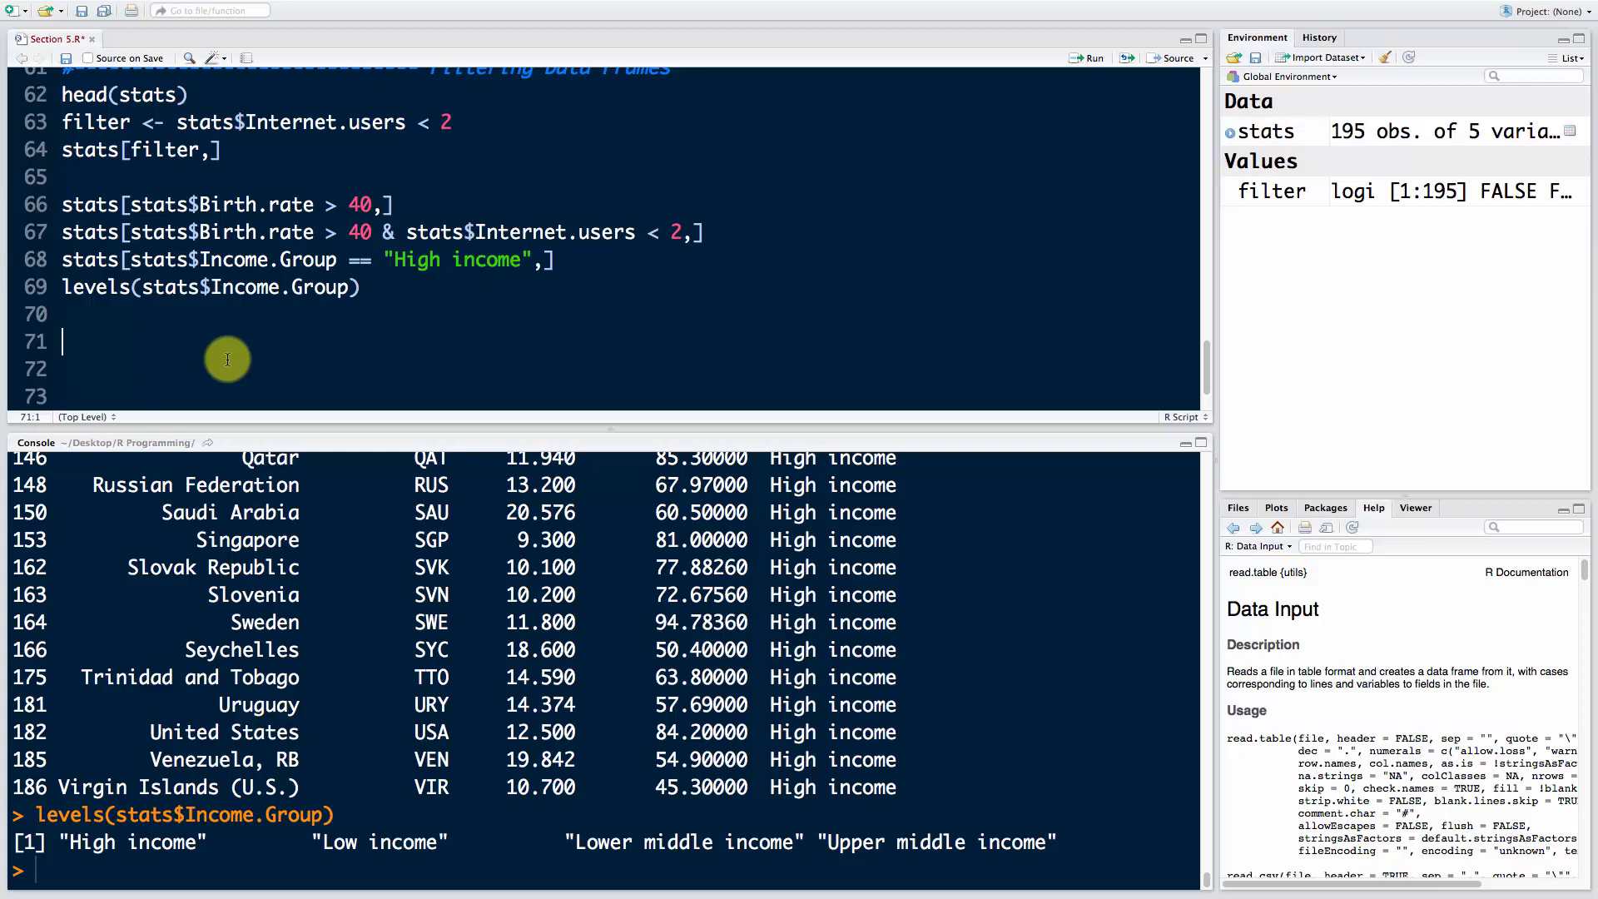
Step: Run stats[stats$Country.Name == "Malta",] to return Malta's row: MLT, birth rate 9.5, High income
{"action": "type", "text": "stats[]"}
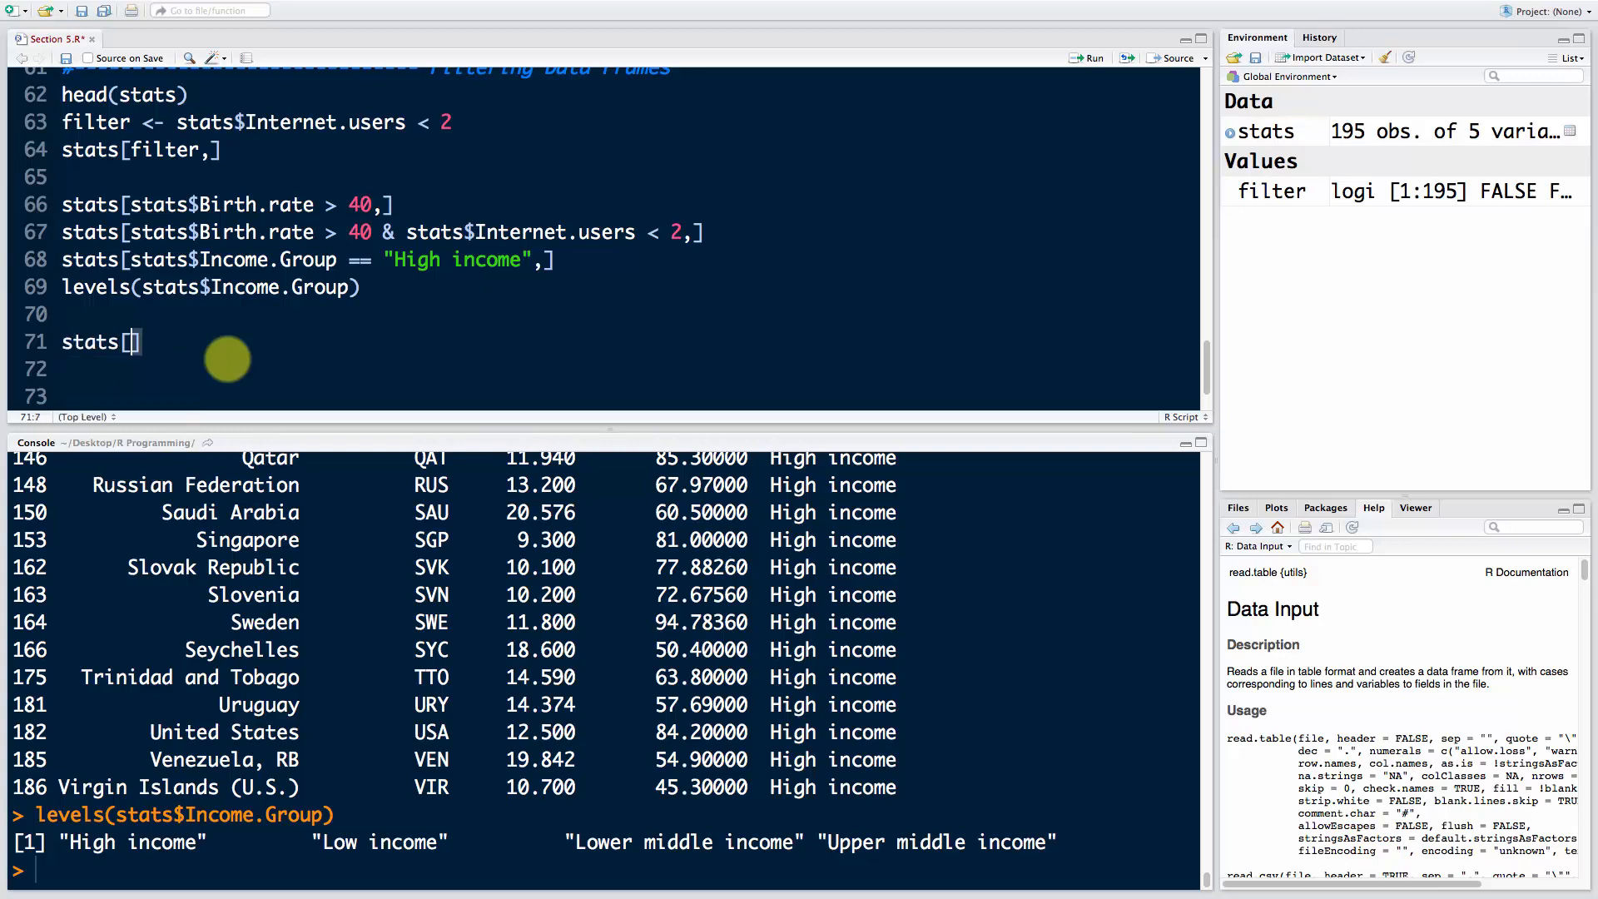
{"action": "type", "text": "stats$Country.Name =="}
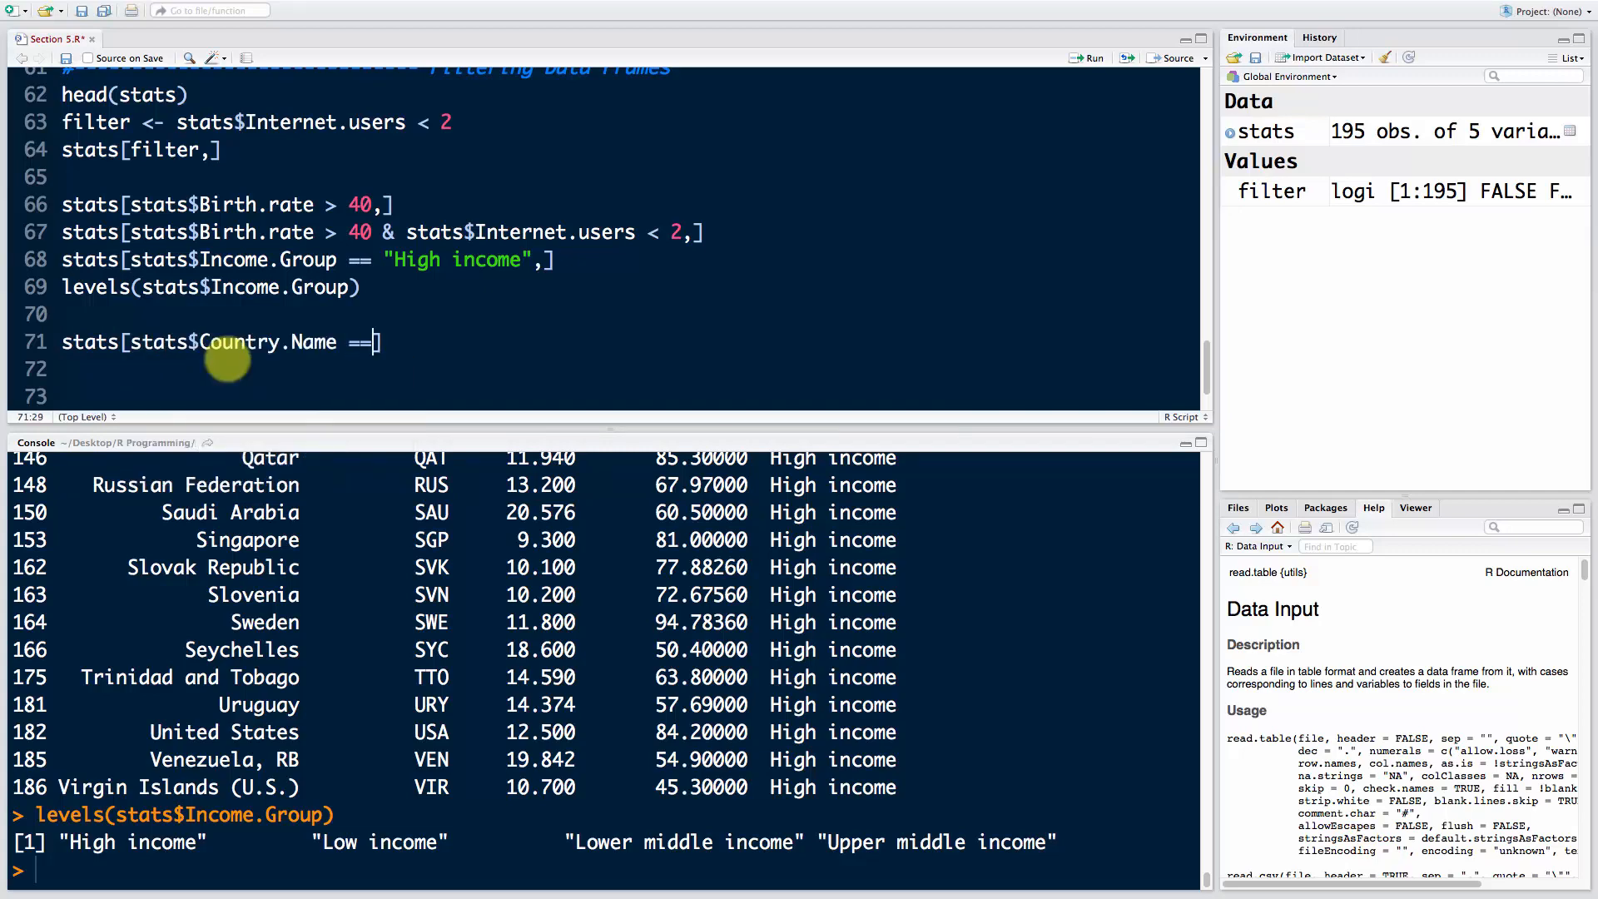
{"action": "type", "text": "\"Malta\","}
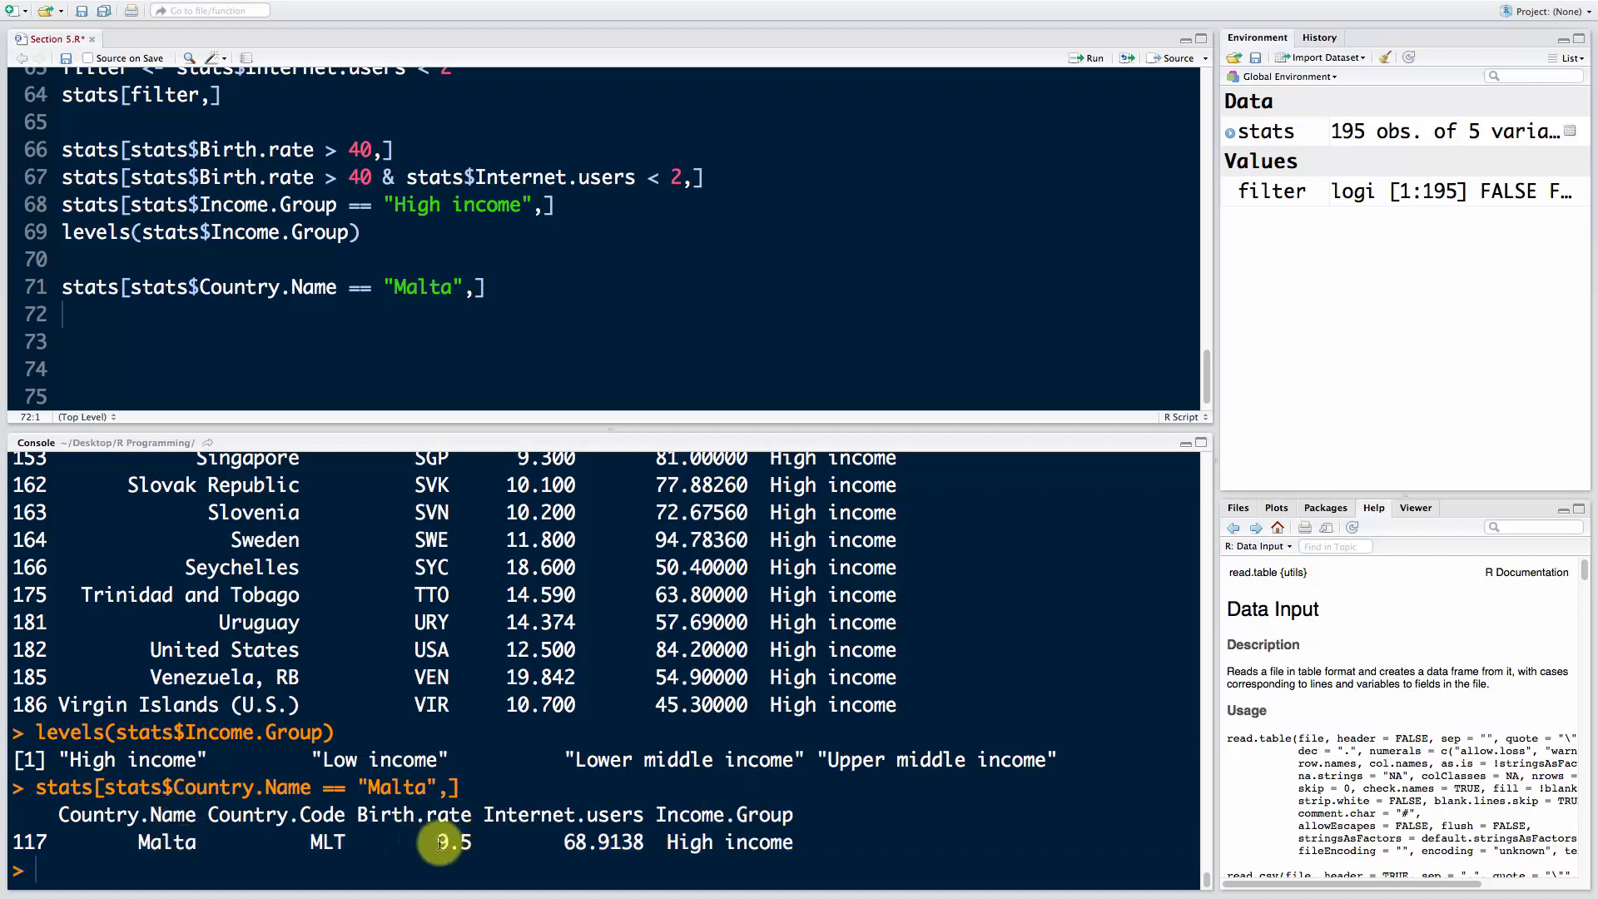
{"action": "mouse_move", "coordinate": [594, 877]}
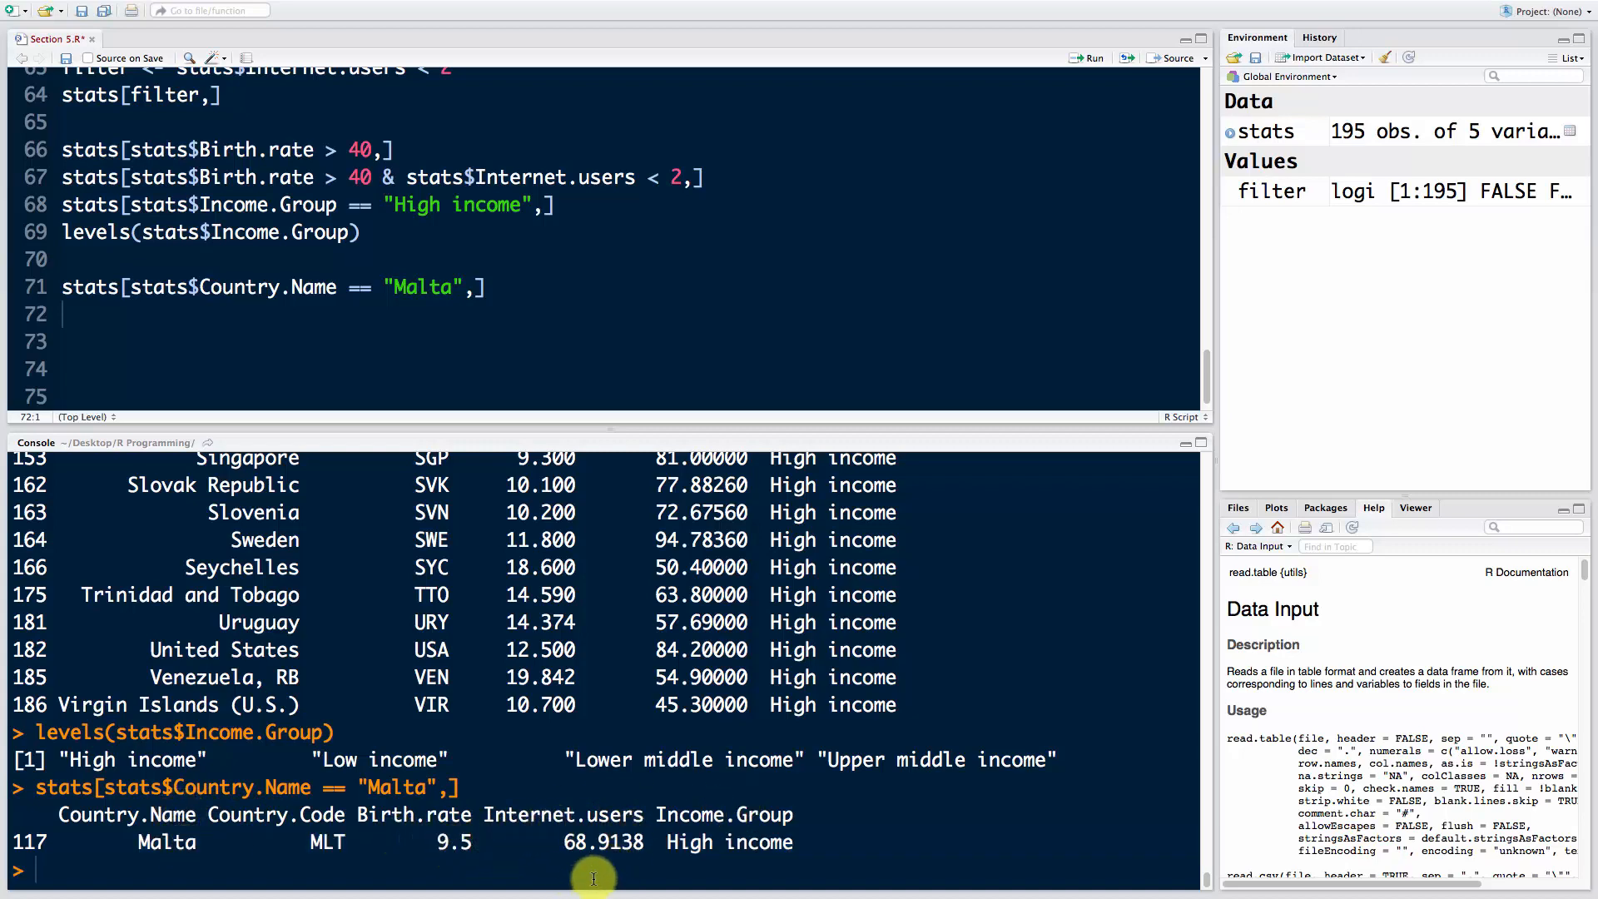
{"action": "mouse_move", "coordinate": [764, 843]}
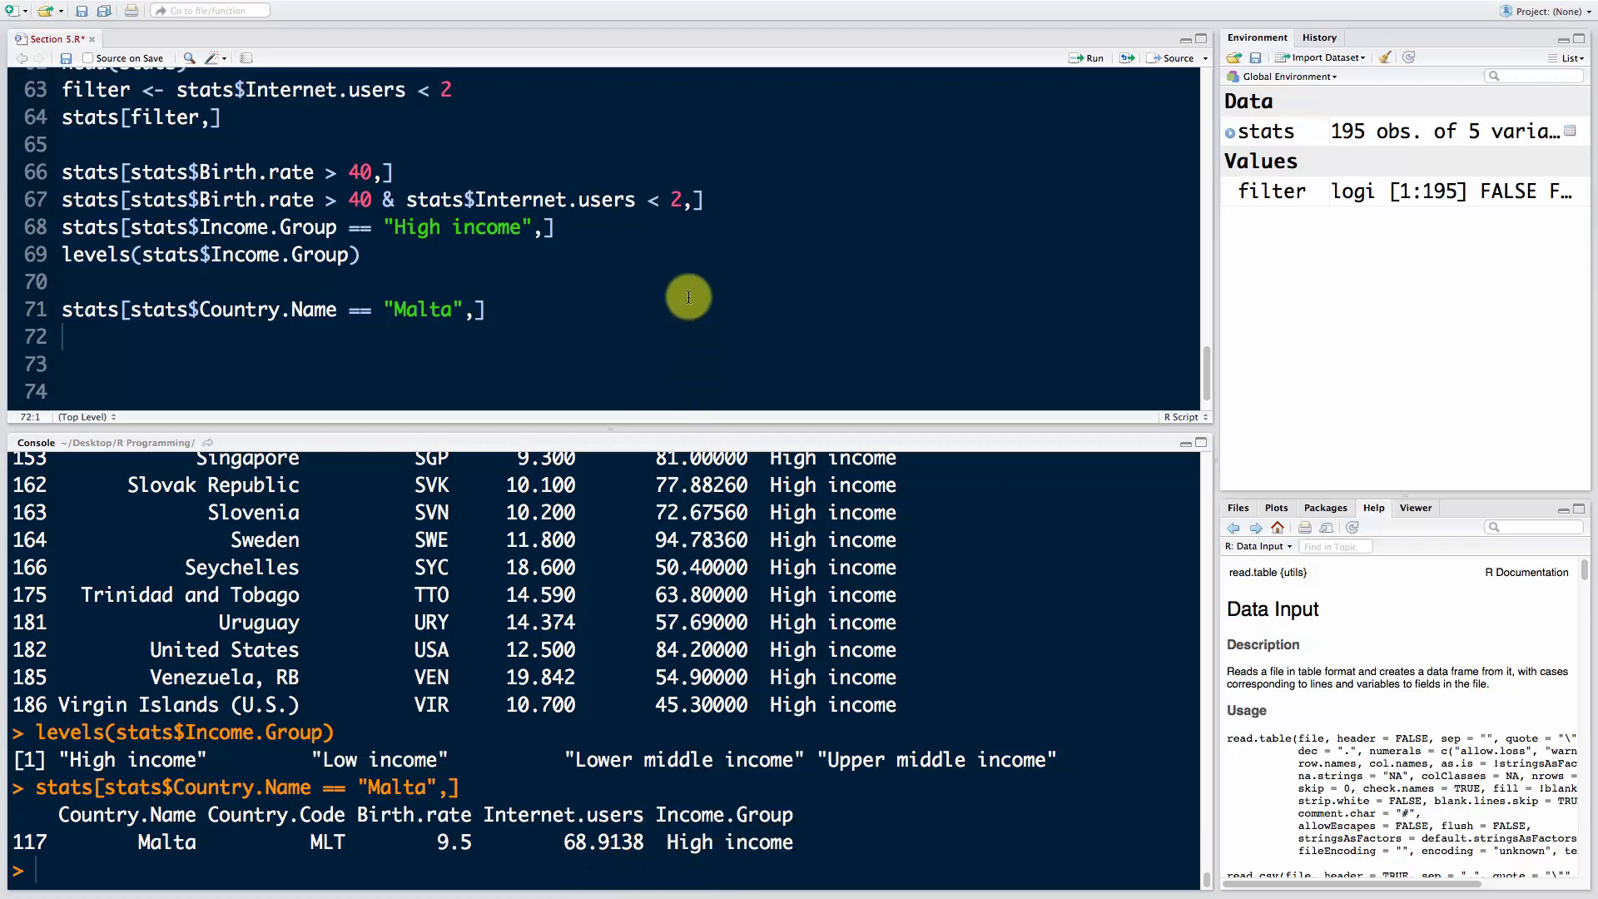
{"action": "scroll", "scroll_direction": "up", "scroll_amount": 3}
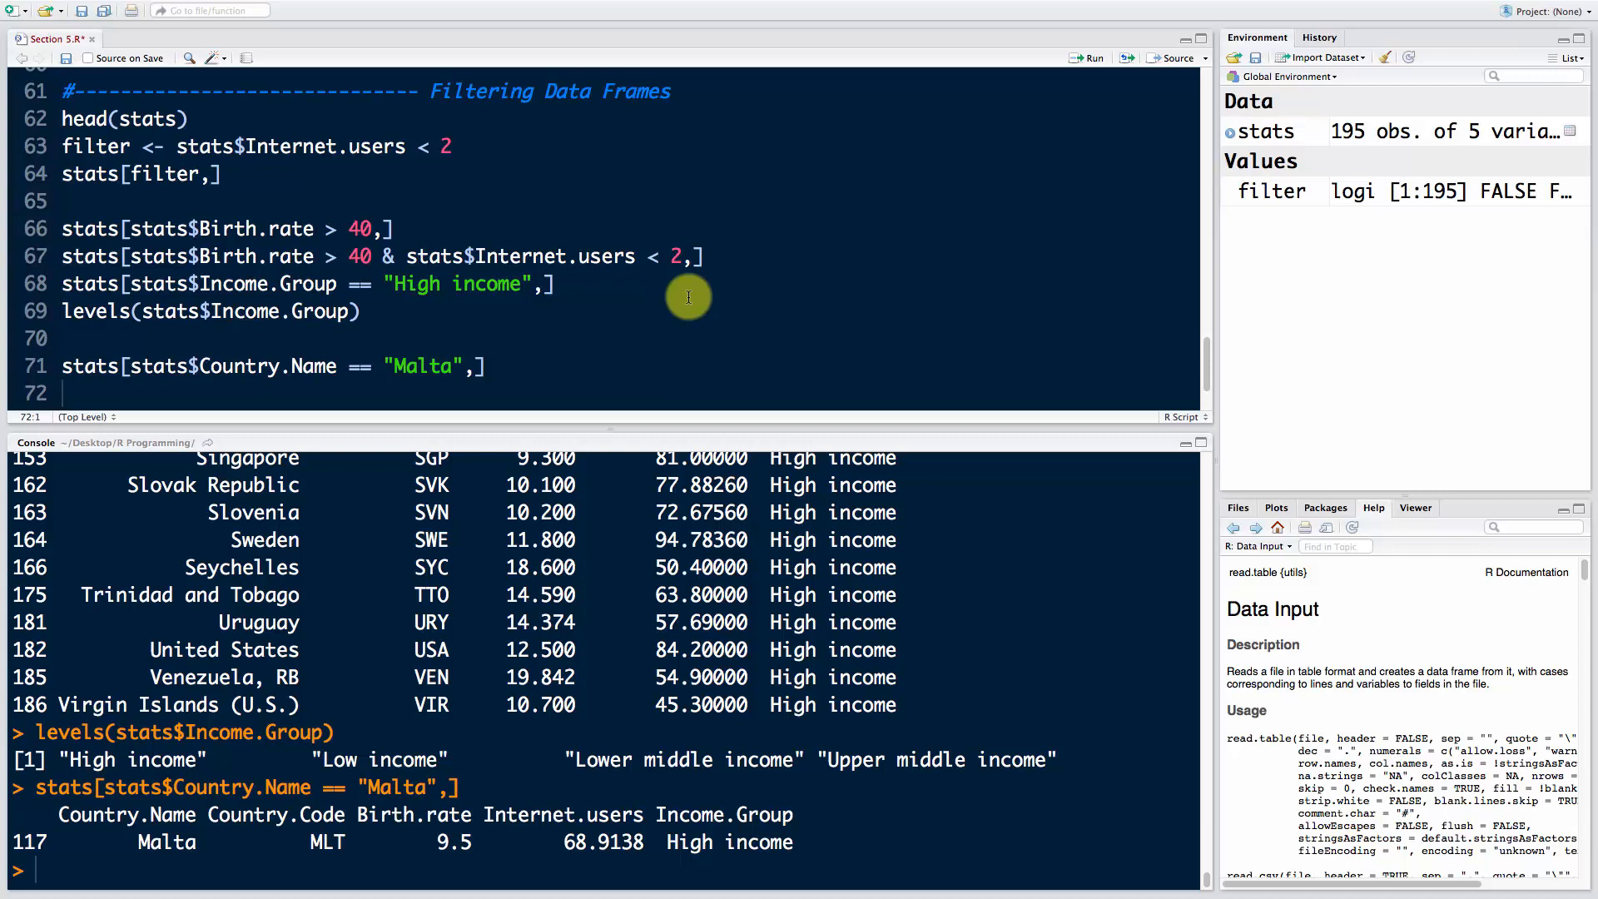
{"action": "mouse_move", "coordinate": [422, 183]}
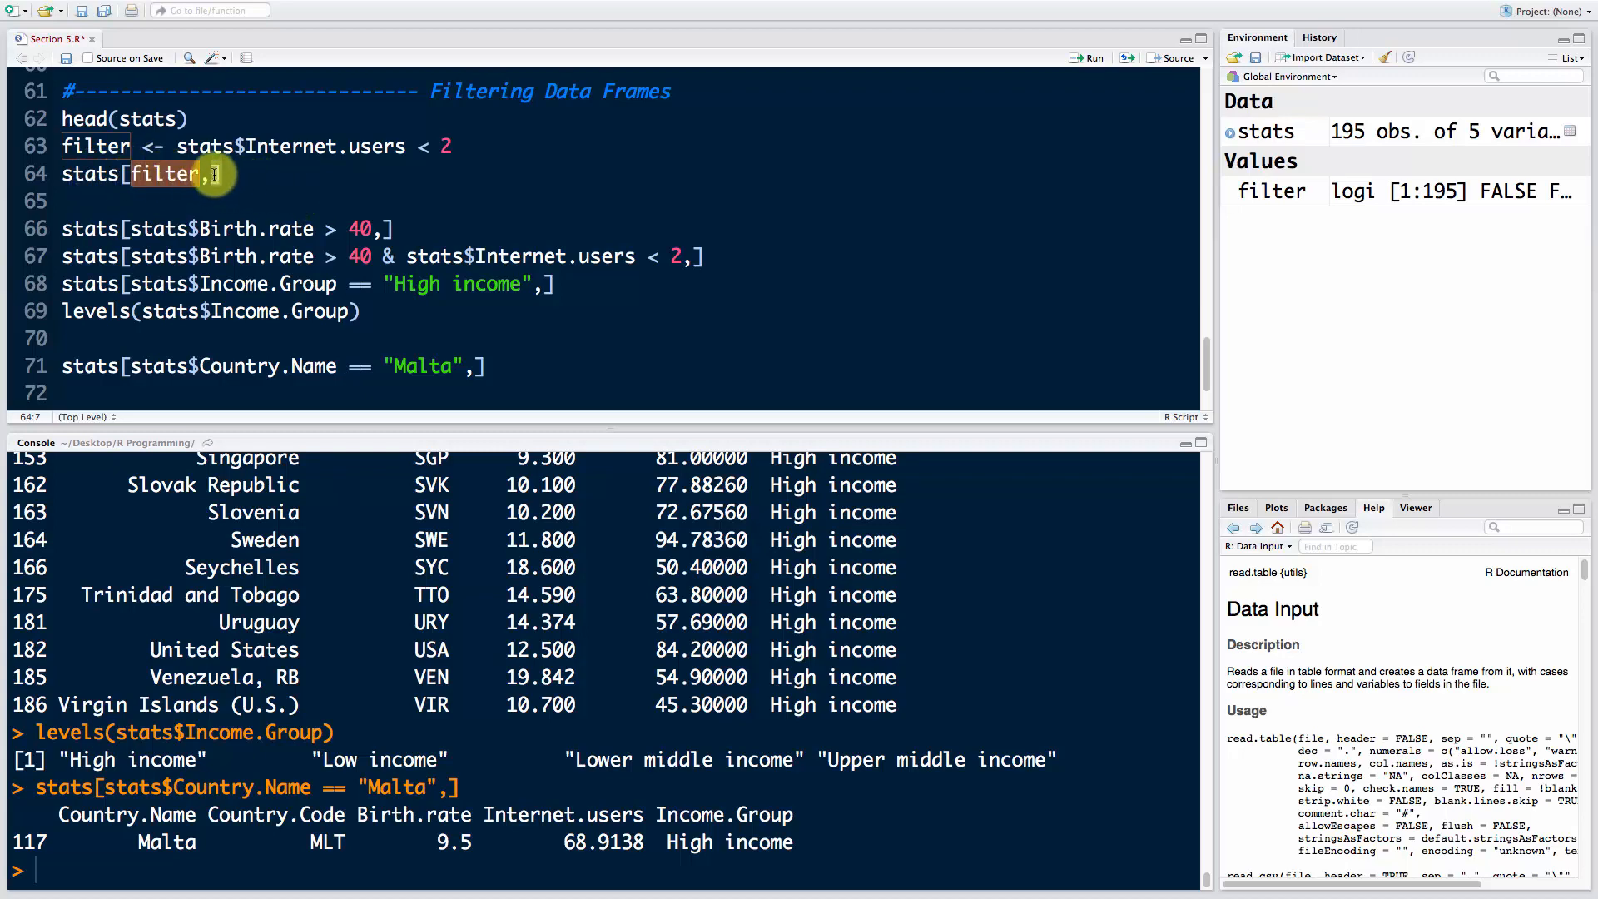
{"action": "left_click", "coordinate": [101, 201]}
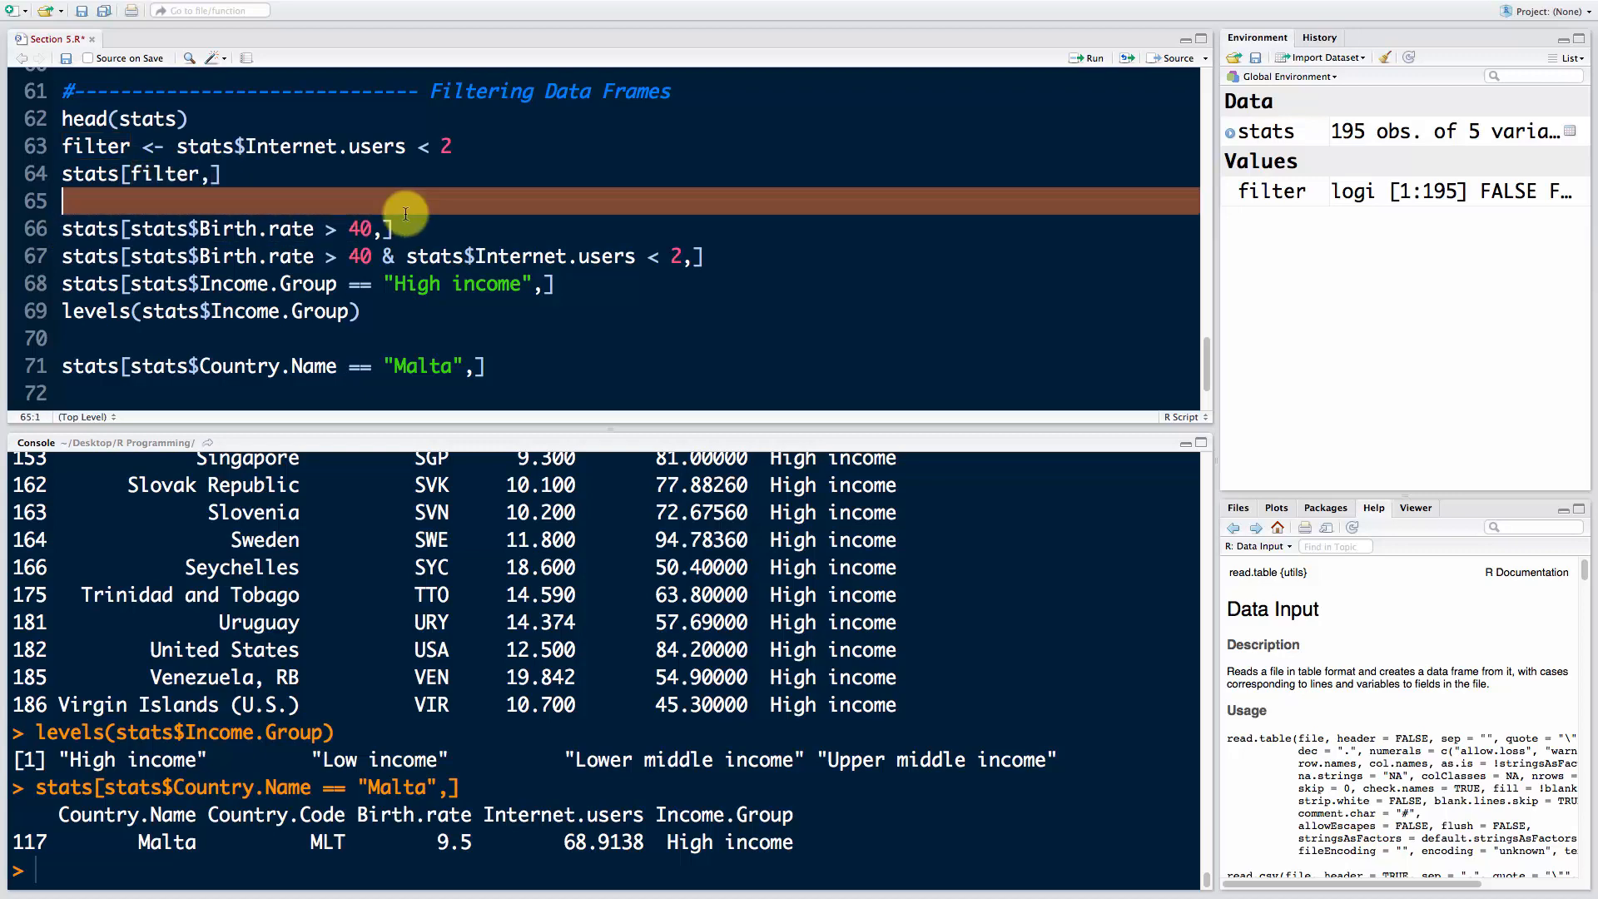
{"action": "left_click", "coordinate": [90, 227]}
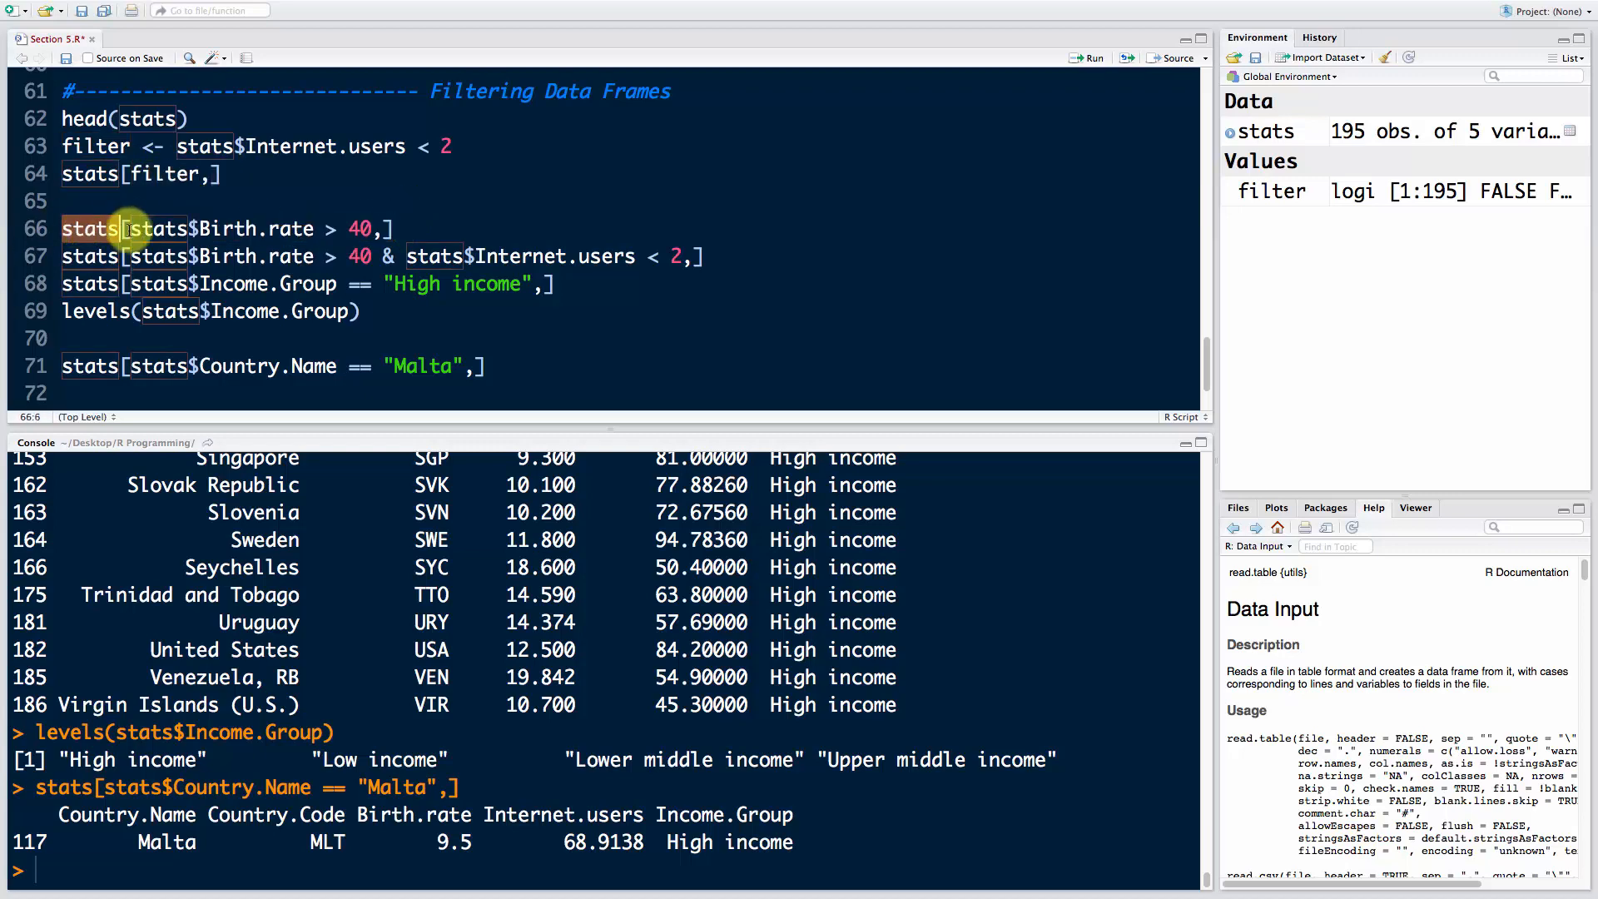
{"action": "left_click", "coordinate": [178, 173]}
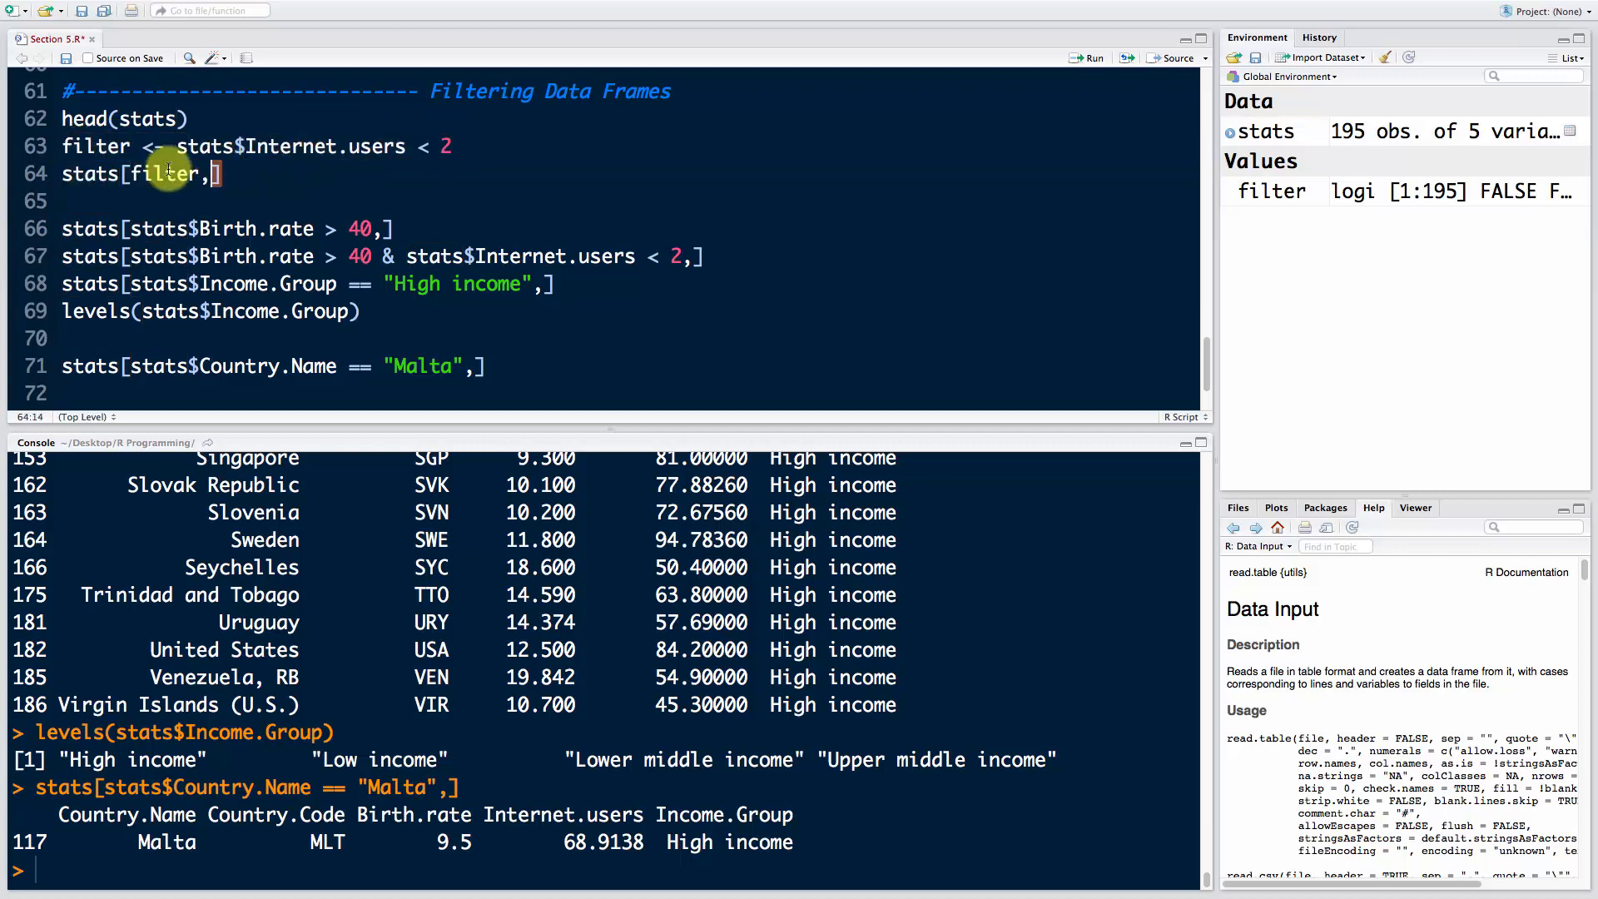
{"action": "mouse_move", "coordinate": [327, 198]}
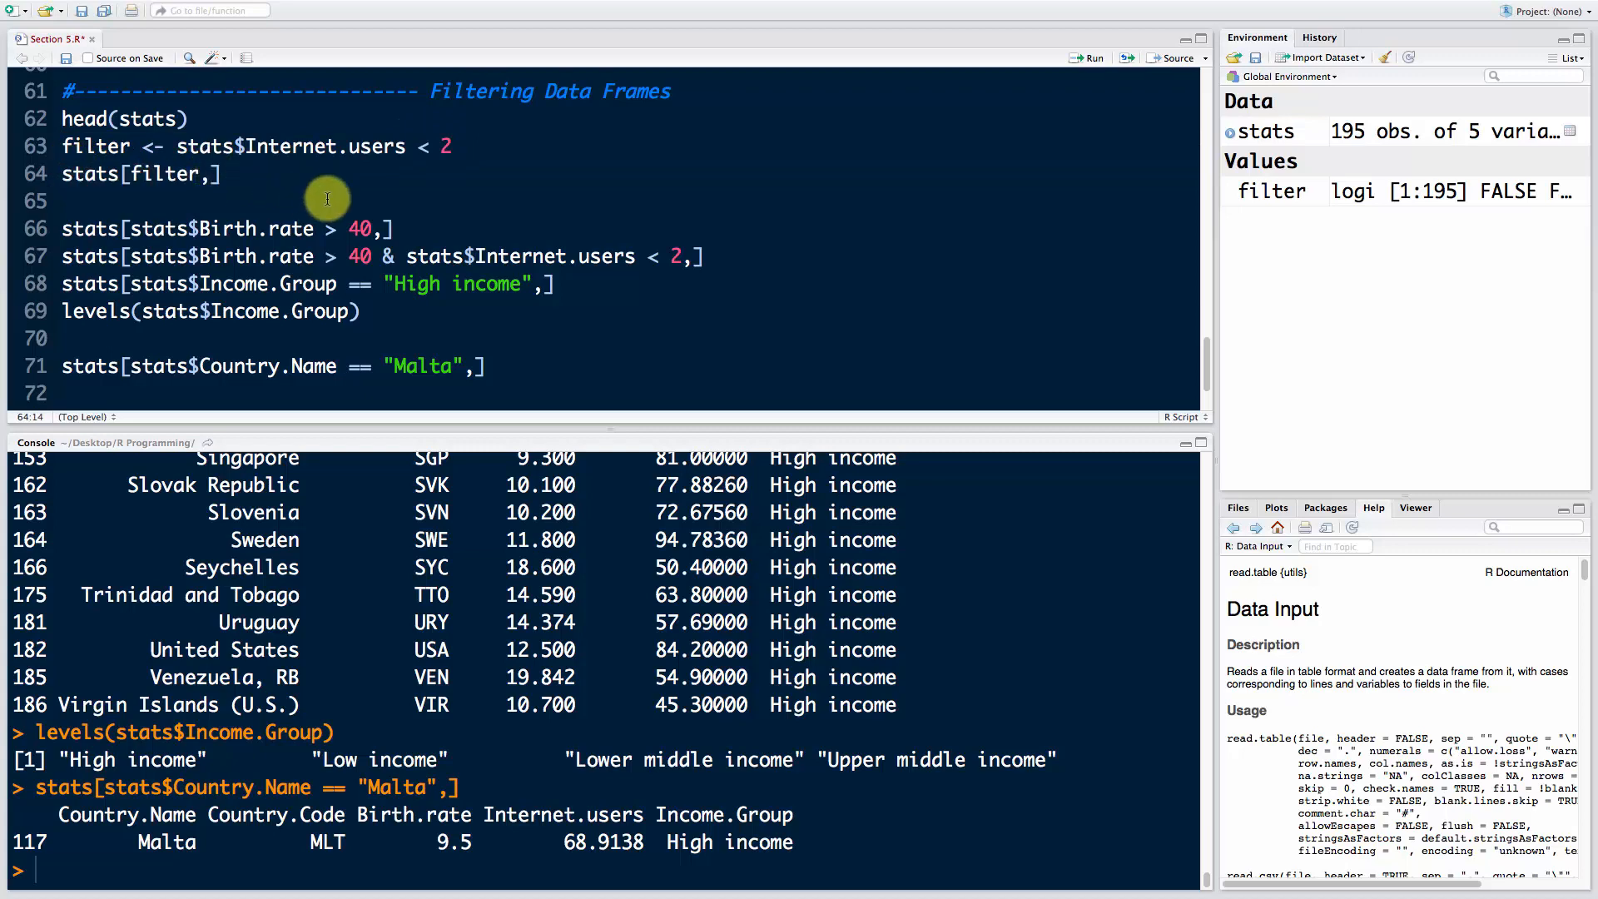
{"action": "mouse_move", "coordinate": [630, 339]}
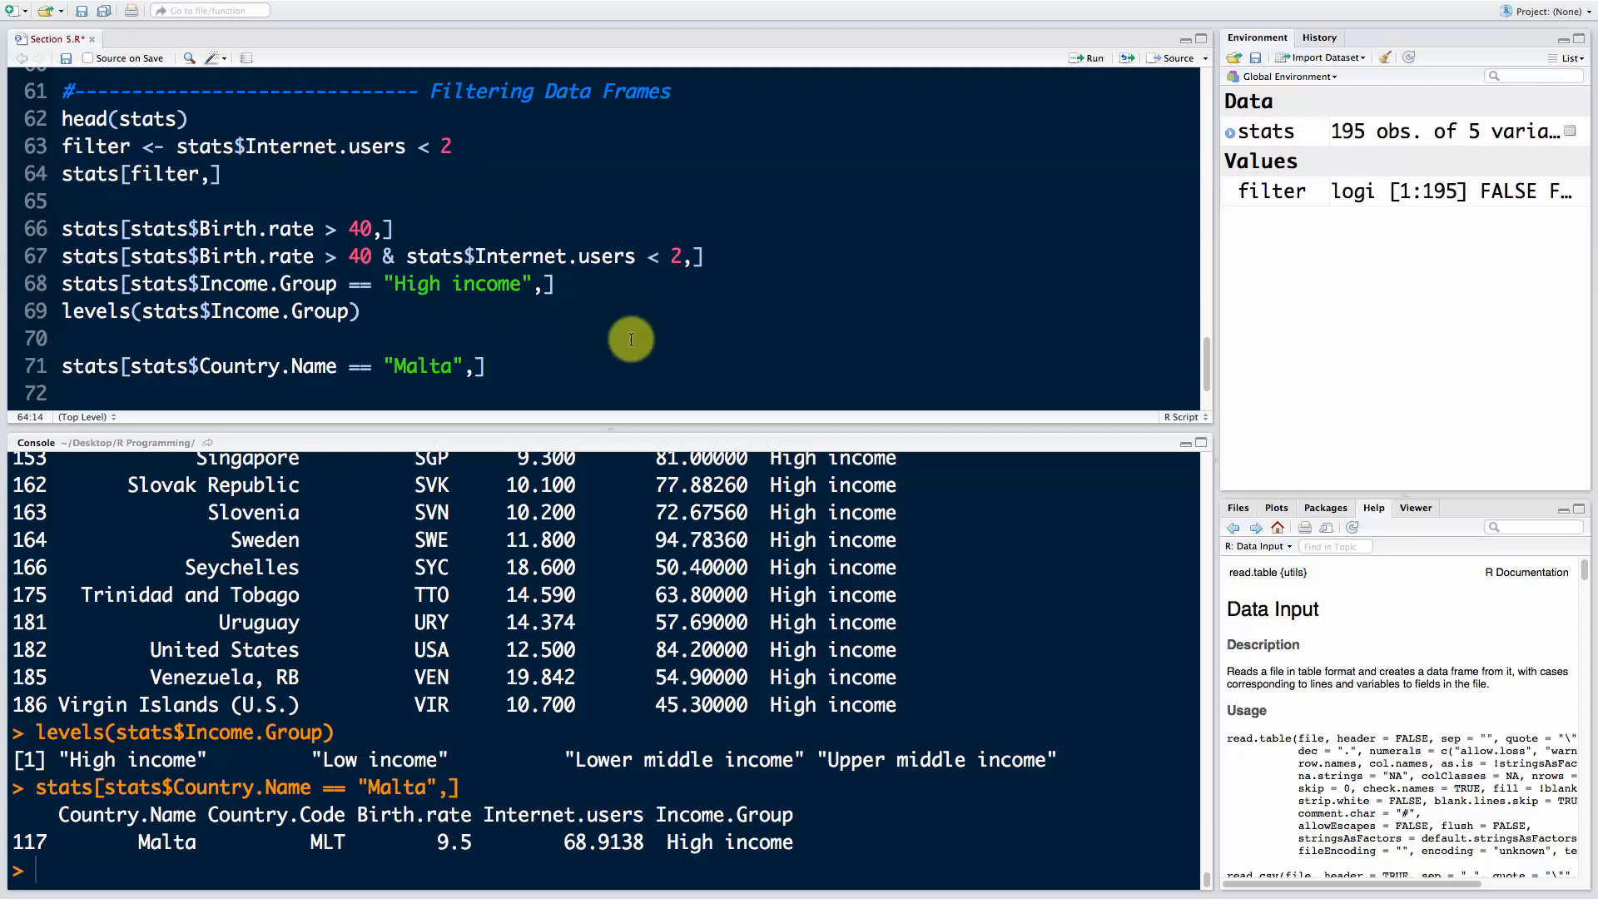
{"action": "mouse_move", "coordinate": [571, 384]}
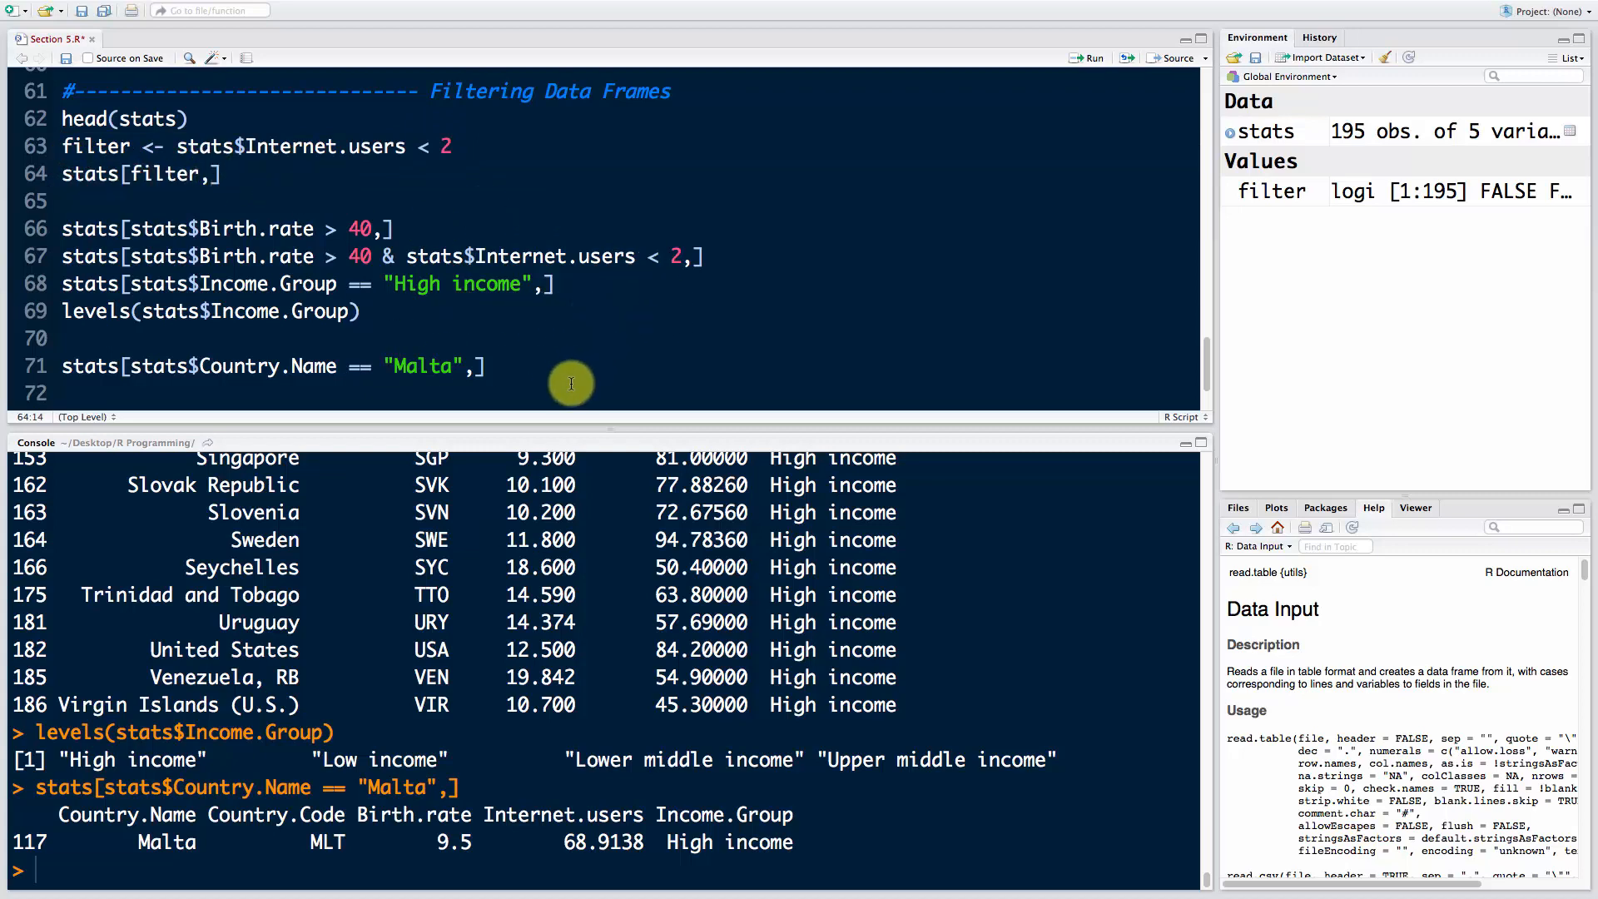